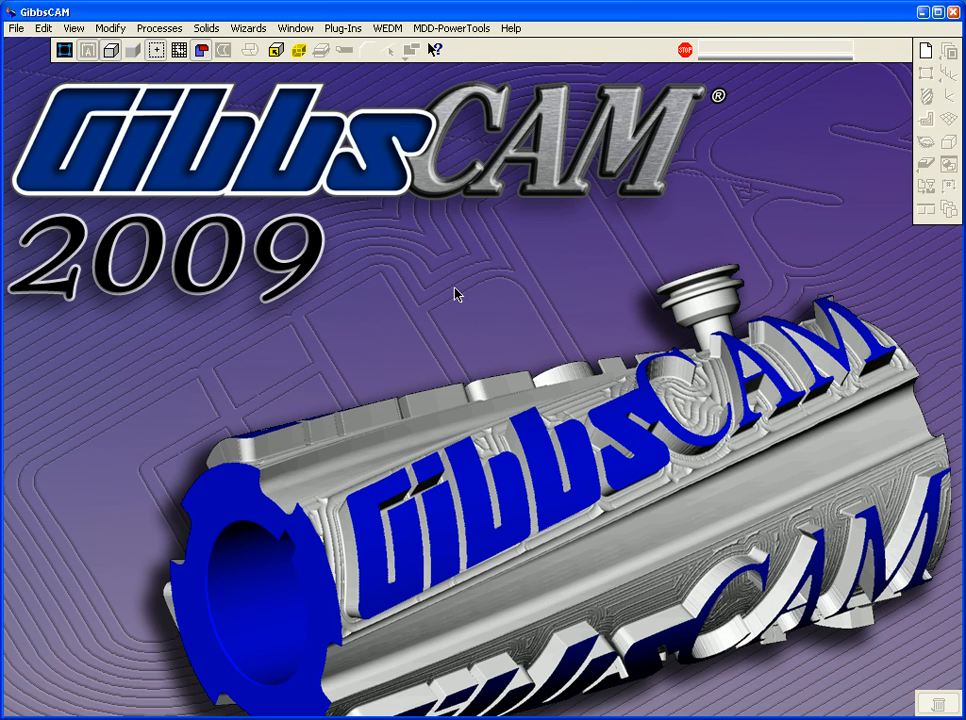
mouse_move(451, 294)
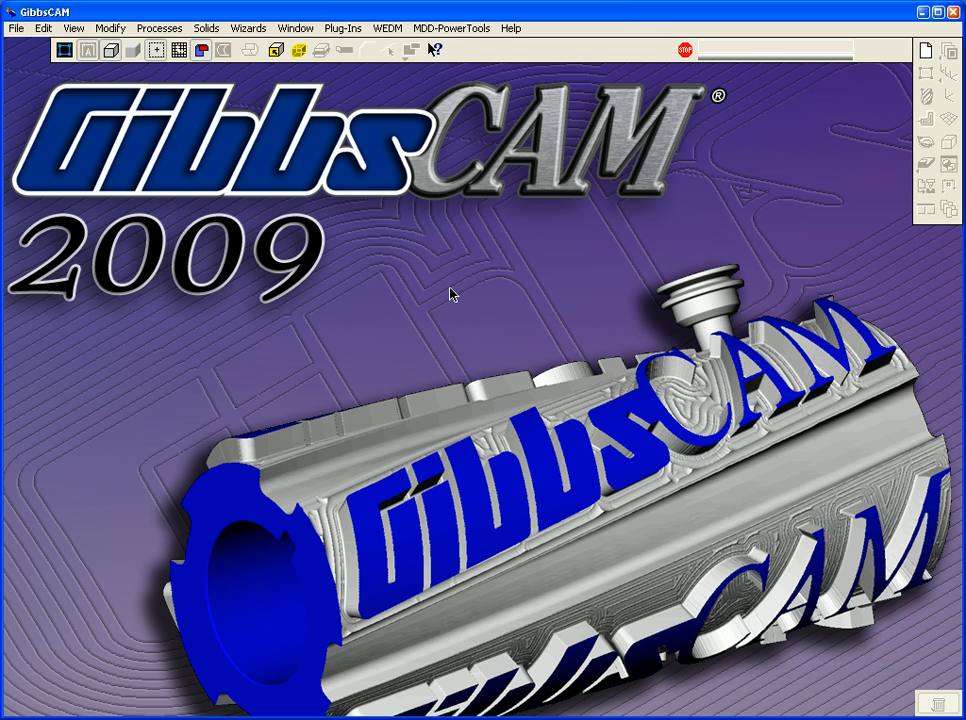
mouse_move(132, 170)
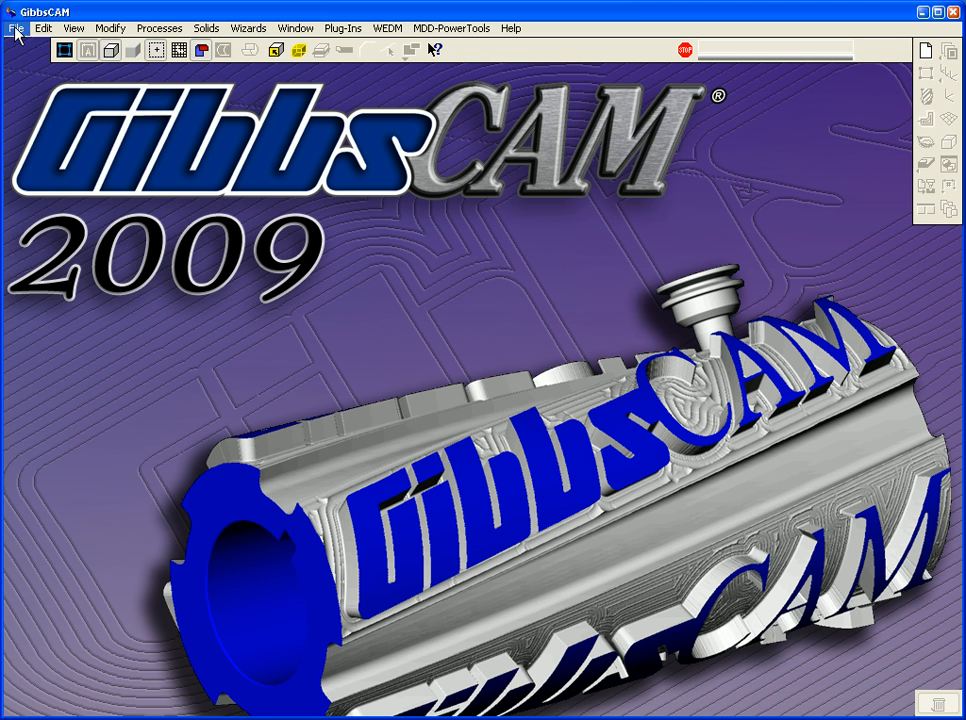
- Open the Parasolid file lever hogout.x_t, replacing the existing lever hogout.vnc
click(15, 27)
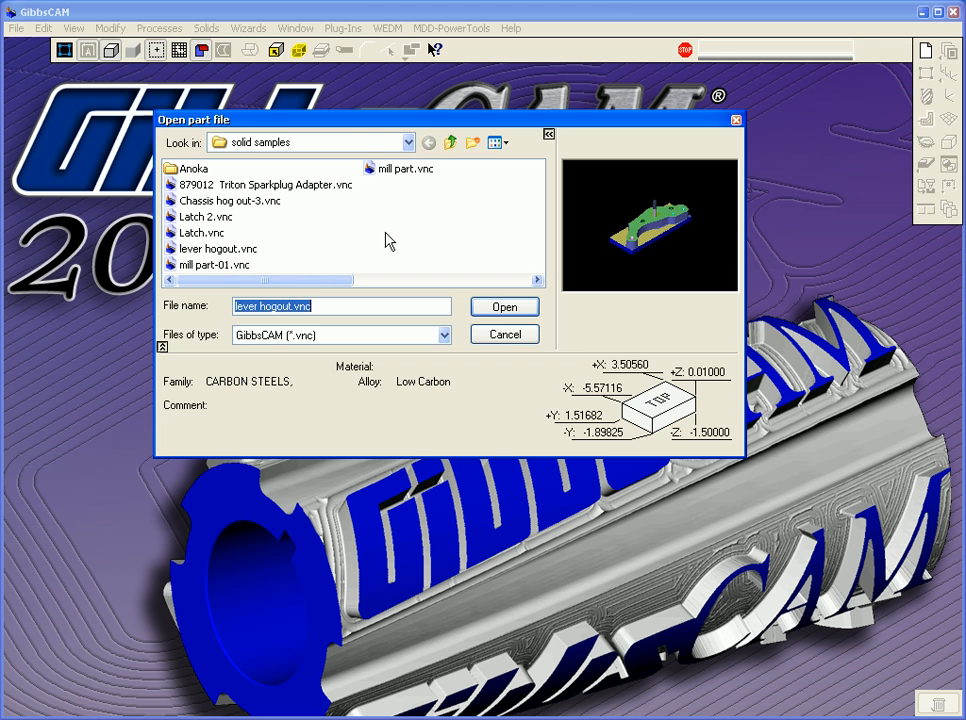
click(442, 335)
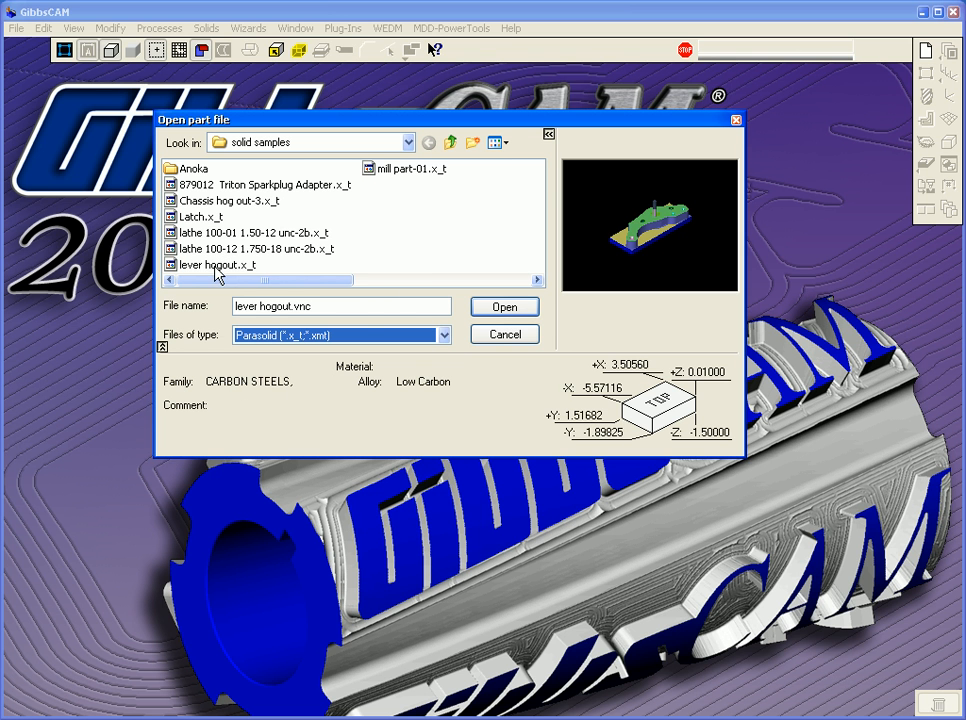
click(504, 306)
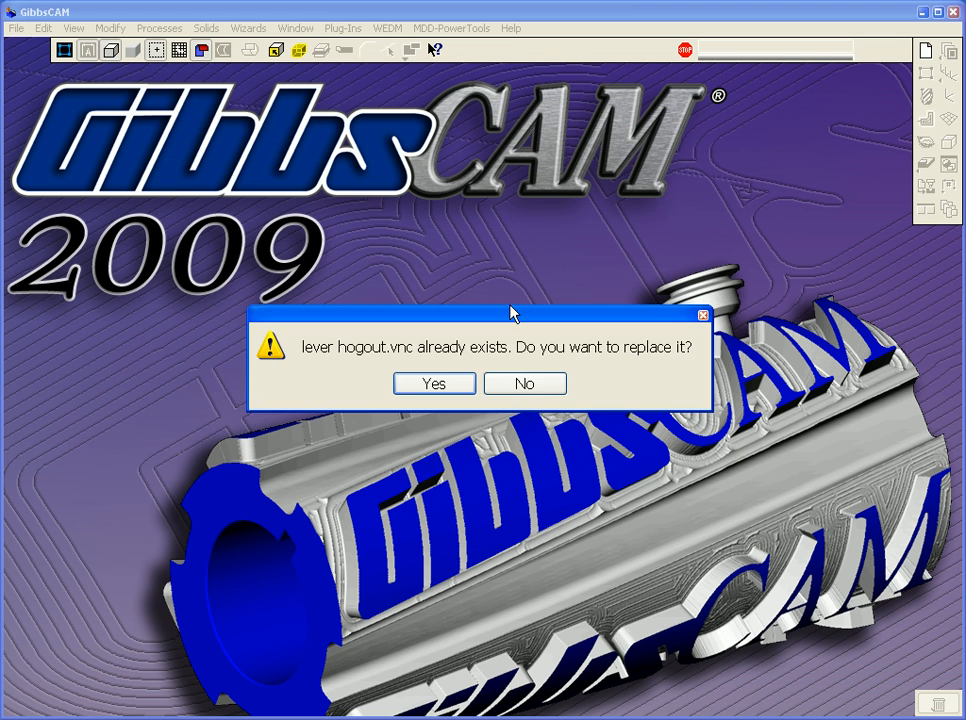
click(434, 384)
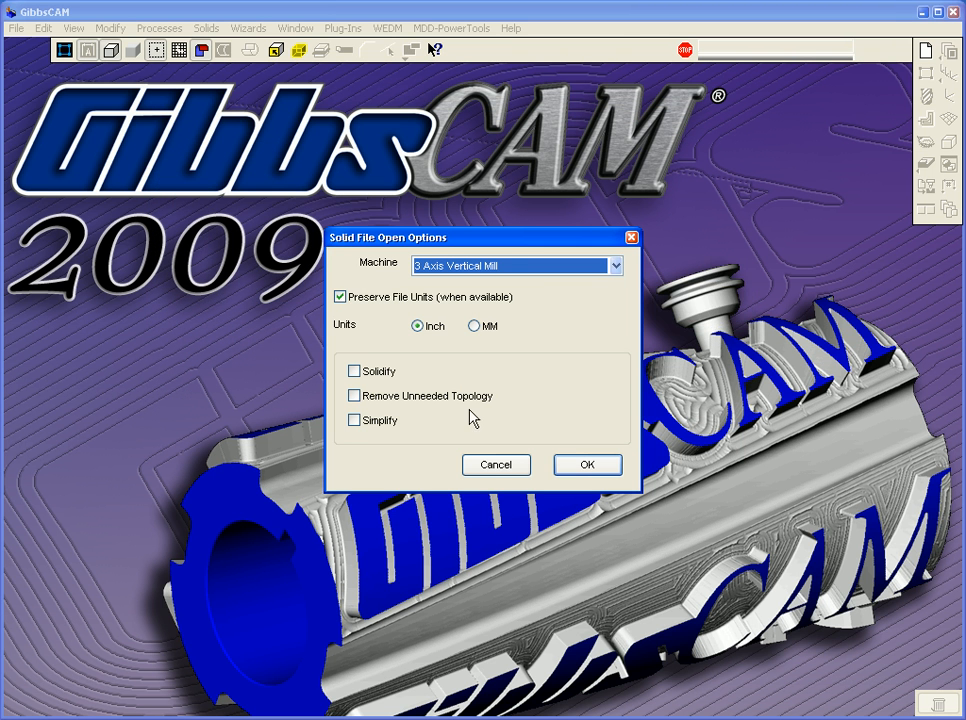
click(587, 464)
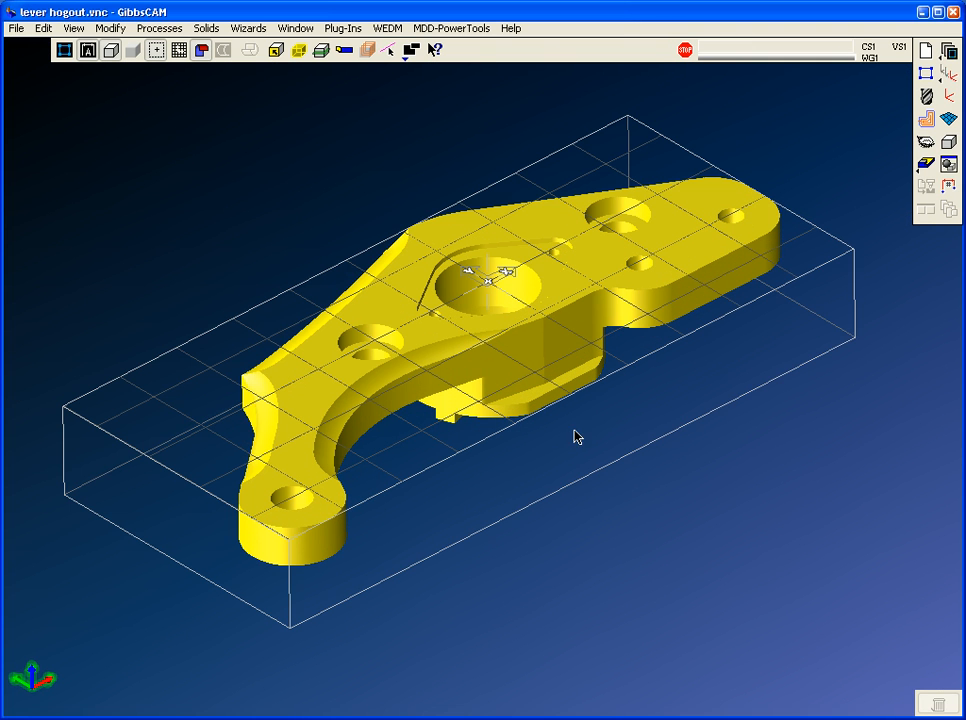
mouse_move(924, 143)
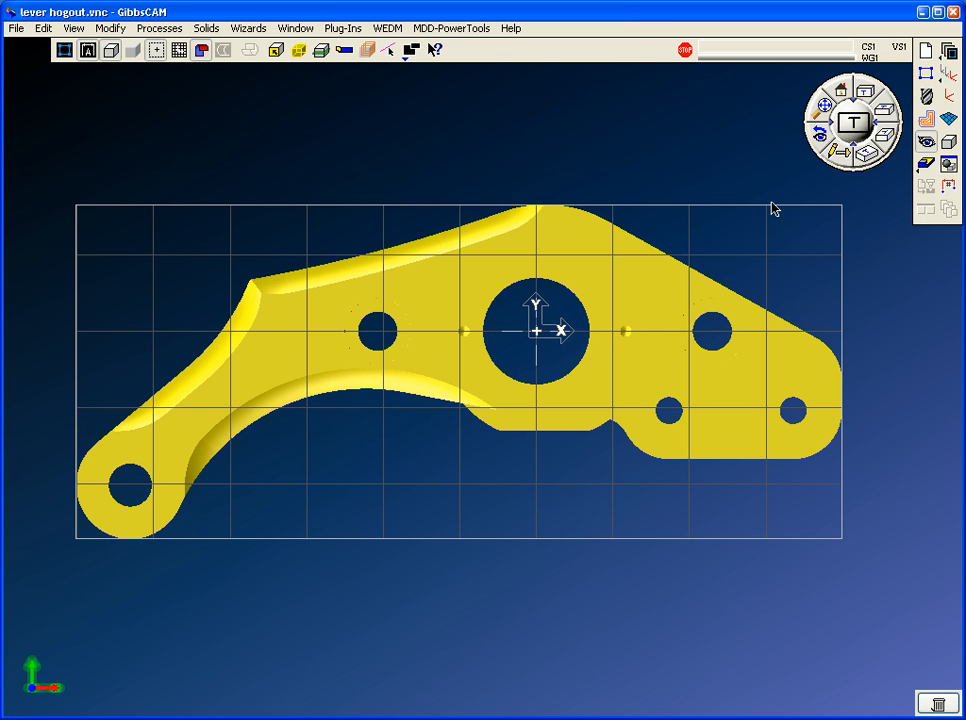
mouse_move(779, 489)
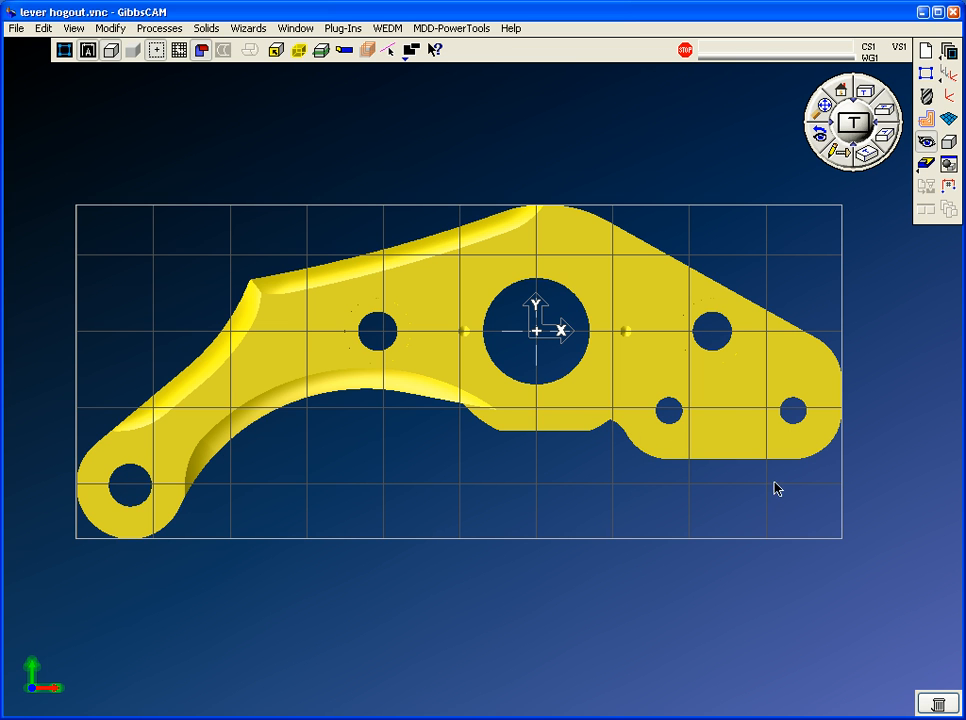
- Open the Modify menu with the lever shown in Top view
click(110, 27)
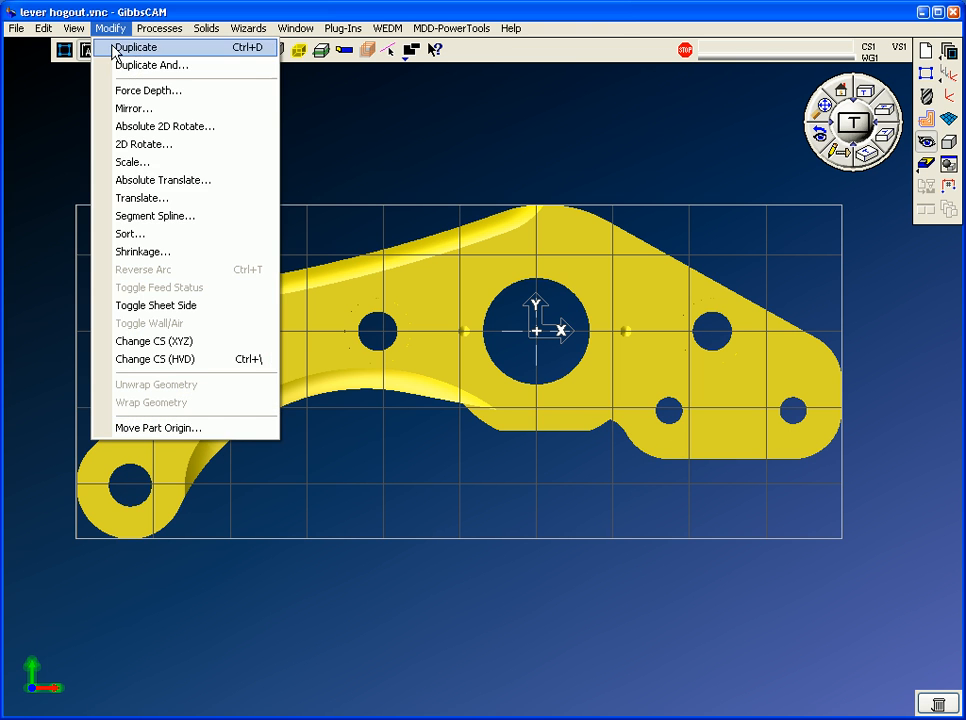
- Use 2D Rotate to turn the lever clockwise about X0 Y0 by 5° and 2° steps
click(143, 144)
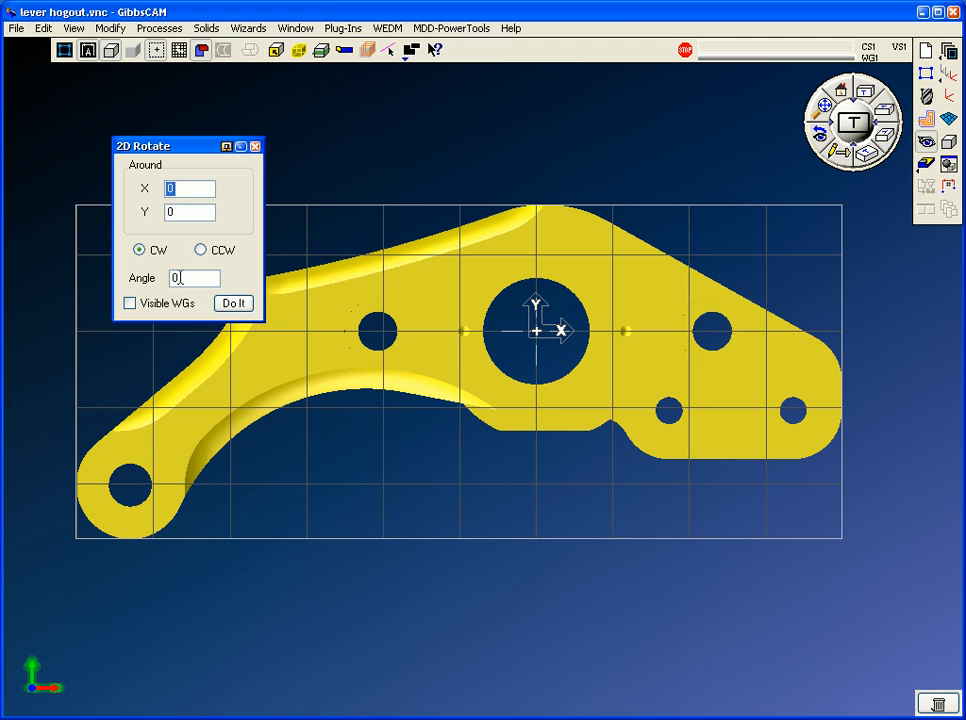
text(5)
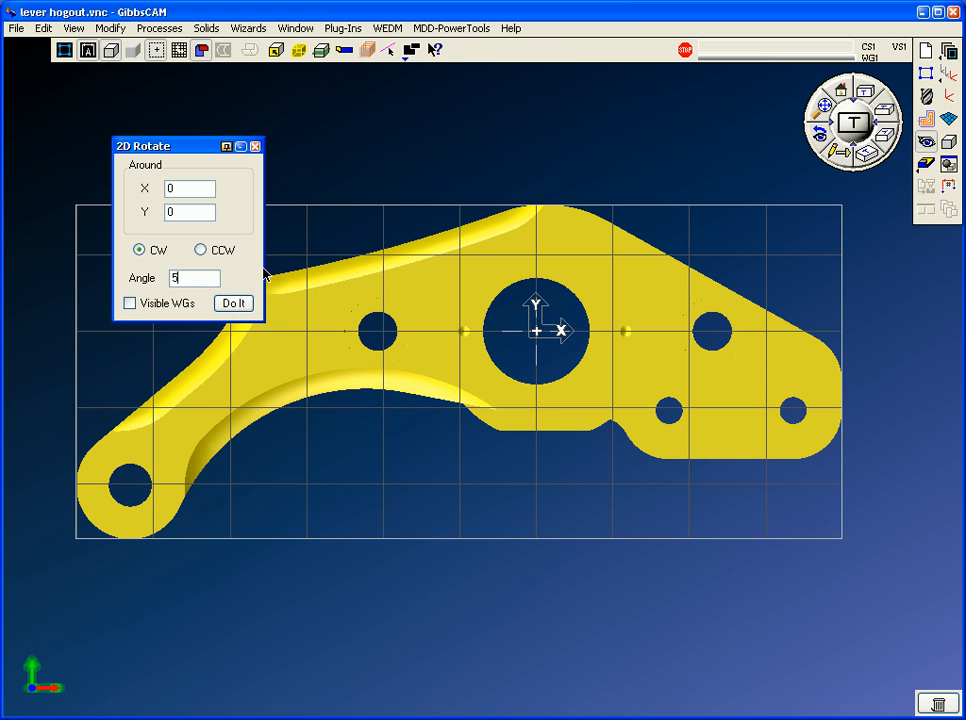
click(233, 303)
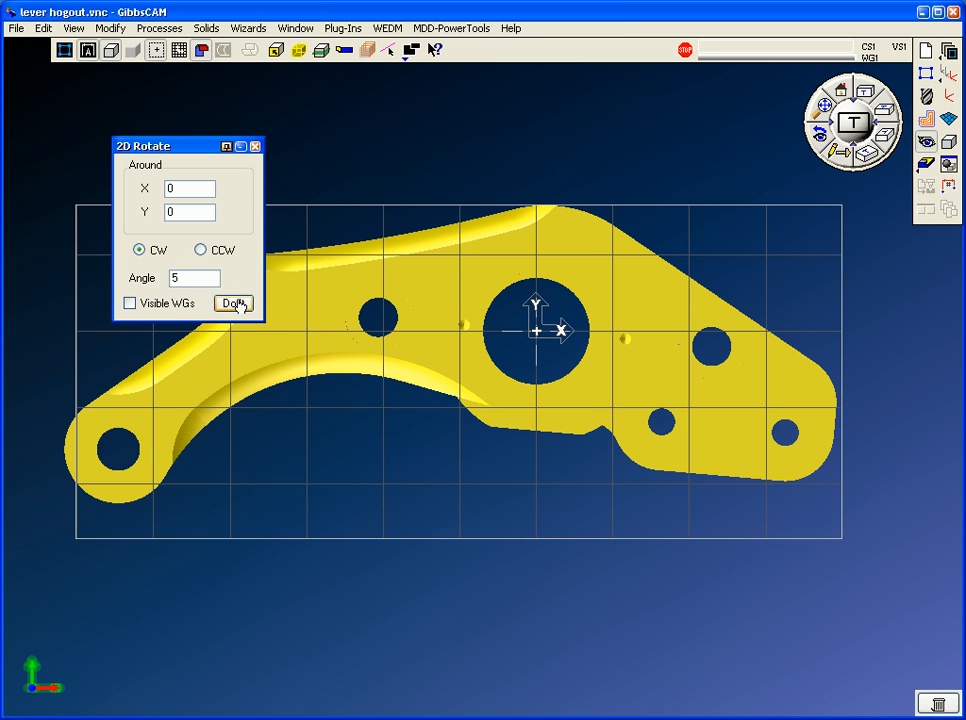
click(233, 303)
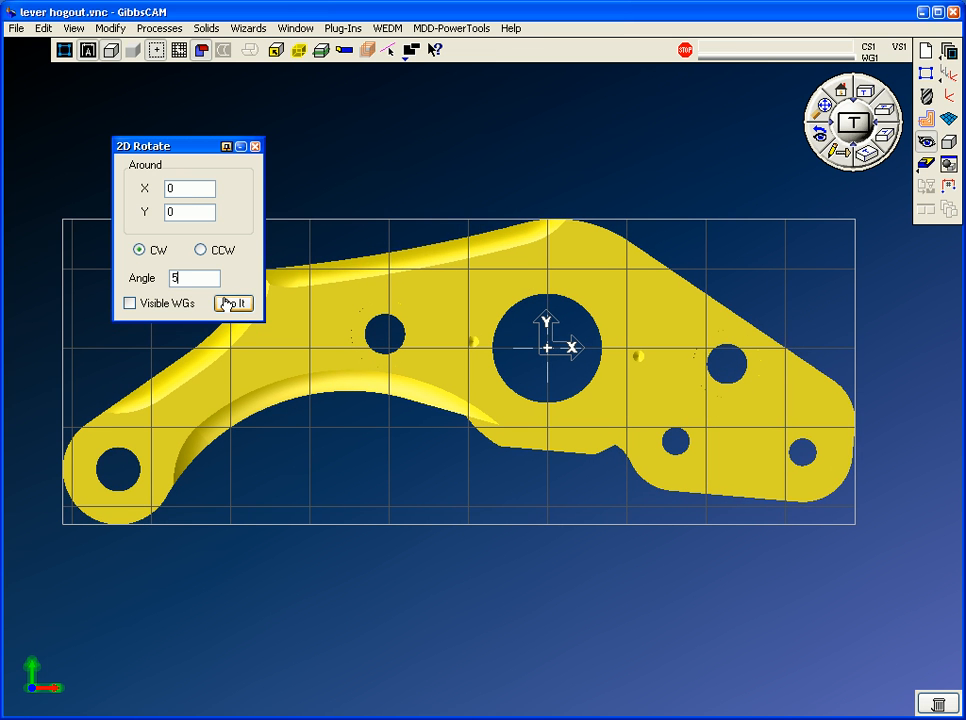
click(233, 303)
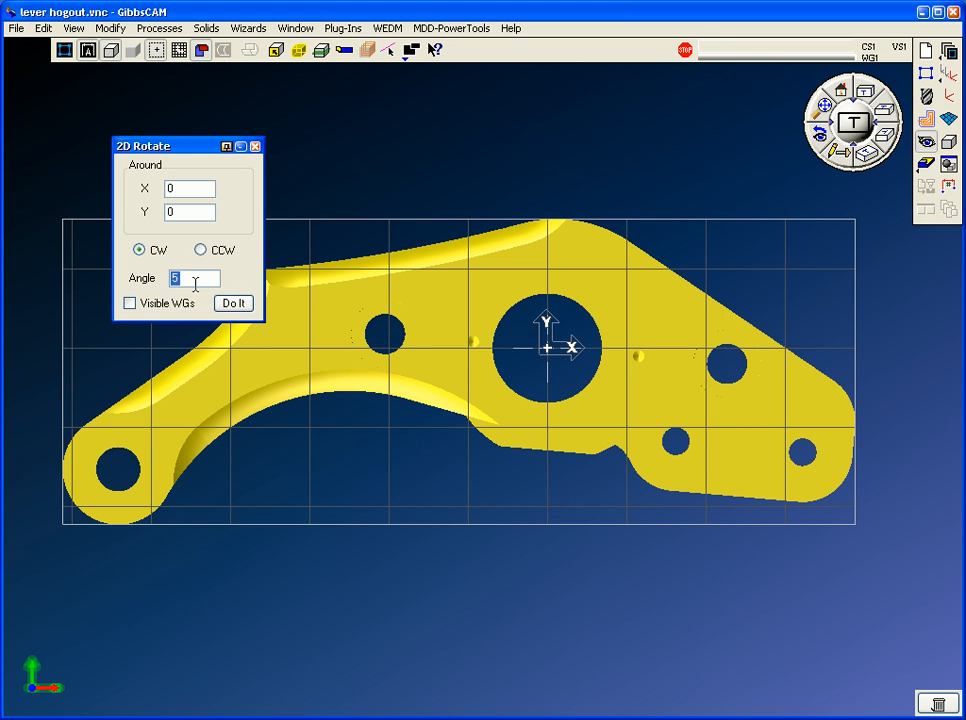
click(233, 303)
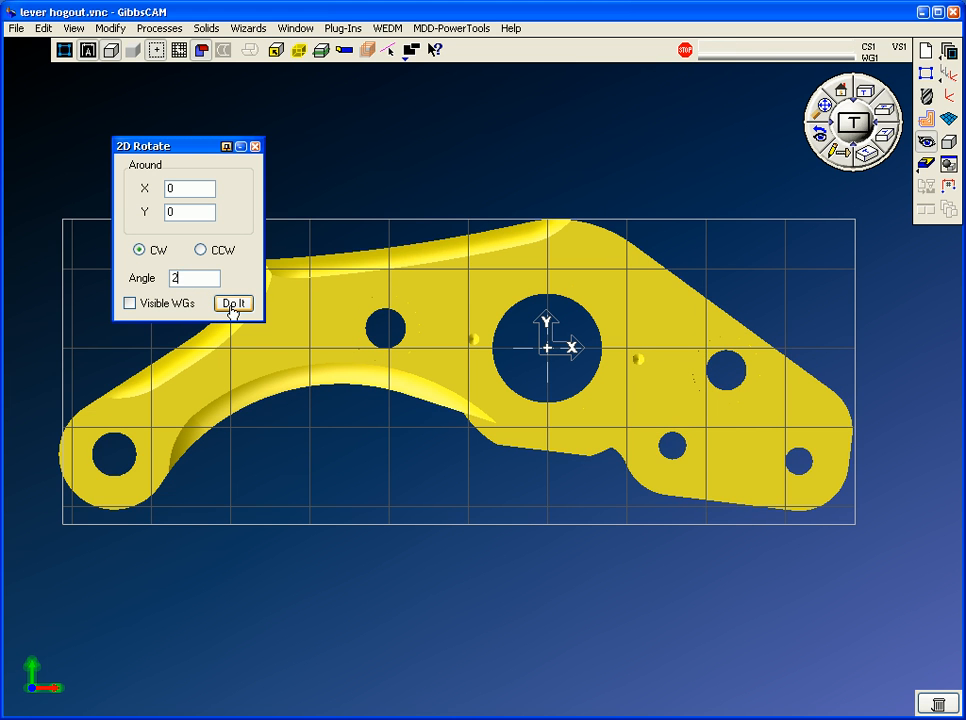
click(233, 303)
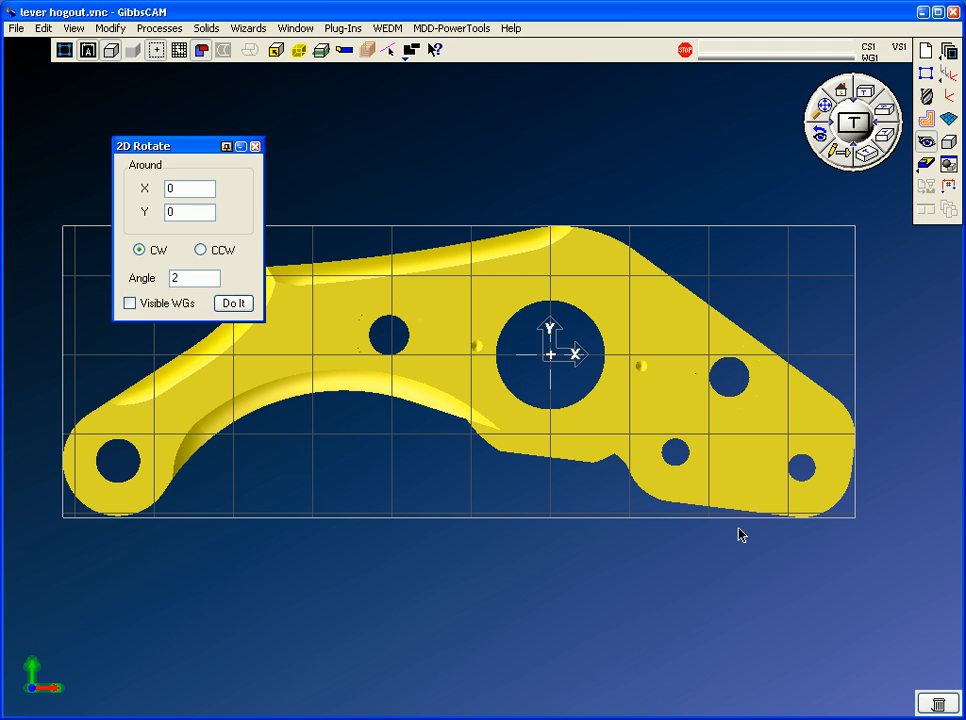
mouse_move(710, 533)
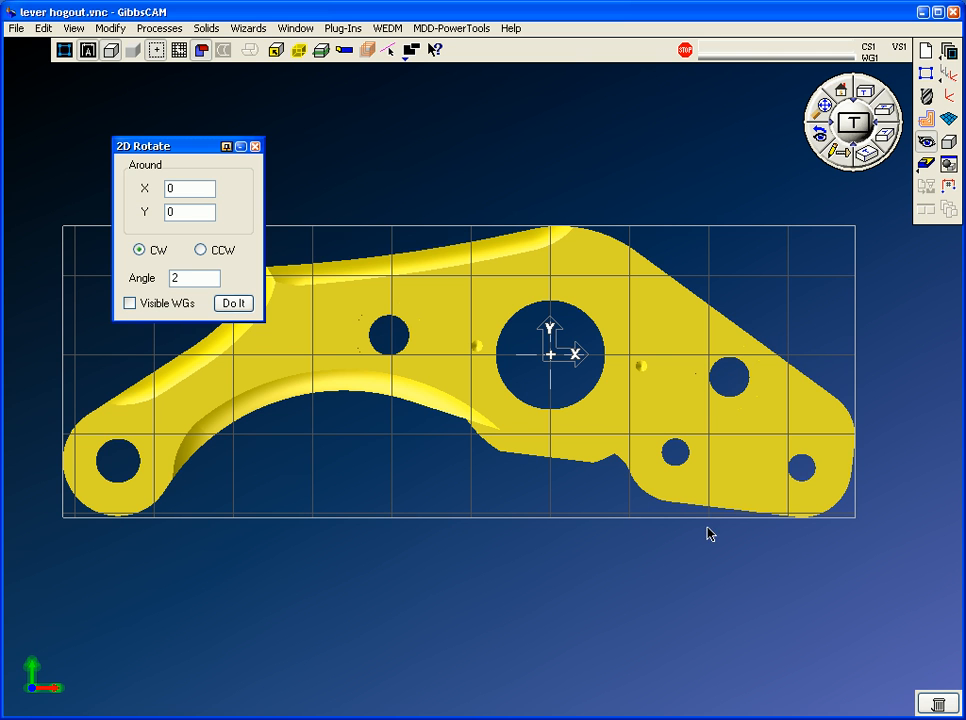
mouse_move(420, 501)
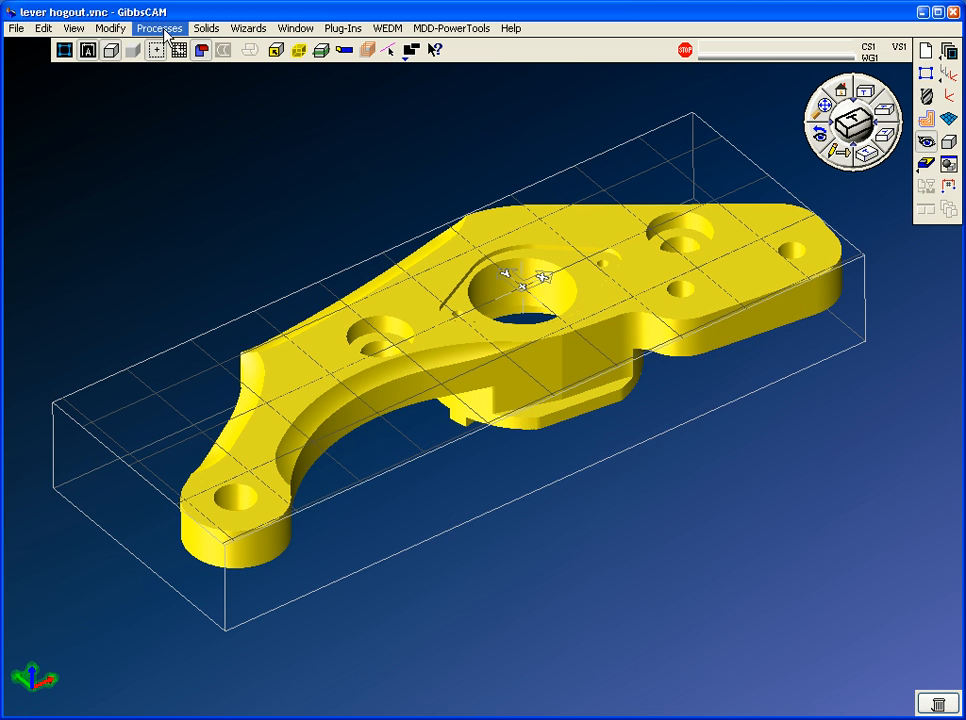
- Move the part origin to the left-end hole, then shift it back in X and Y with Z 0
click(159, 28)
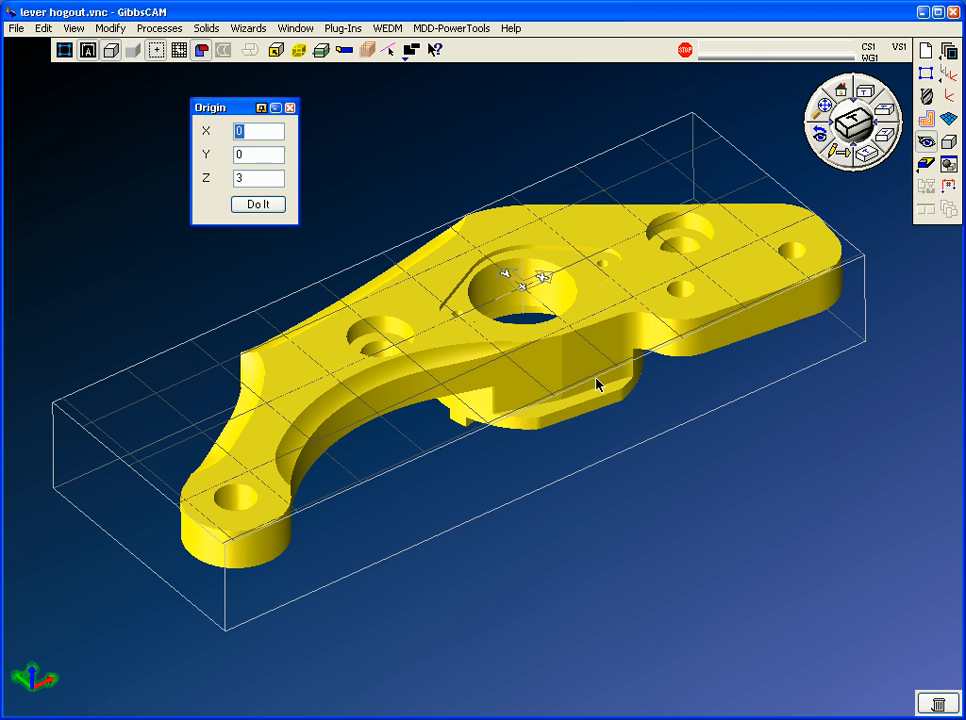
text(0.8906)
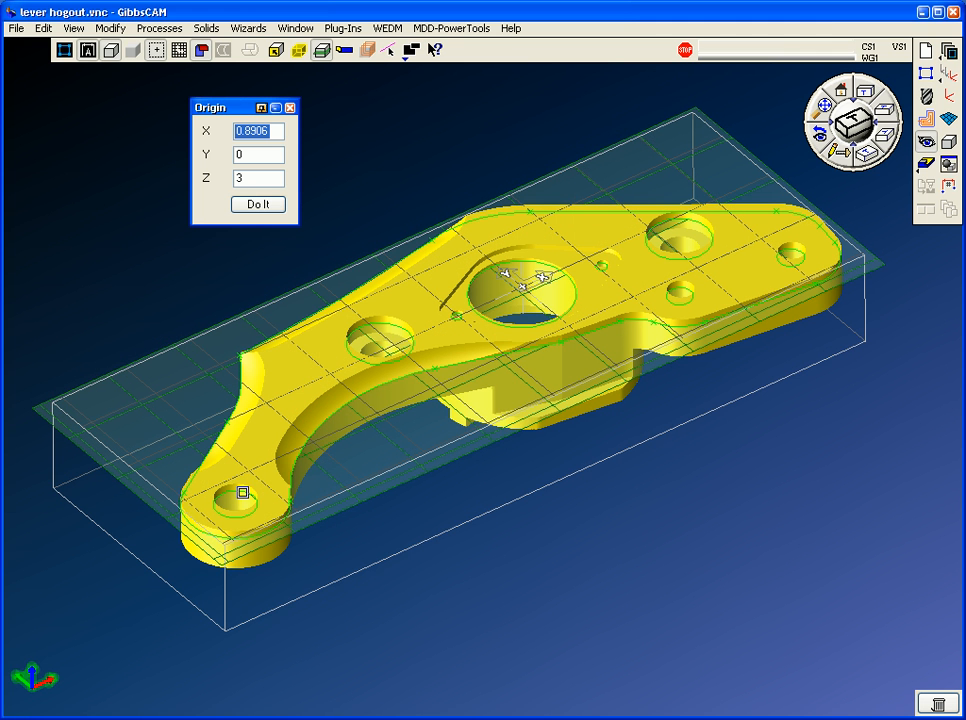
click(241, 492)
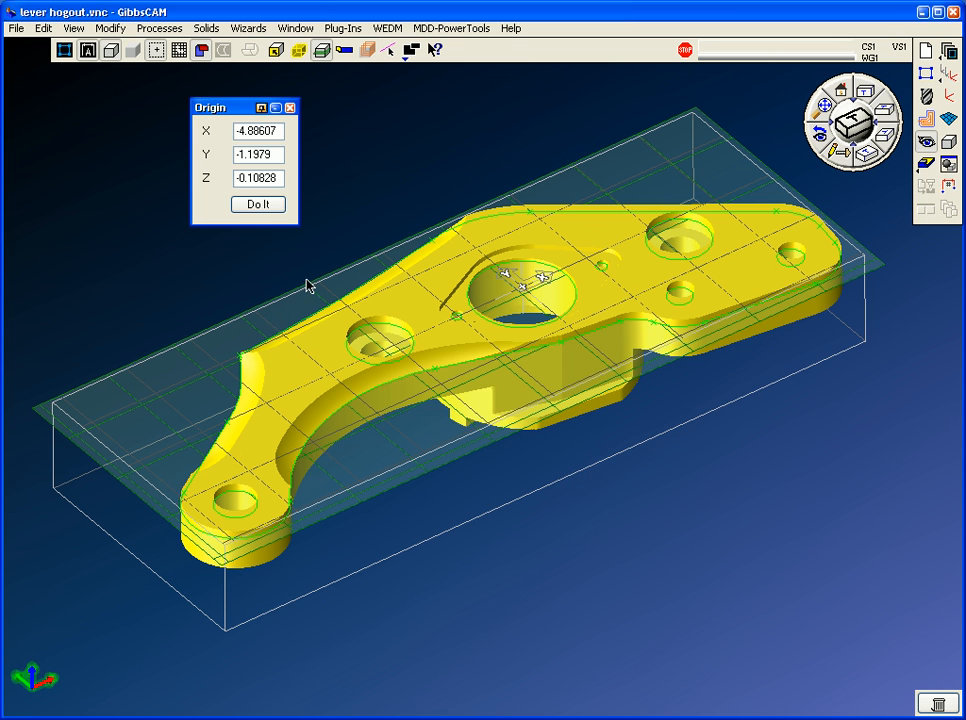
click(257, 204)
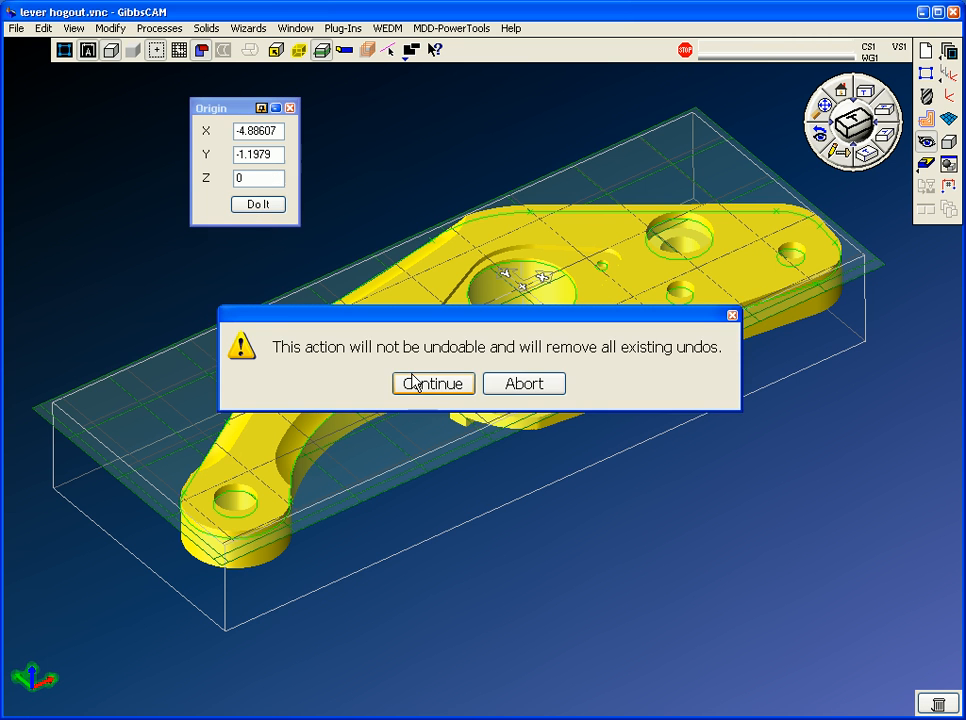
click(433, 383)
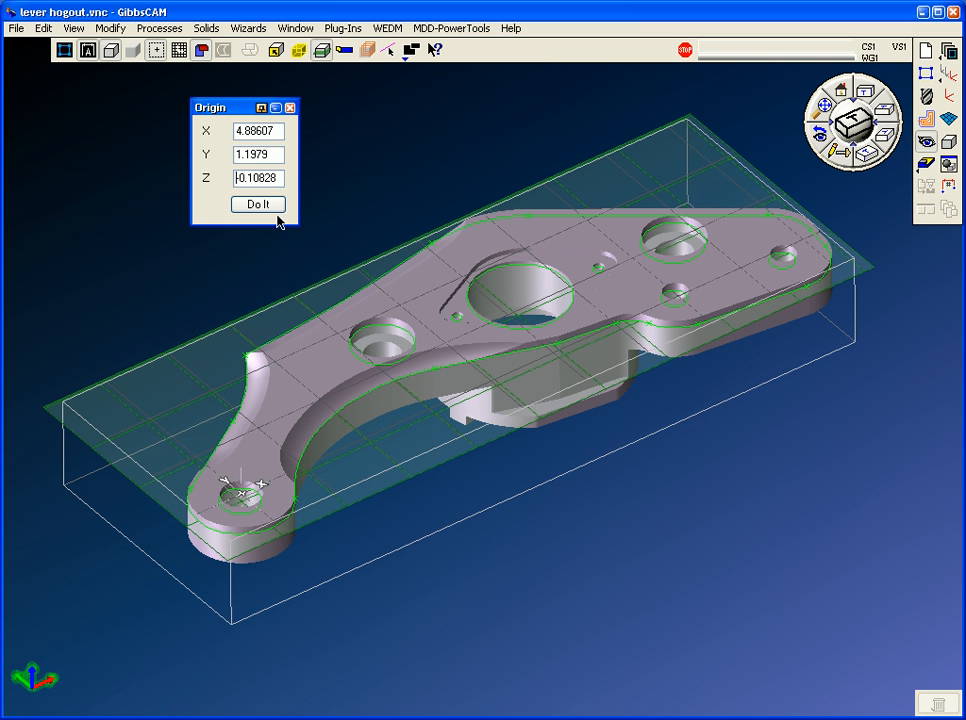
text(0)
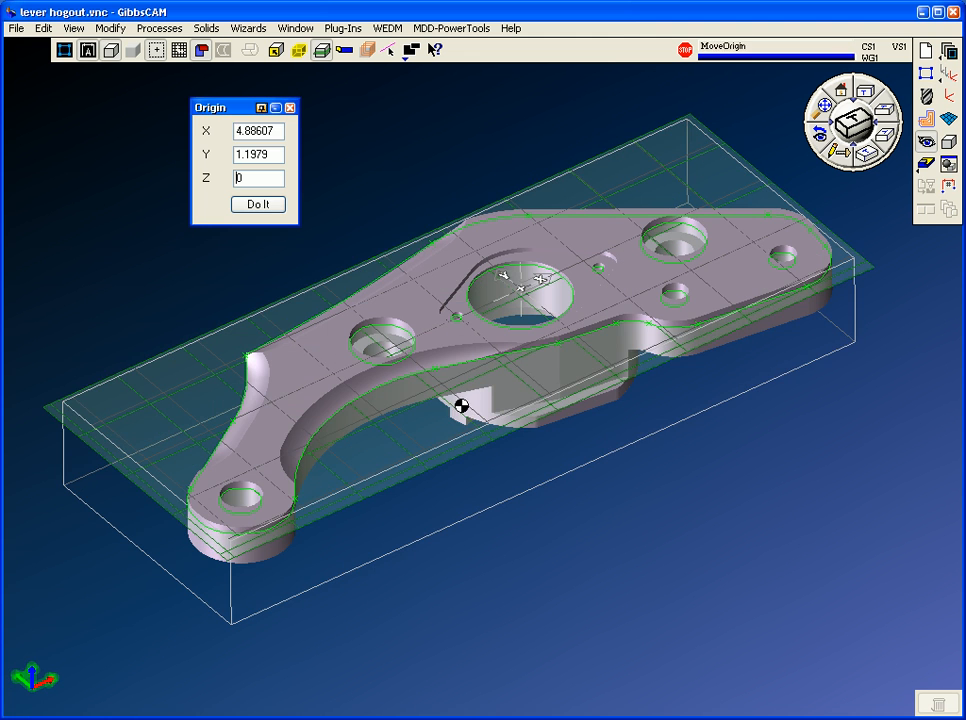
click(258, 204)
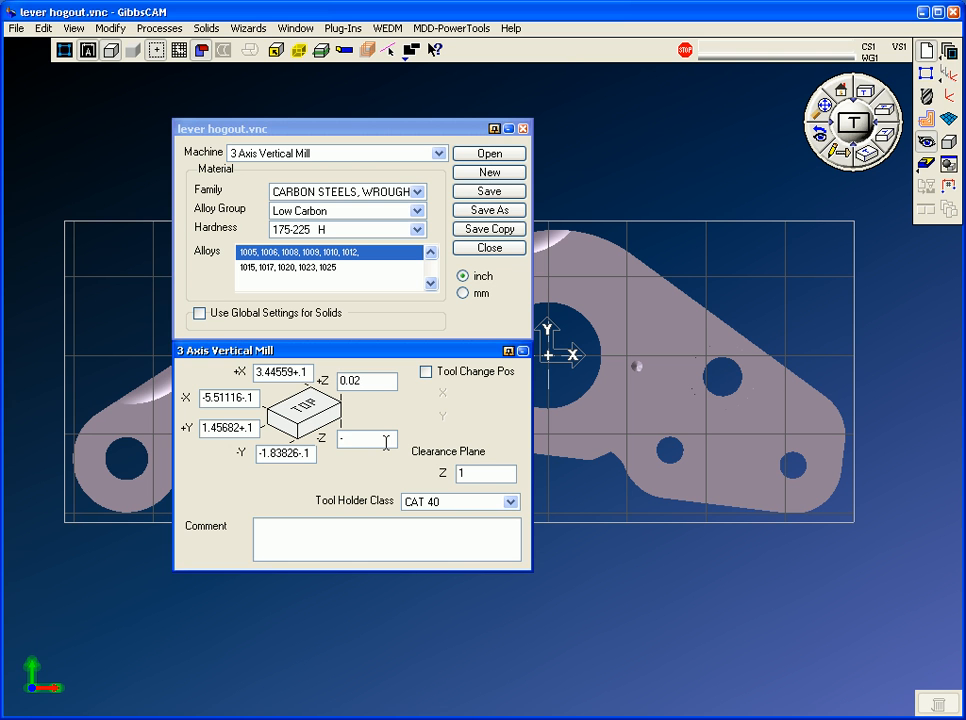
- Enter -1.5 as the stock's -Z limit in the part settings
text(-1.5)
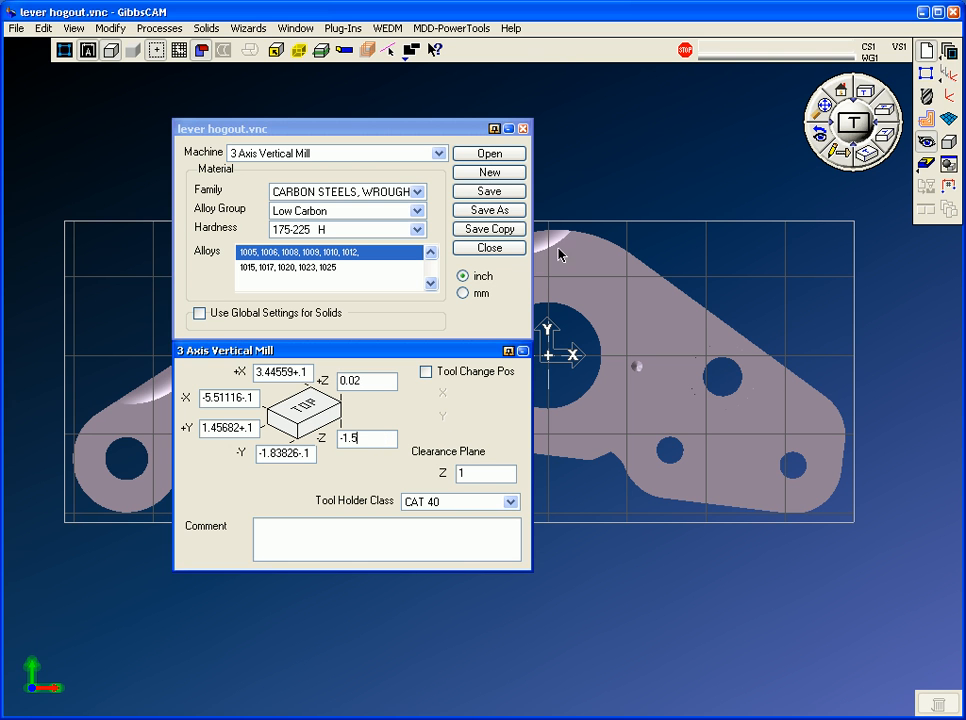
click(489, 247)
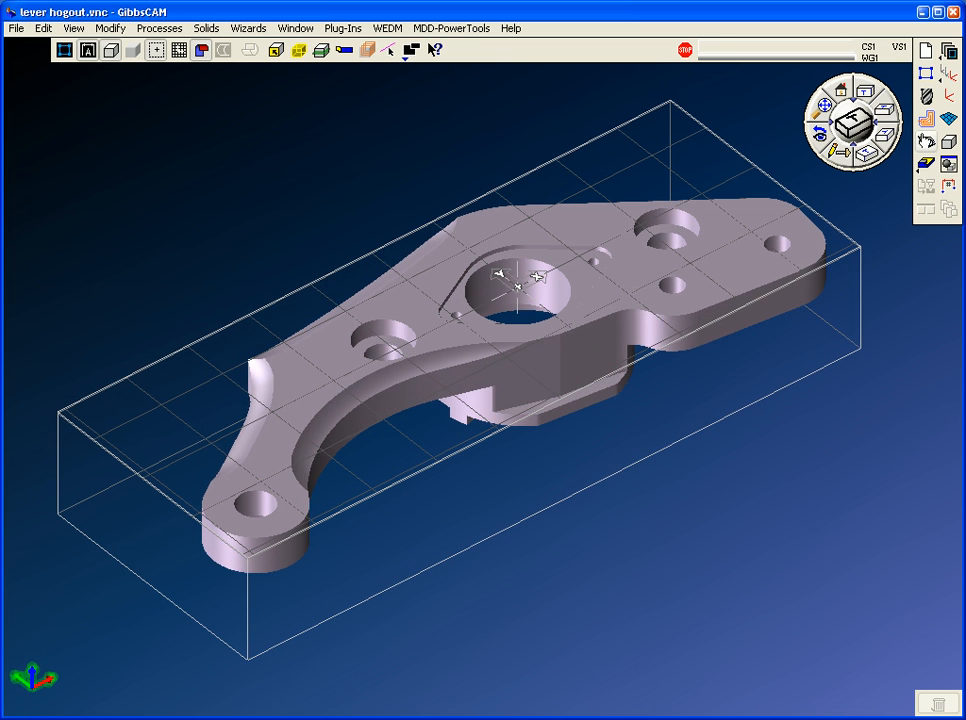
mouse_move(925, 95)
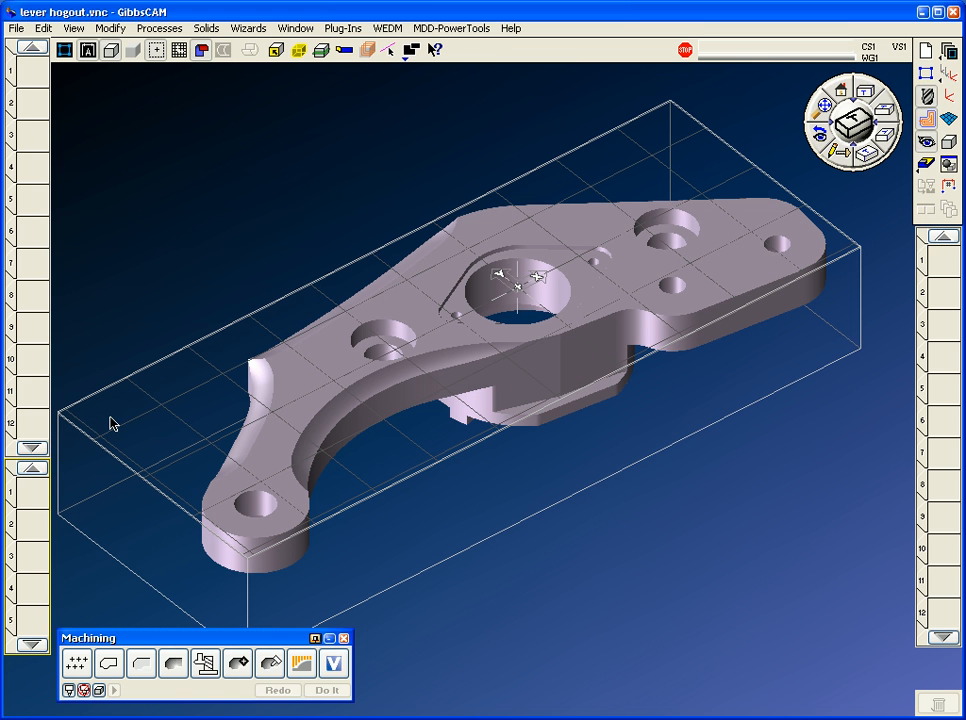
mouse_move(210, 515)
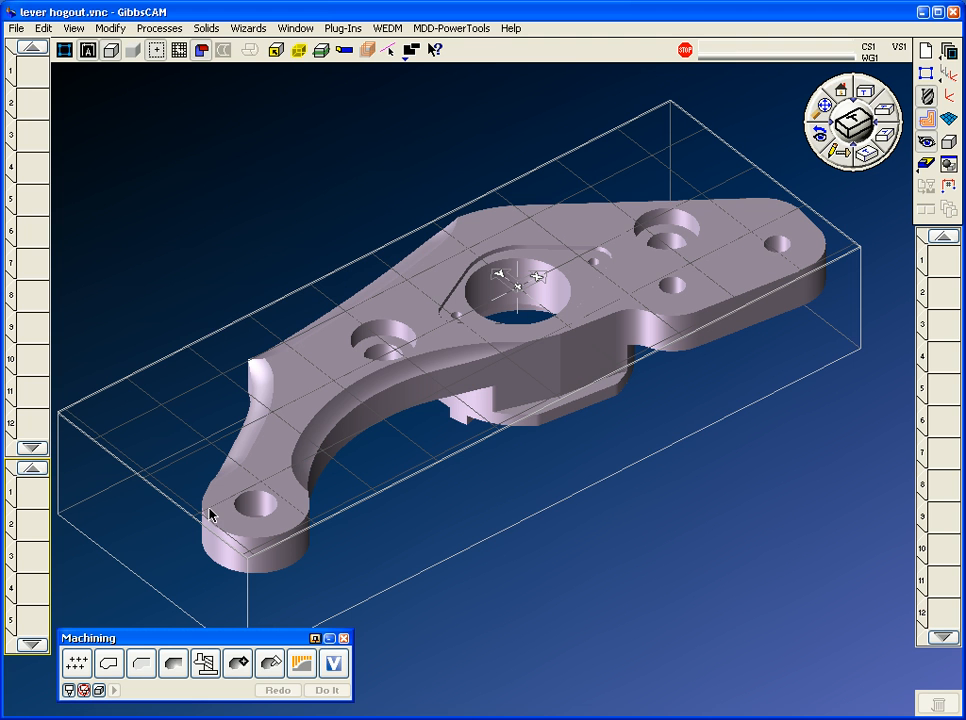
- Load the saved '3,0 face mill -alum-.PRC' process from the 2004 tool crib
click(159, 27)
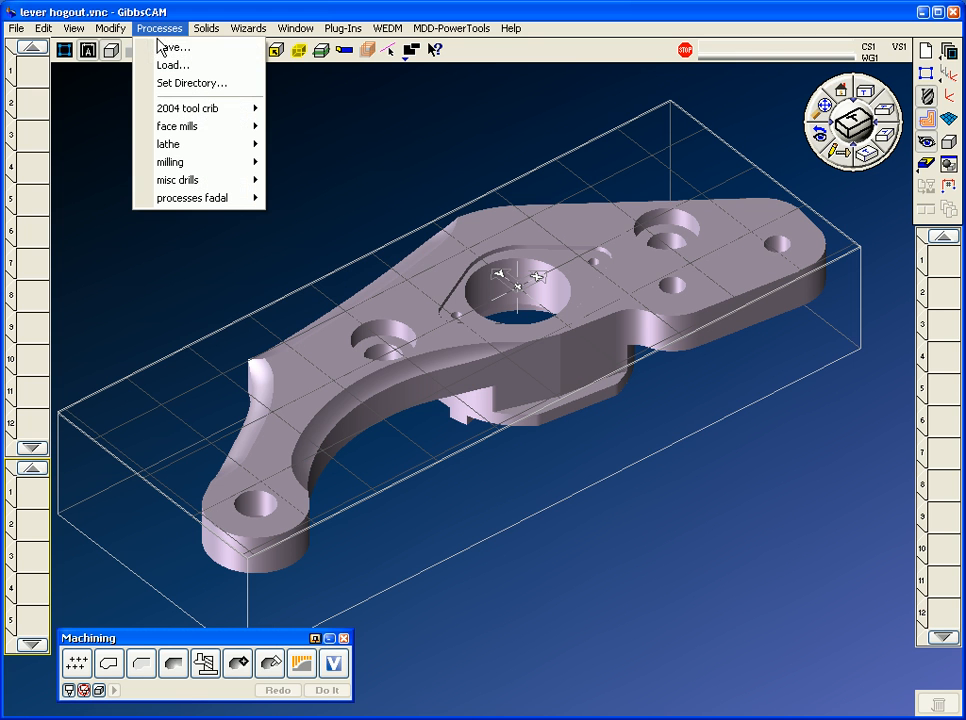
mouse_move(188, 108)
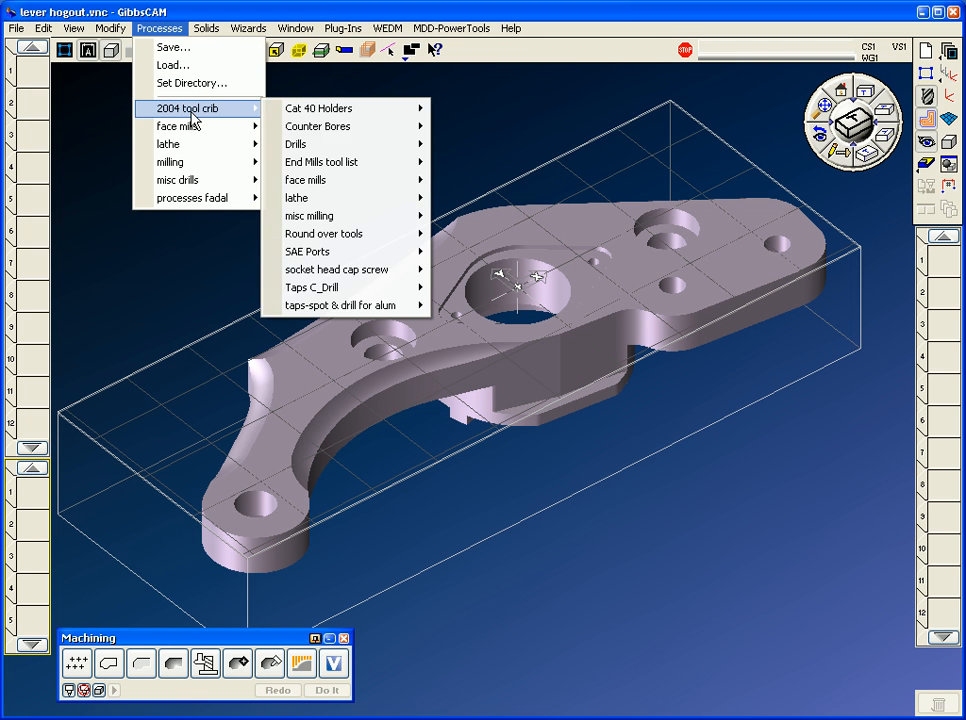
mouse_move(305, 180)
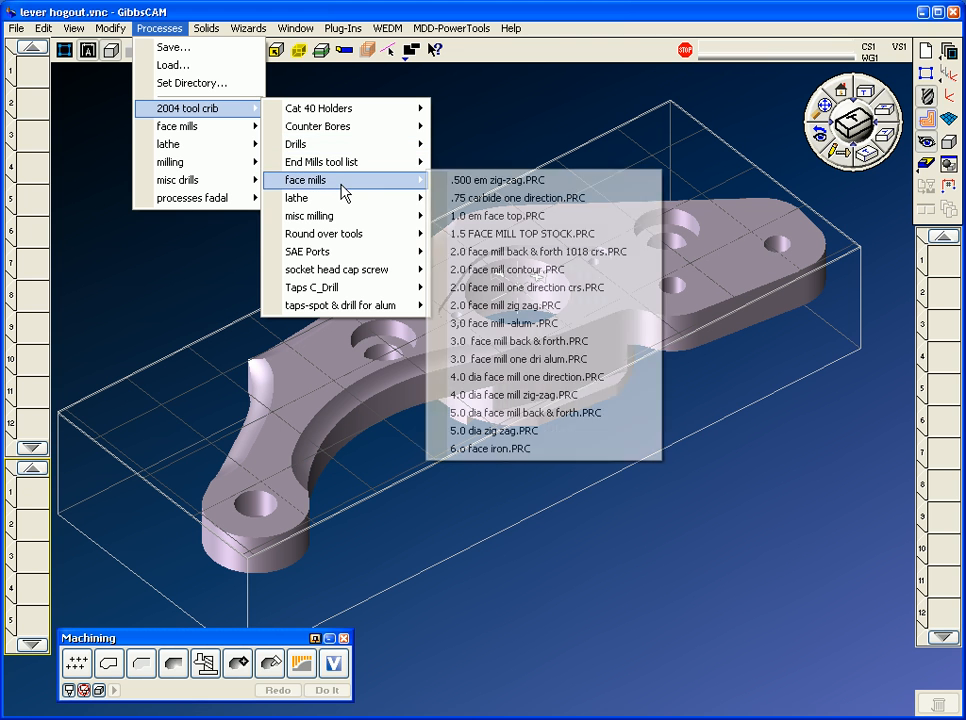
mouse_move(520, 322)
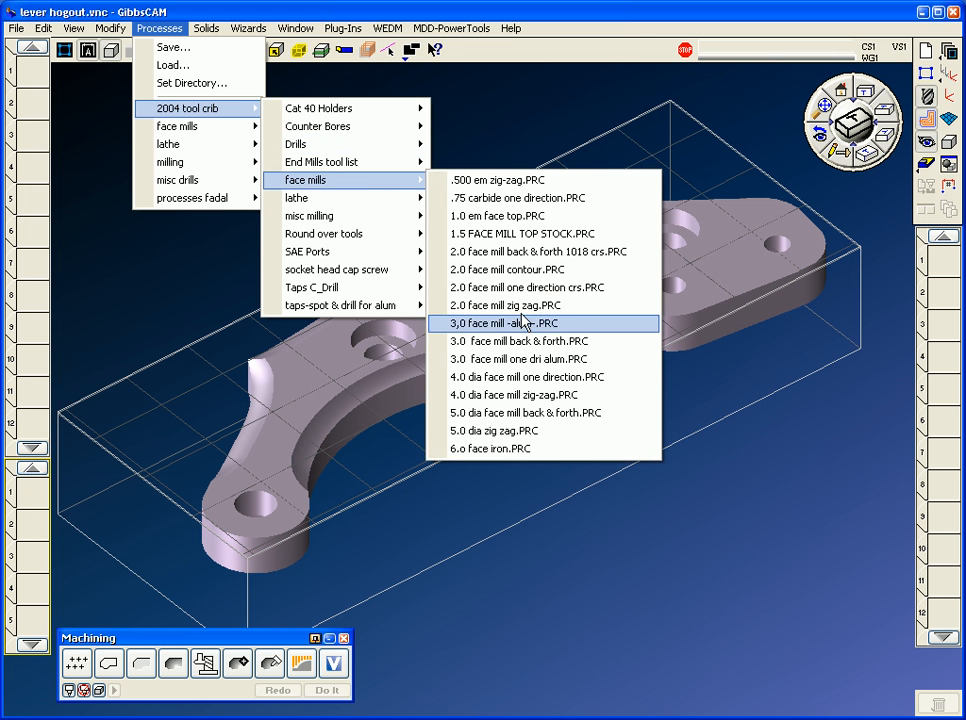
click(501, 323)
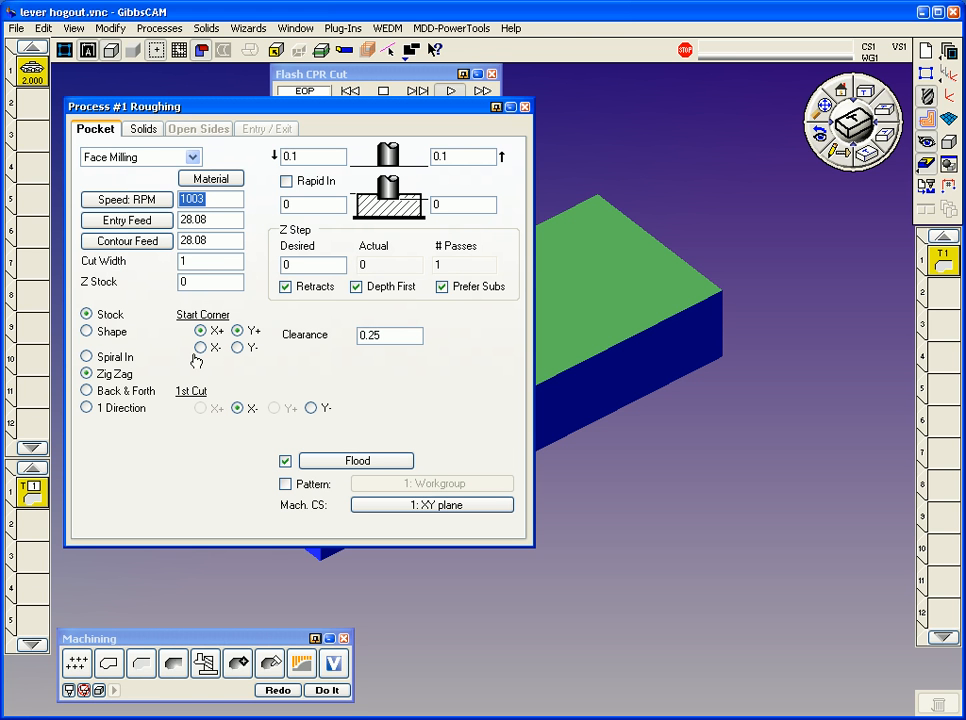
- Keep Face Milling as the roughing method and enter 1.5 for the cut width
click(192, 157)
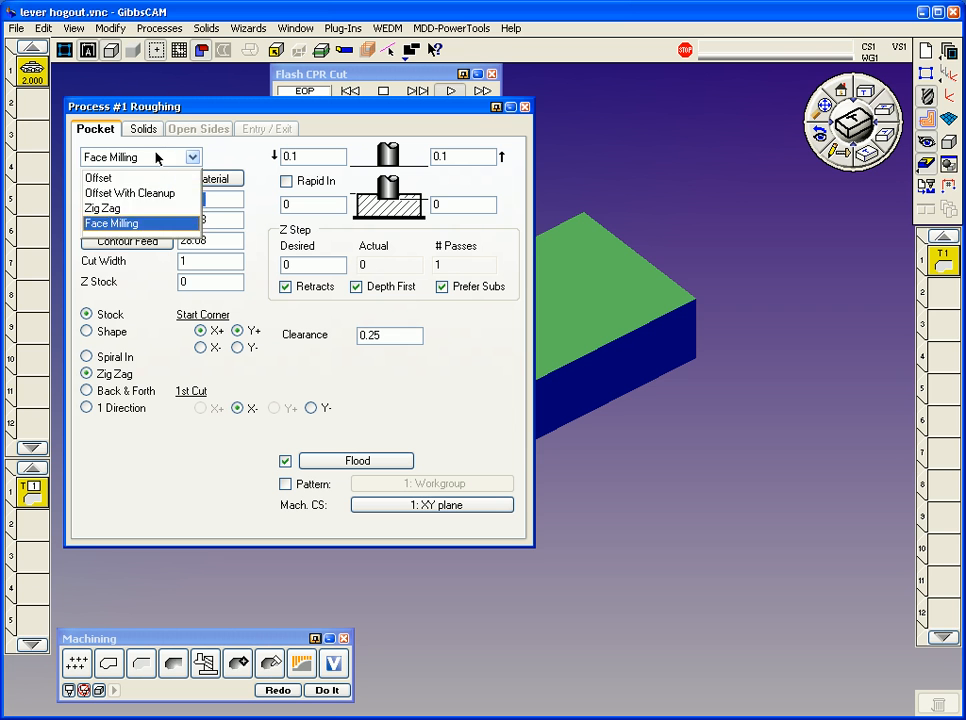
click(111, 223)
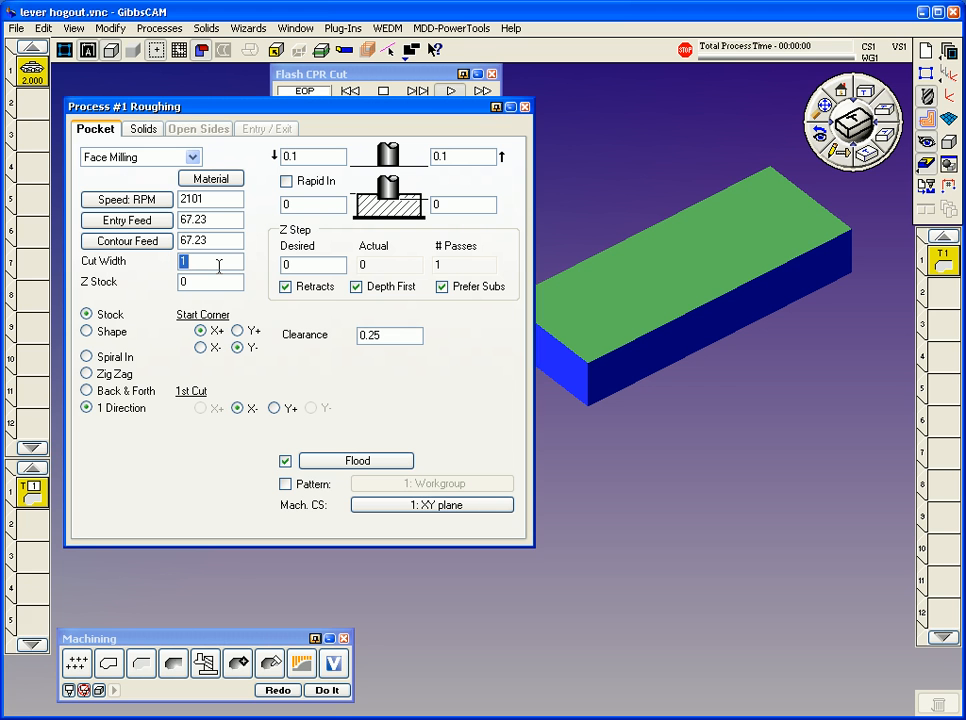
text(1.5)
text(3)
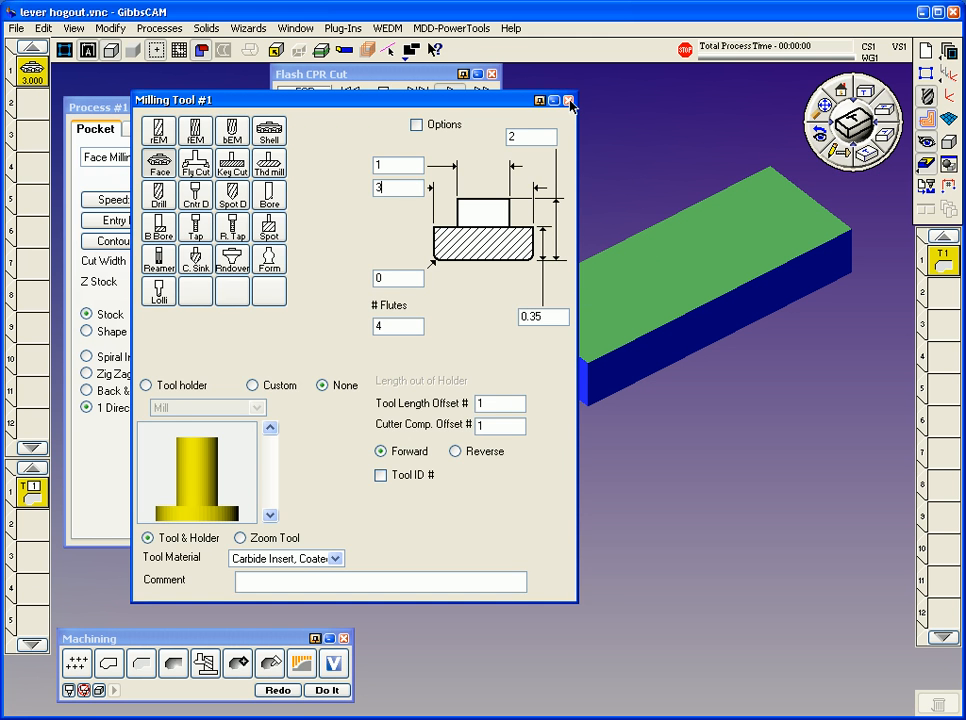
- Close the 3.000-diameter face mill tool and the Process #1 Roughing dialog
click(570, 100)
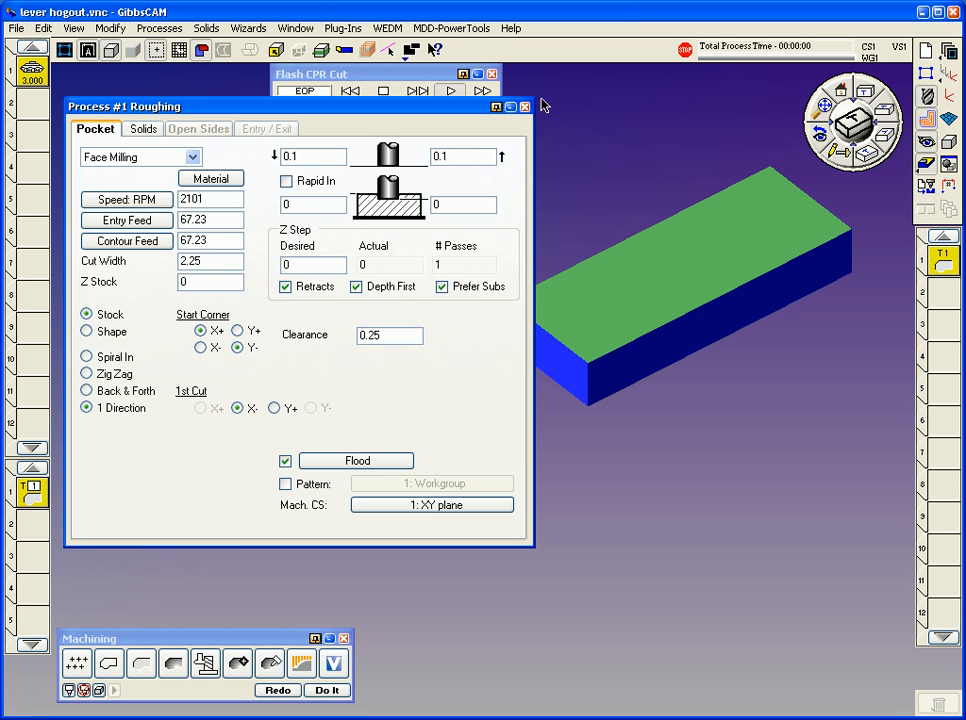
click(86, 407)
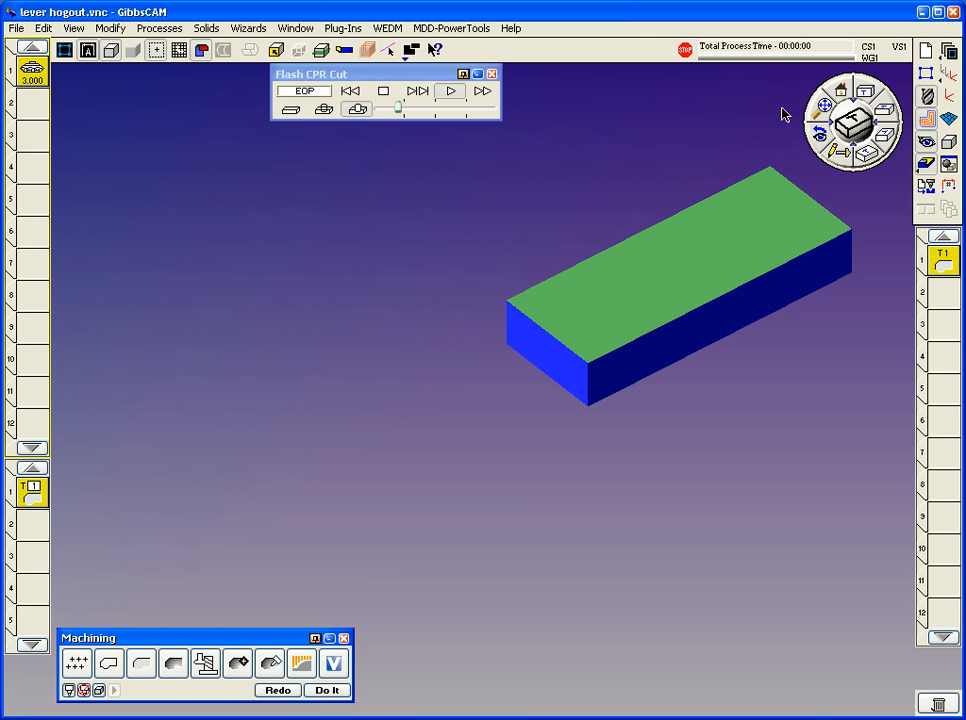
- Give tool 1 a CAT 40 holder and simulate the facing cut with Flash CPR
click(417, 91)
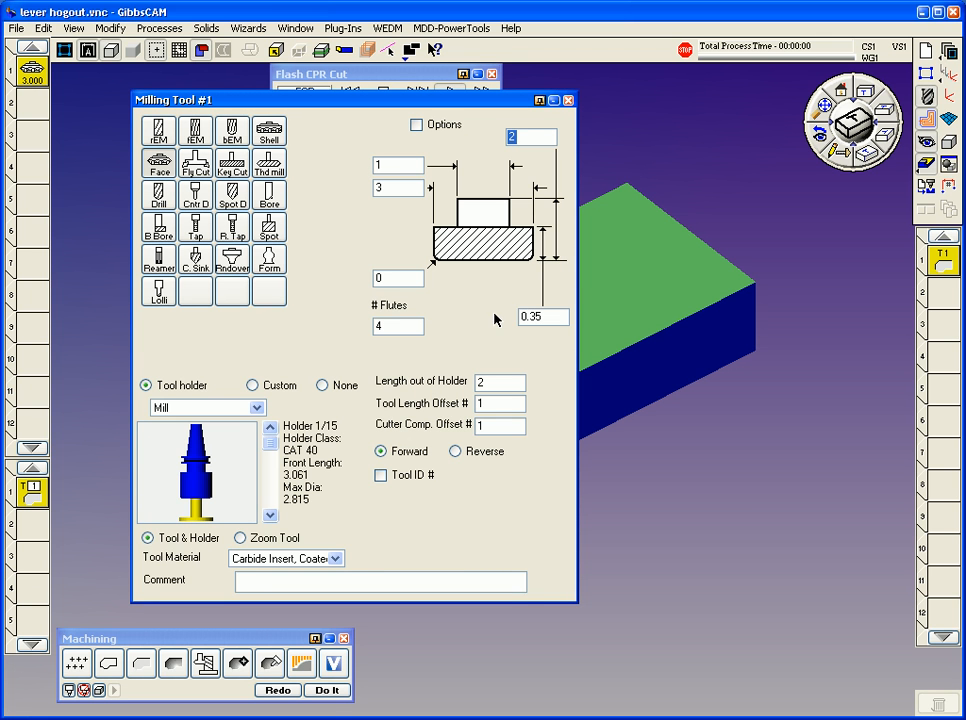
text(1)
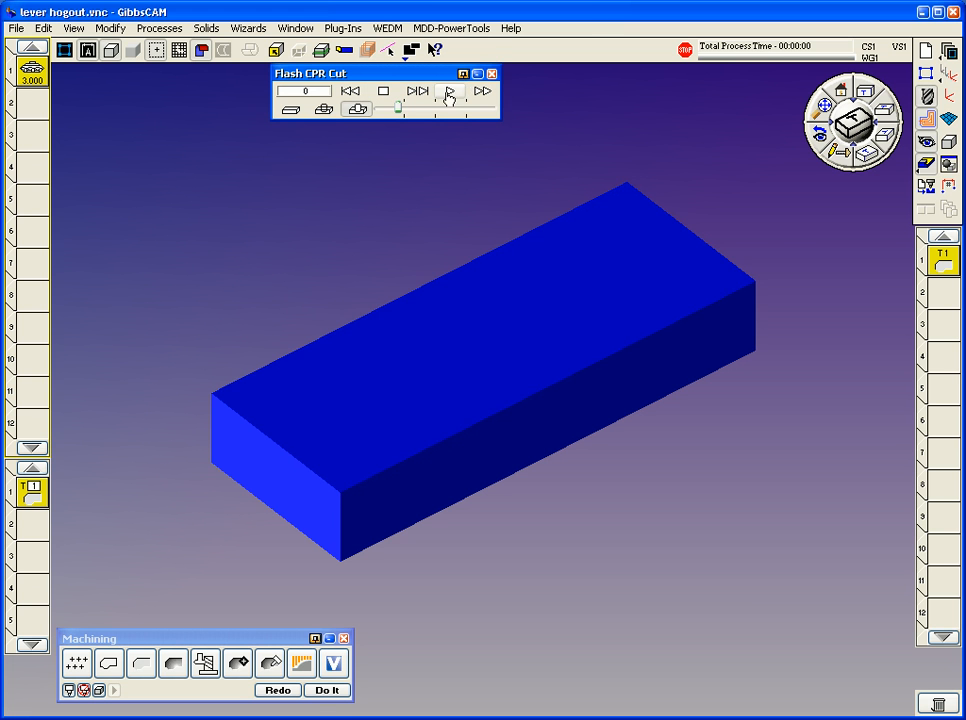
click(449, 91)
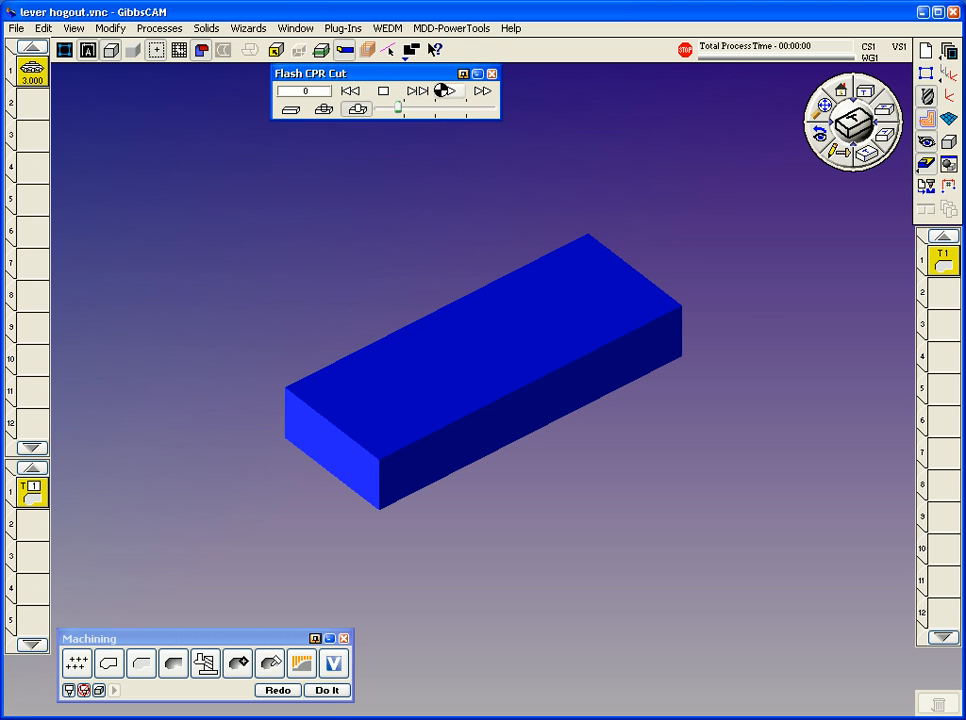
click(450, 91)
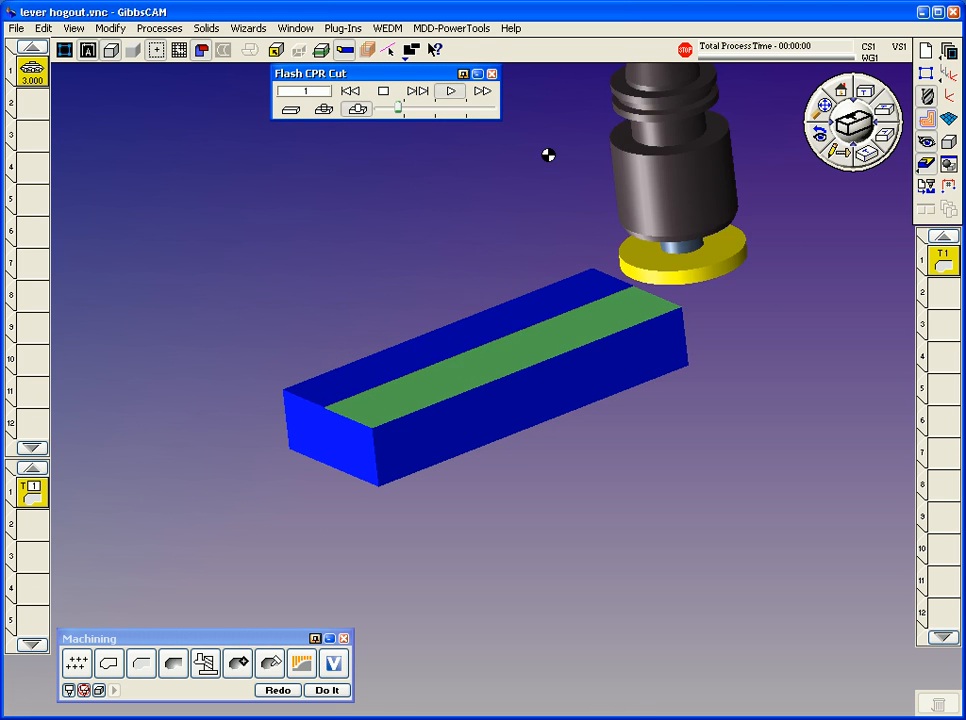
click(449, 91)
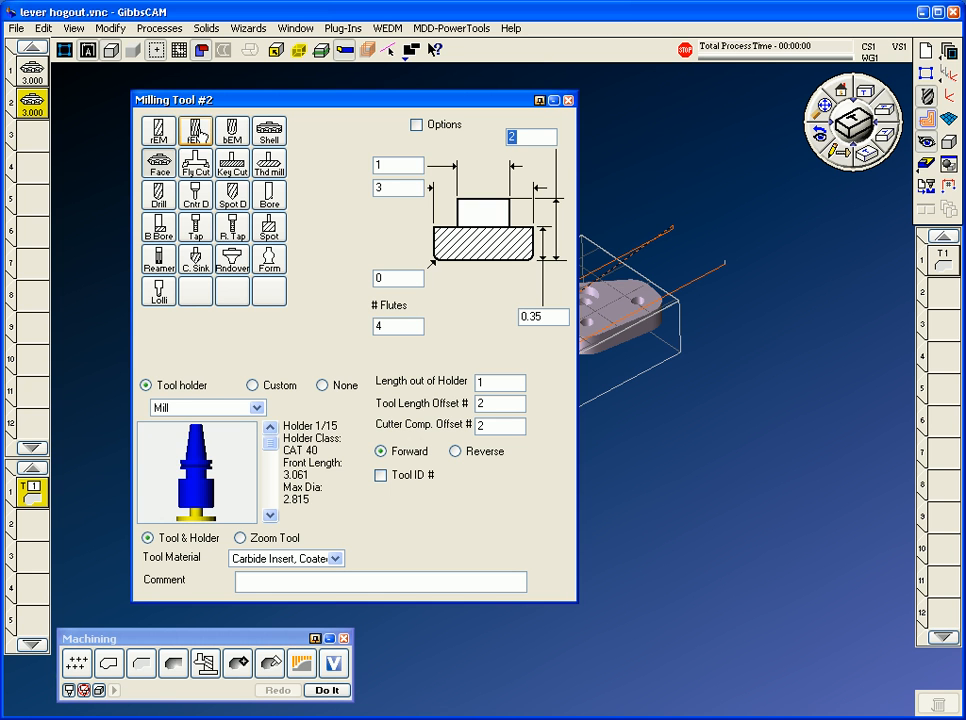
- Make tool 2 a 1.000-diameter end mill, 2 out of holder, coated carbide insert
click(195, 131)
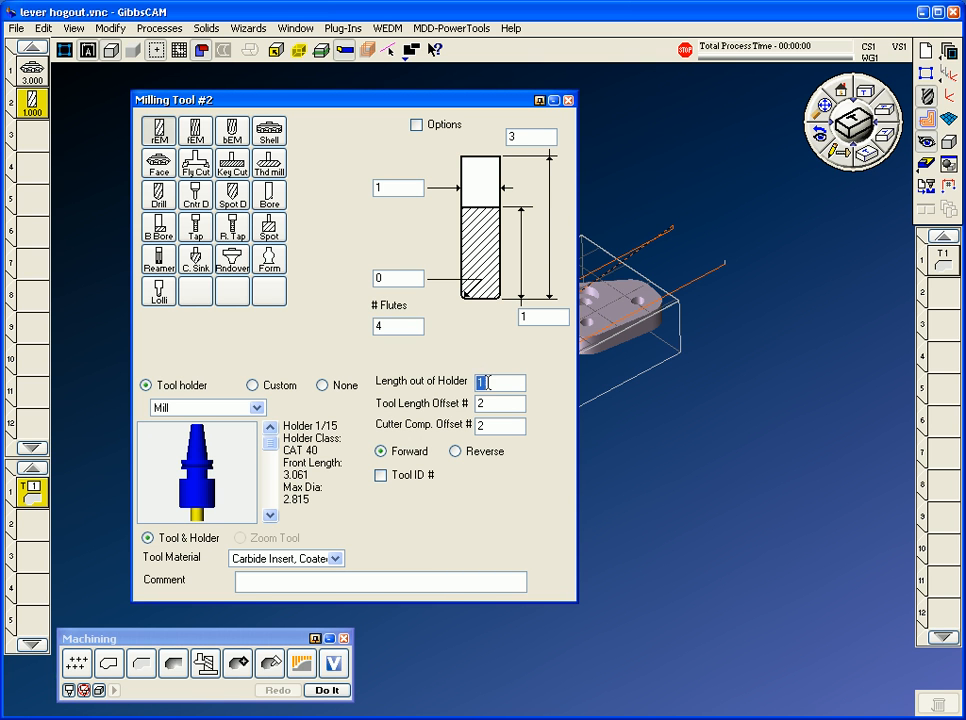
click(335, 558)
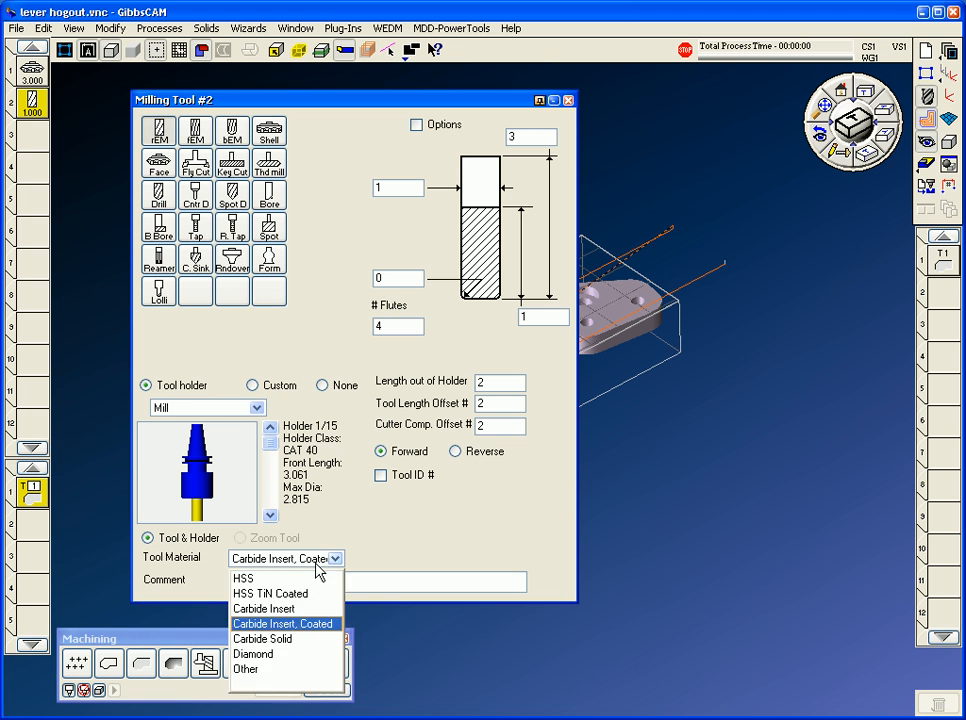
click(242, 578)
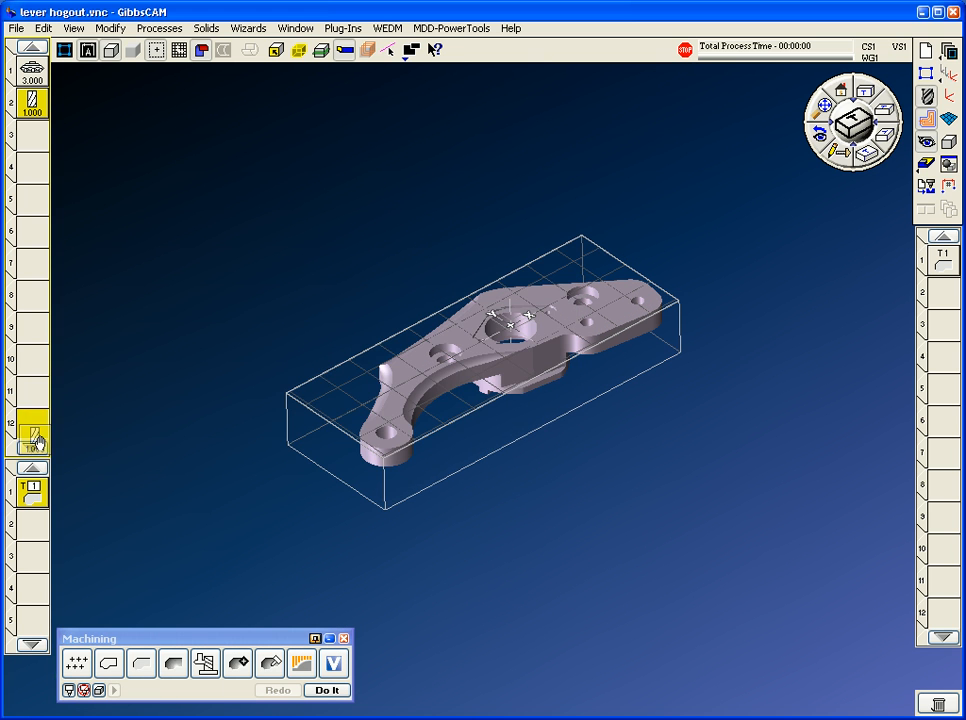
- Set up 3D Pocketing at 535 RPM, 10.7 feed, 0.375 Z step, with automatic core detection
click(237, 663)
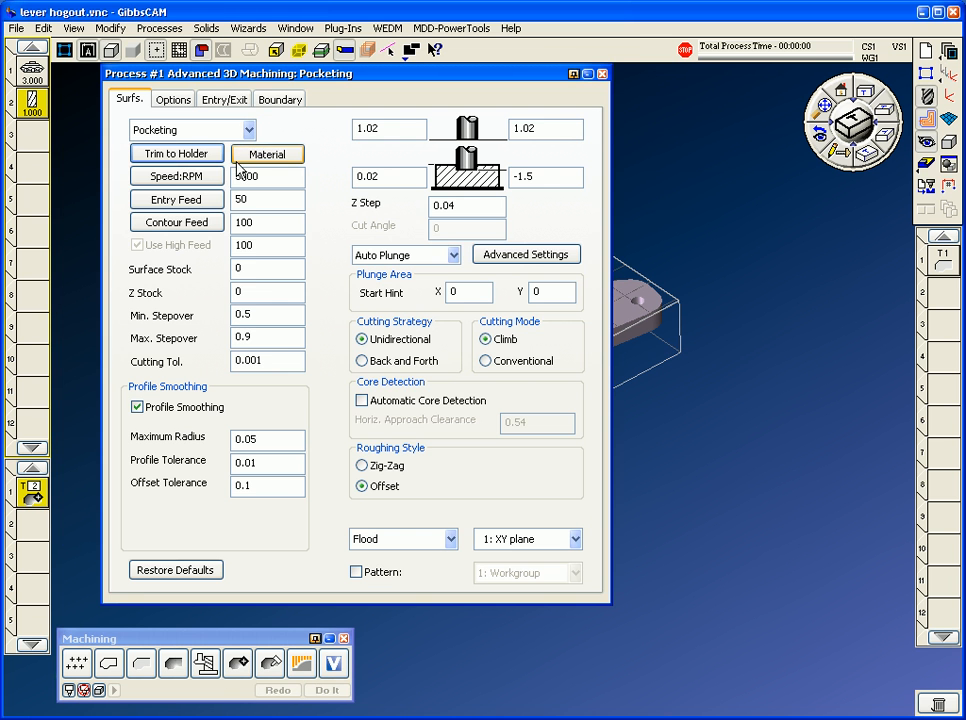
click(190, 129)
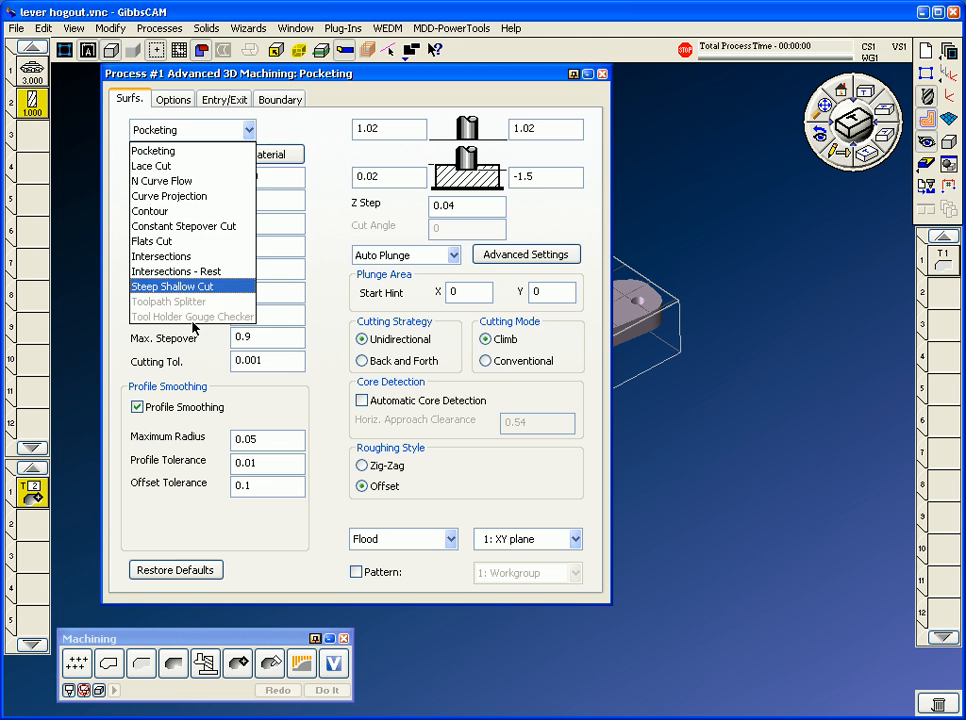
click(153, 150)
text(-0.925)
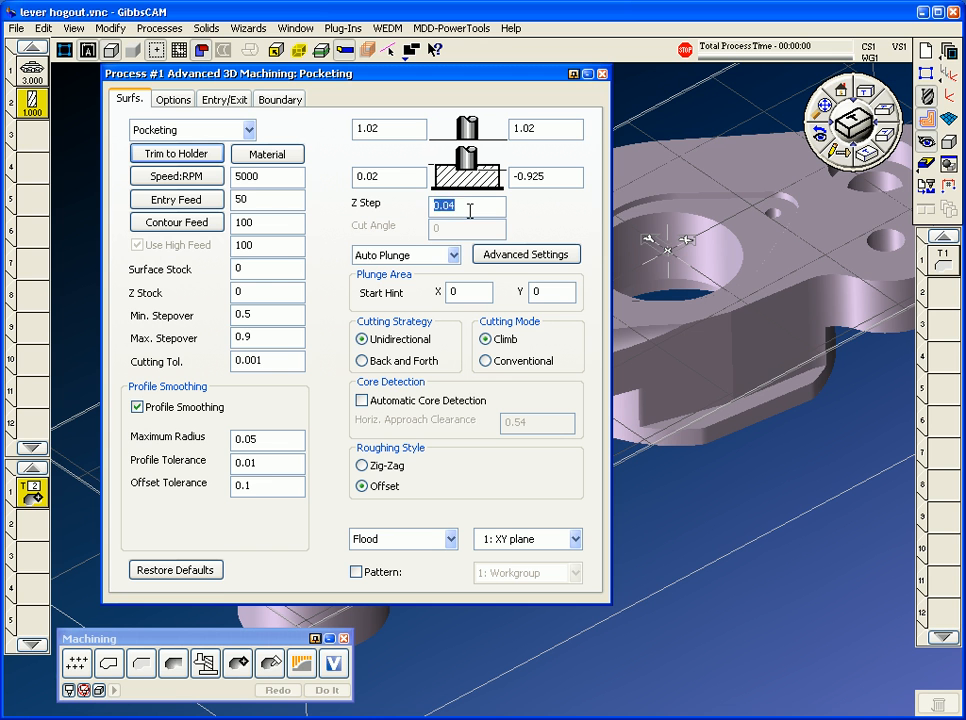
text(.375)
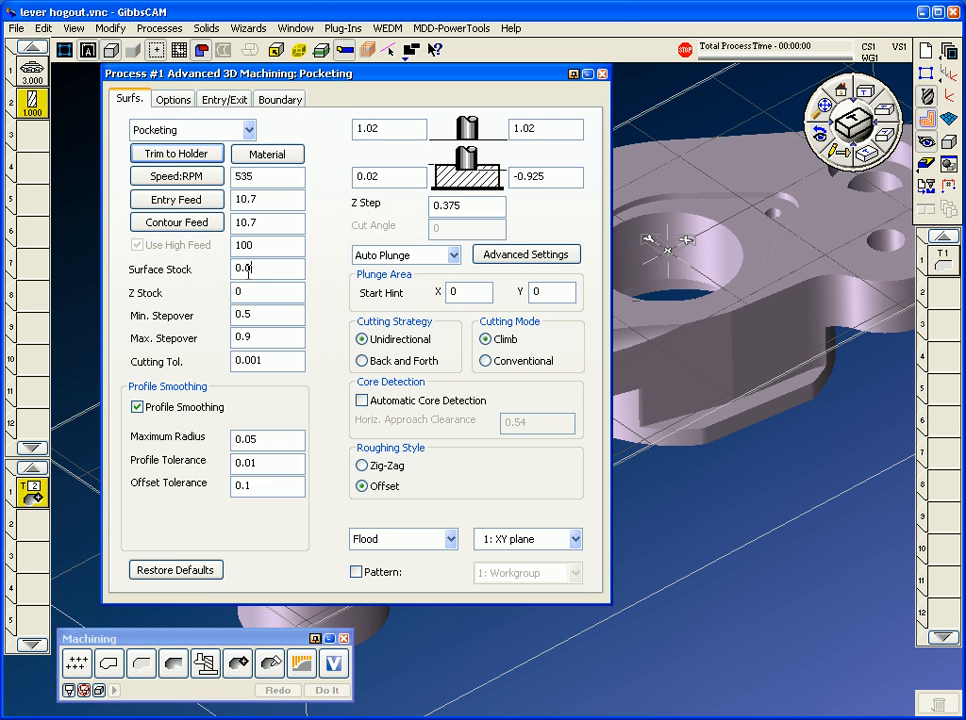
click(362, 400)
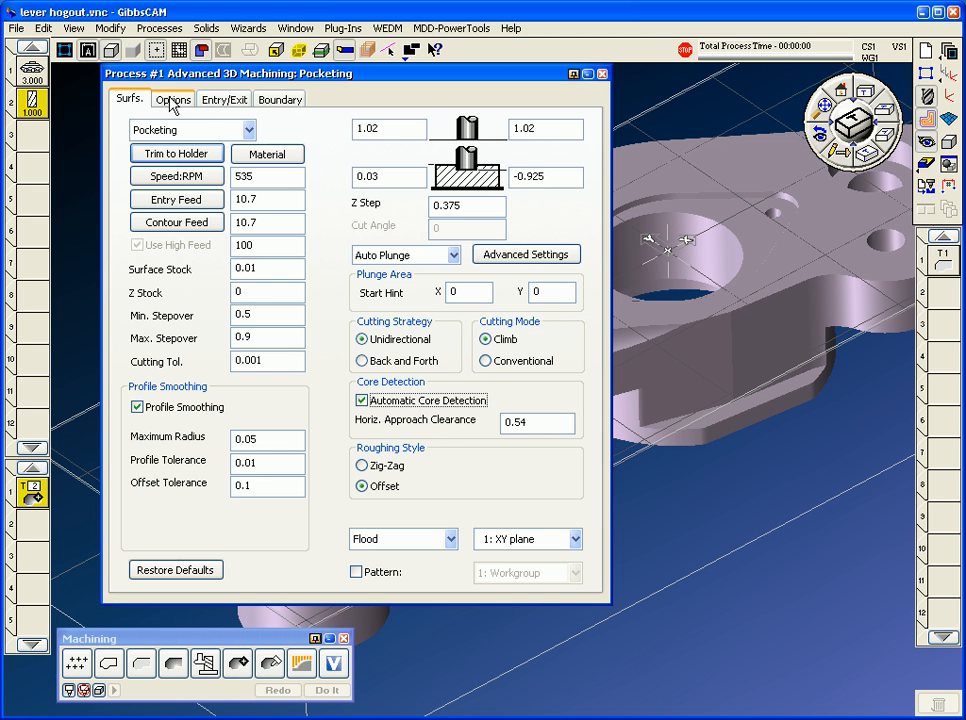
- Give pocketing 0.001 tolerance, workpiece-default stock and a stock bounding-box boundary
click(172, 99)
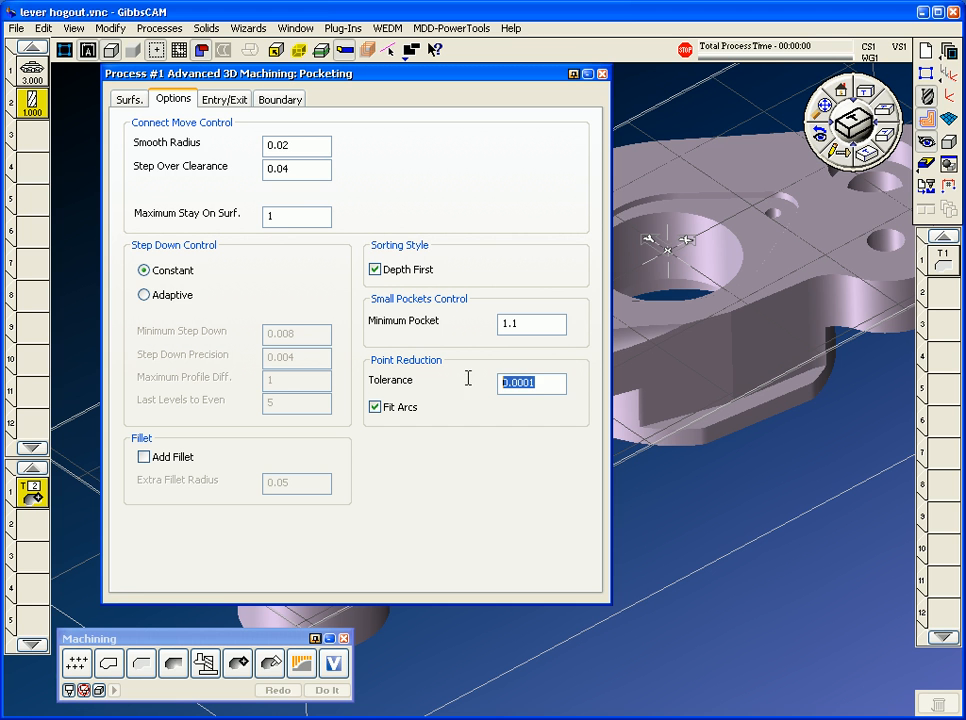
text(.001)
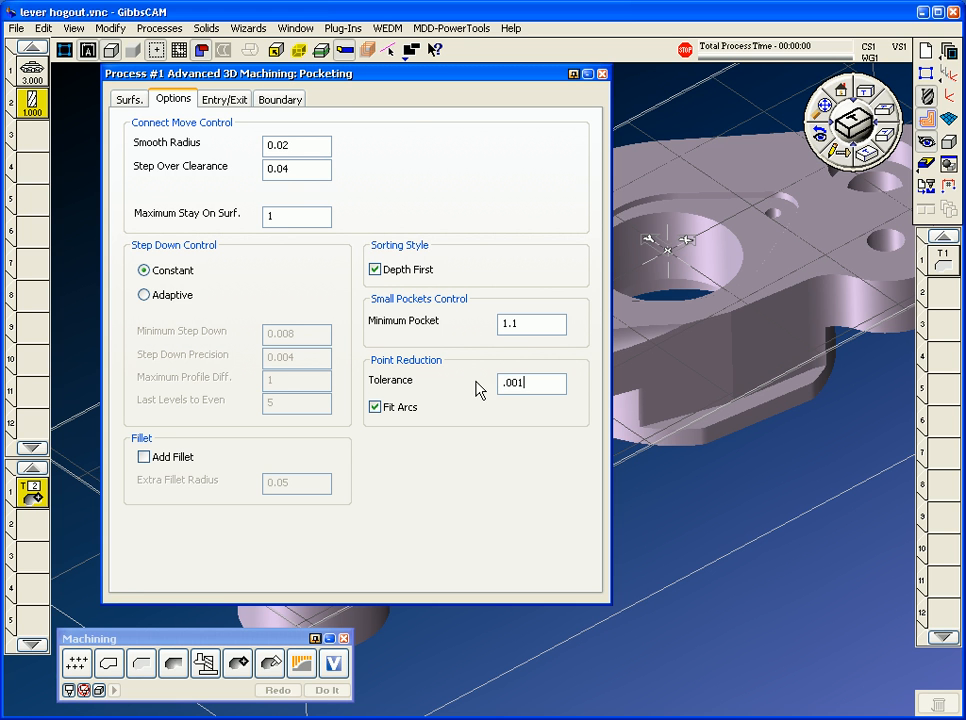
click(224, 99)
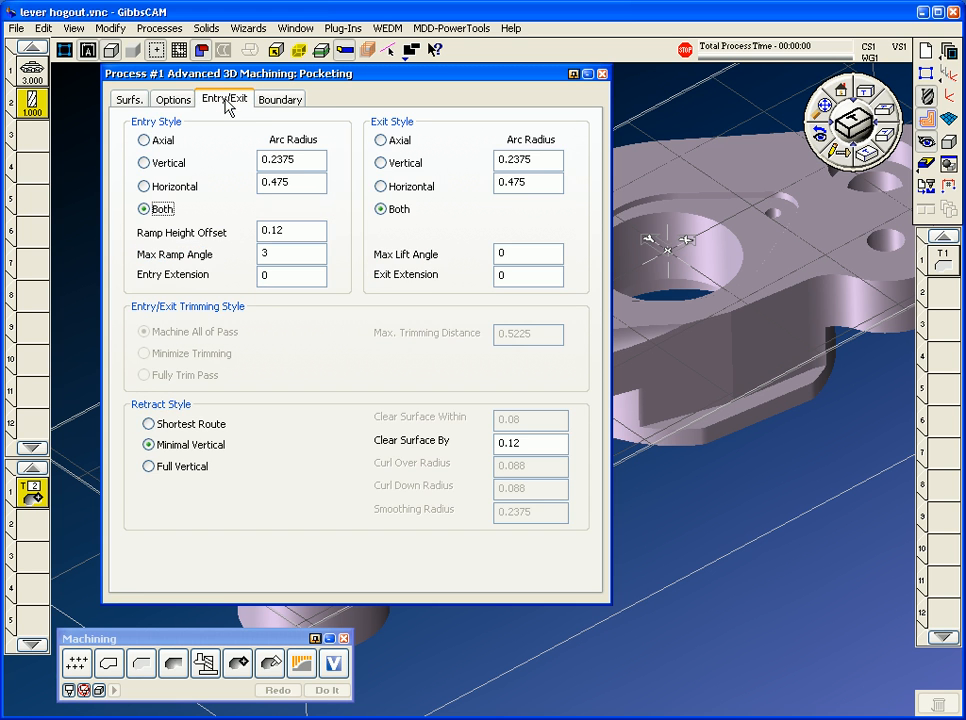
click(280, 99)
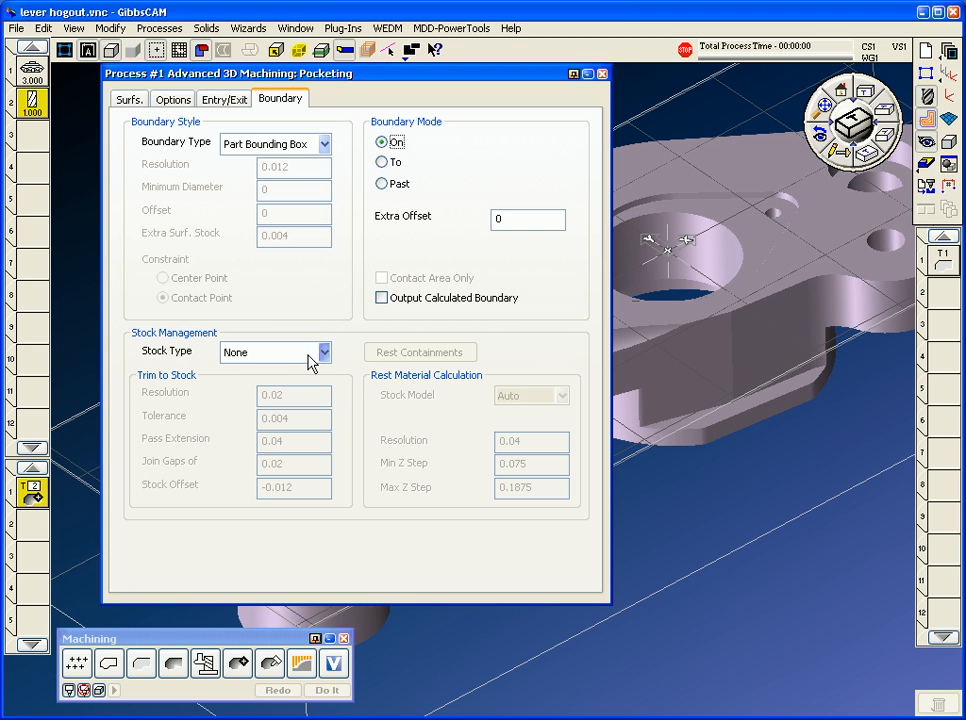
click(323, 352)
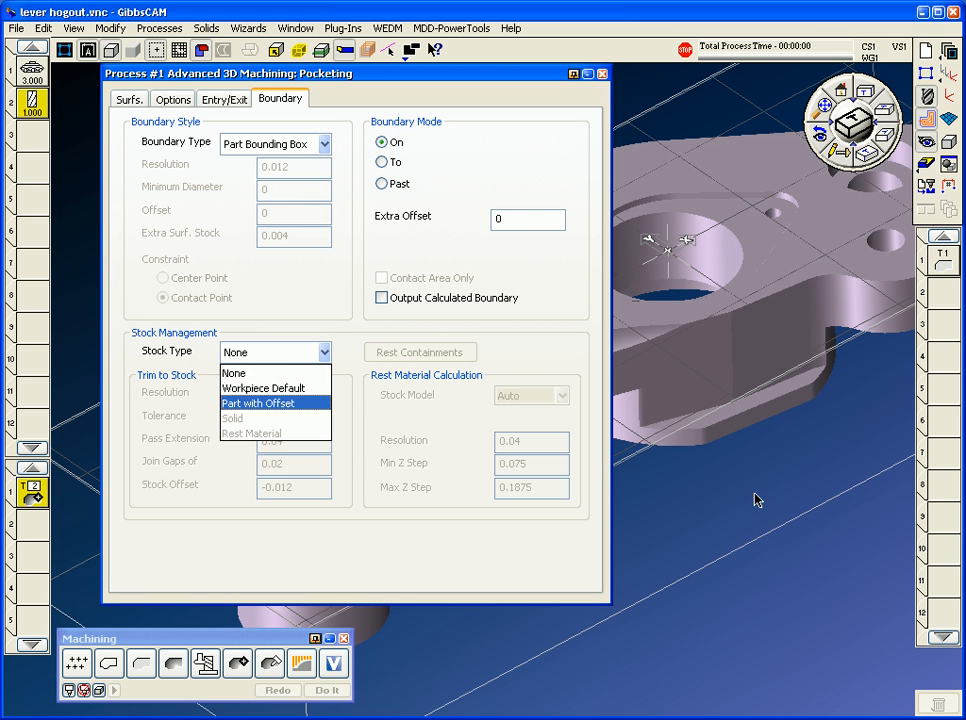
mouse_move(263, 388)
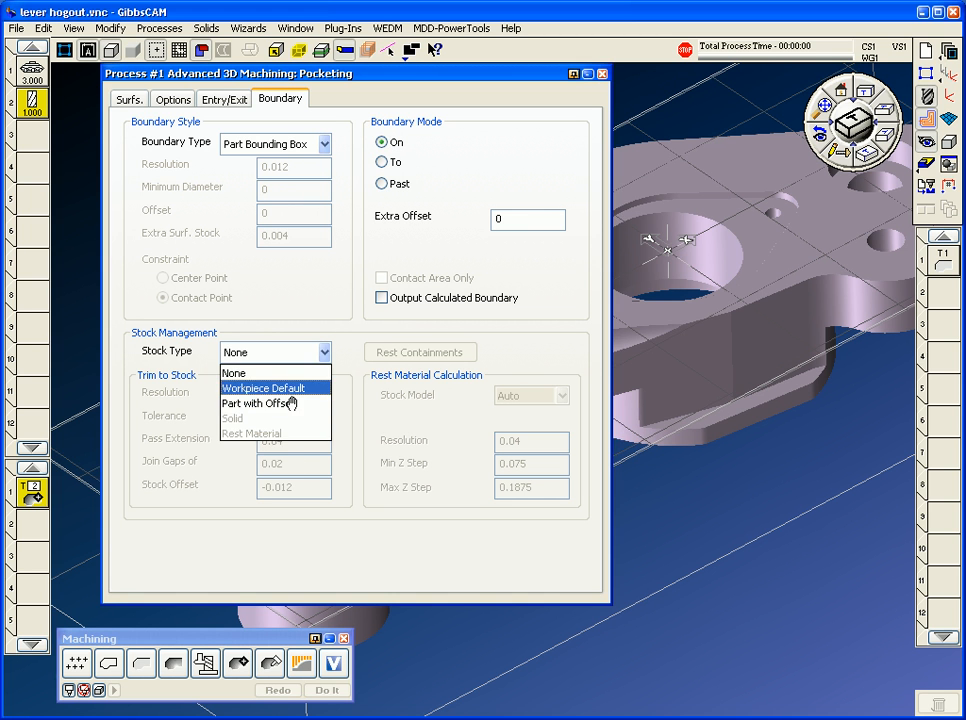
click(263, 387)
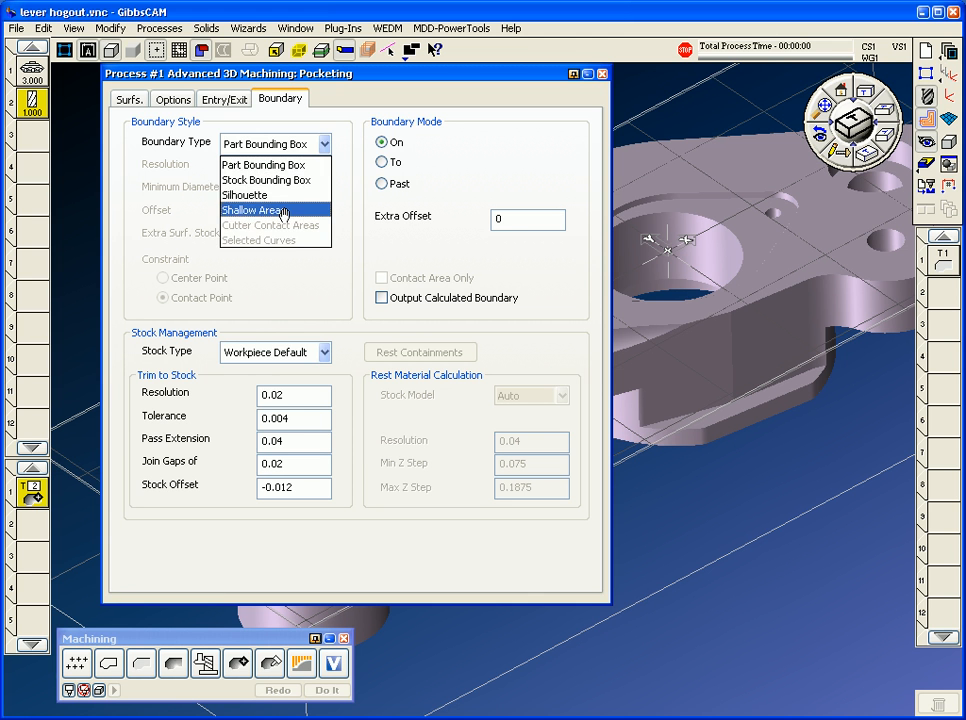
click(266, 180)
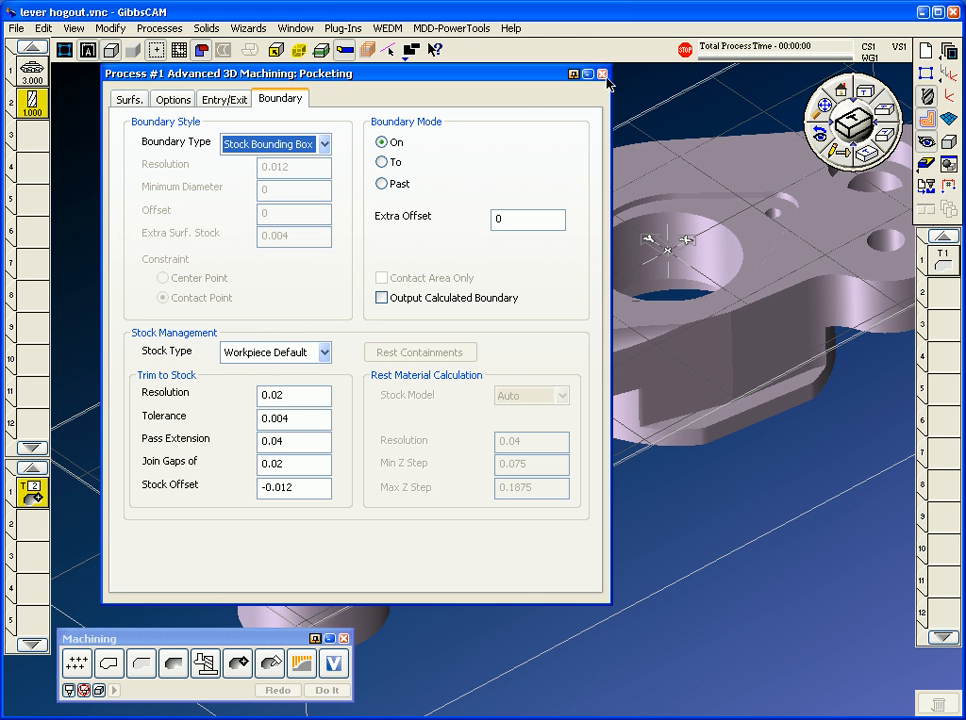
click(602, 73)
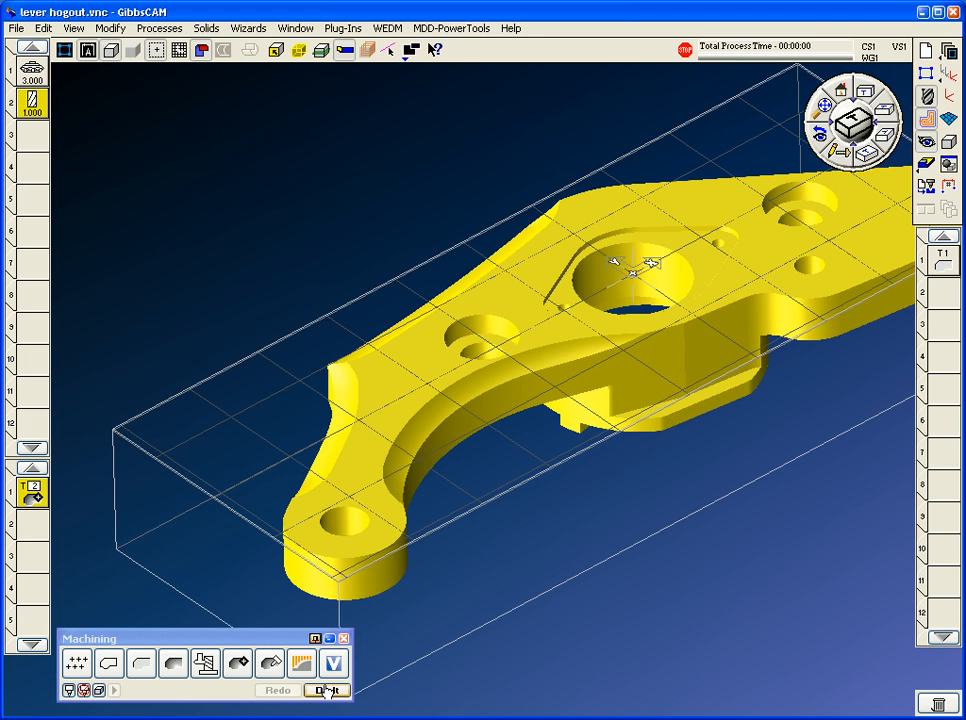
- Calculate and redo the pocketing toolpath, then orbit to view it from above
click(326, 690)
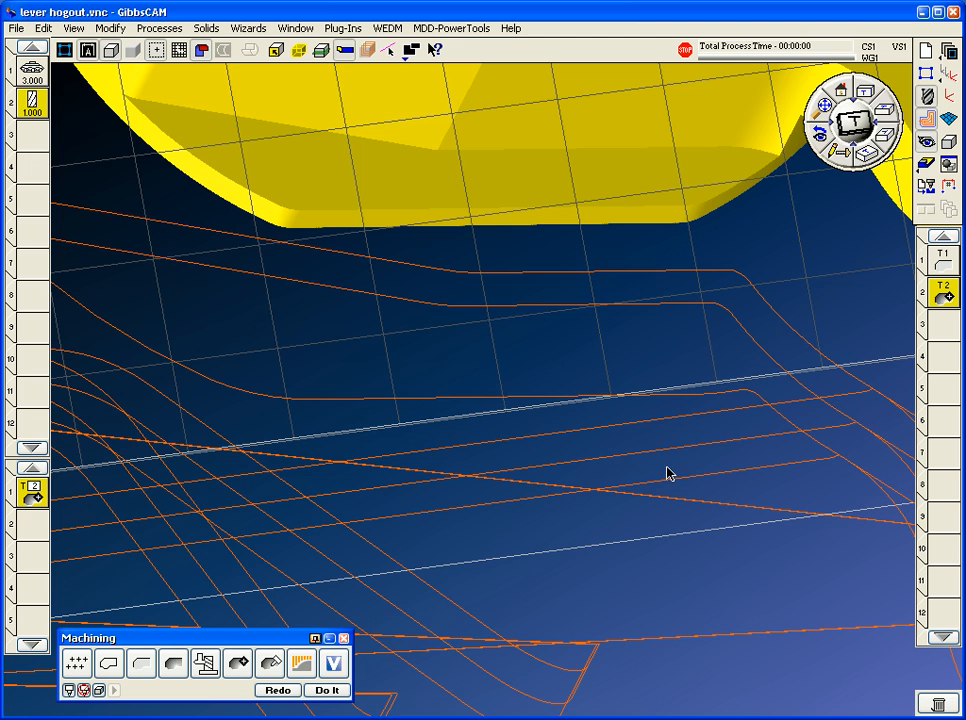
click(869, 153)
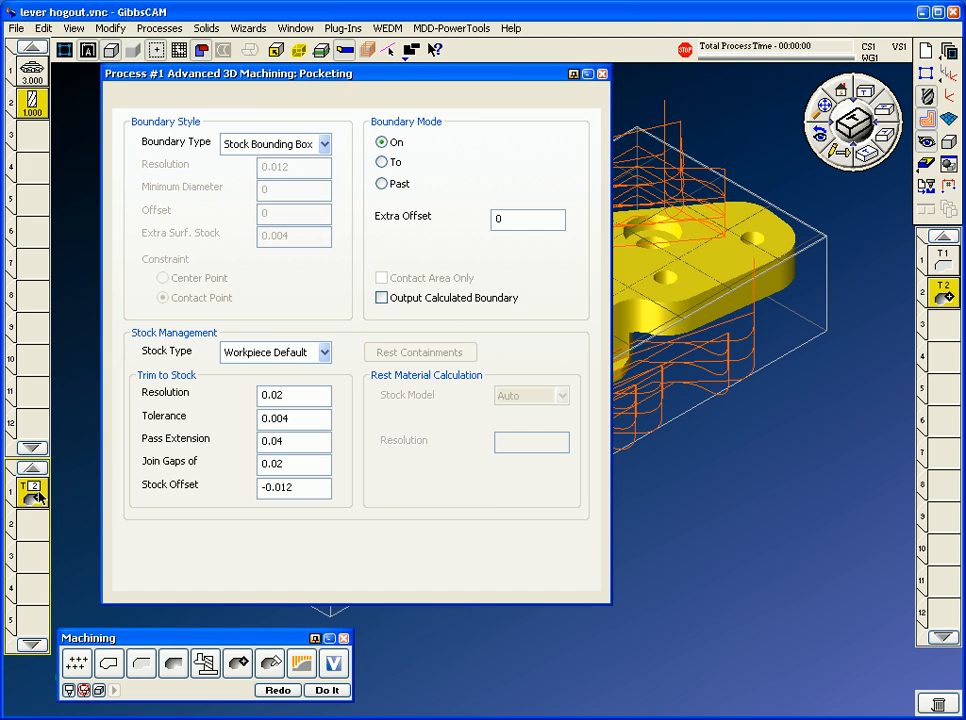
click(128, 99)
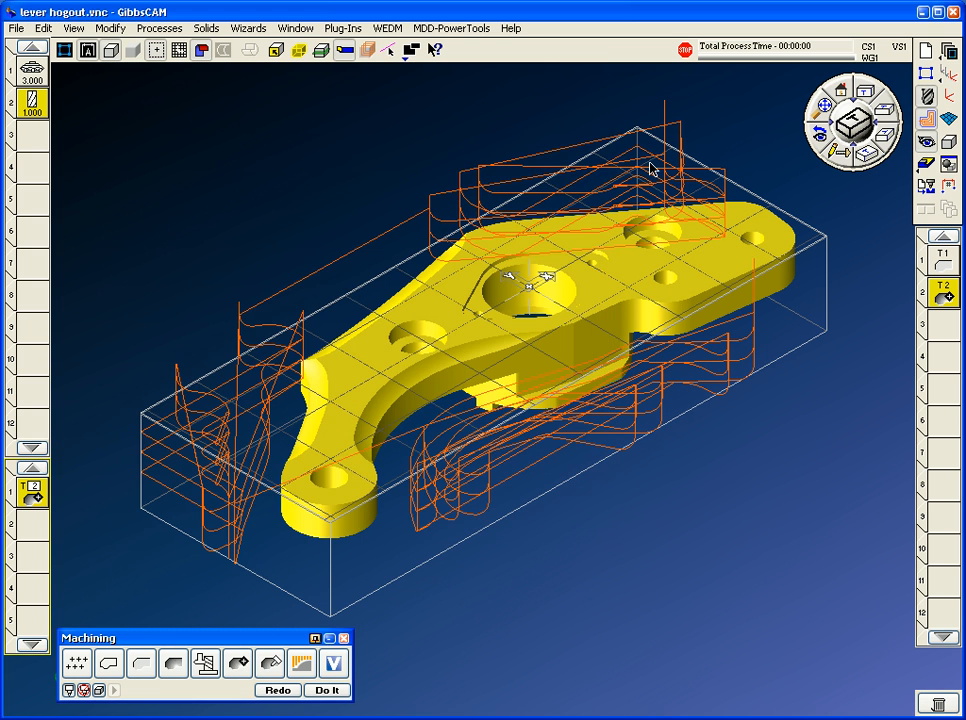
click(326, 690)
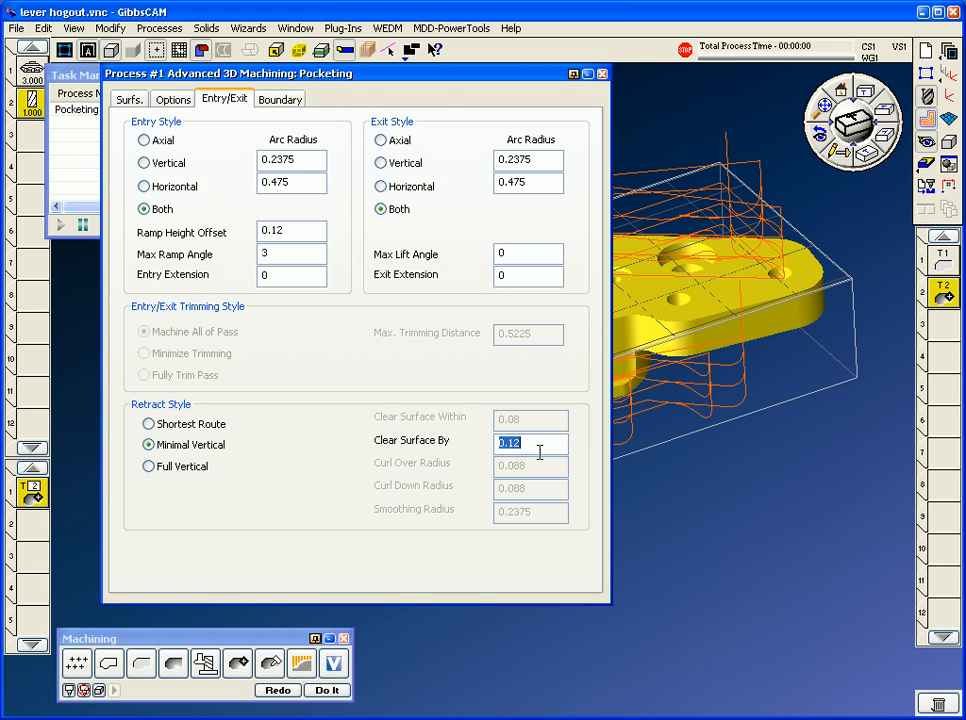
click(326, 690)
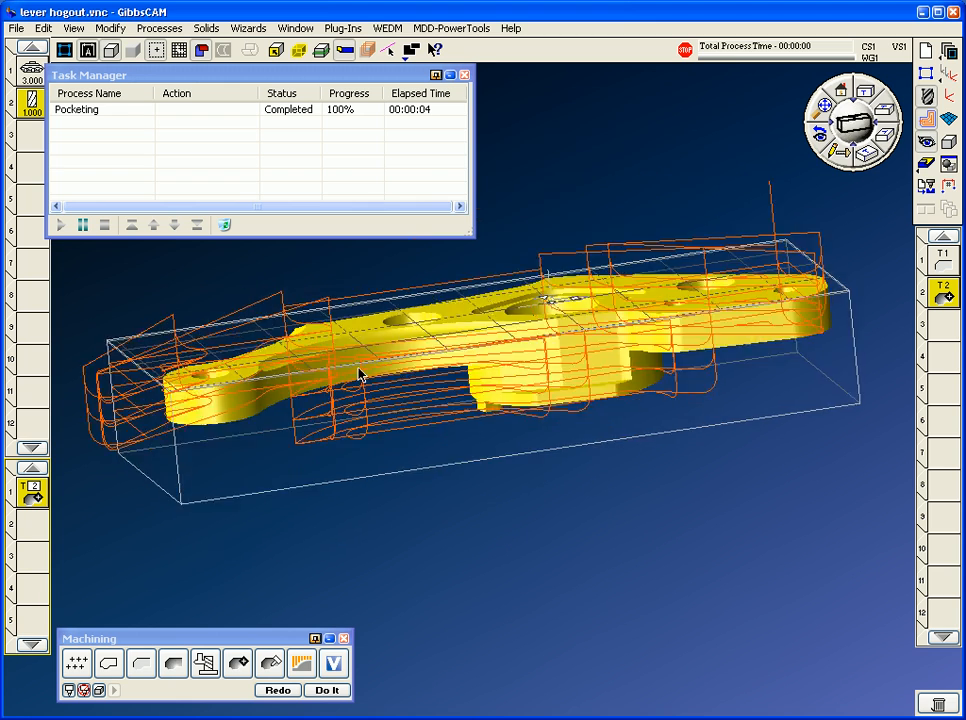
drag(360, 375, 780, 380)
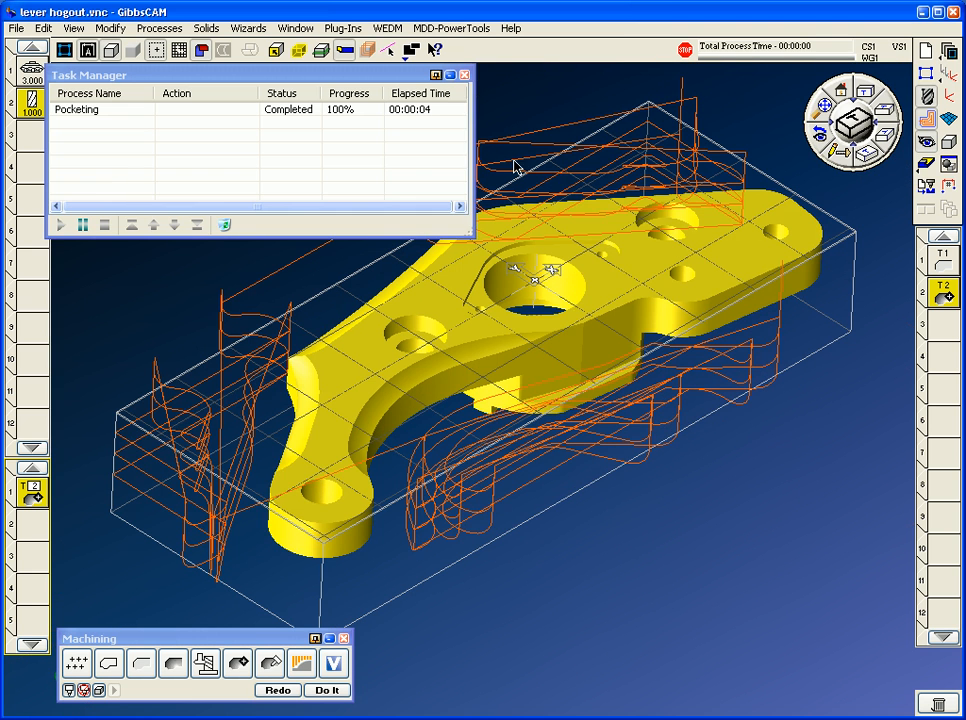
click(464, 74)
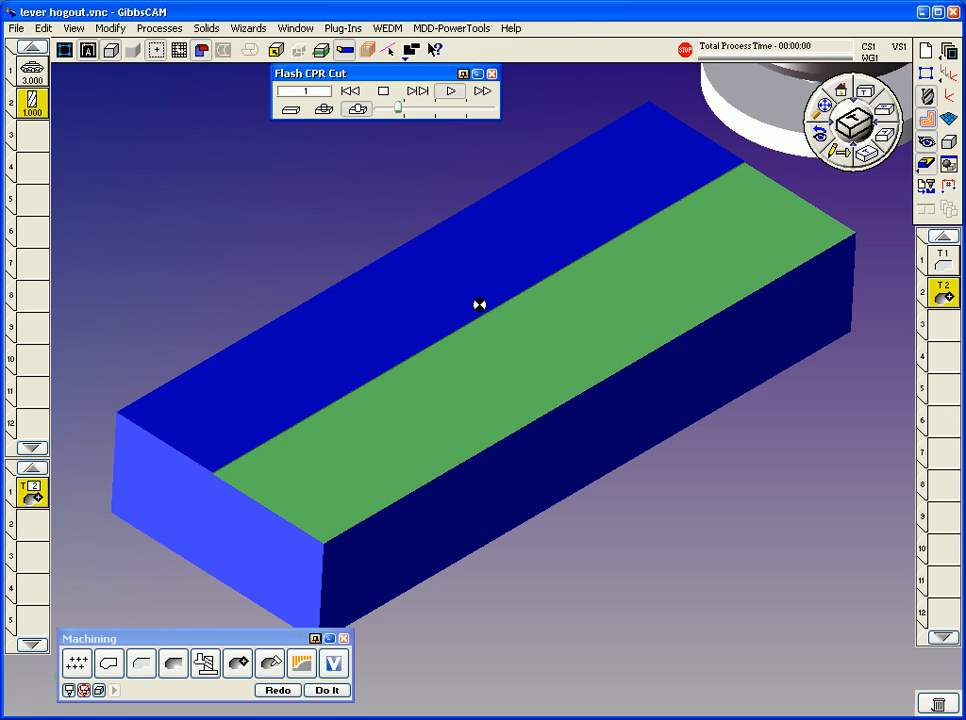
- Step the cut simulation to the pocketing operation and play the roughing cut
click(450, 91)
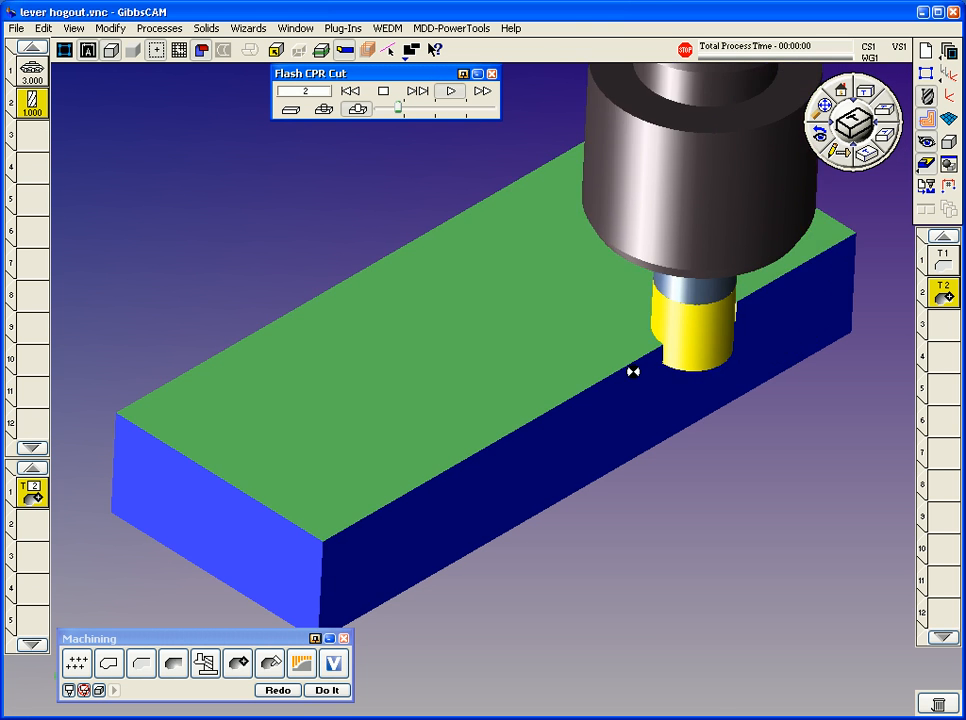
click(450, 91)
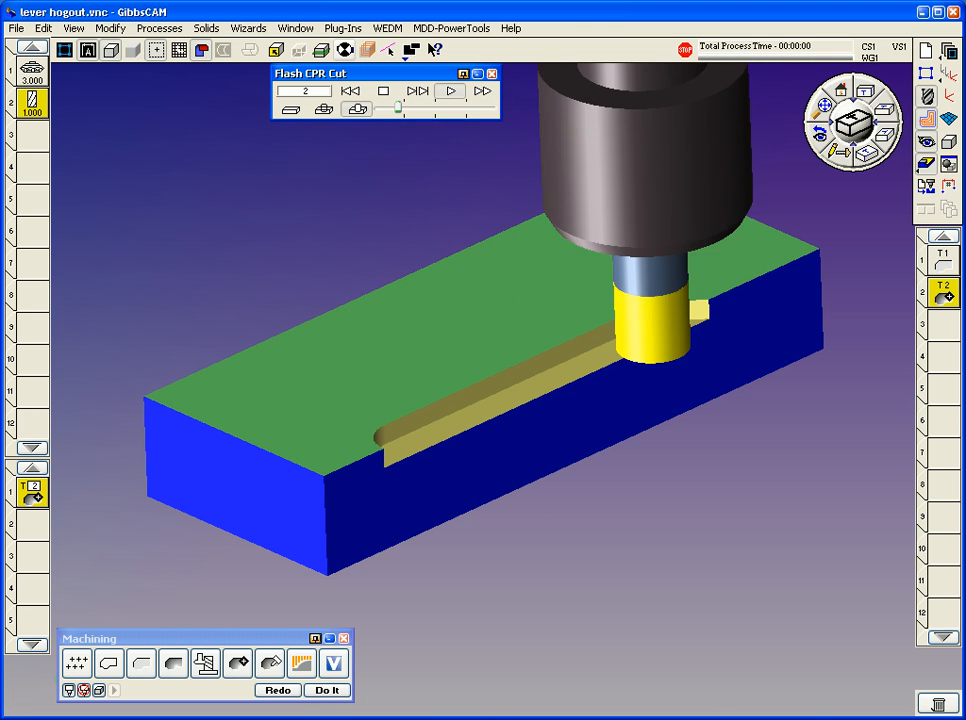
click(450, 91)
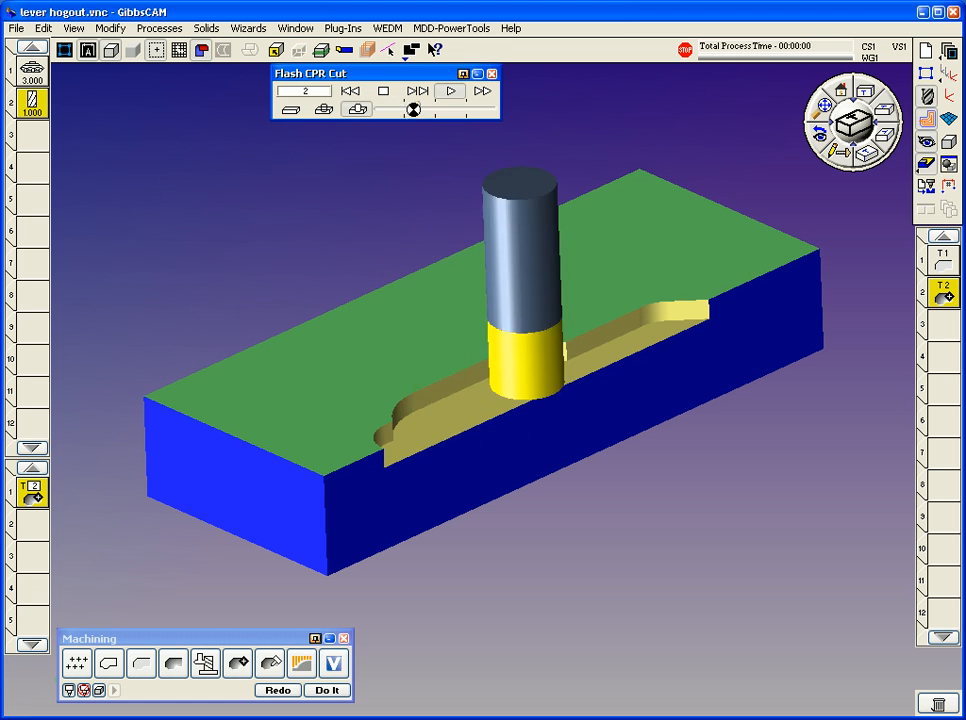
click(451, 91)
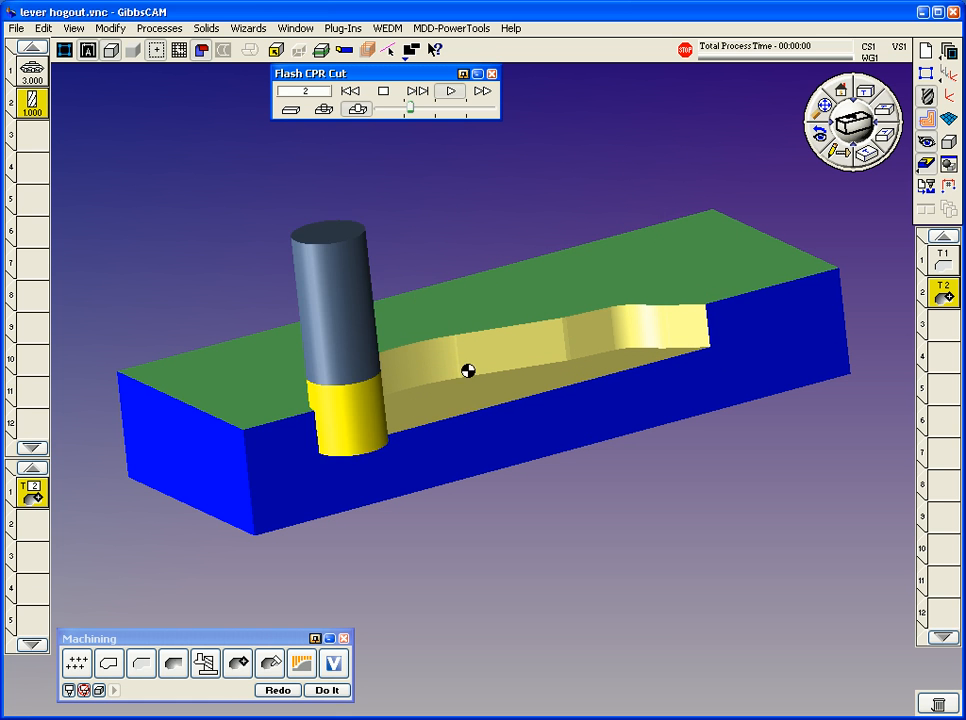
click(450, 91)
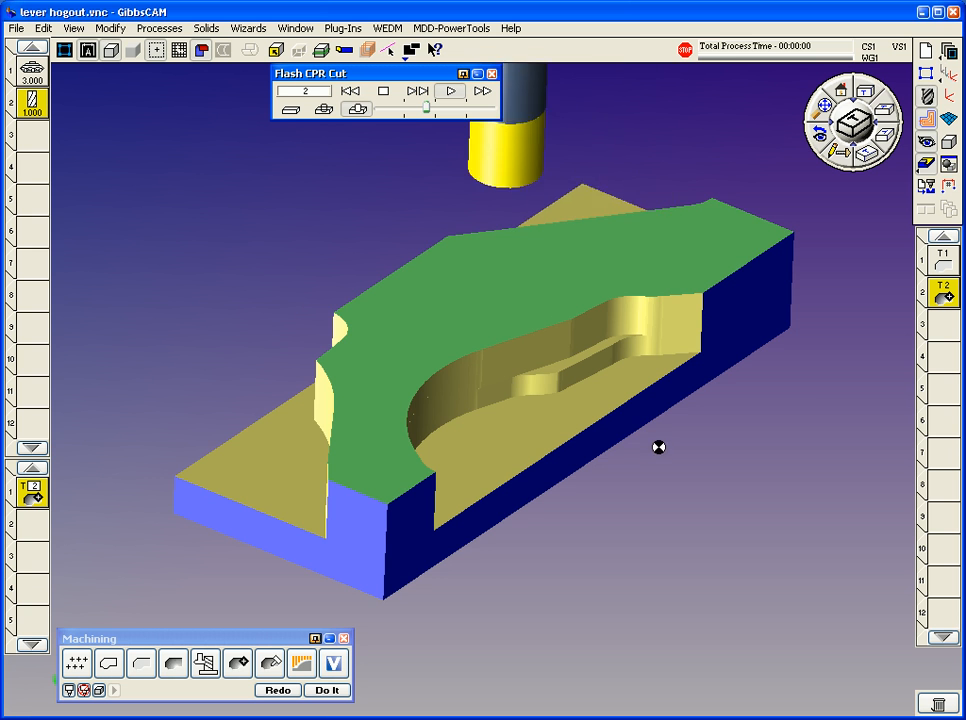
click(450, 91)
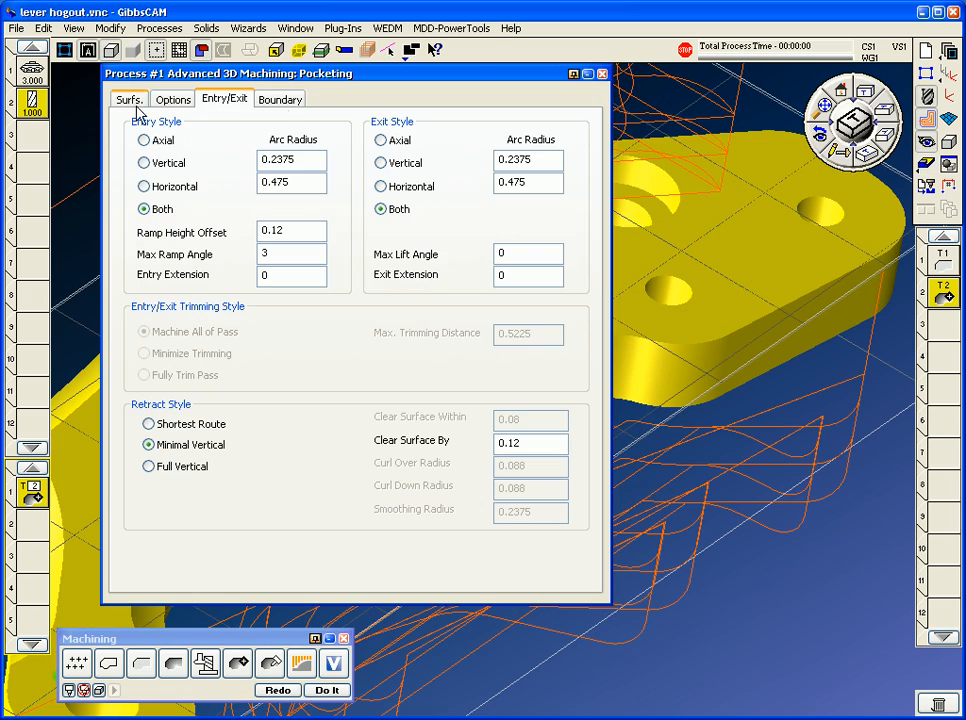
- Change the pocket bottom depth from -0.925 to -0.915 and regenerate the toolpath
click(128, 99)
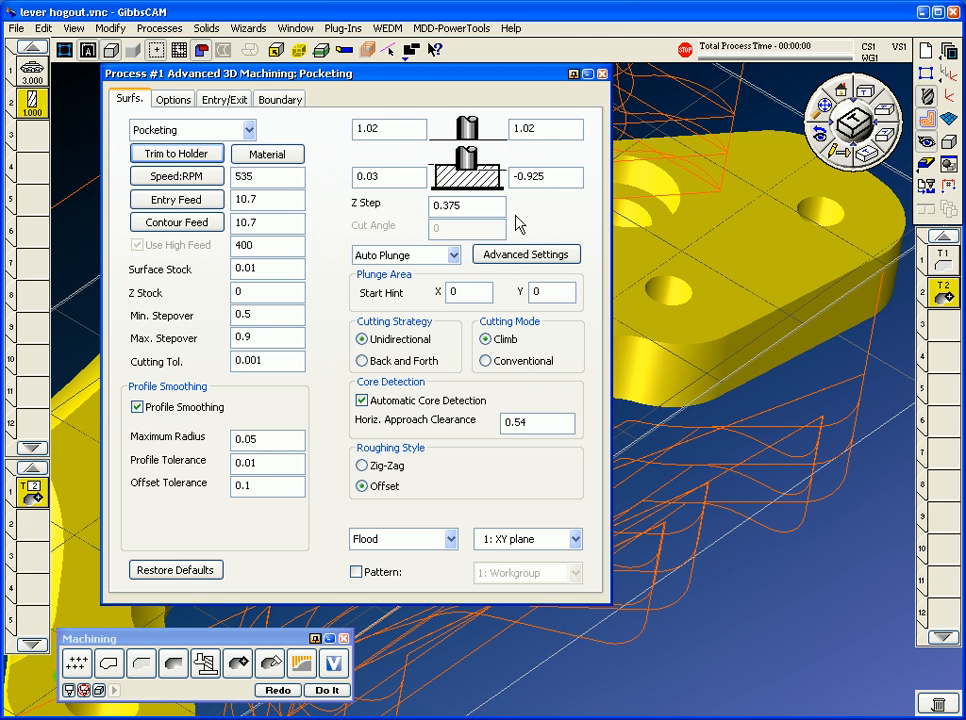
click(545, 176)
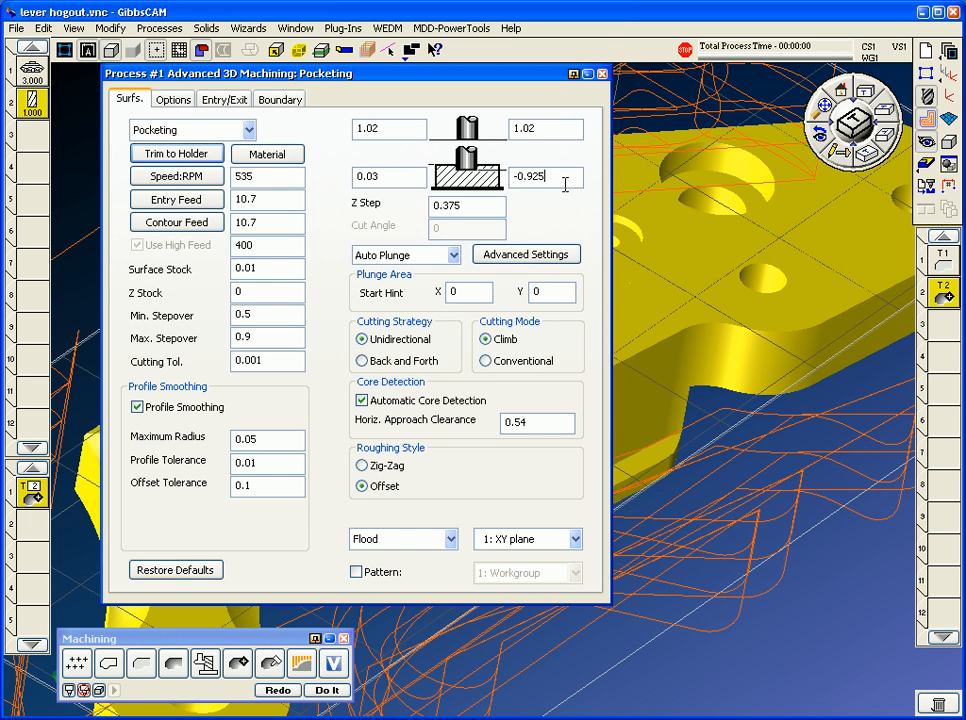
text(+.)
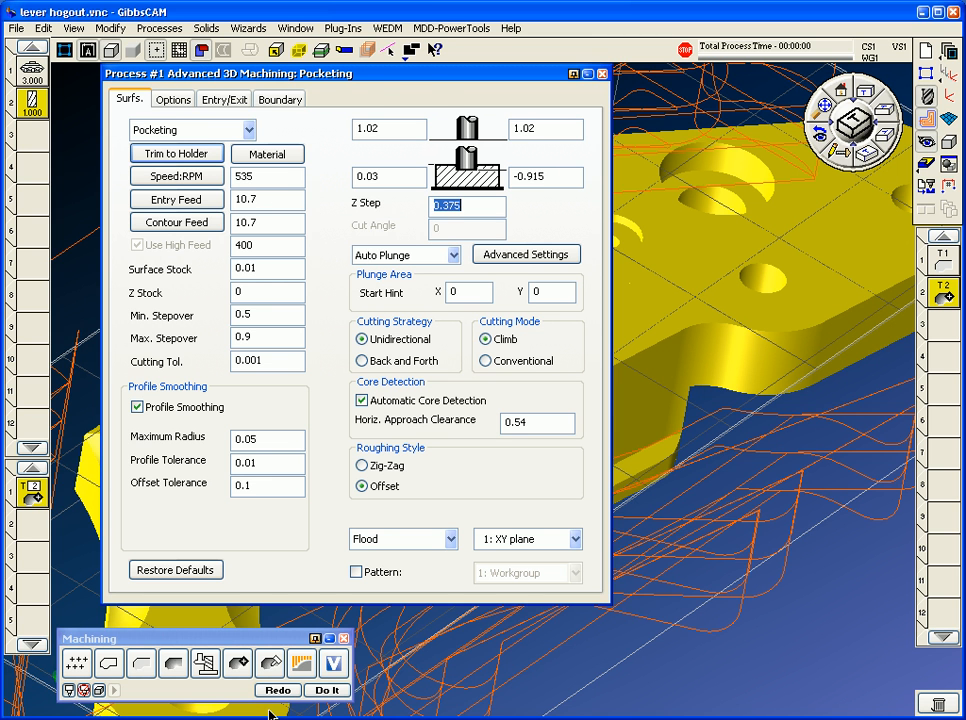
click(326, 690)
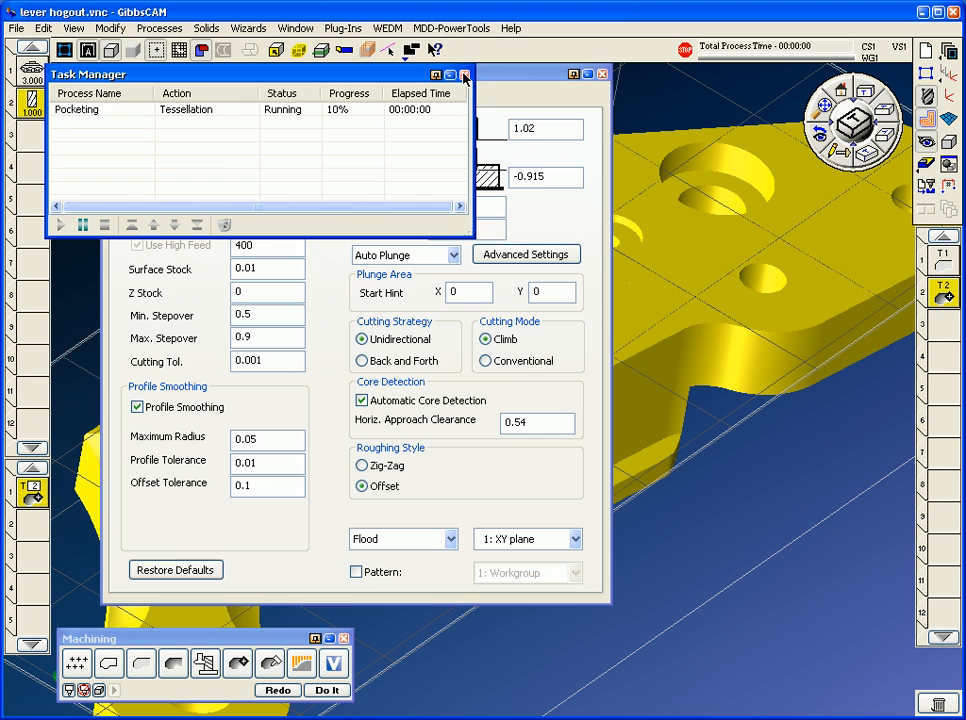
click(464, 74)
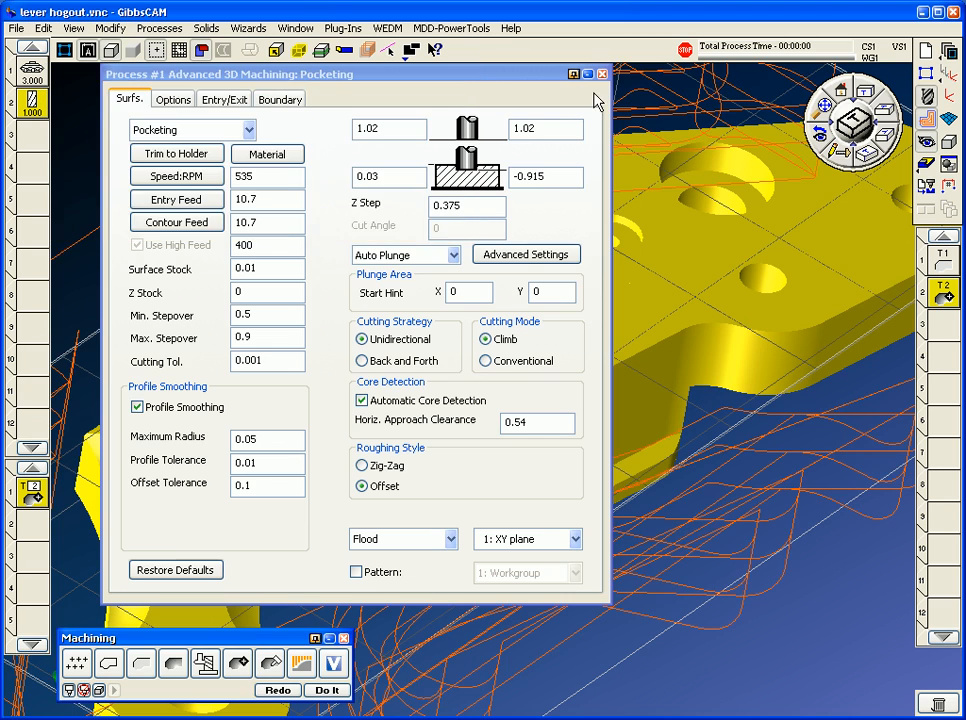
click(603, 74)
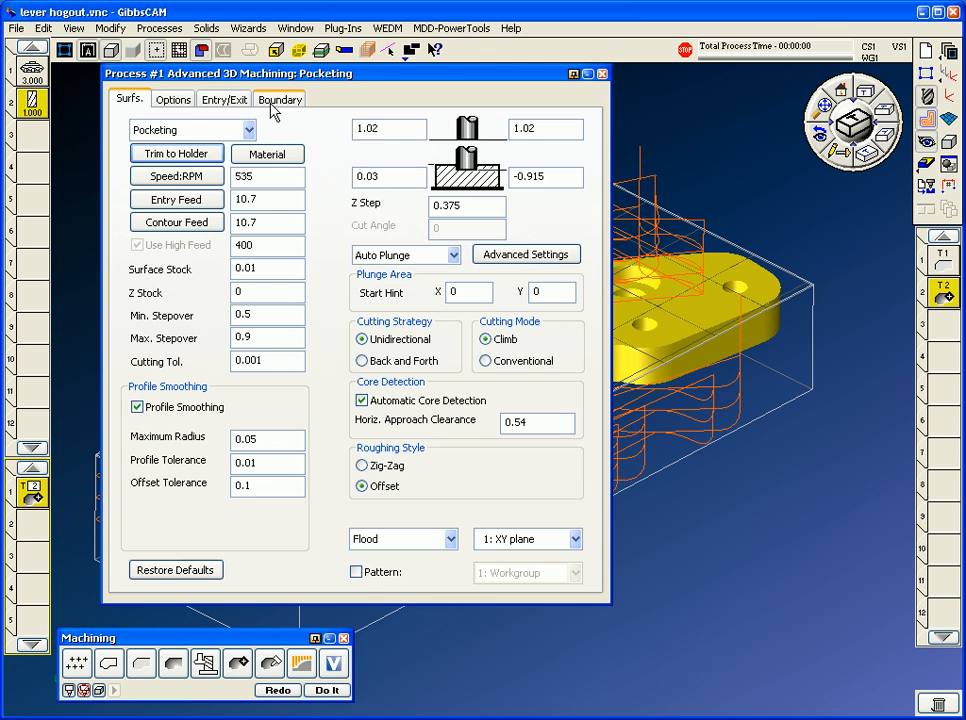
- Set the pocketing Boundary Mode to Past and regenerate the toolpath
click(280, 99)
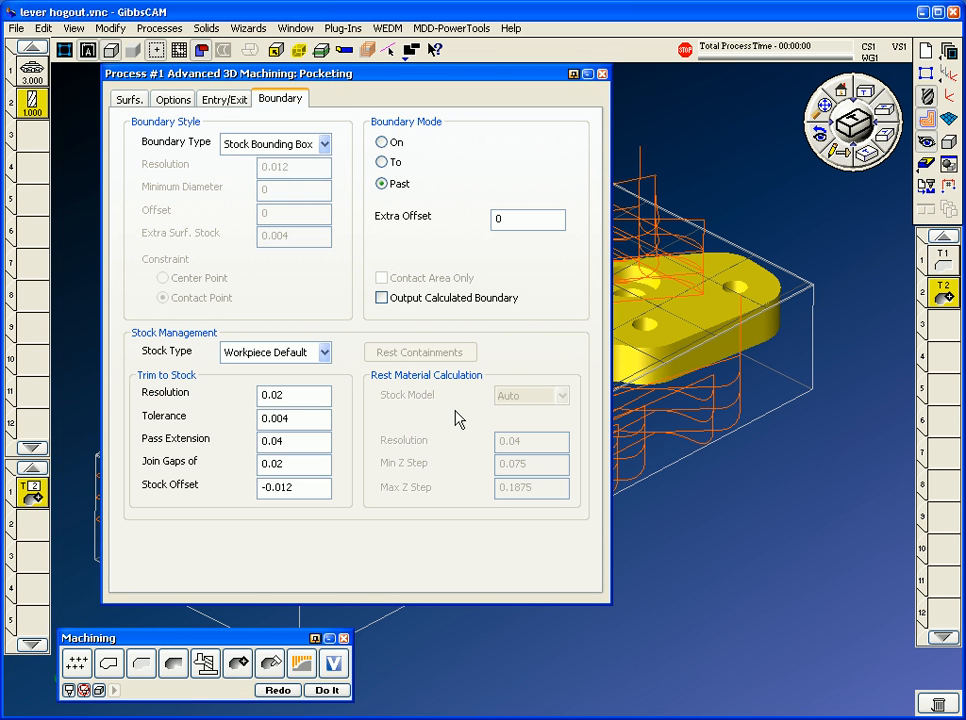
text(.1)
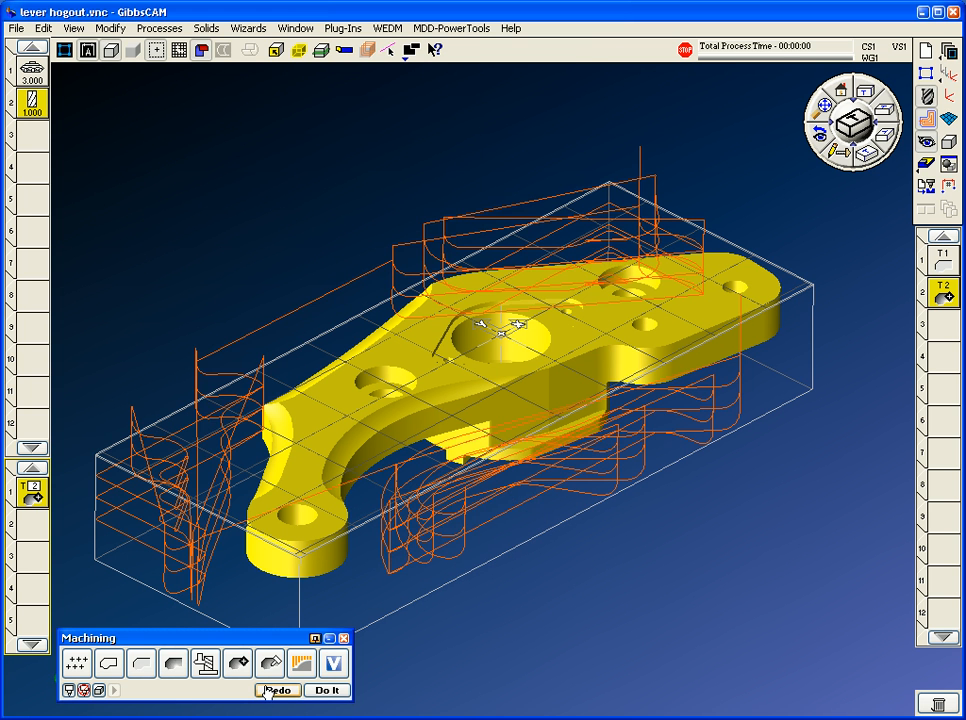
click(326, 690)
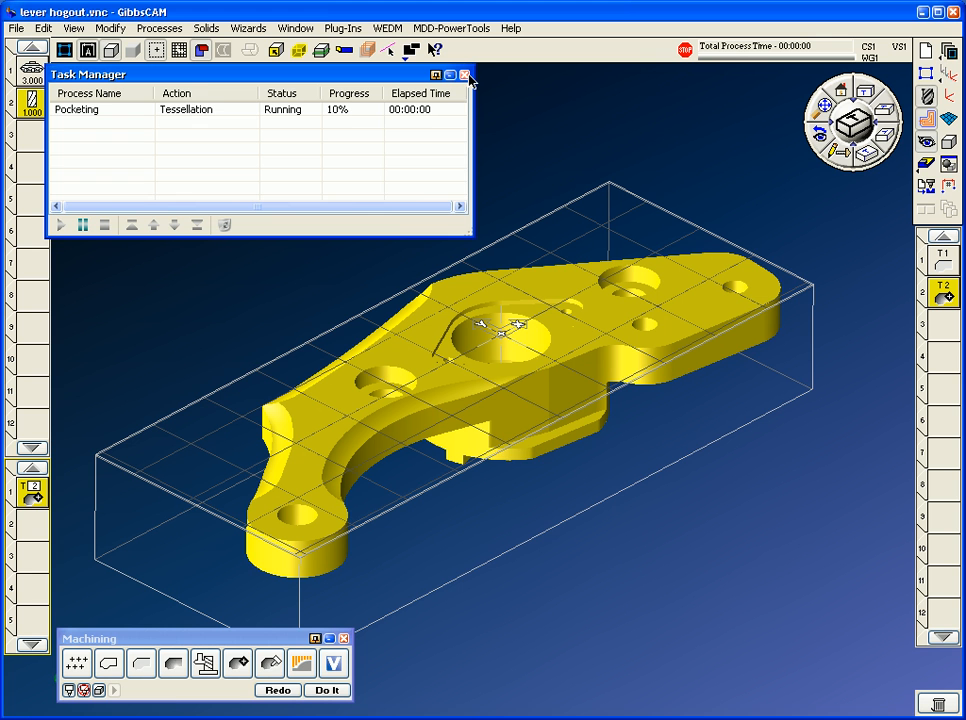
mouse_move(465, 75)
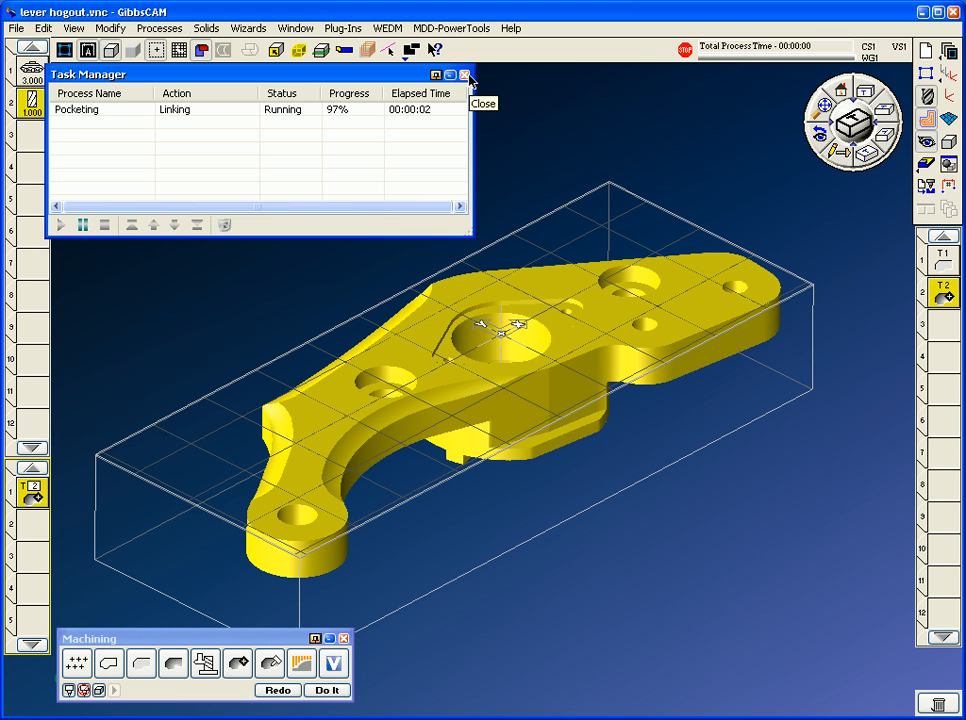
click(464, 74)
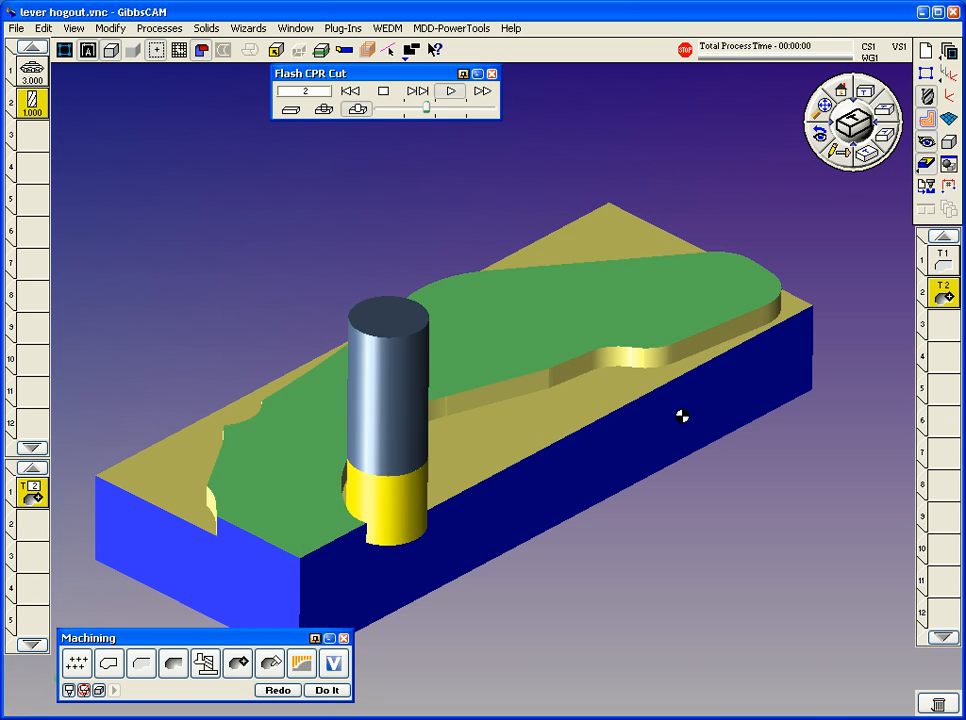
- Replay the cut simulation to check the revised pocketing roughing
click(449, 91)
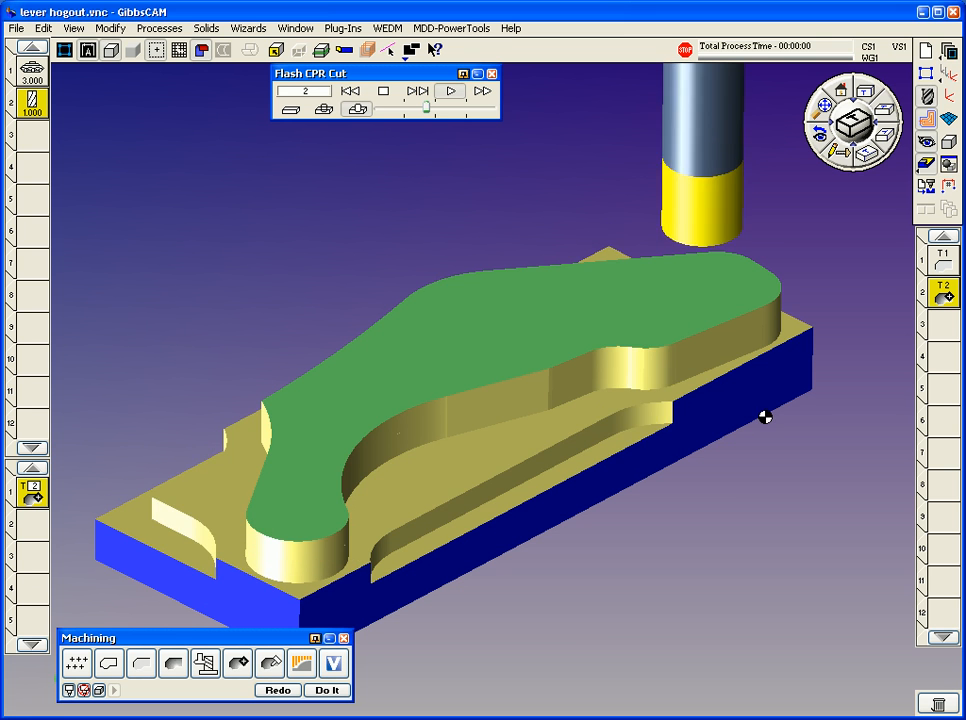
click(450, 91)
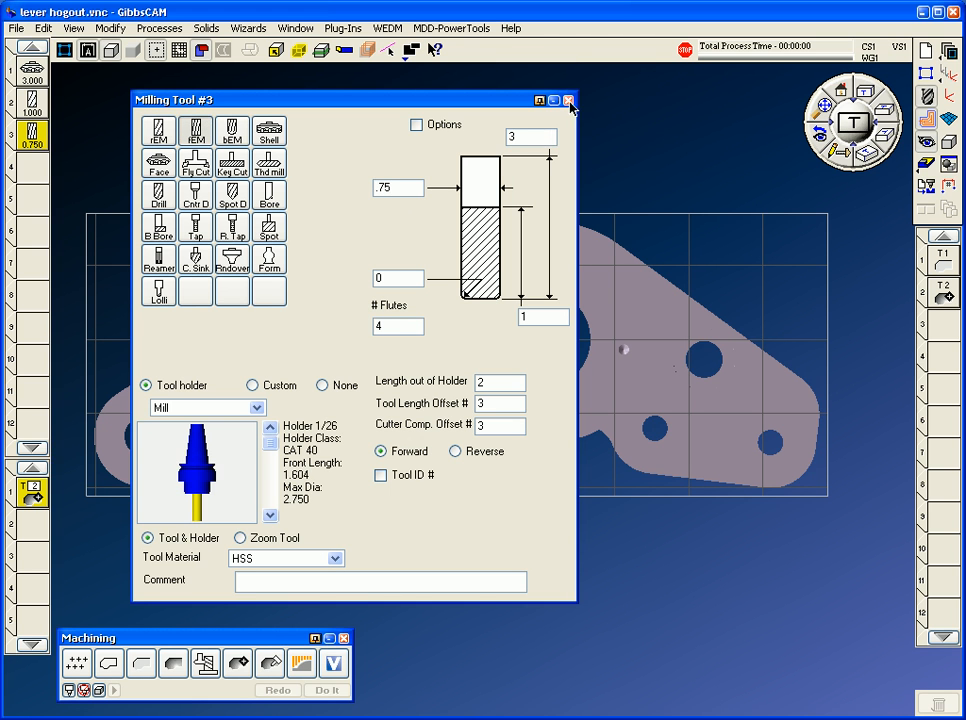
- Close the settings for the new 0.750-diameter, 4-flute HSS tool 3
click(570, 100)
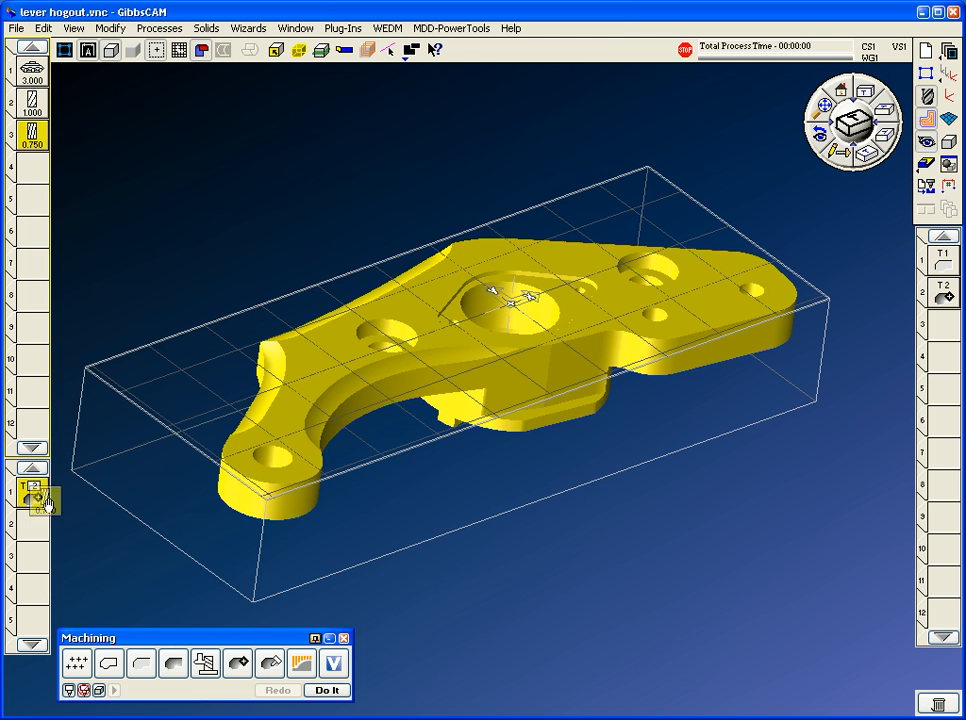
- Create a tool 3 contour process at -0.925 depth, 611 RPM and 7.33 feed
click(30, 490)
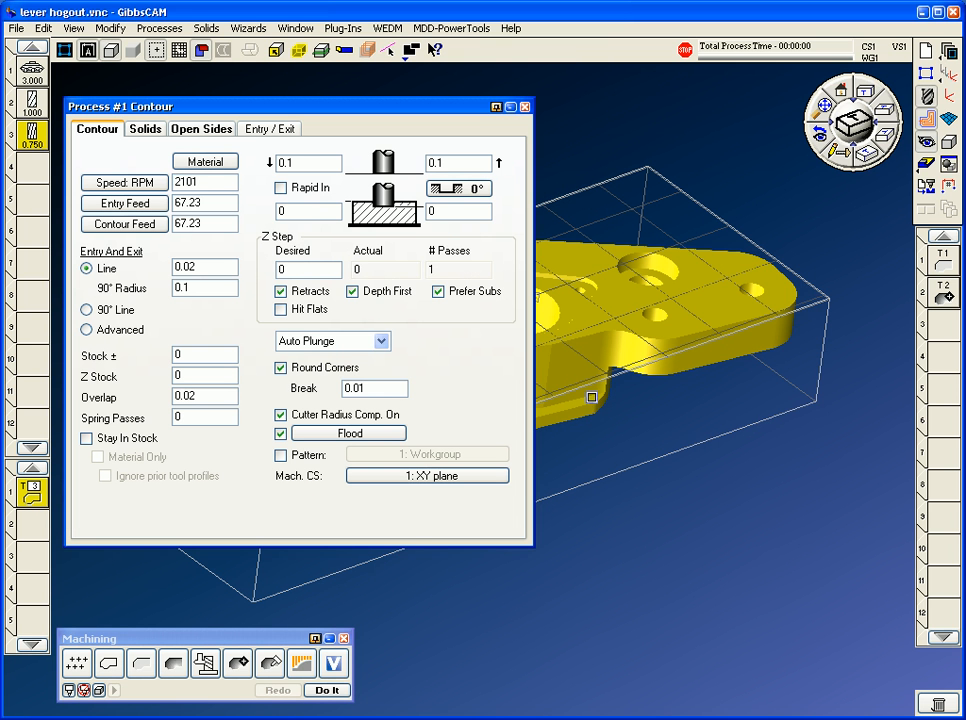
text(0.925)
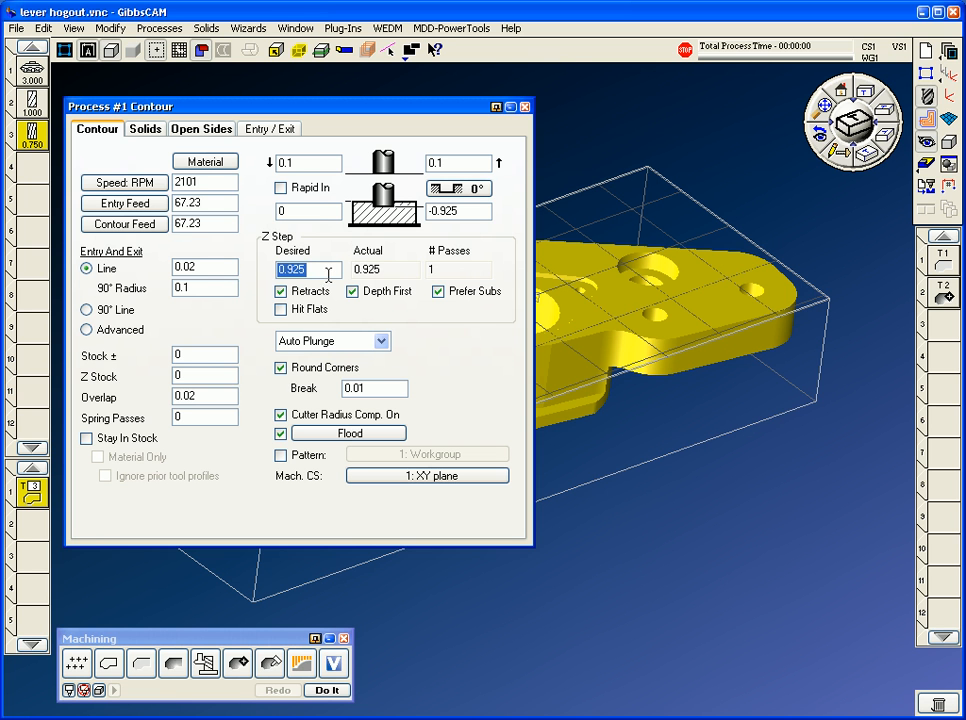
click(123, 223)
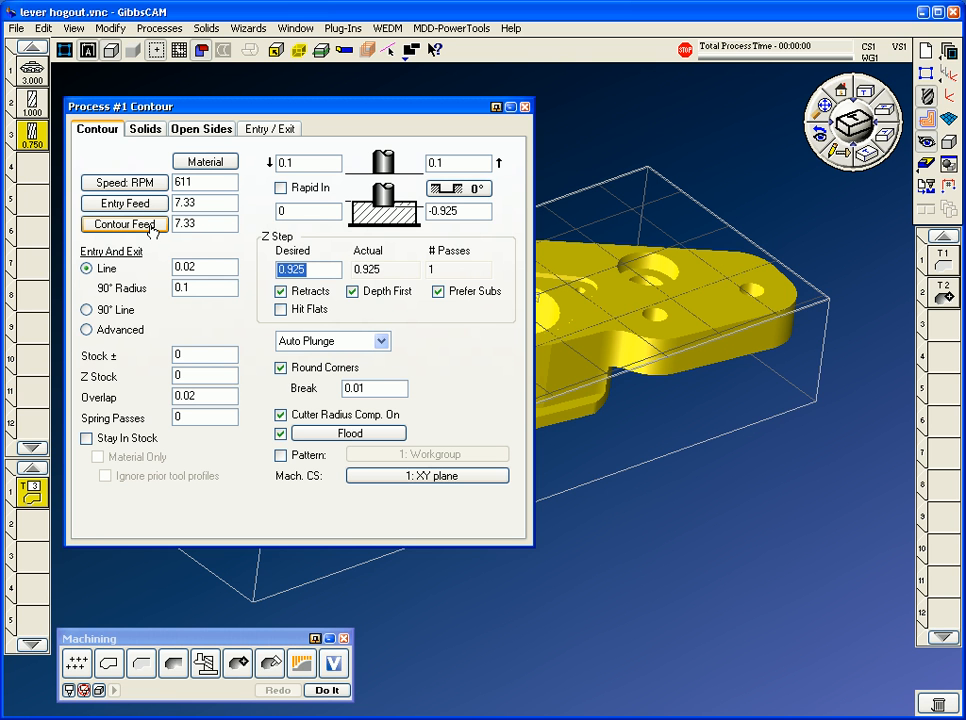
click(204, 354)
text(.01)
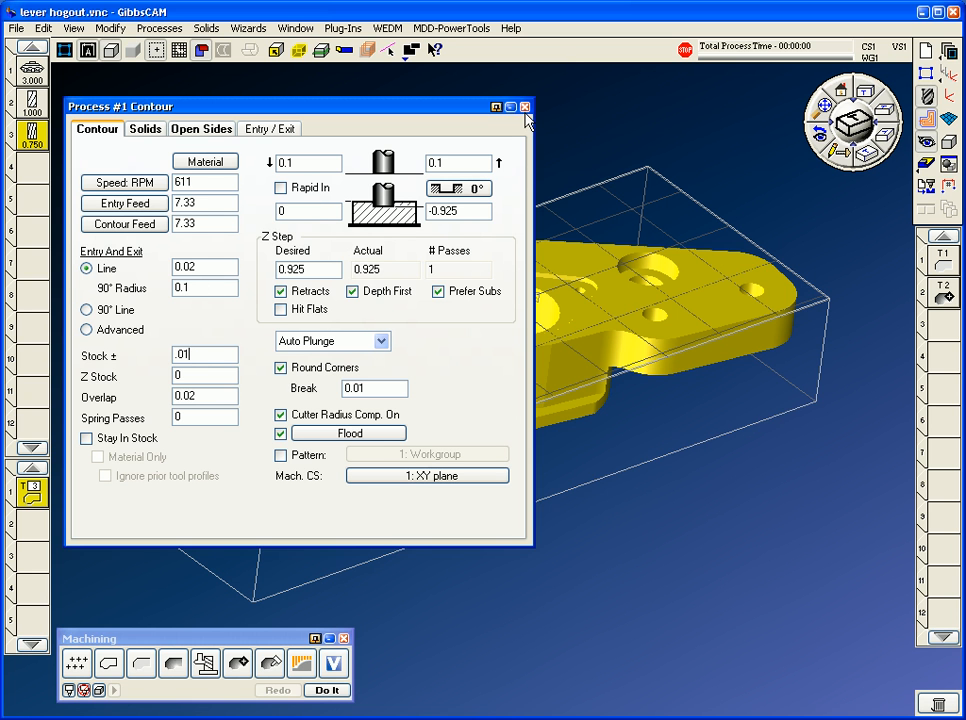
click(524, 107)
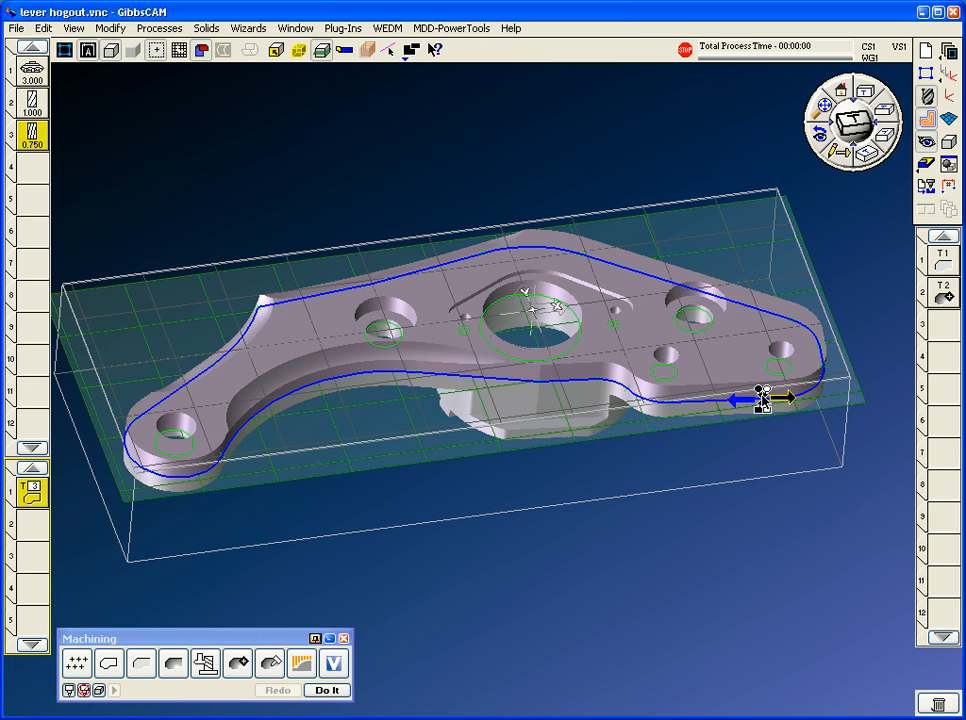
mouse_move(898, 393)
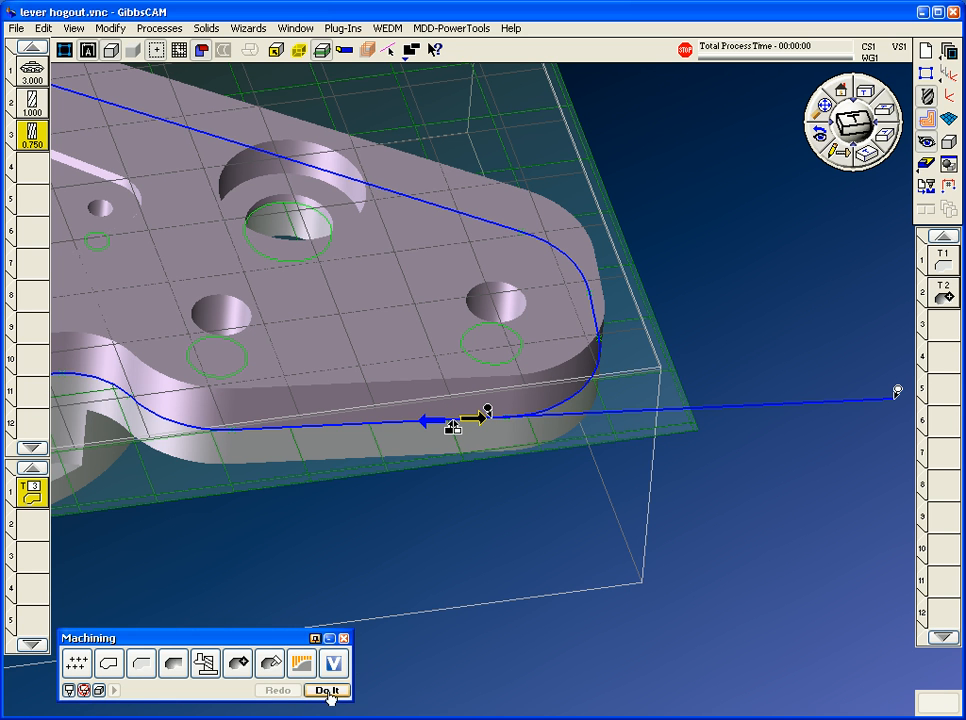
- Generate the tool 3 contour toolpath along the lever's outer profile
click(326, 690)
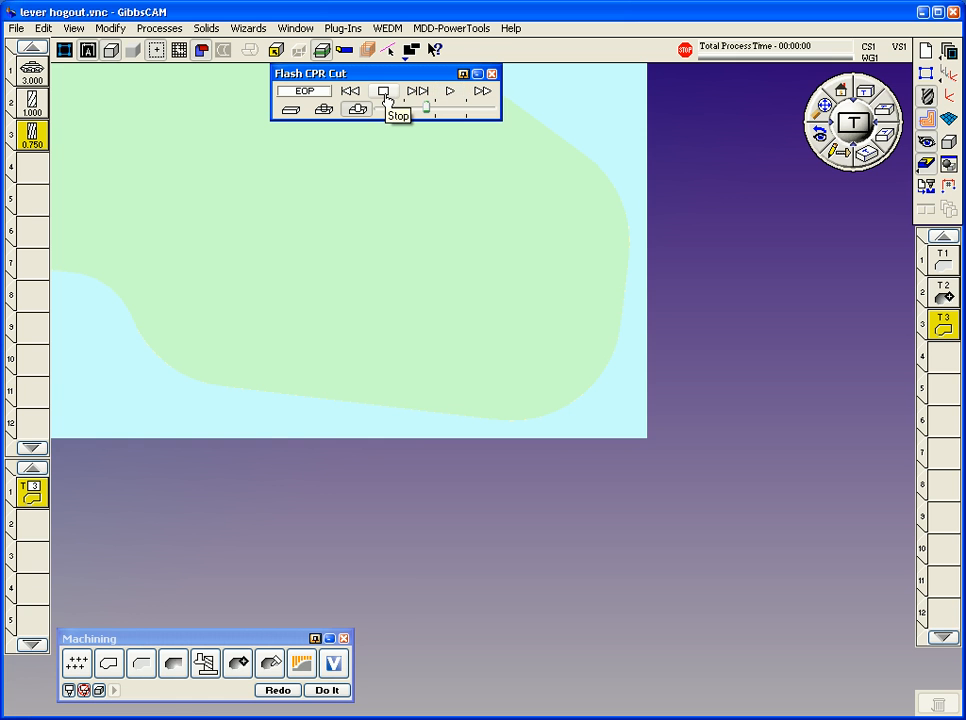
- Stop the CPR playback and inspect the lever's contoured outer wall on the cut part
click(449, 91)
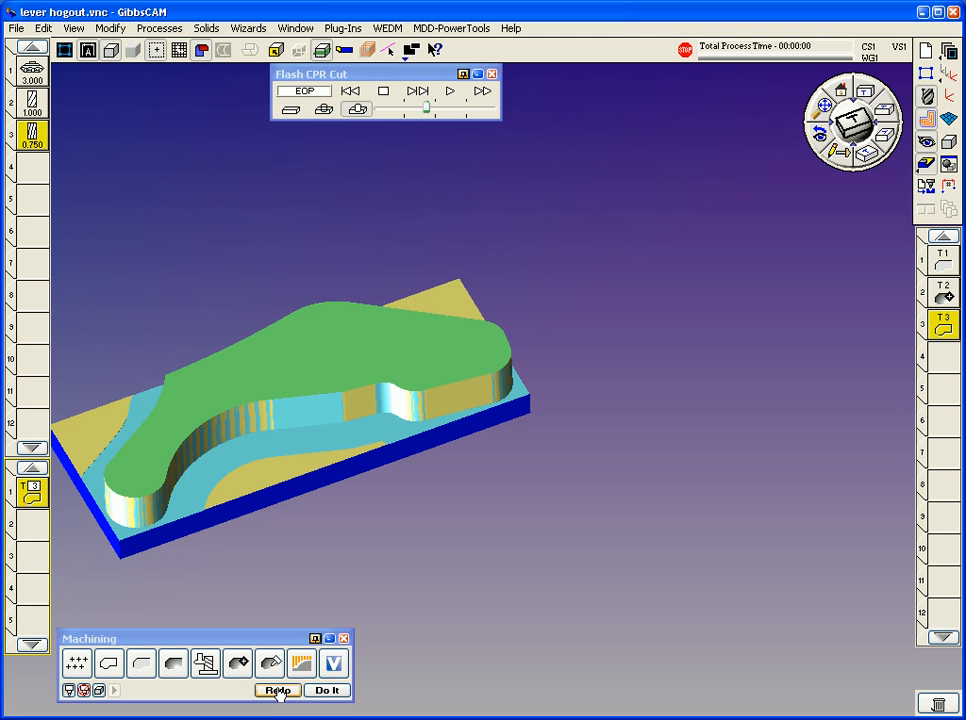
click(278, 690)
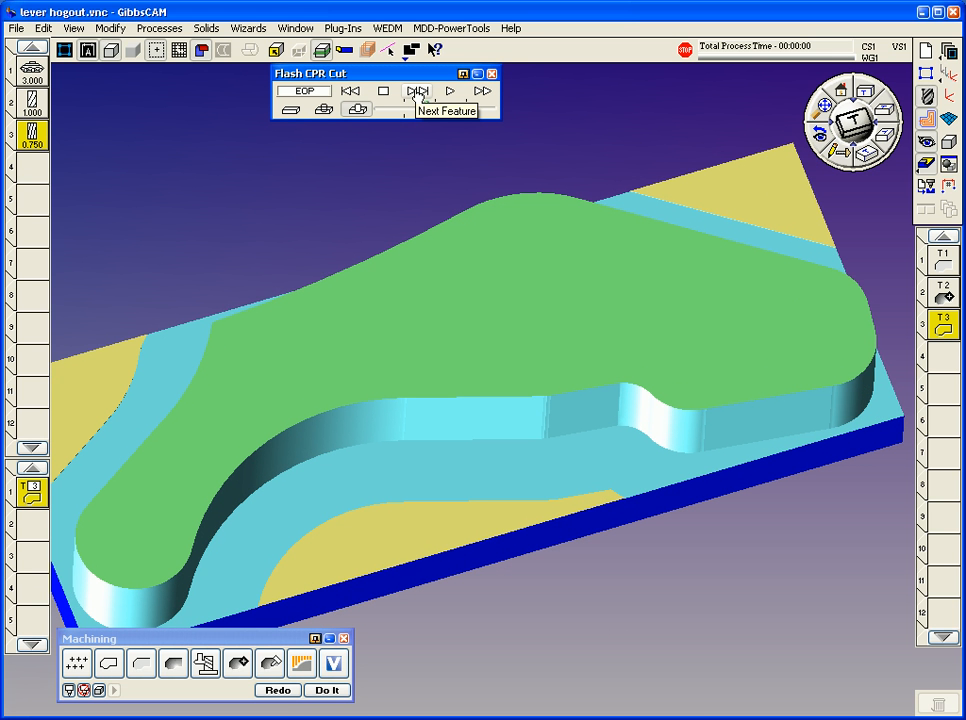
mouse_move(414, 158)
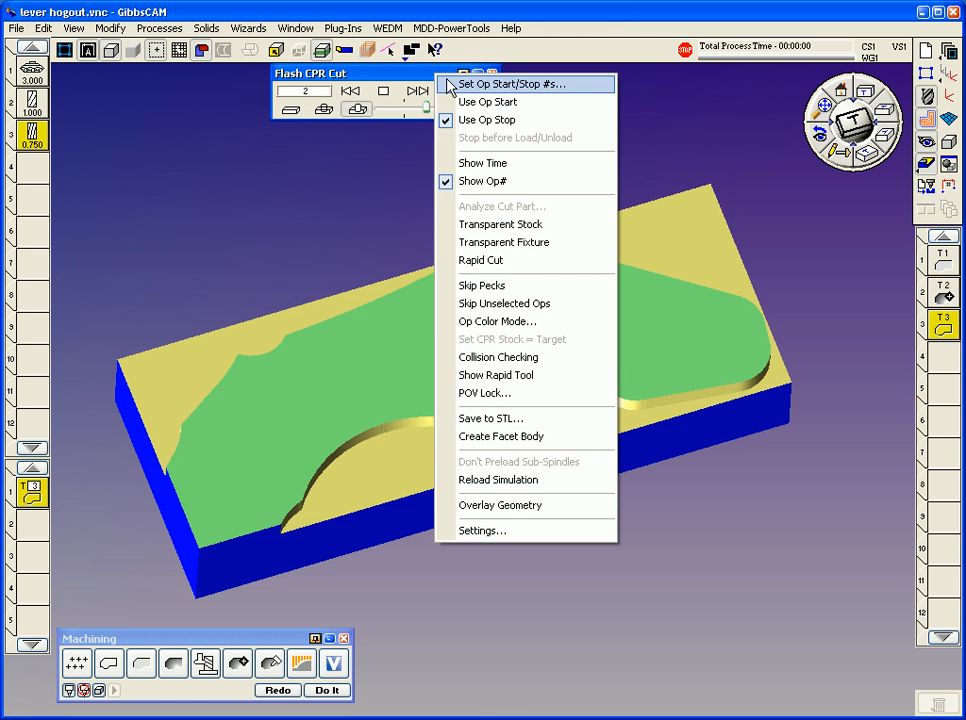
- Replay the cut simulation for operations 1–2 only, then exit CPR
click(513, 83)
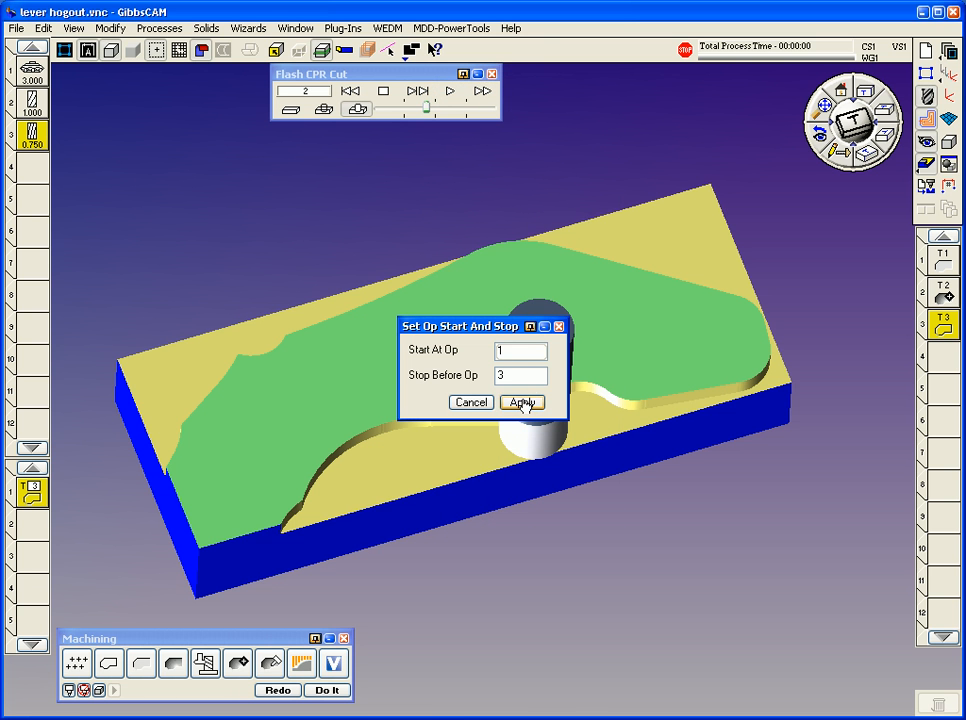
click(521, 402)
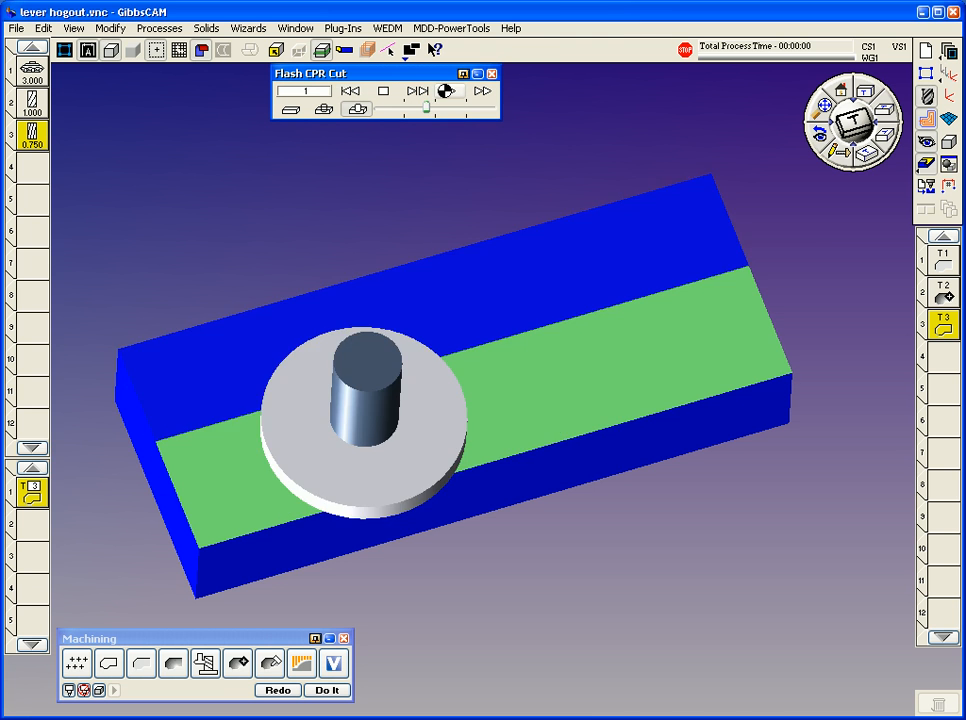
click(450, 91)
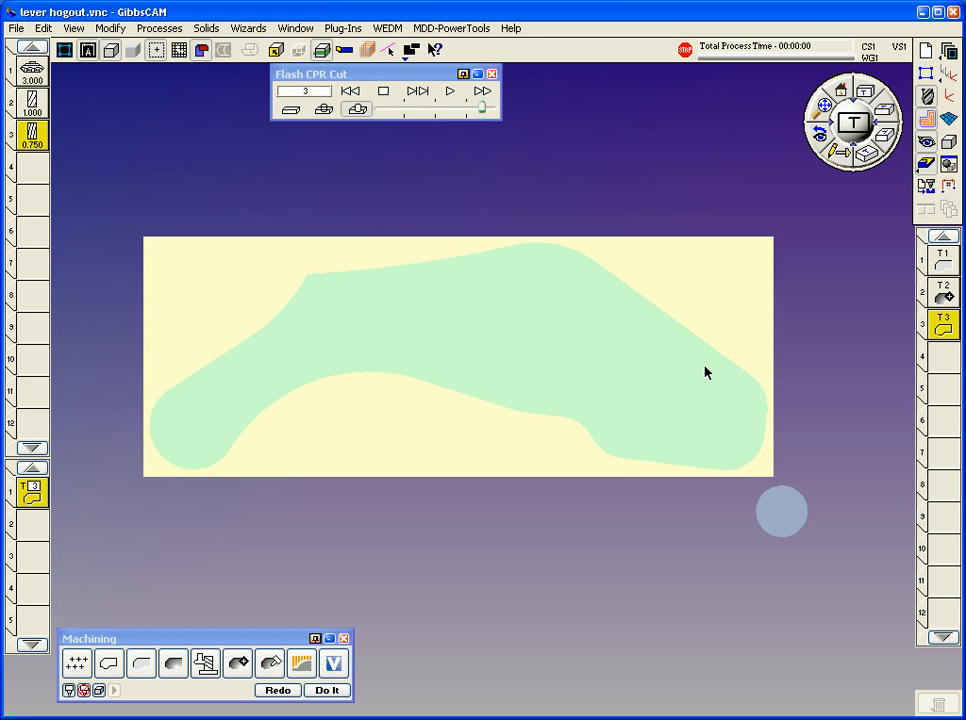
click(418, 91)
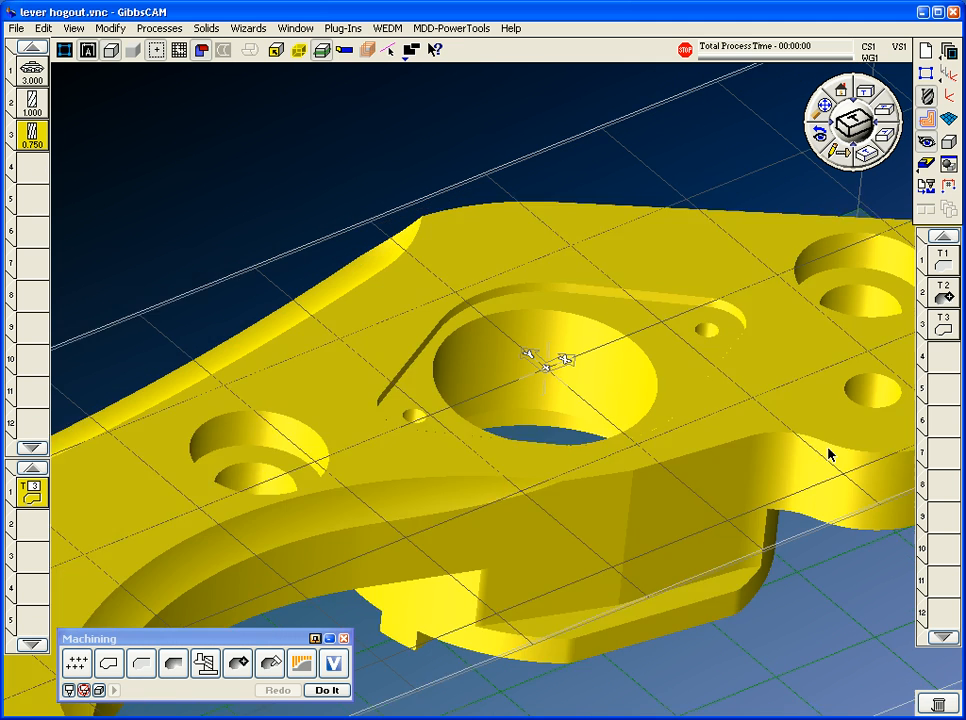
- Define tool 4 as a 0.375-diameter four-flute HSS end mill
click(342, 27)
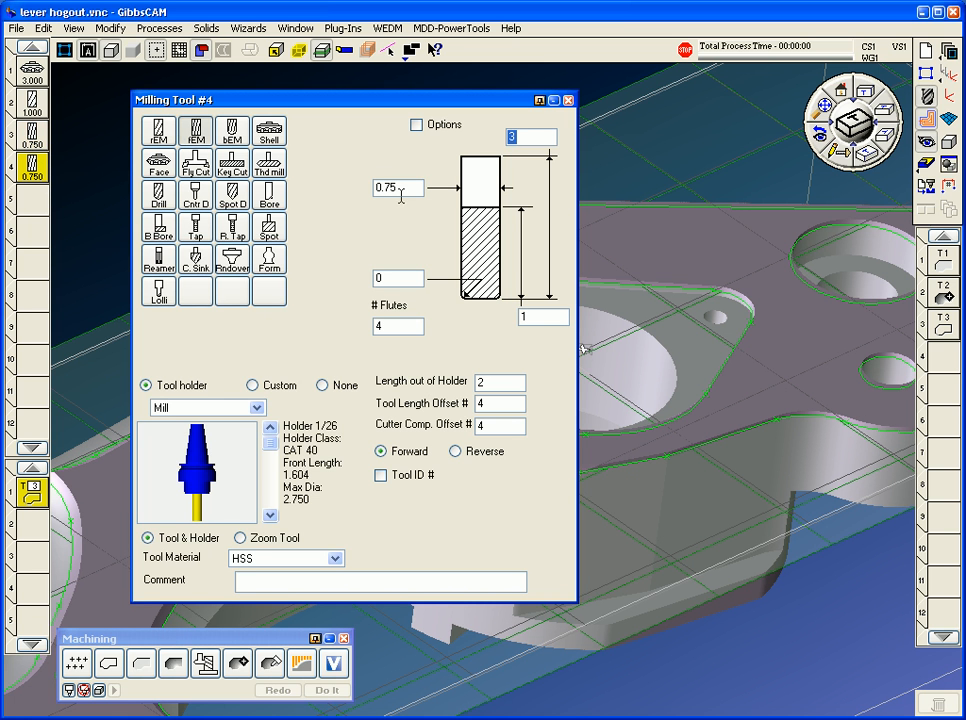
text(0.42)
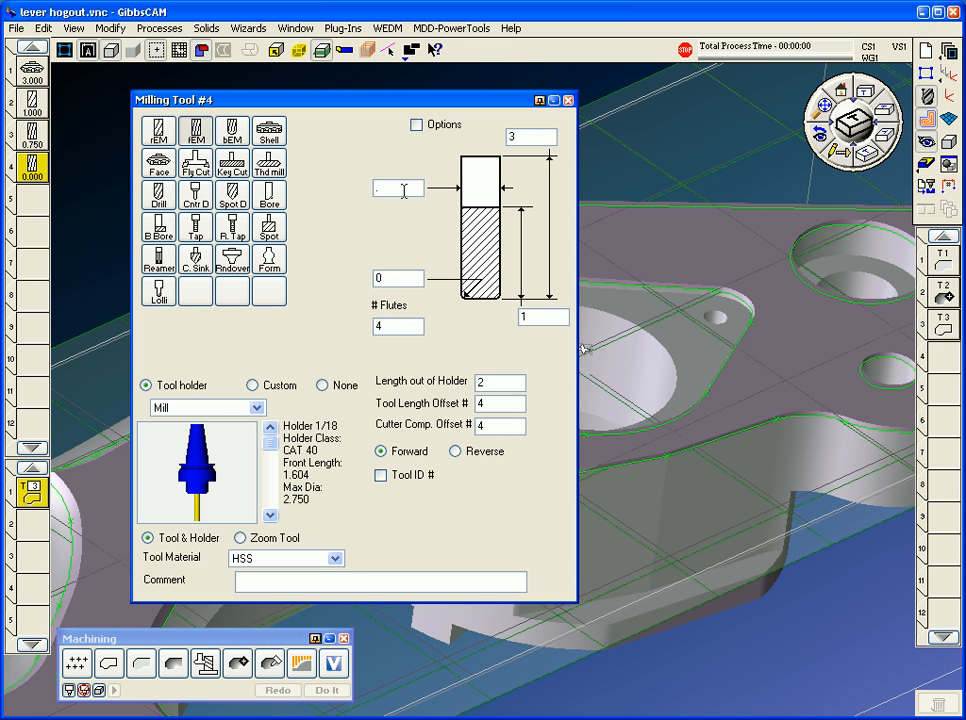
text(.375)
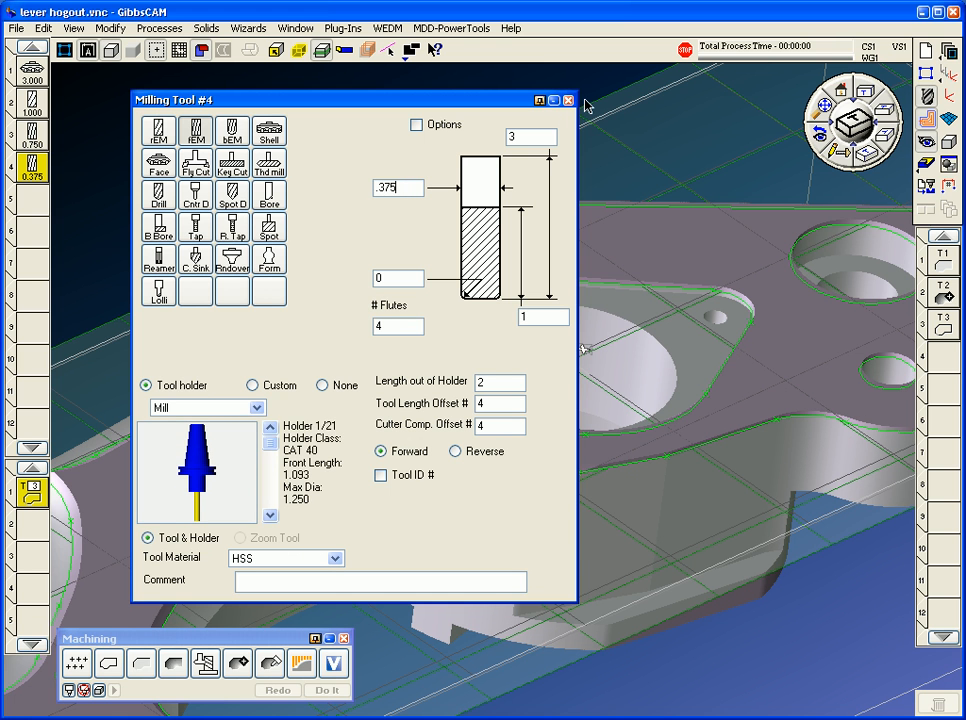
click(568, 99)
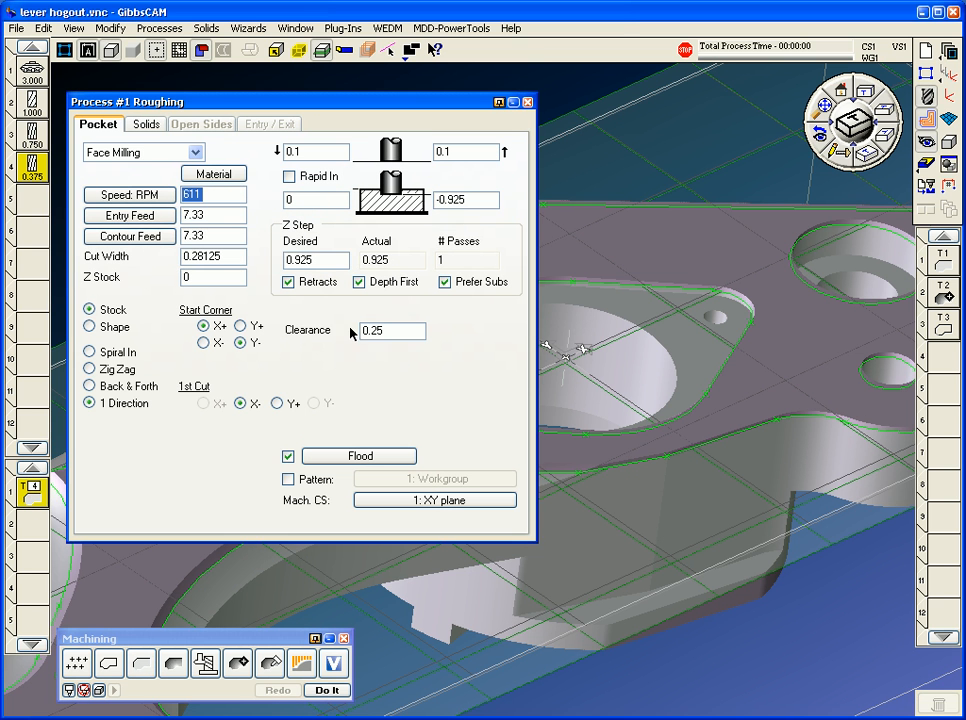
- Set tool 4 roughing to Offset pattern, 1120 RPM, -0.0625 depth, ramp entry
click(143, 152)
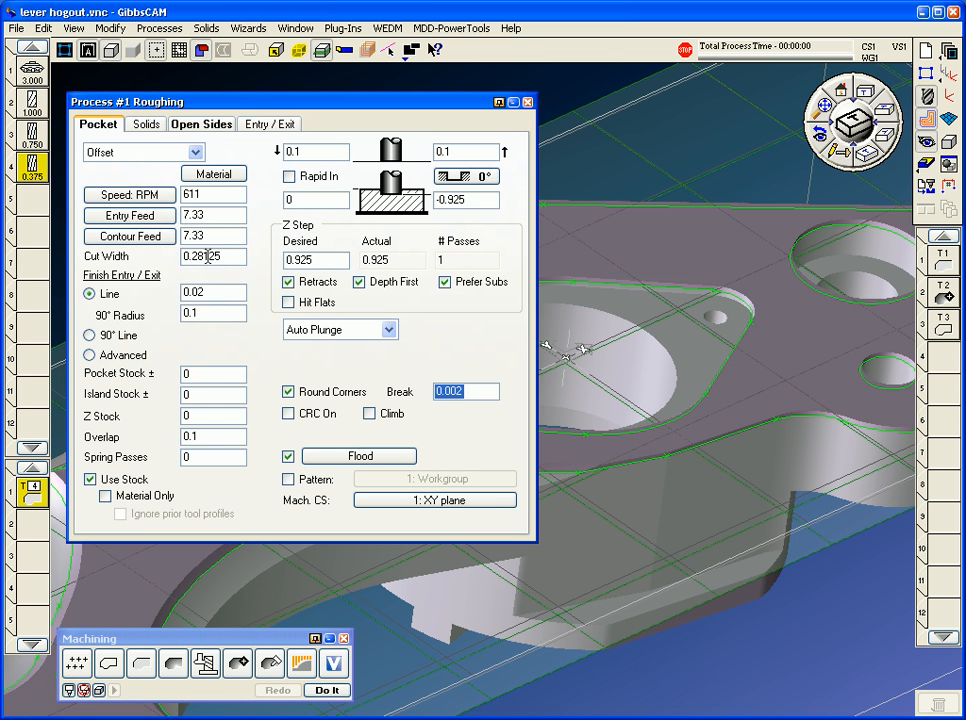
text(.19)
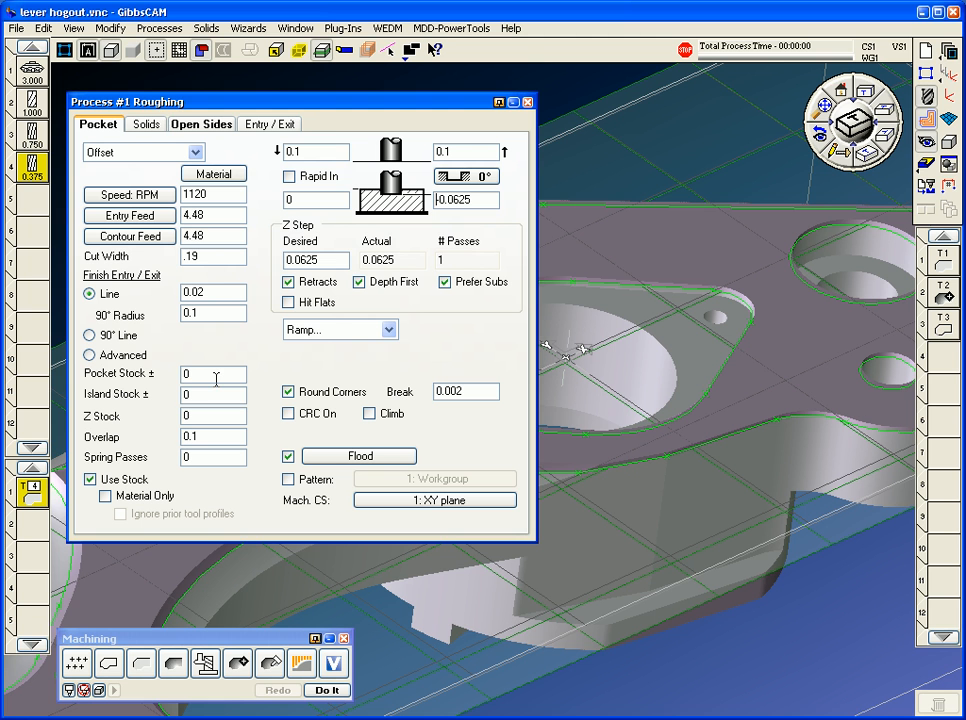
text(.0)
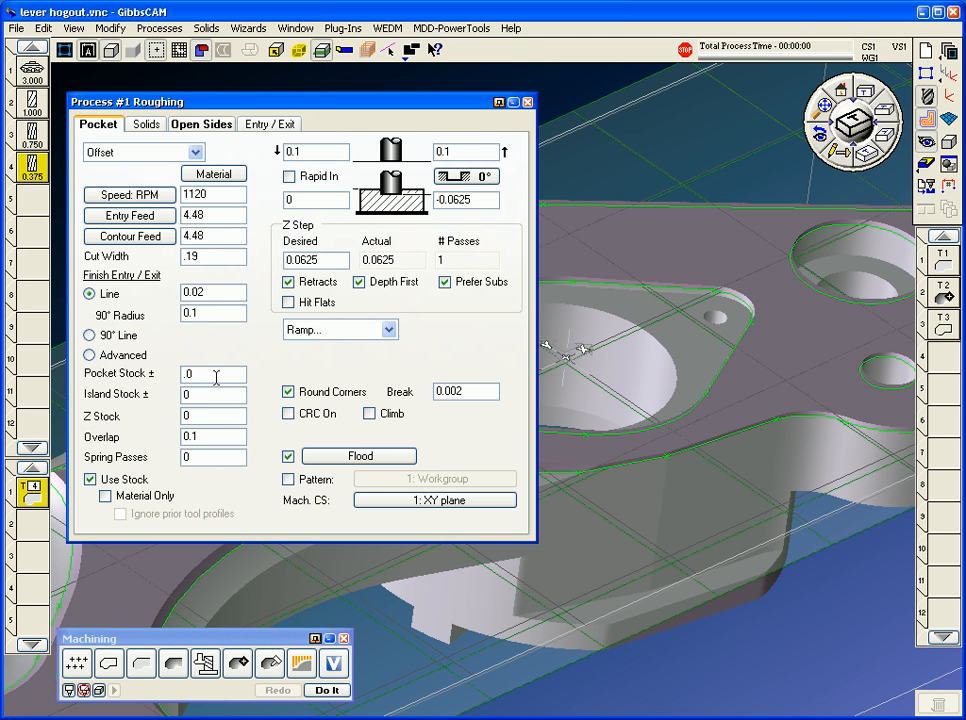
text(01)
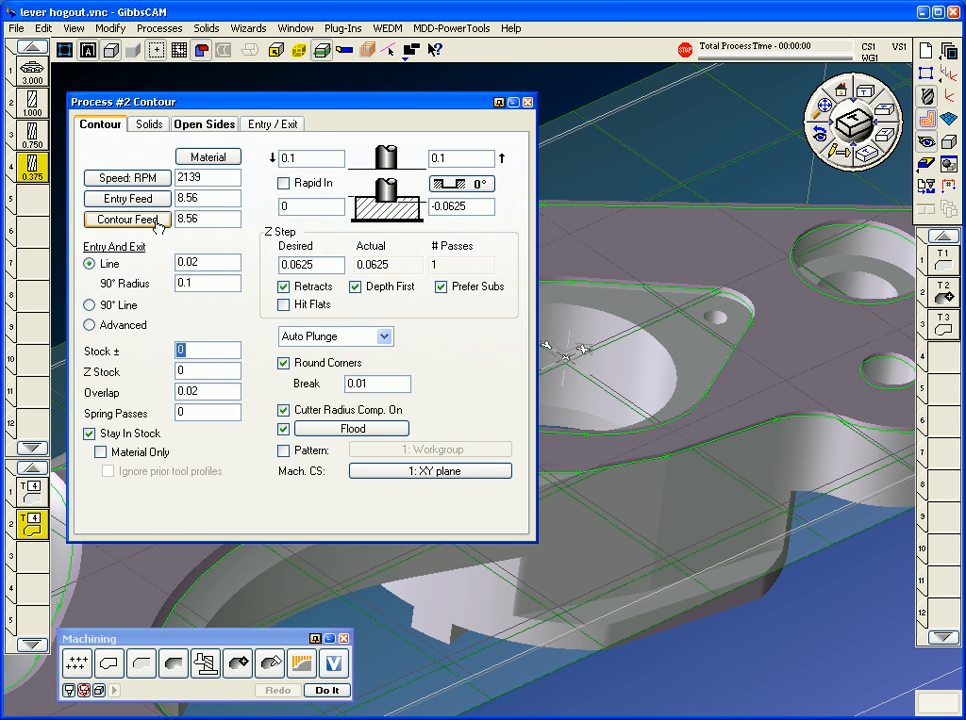
- Check contour feed in the Materials table, then generate operations 4 and 5
click(208, 157)
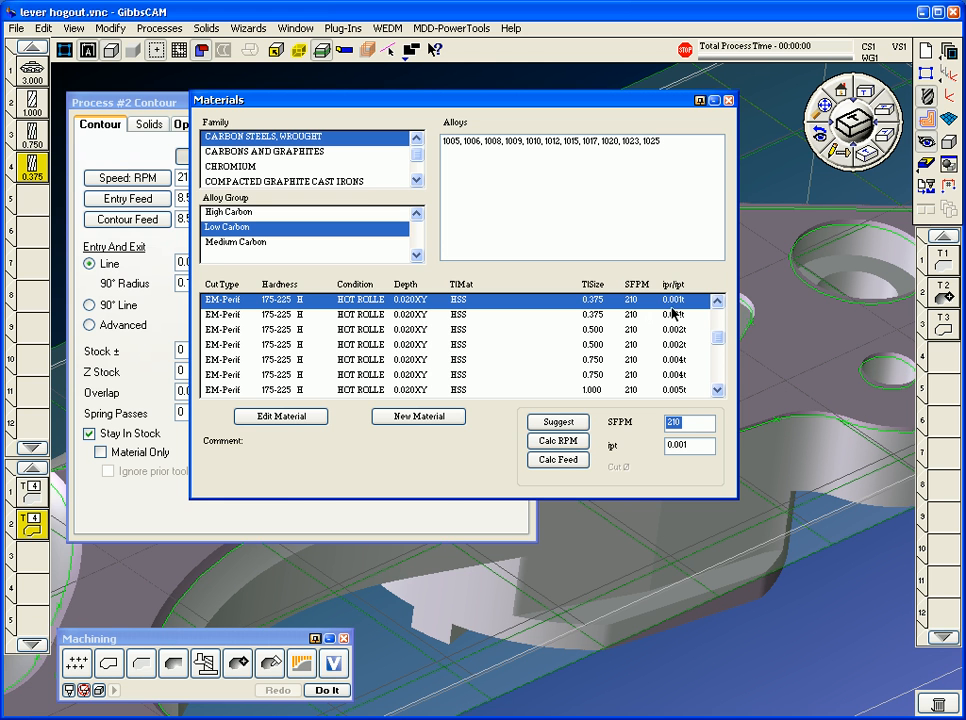
click(728, 100)
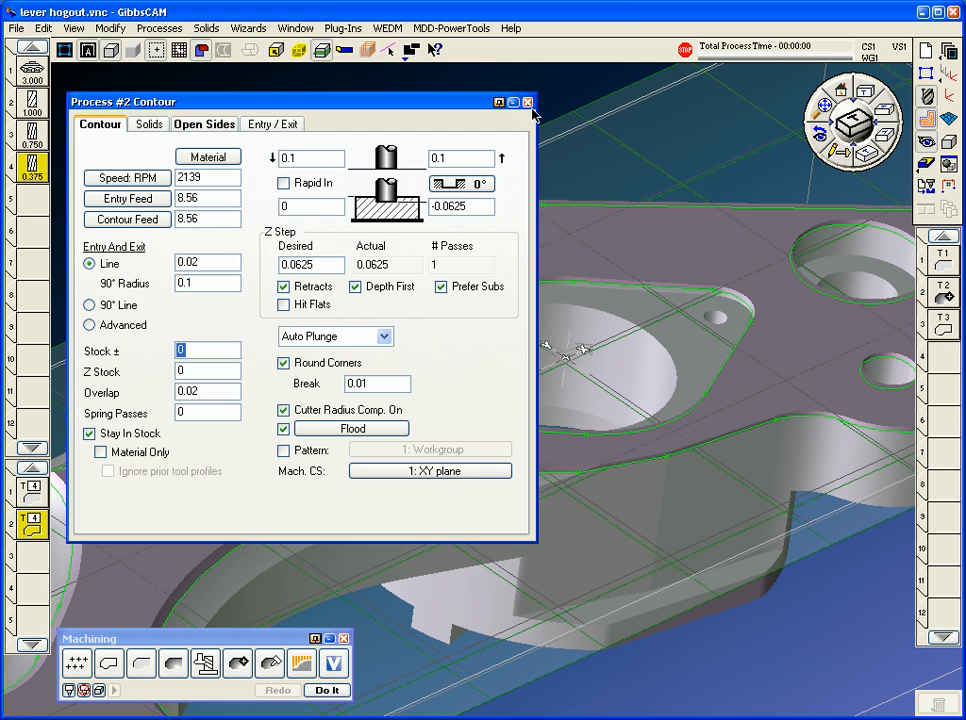
click(528, 102)
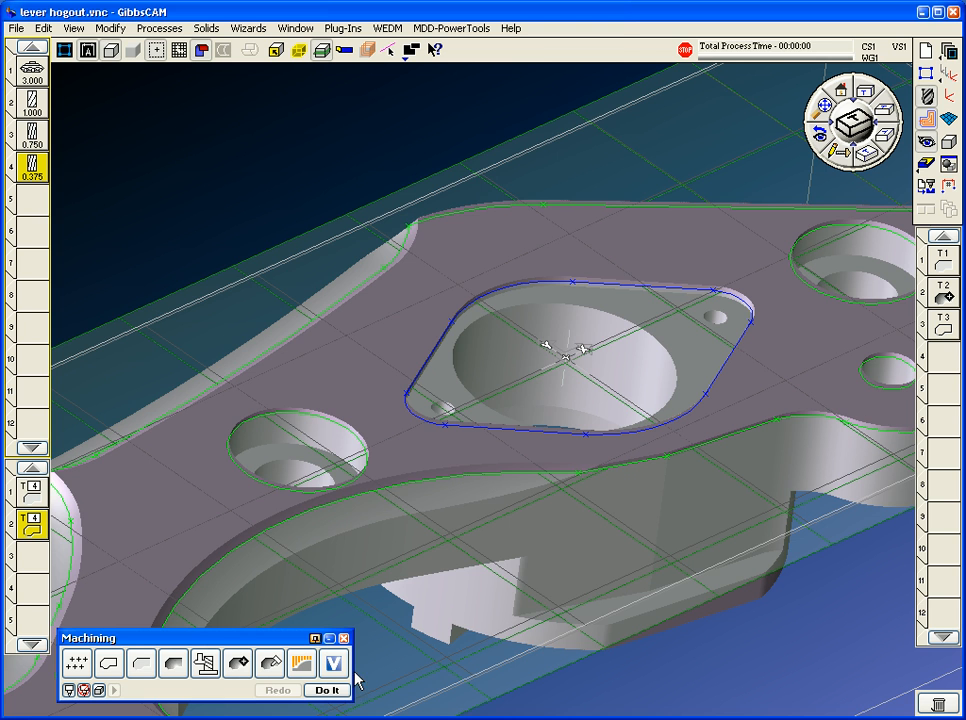
click(326, 690)
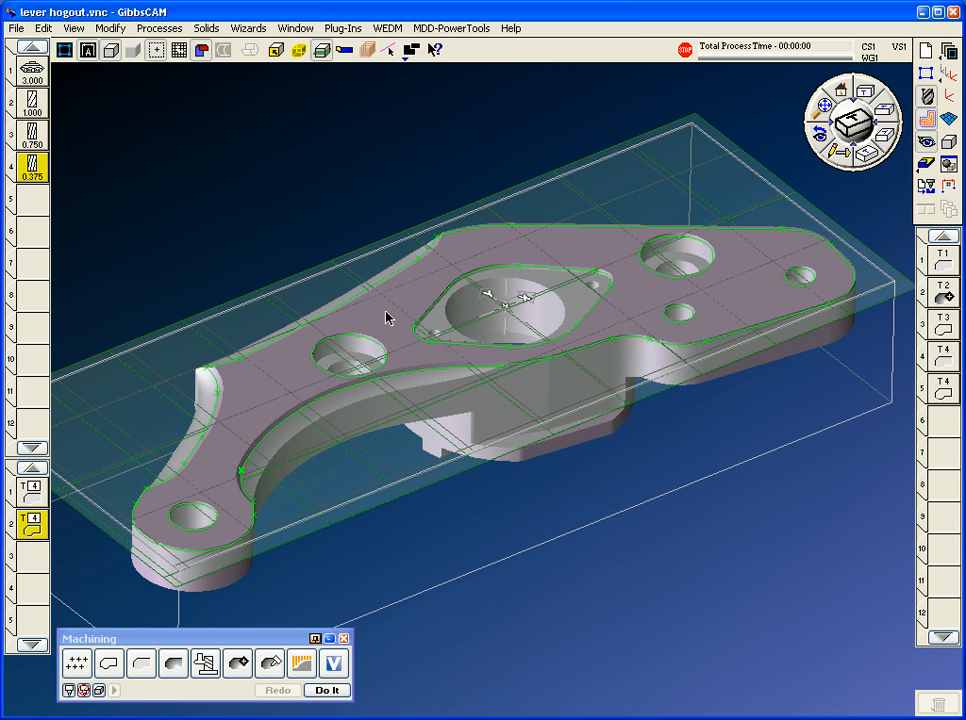
mouse_move(285, 504)
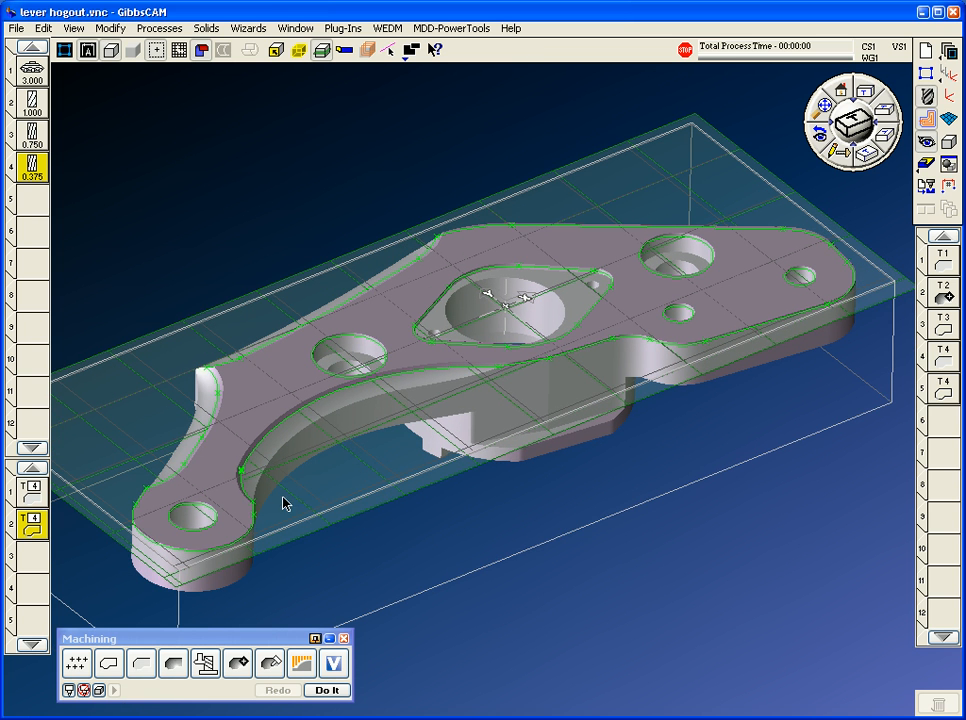
- Create a 0.3125 drill as tool 5 and review its 1039 RPM drilling process
double_click(31, 165)
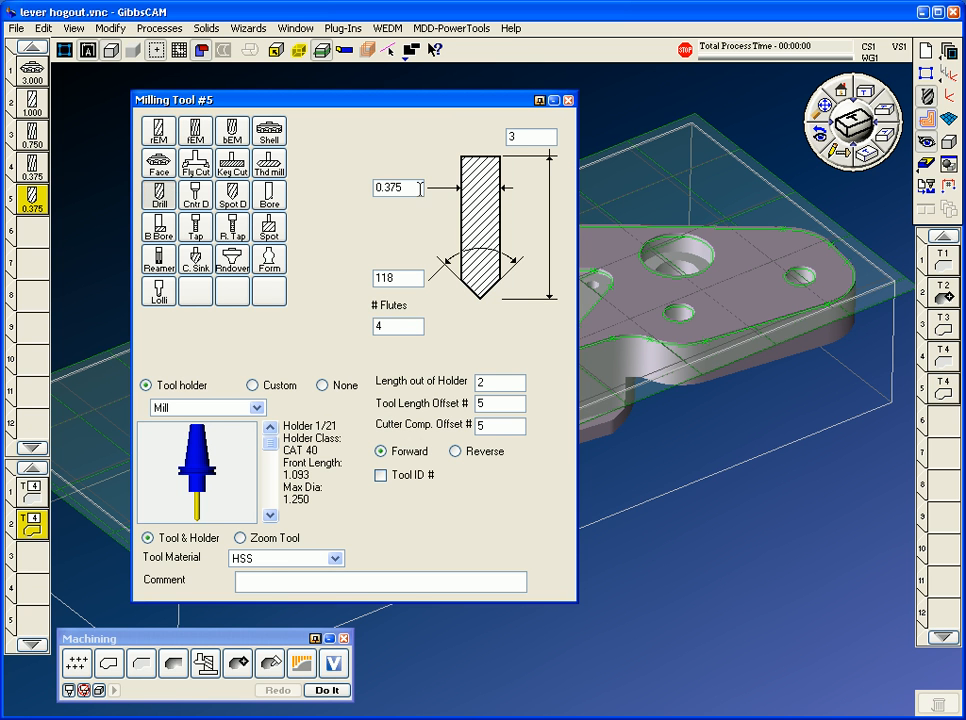
text(0.3125)
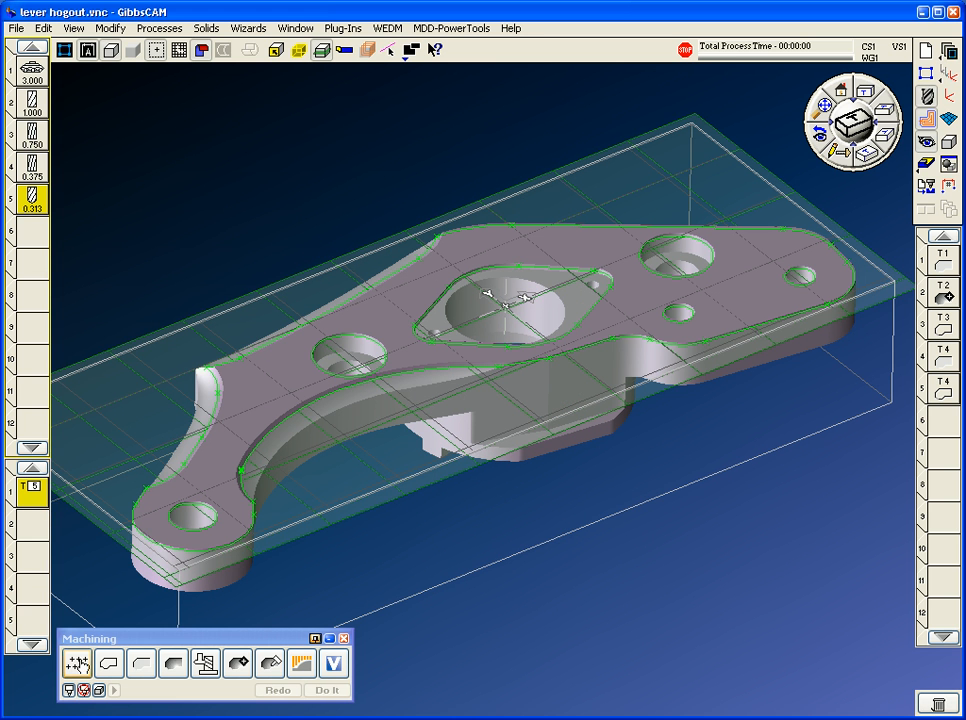
click(77, 663)
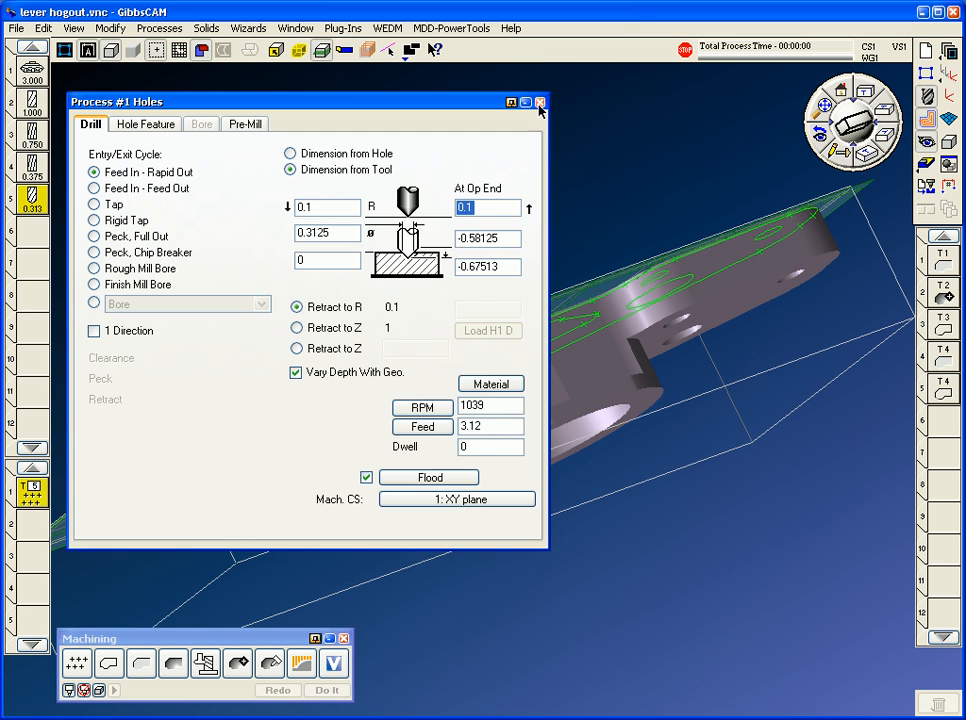
click(540, 102)
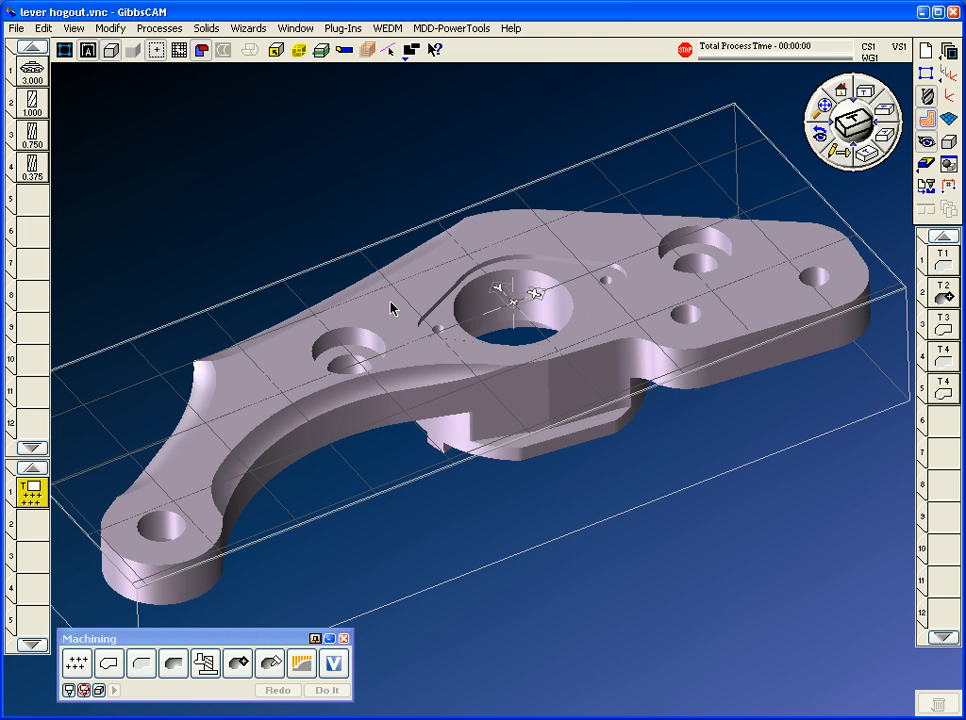
- Run hole recognition into a new HOLES workgroup, finding holes H1–H9
click(247, 27)
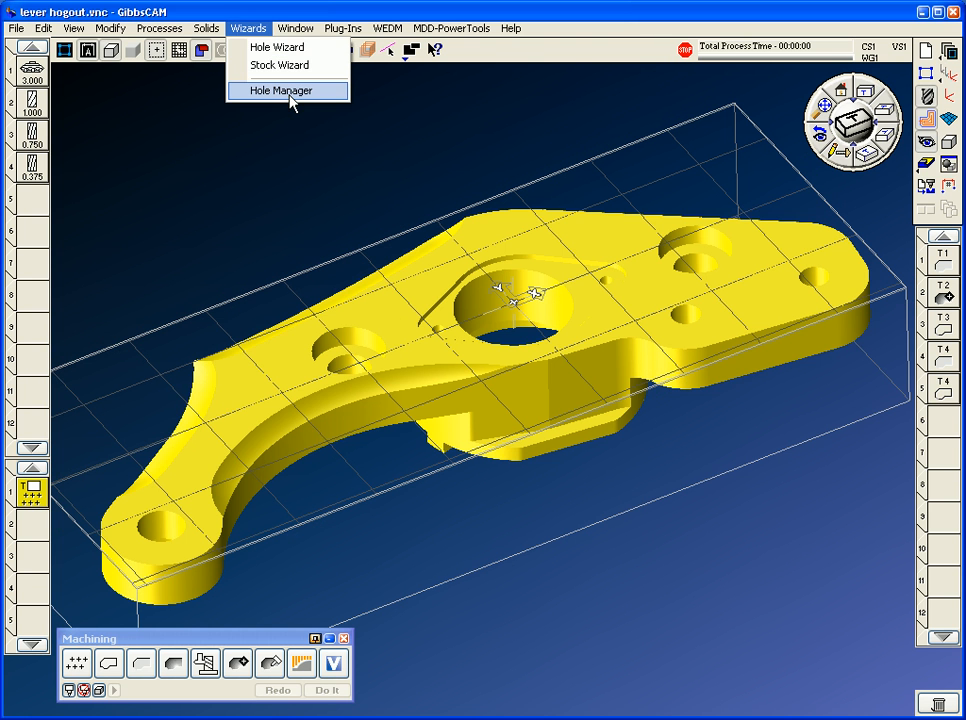
click(283, 90)
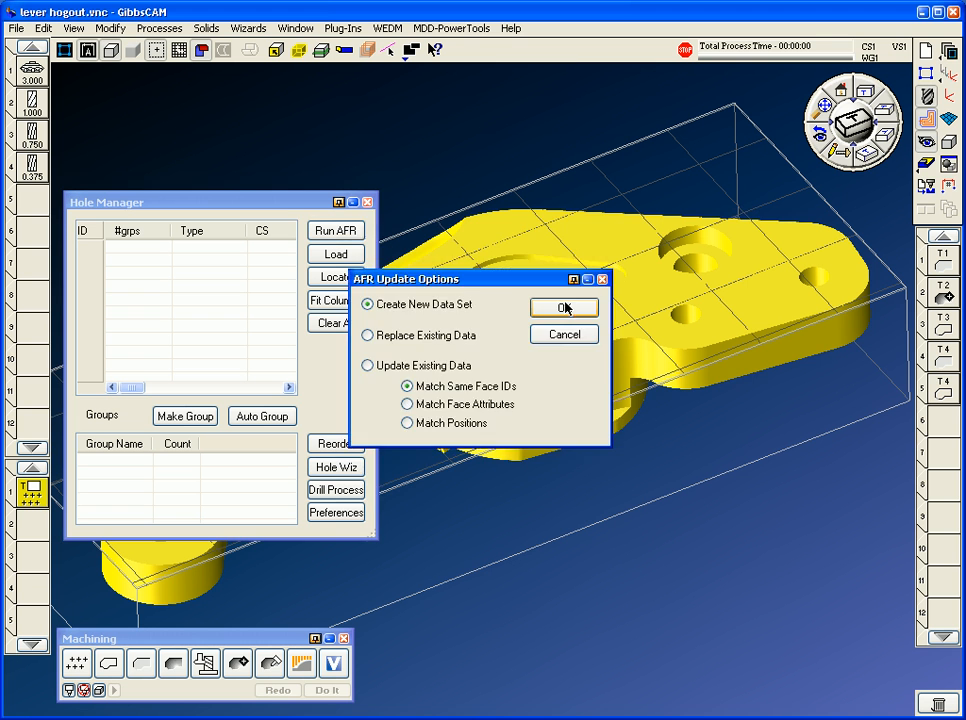
click(564, 307)
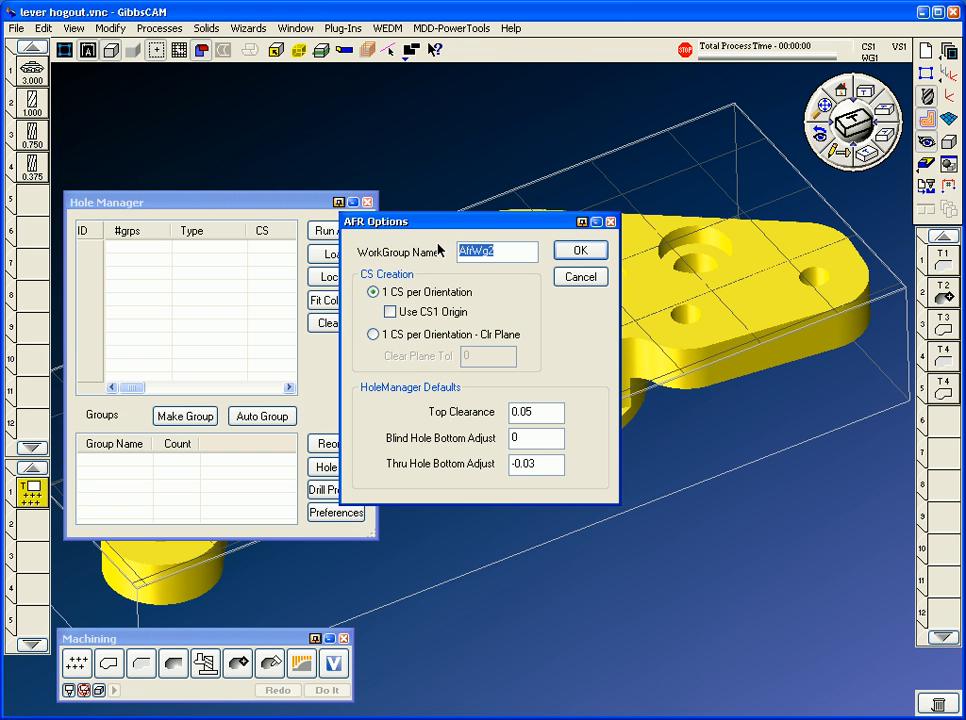
text(HOLES)
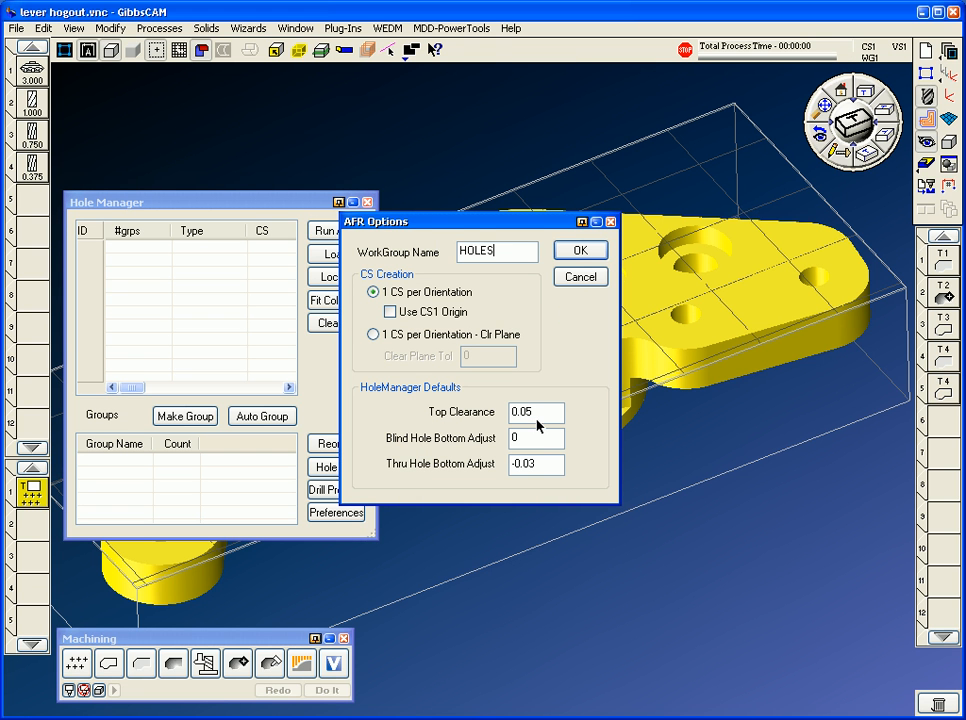
click(580, 250)
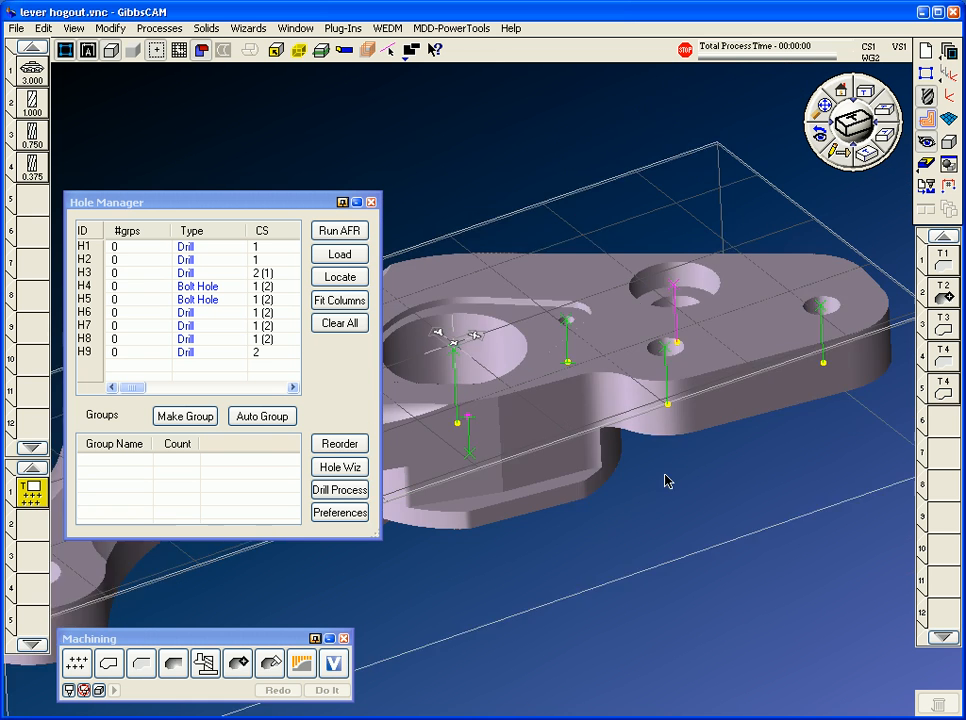
- Auto-group the nine recognized holes and reassign hole H3 to coordinate system 1
click(262, 416)
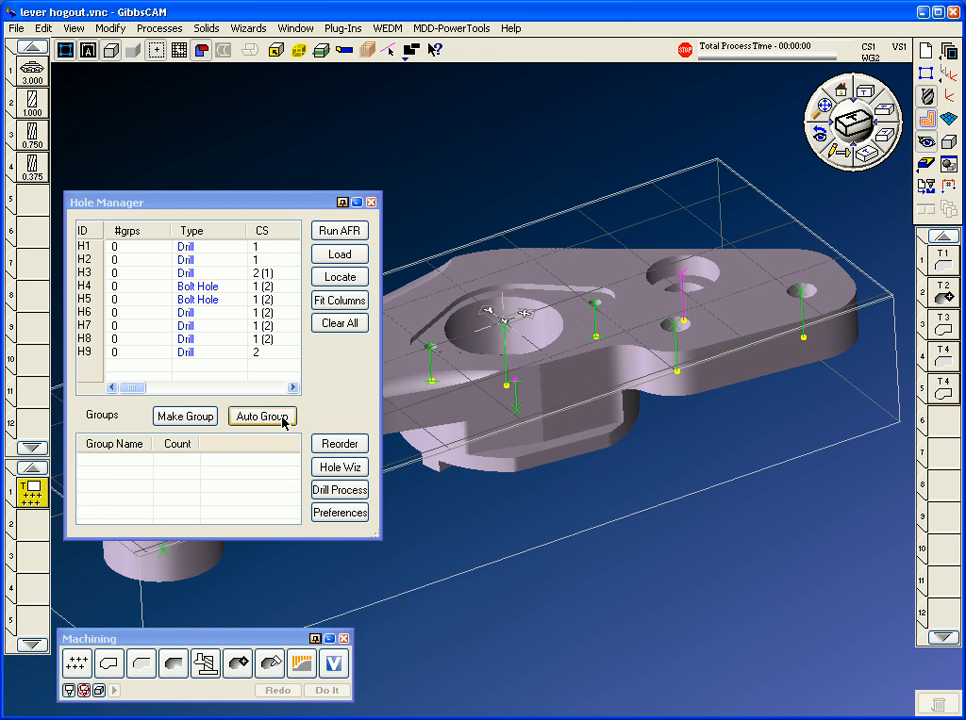
click(262, 416)
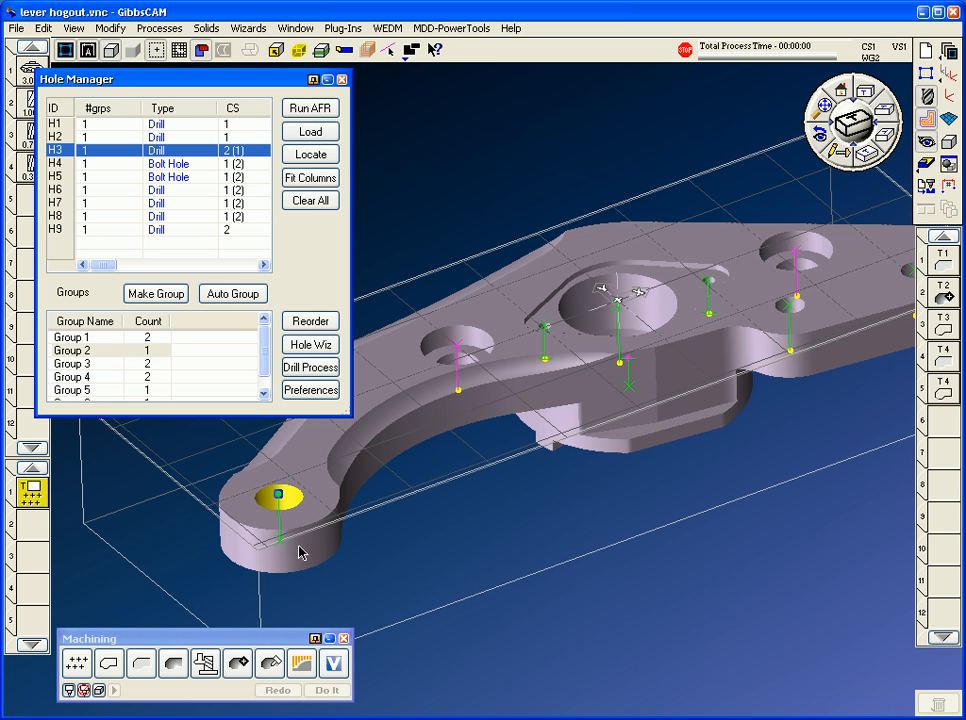
mouse_move(283, 524)
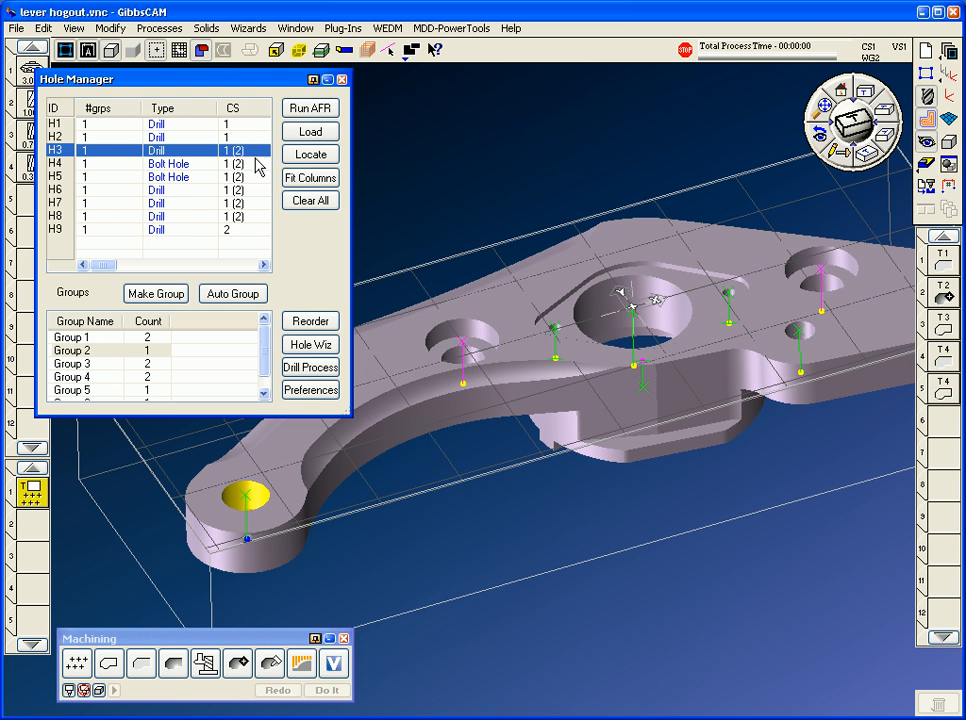
mouse_move(122, 359)
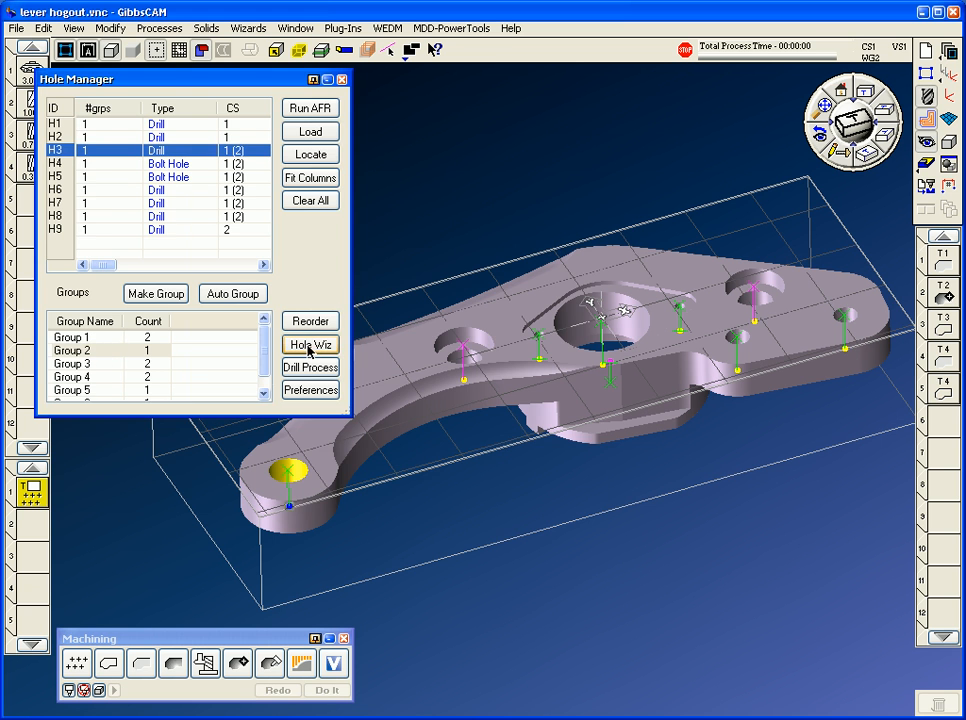
click(310, 344)
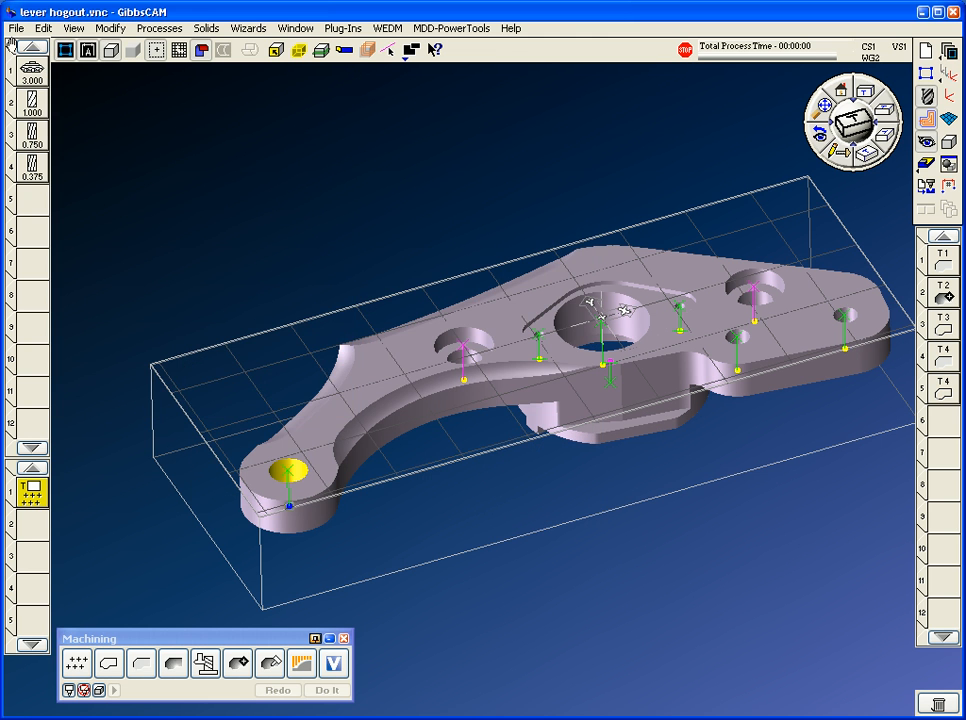
click(15, 27)
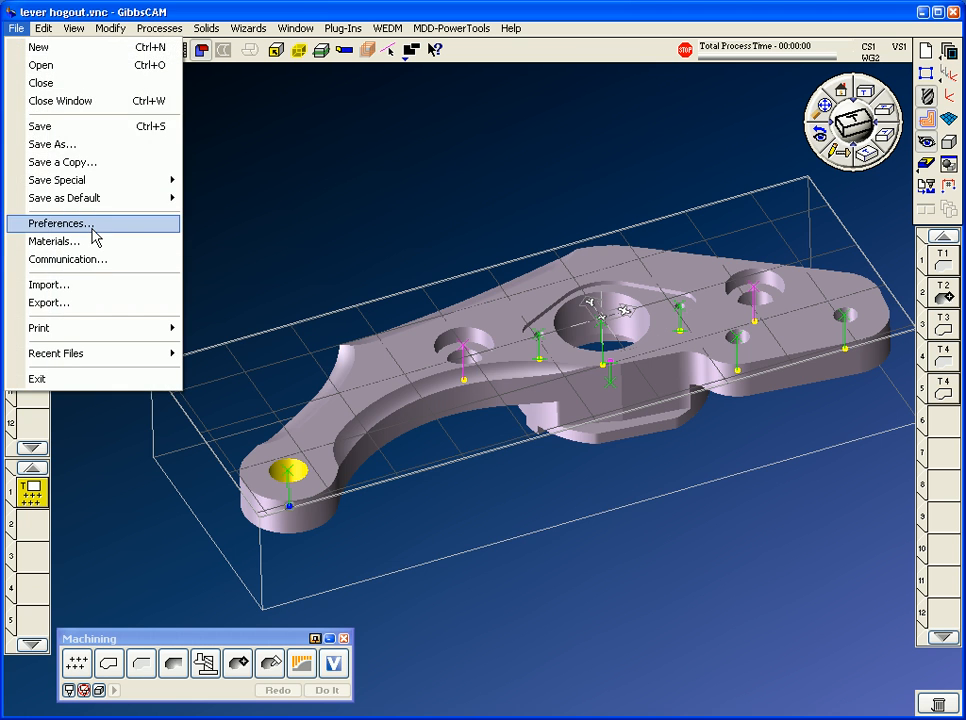
- Set the Hole Data default chamfer angle to 60 with 118 tip angle, and save preferences
click(60, 223)
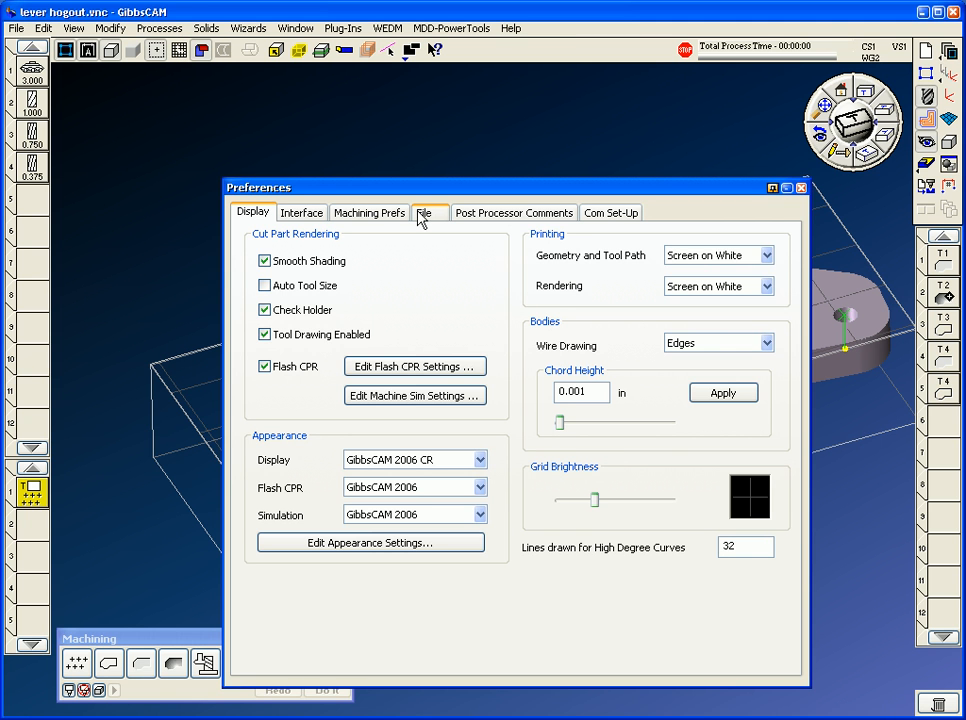
click(369, 212)
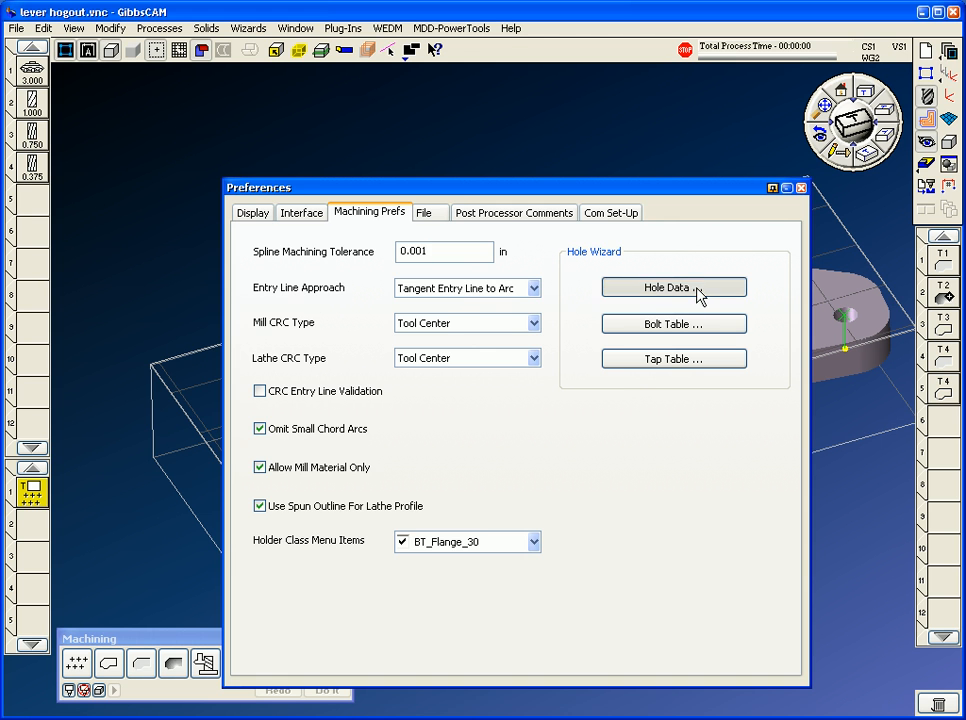
click(673, 287)
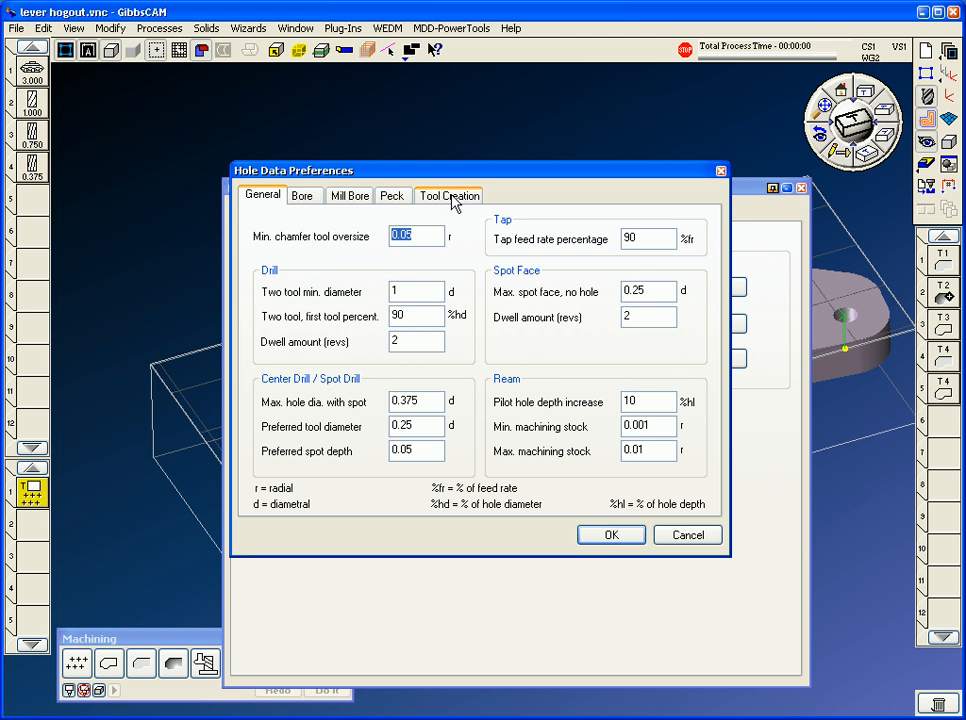
click(449, 195)
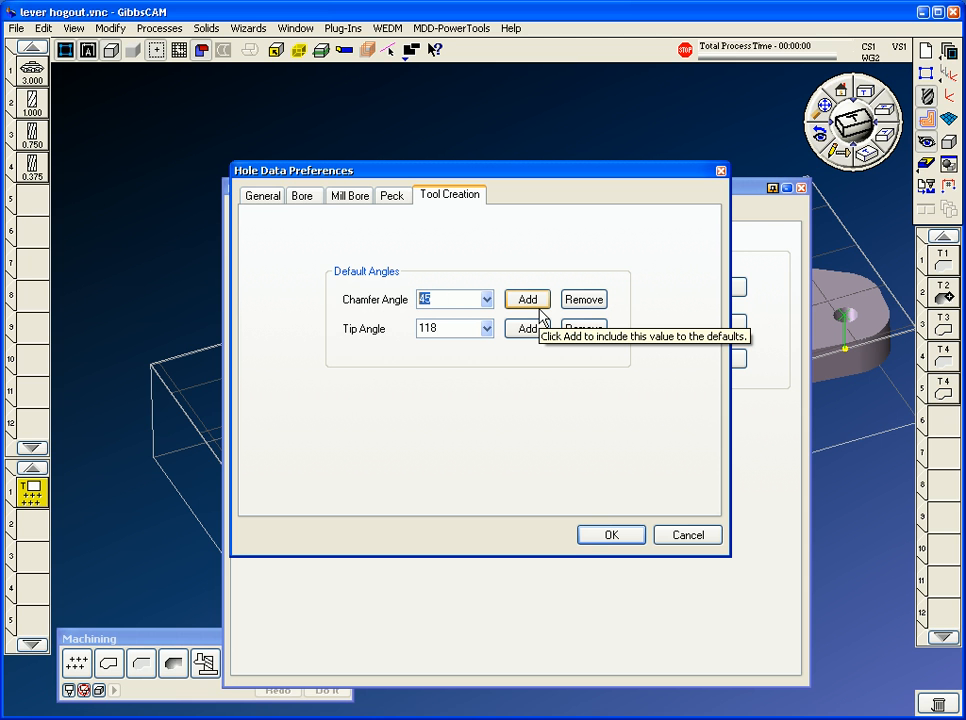
text(8)
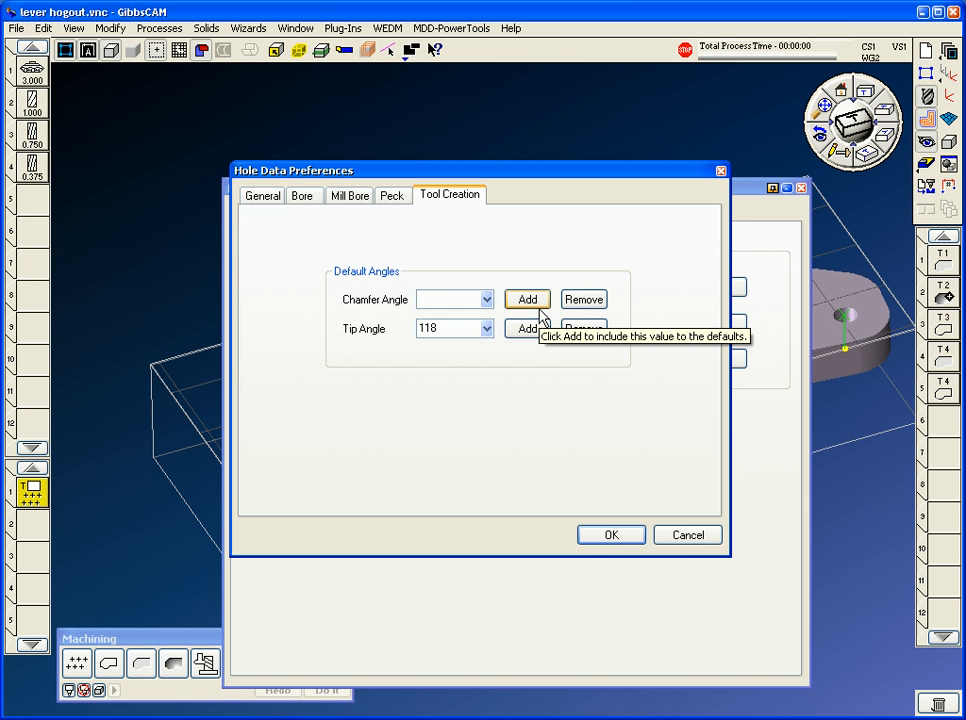
text(41)
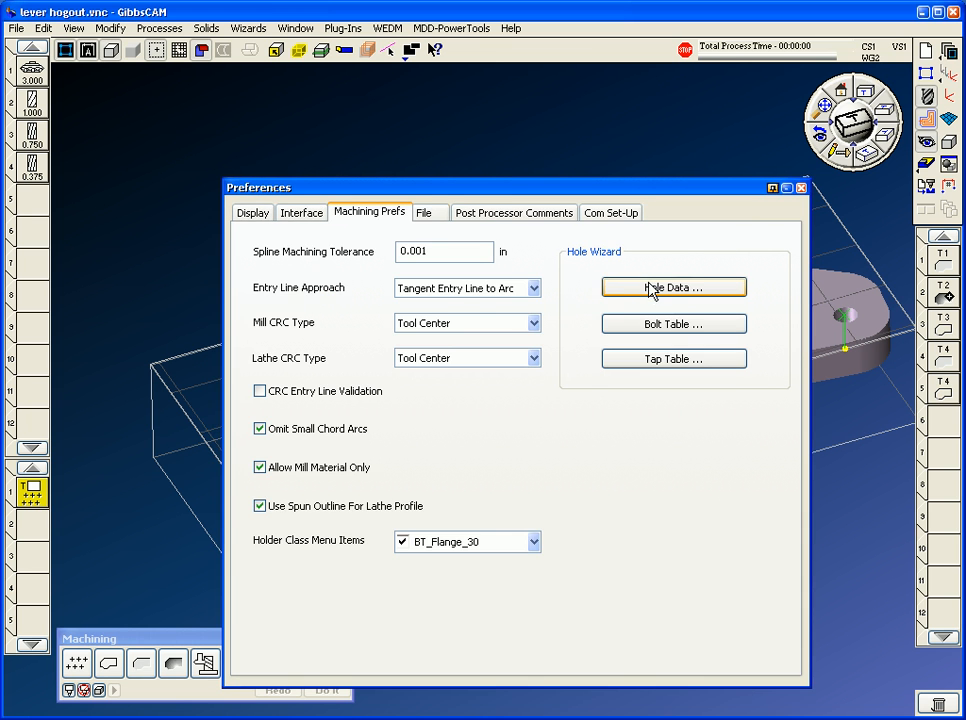
click(673, 287)
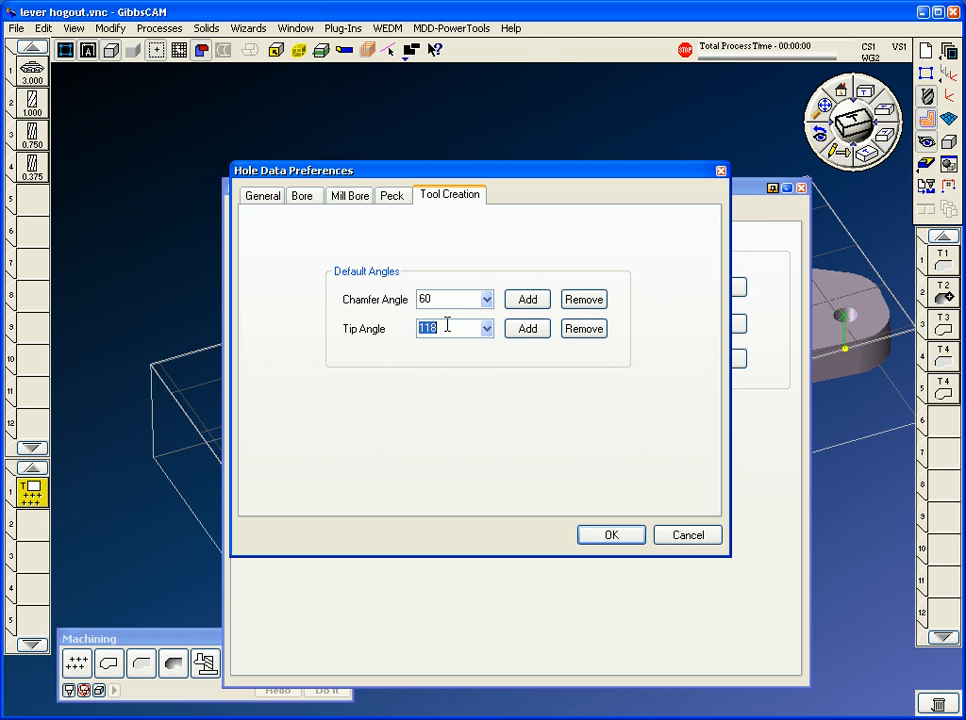
text(135)
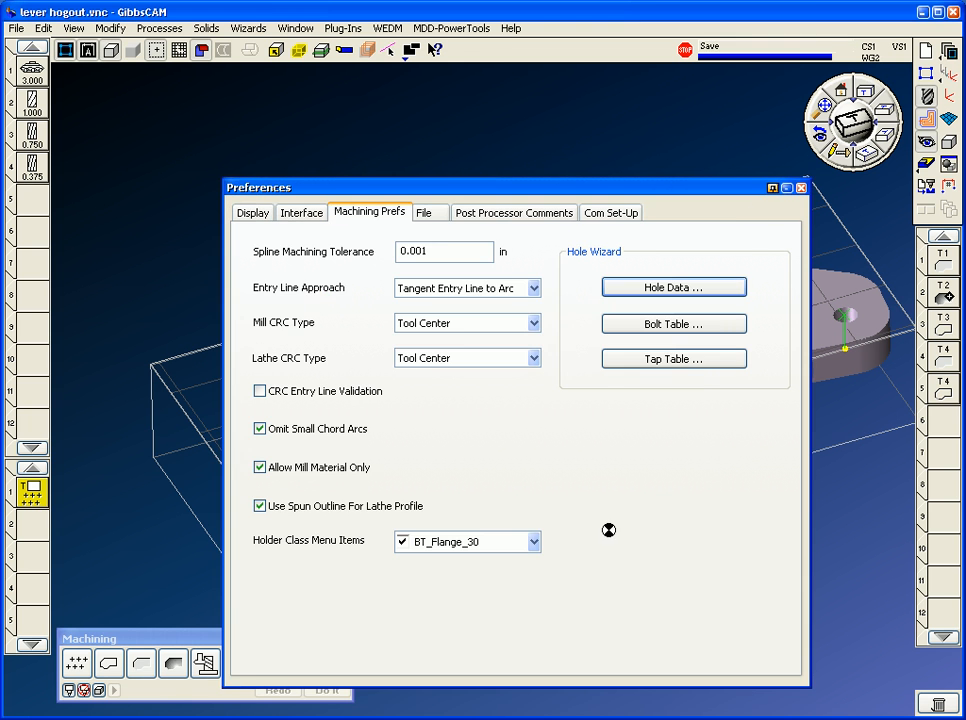
click(802, 187)
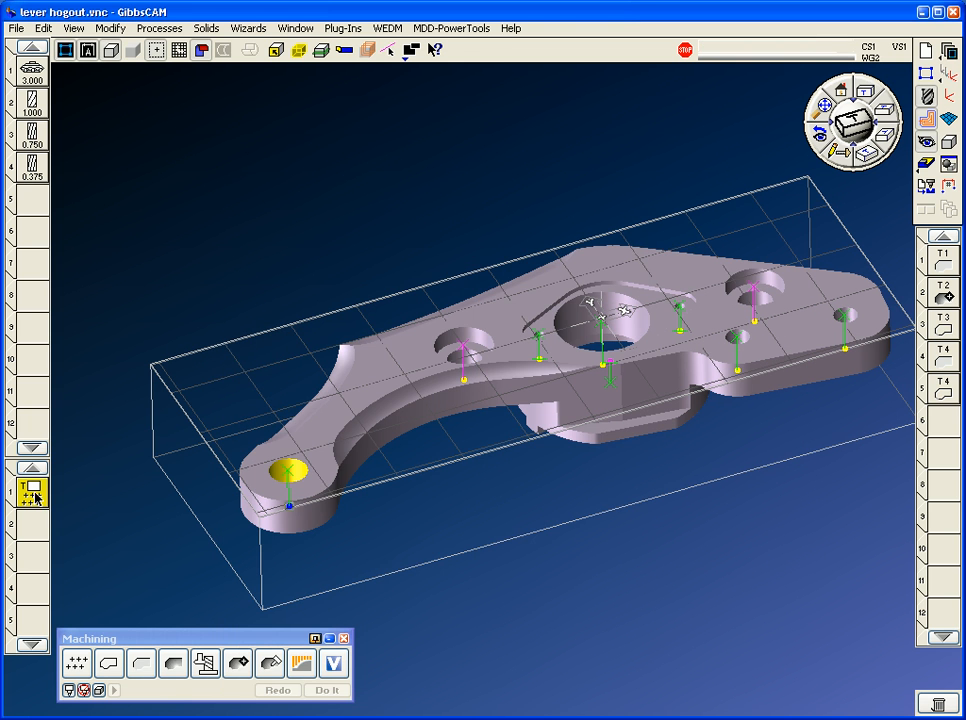
- Use the hole wizard on Group 2 to add a 0.5 drill and drilling operation
click(248, 27)
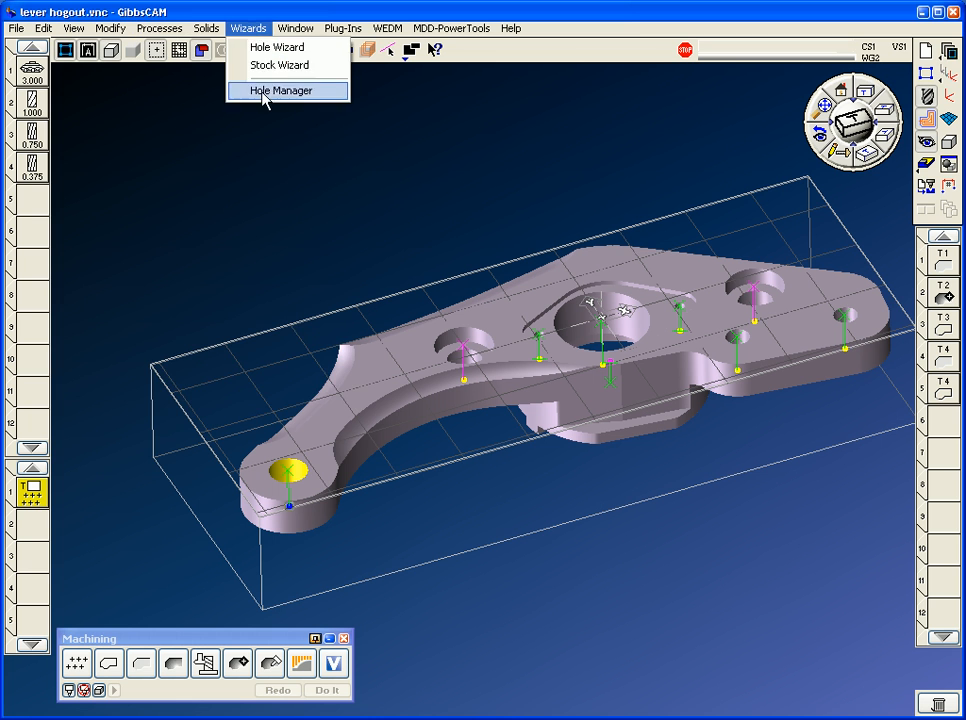
click(282, 90)
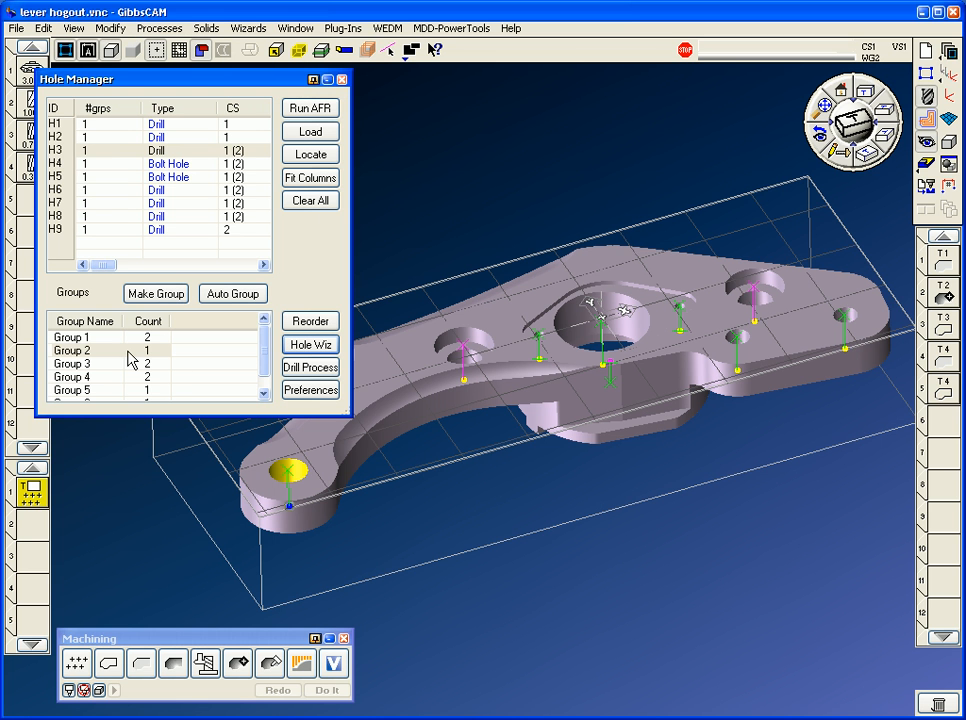
click(310, 344)
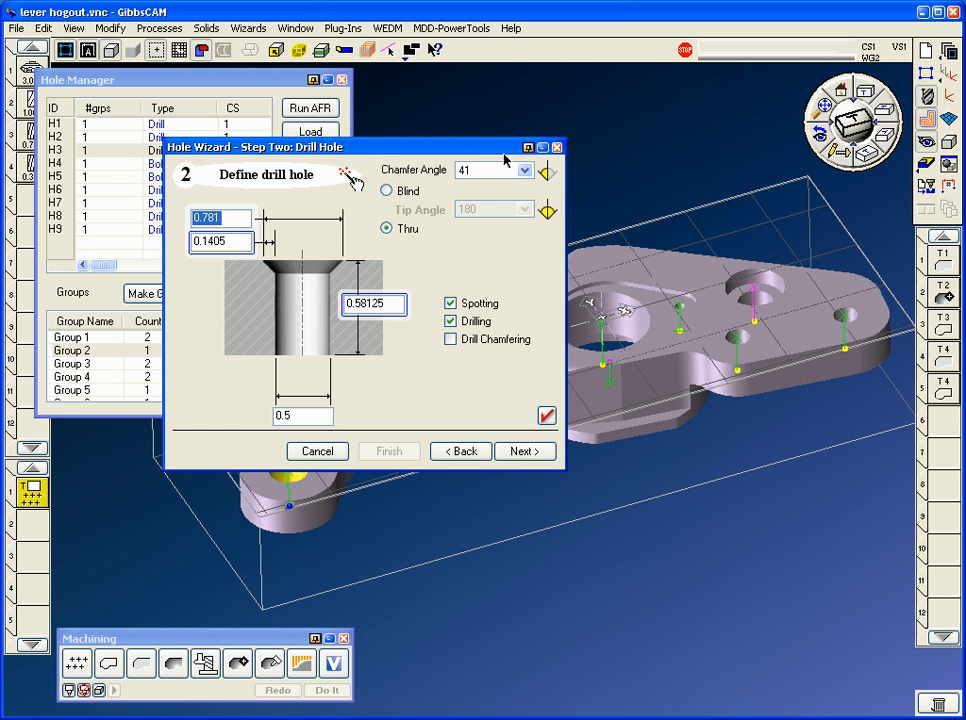
mouse_move(253, 254)
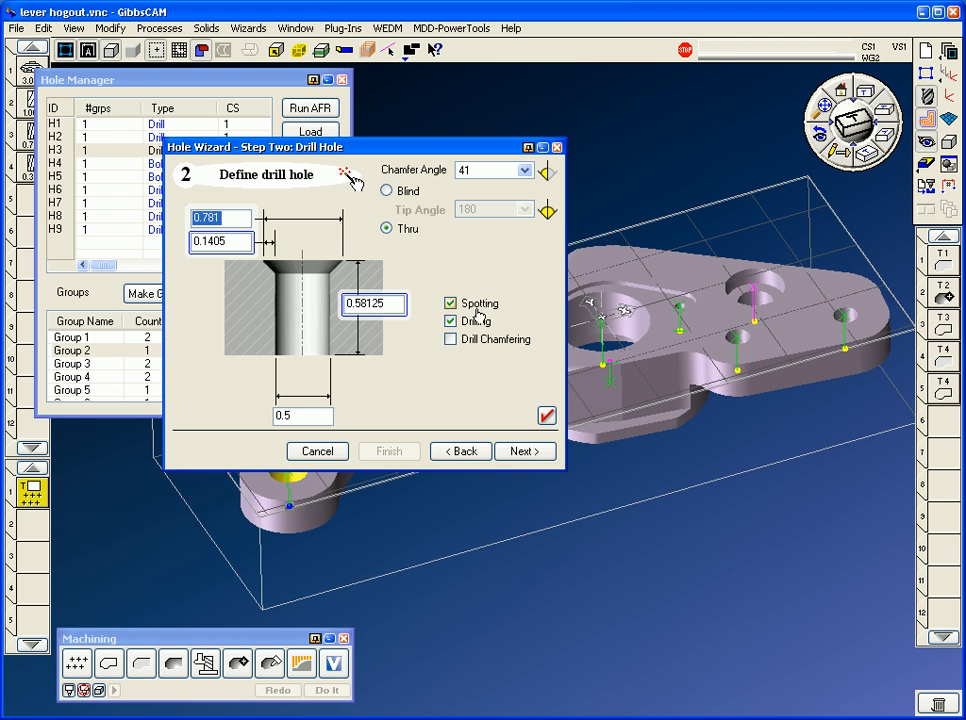
click(450, 303)
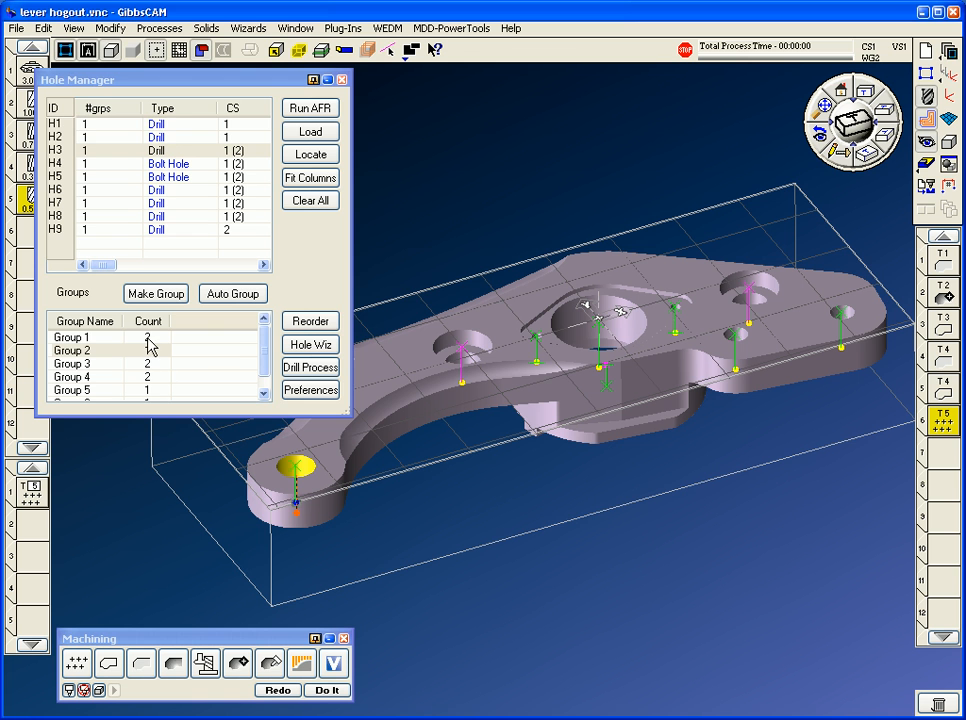
- Make the Group 1 holes 4-40 taps without drill chamfering and build their processes (tools 6–8)
click(72, 337)
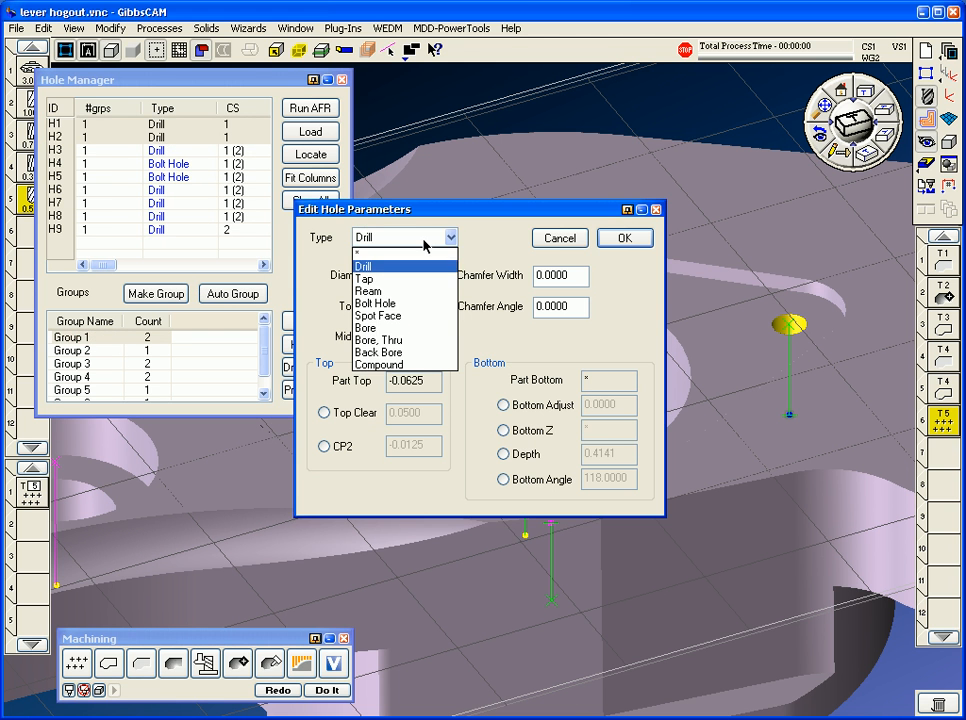
click(366, 278)
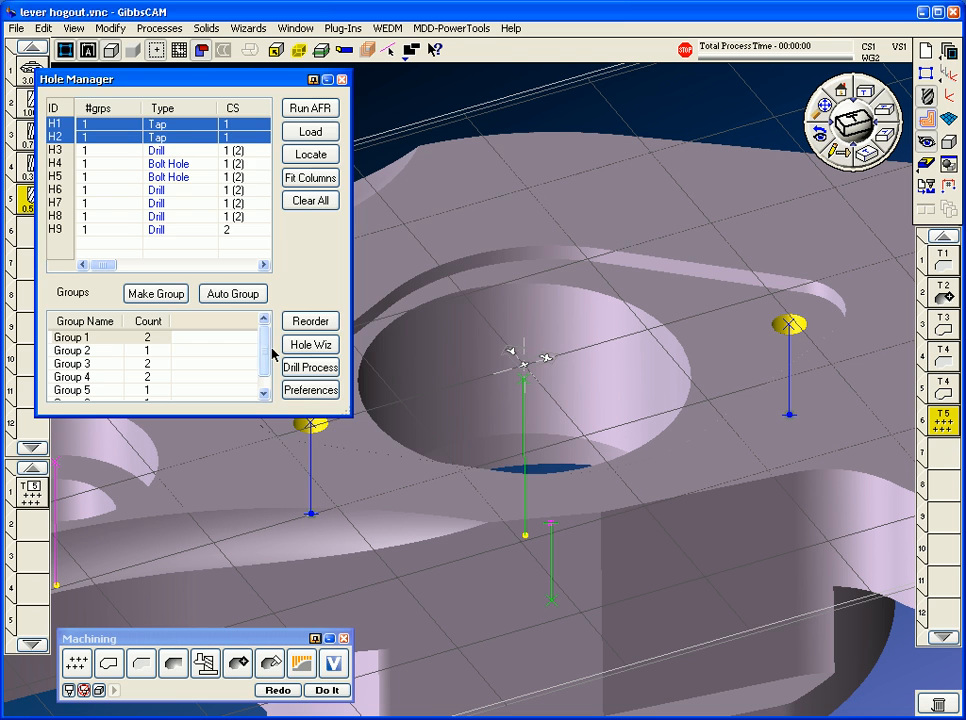
click(310, 344)
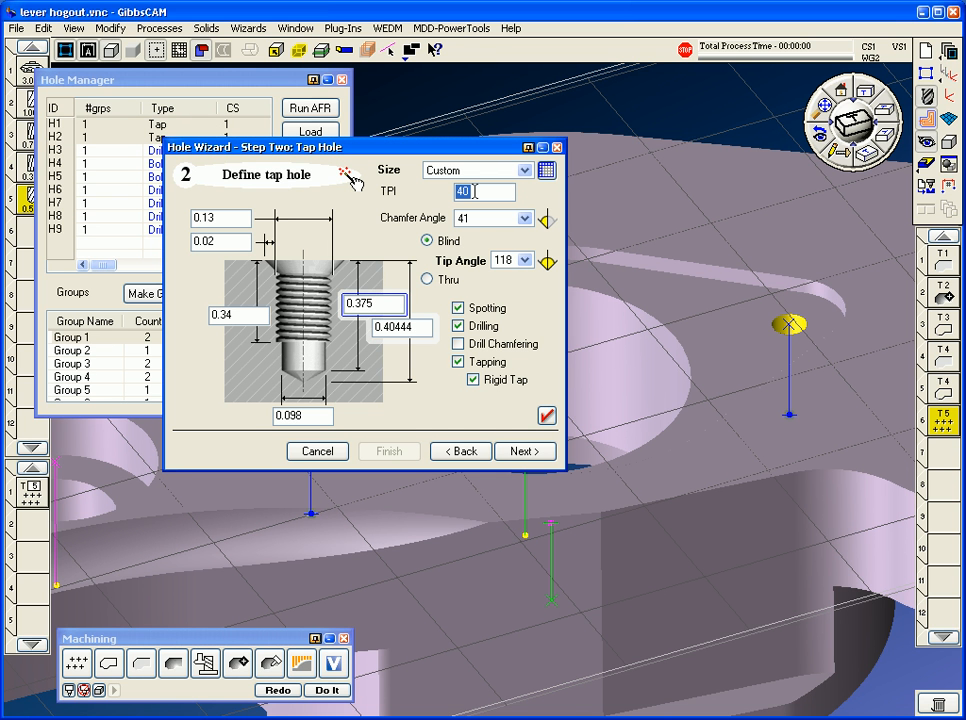
click(524, 170)
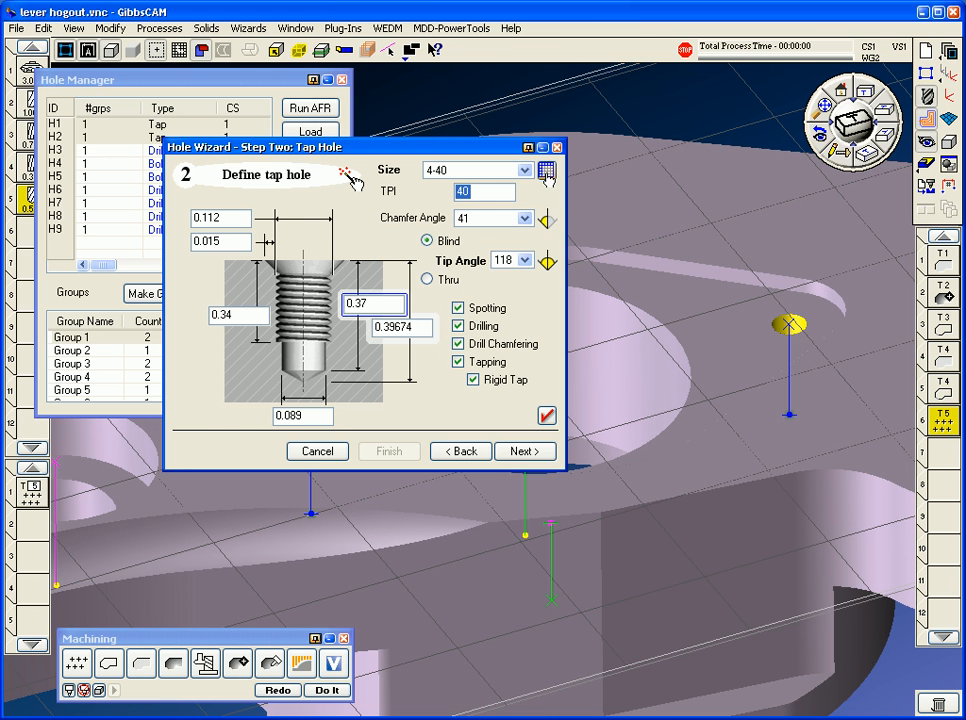
click(546, 170)
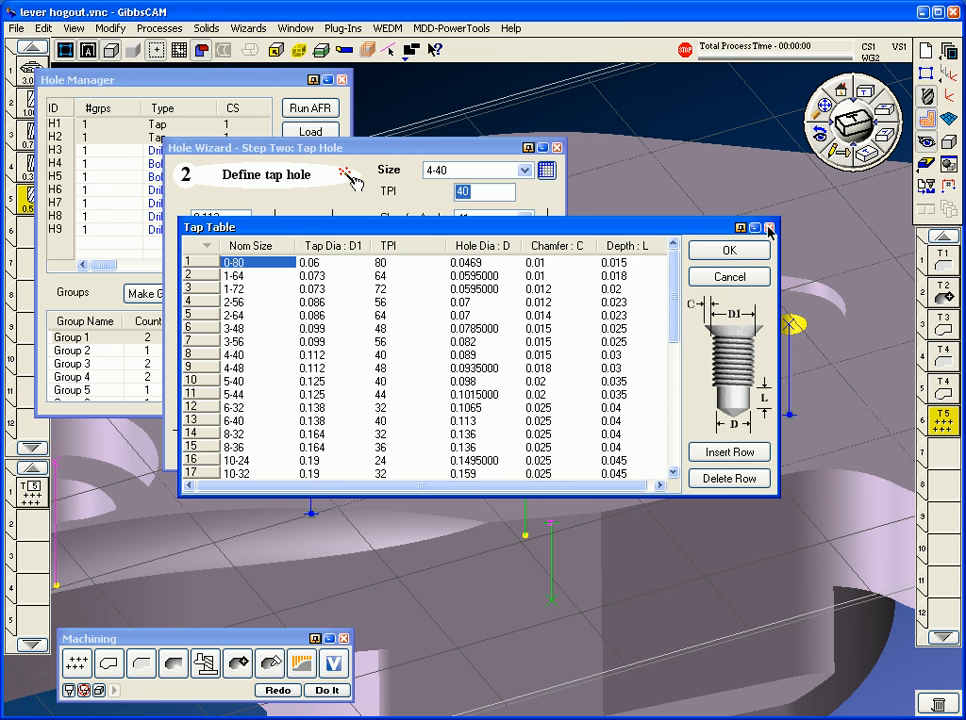
click(728, 250)
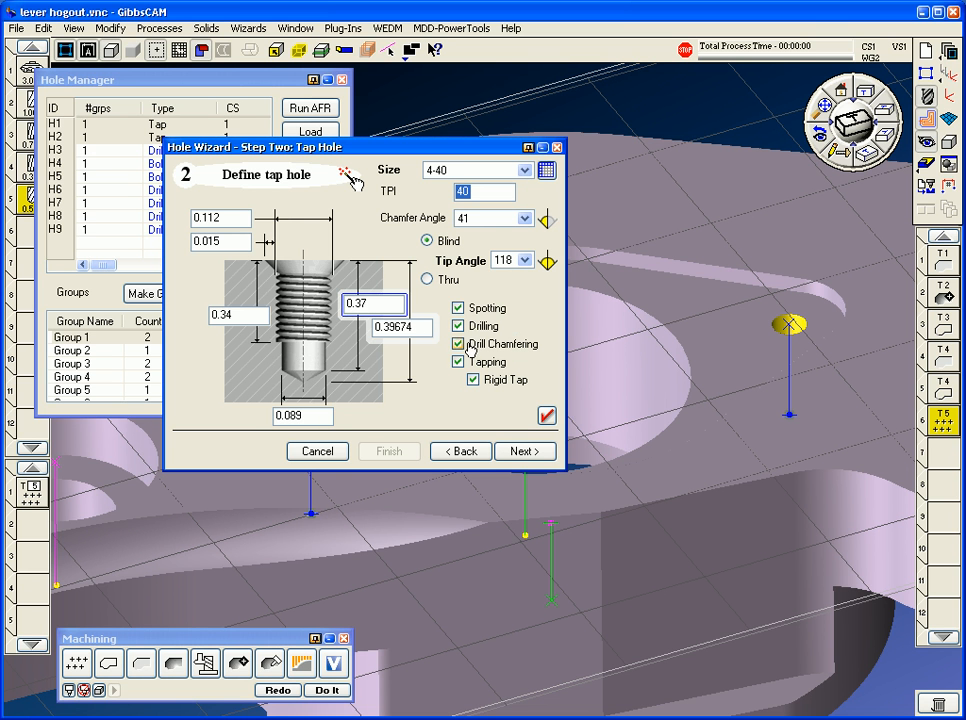
click(458, 344)
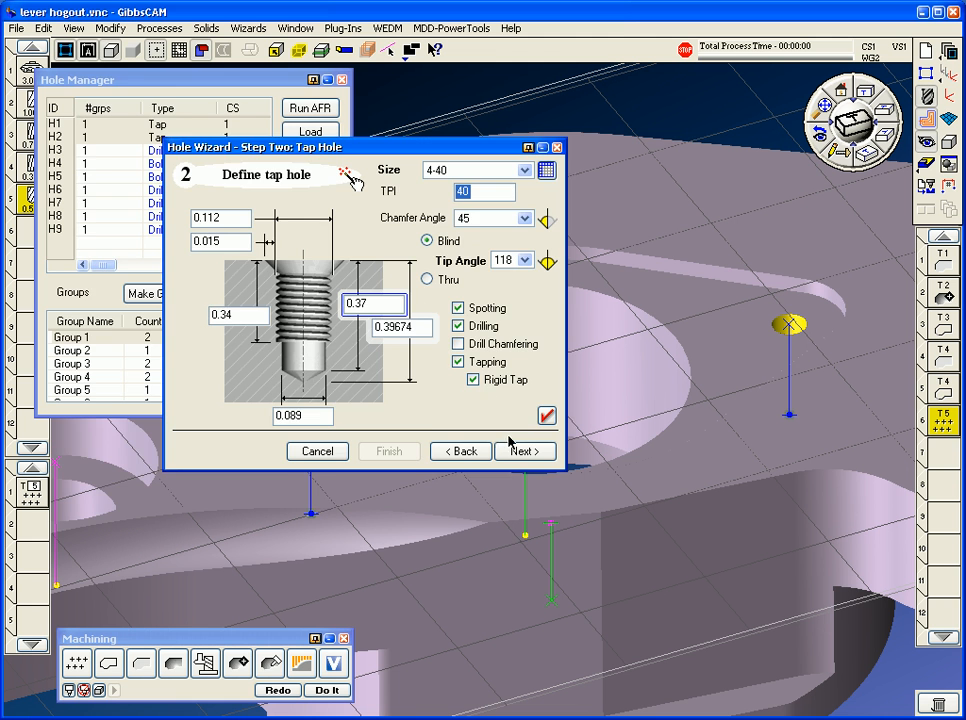
click(524, 451)
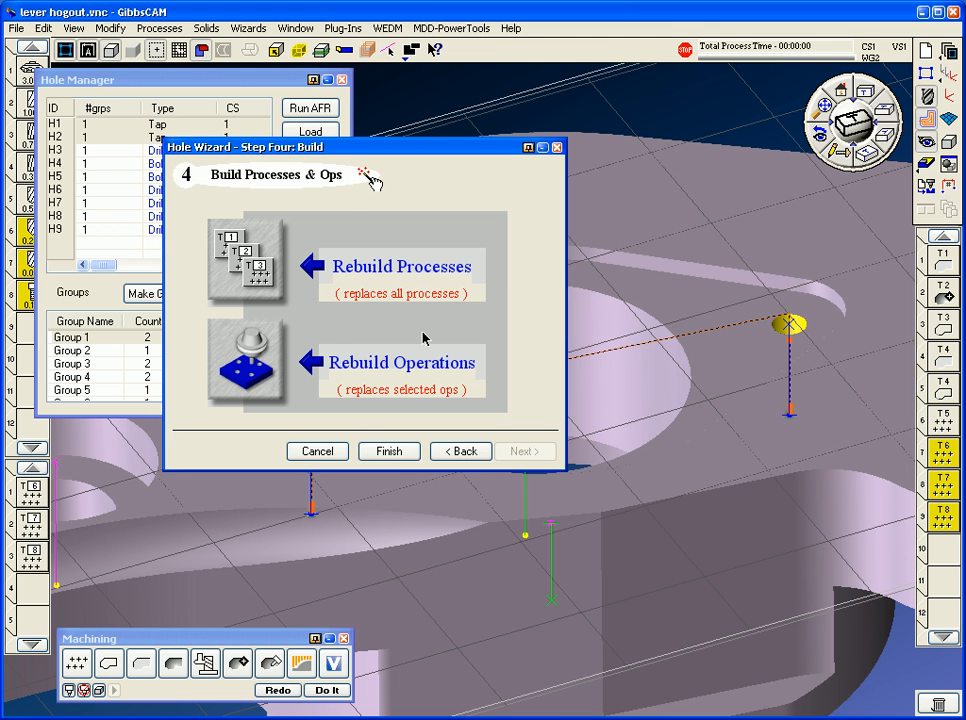
click(389, 451)
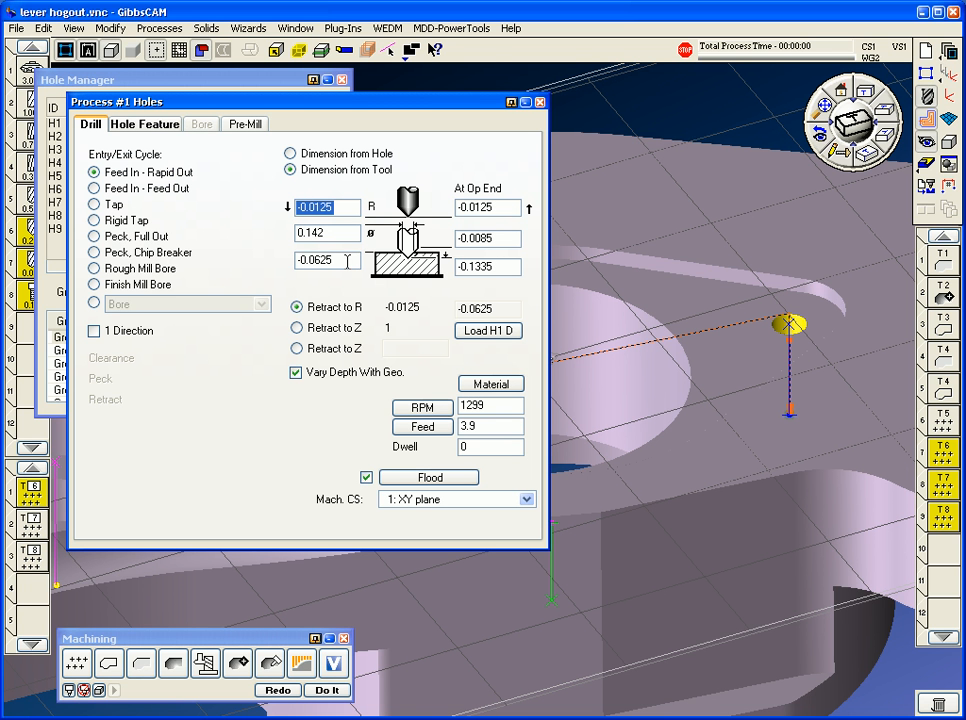
click(539, 101)
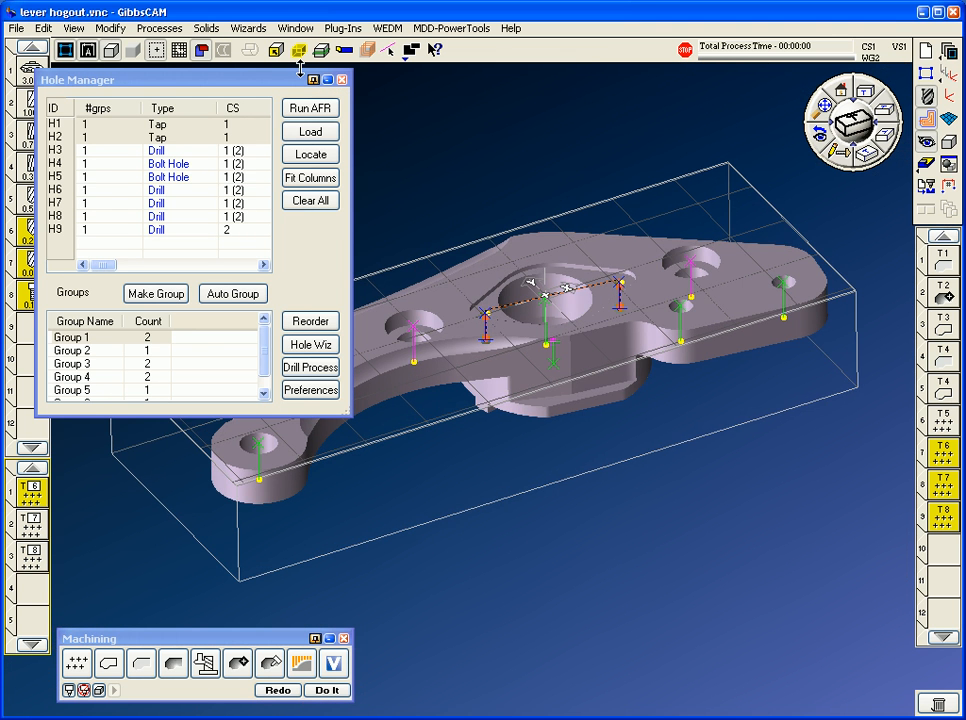
- Build spot-faced bolt-hole operations for Group 3, then drill operations for Group 4
click(168, 163)
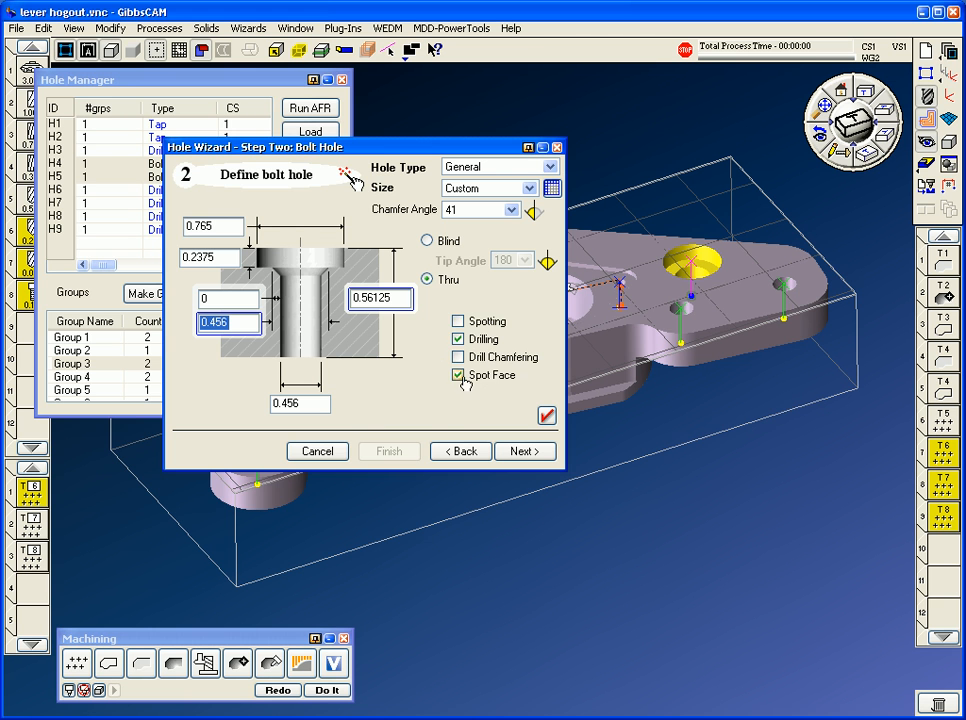
click(524, 451)
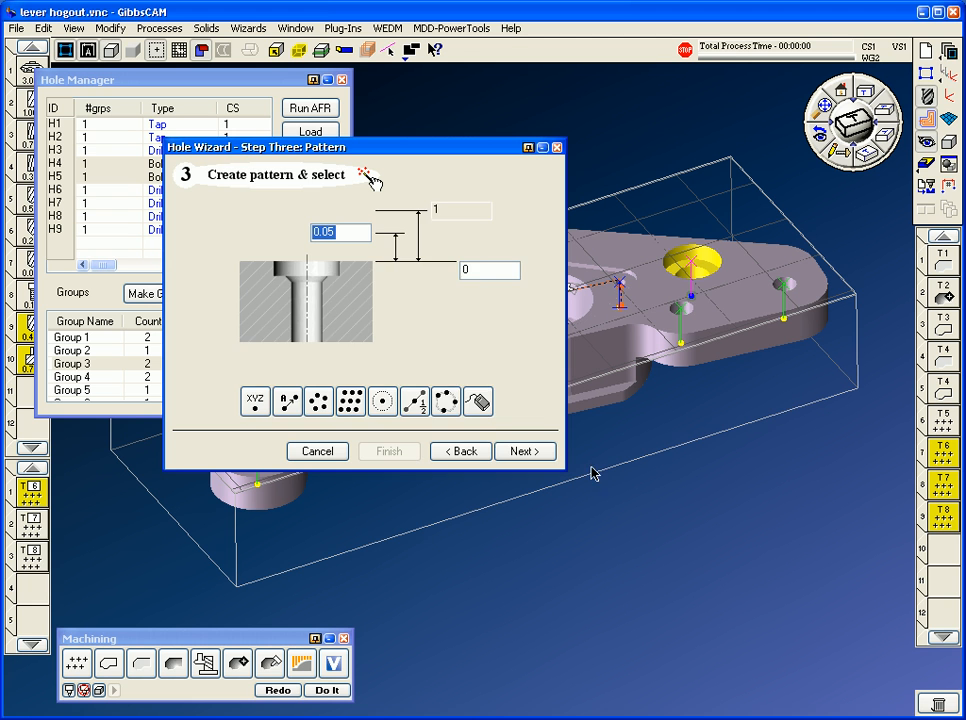
click(524, 451)
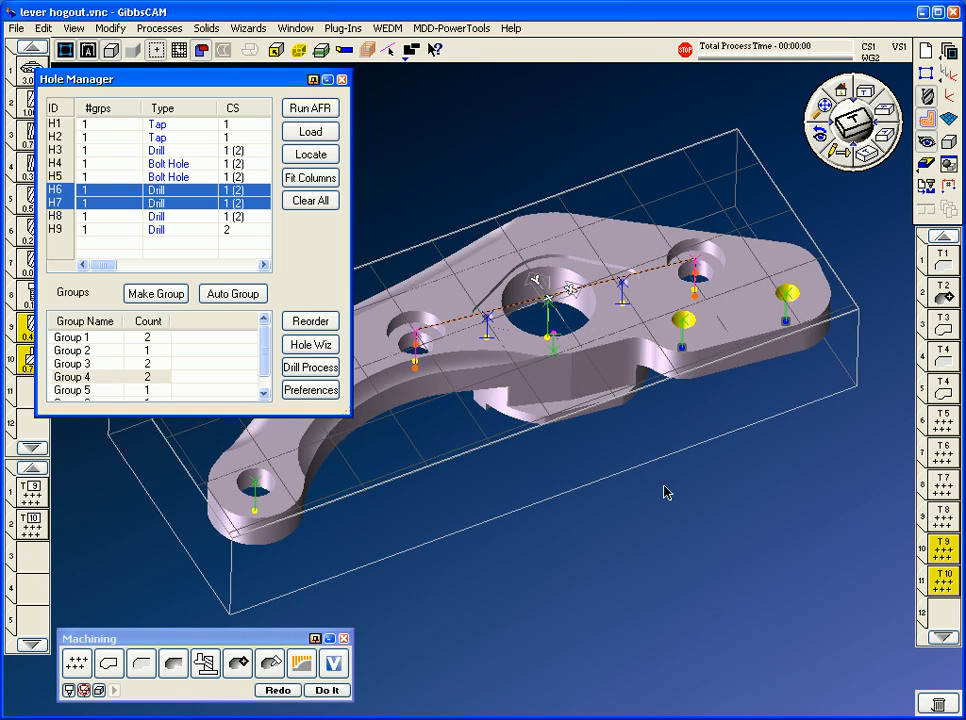
click(310, 344)
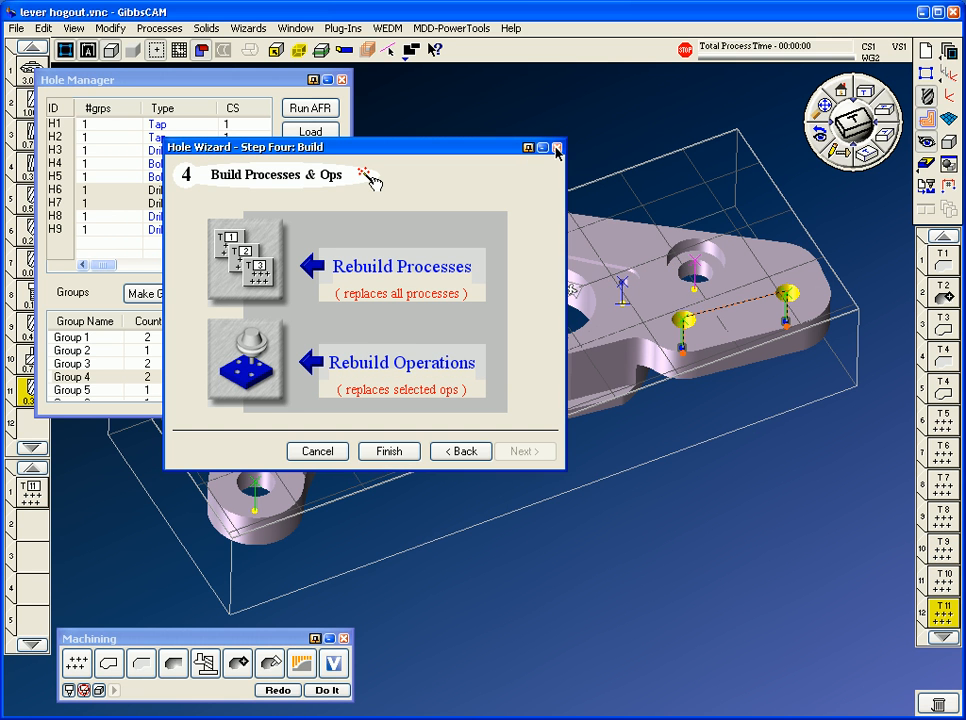
click(557, 147)
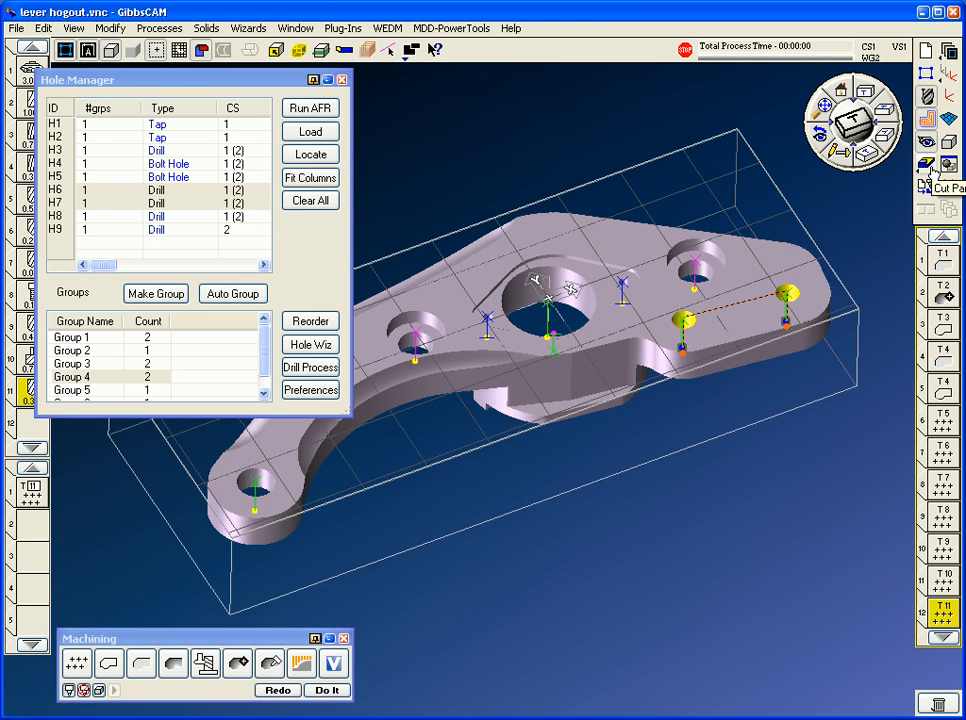
- Render the cut part and make hole process #1's retract vary with each feature
click(310, 107)
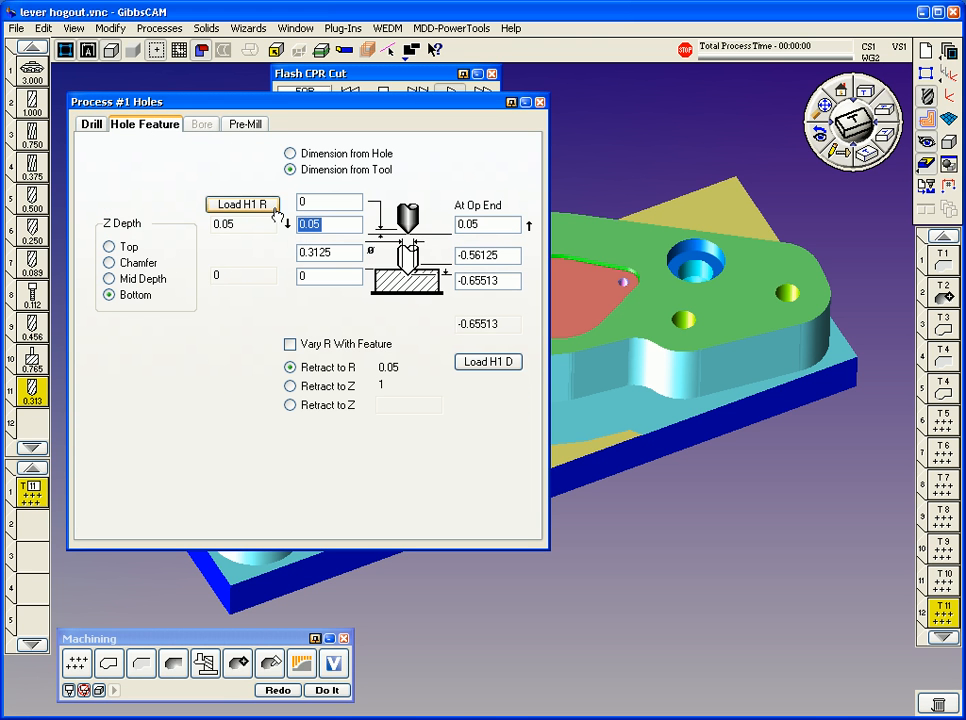
click(290, 344)
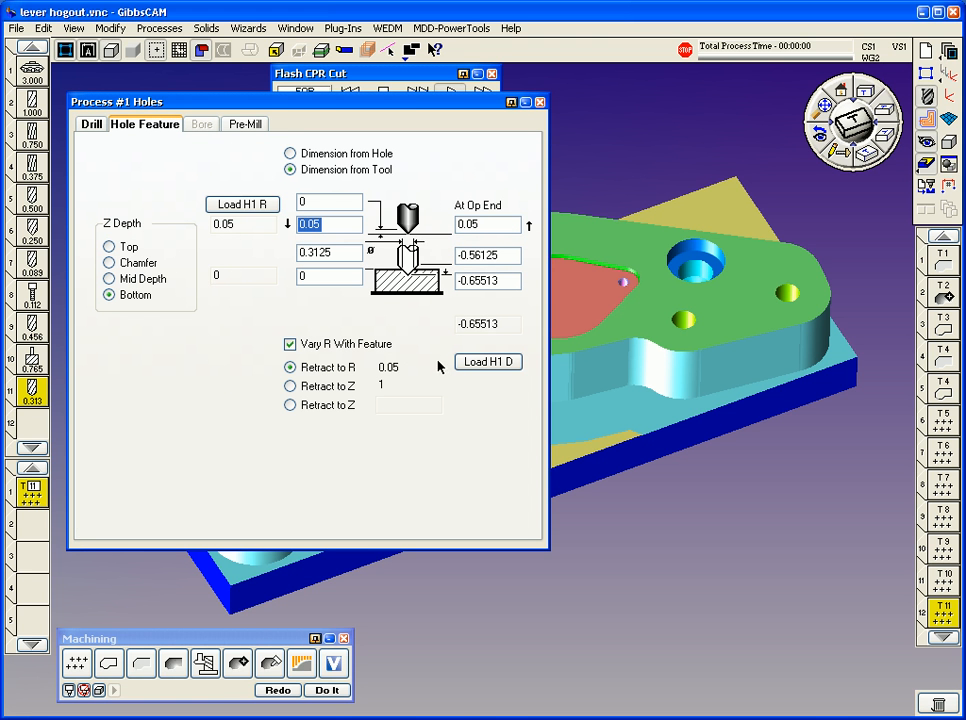
click(91, 123)
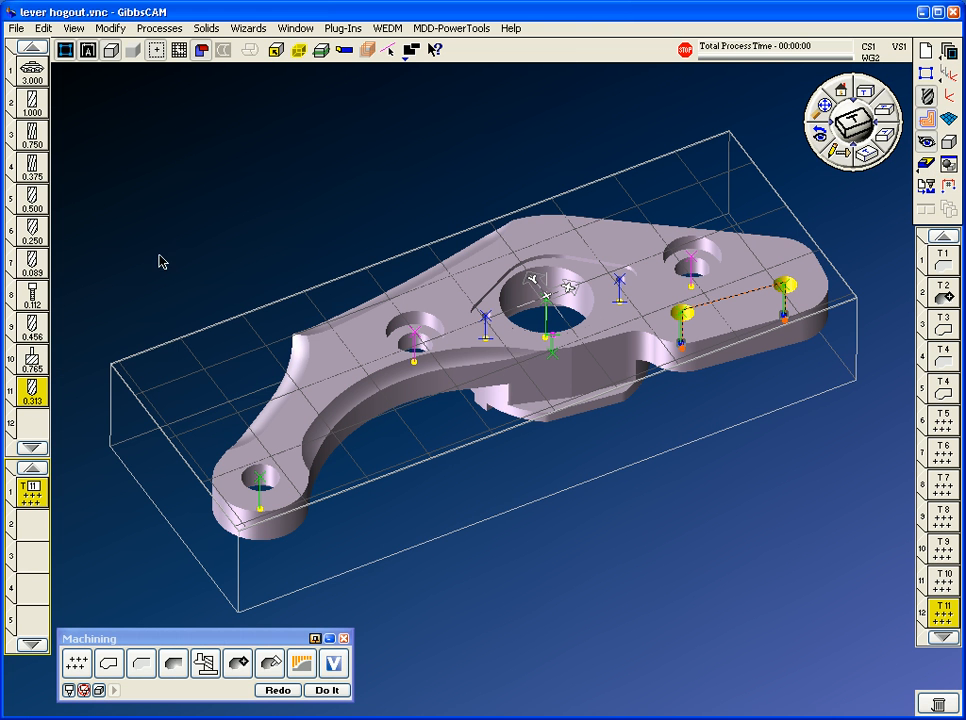
- In Hole Manager, change centre hole H8's type to Ream
click(247, 27)
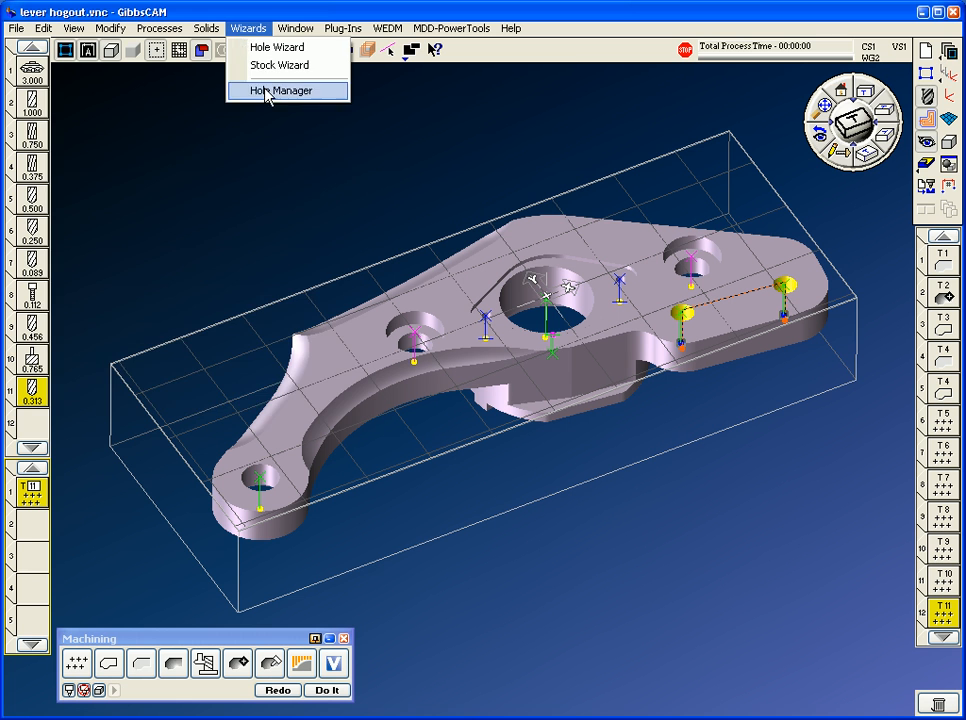
click(283, 91)
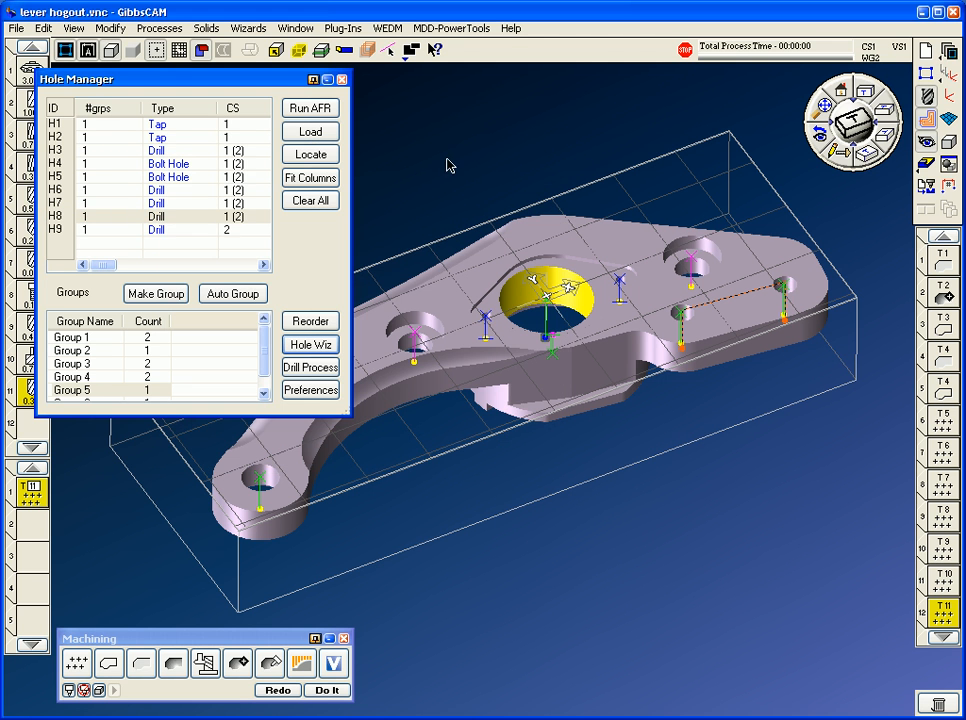
right_click(180, 216)
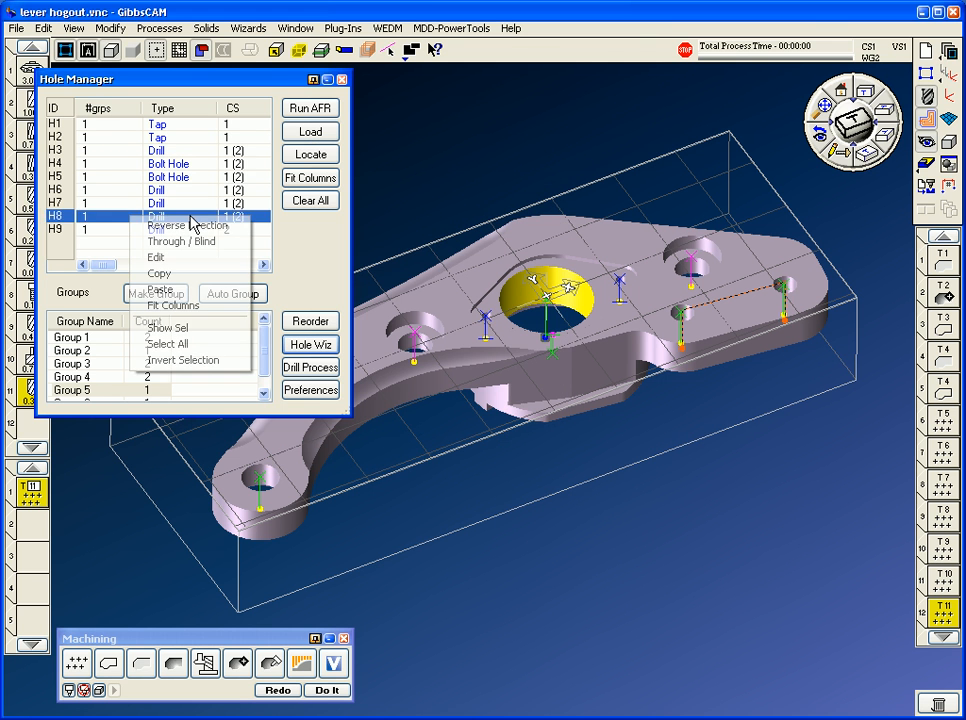
click(155, 257)
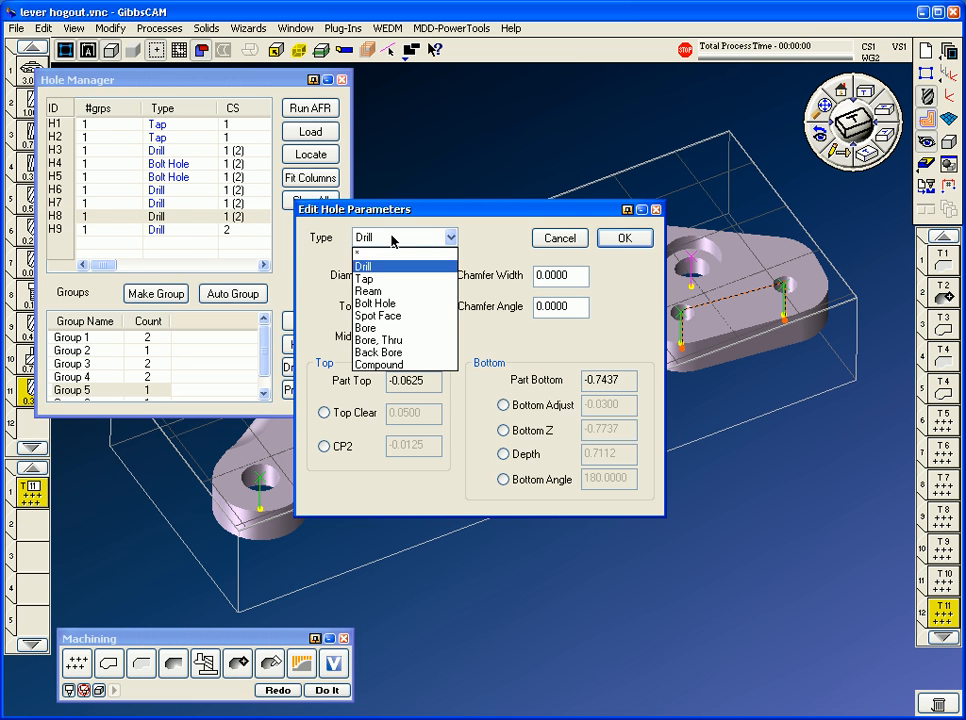
click(368, 290)
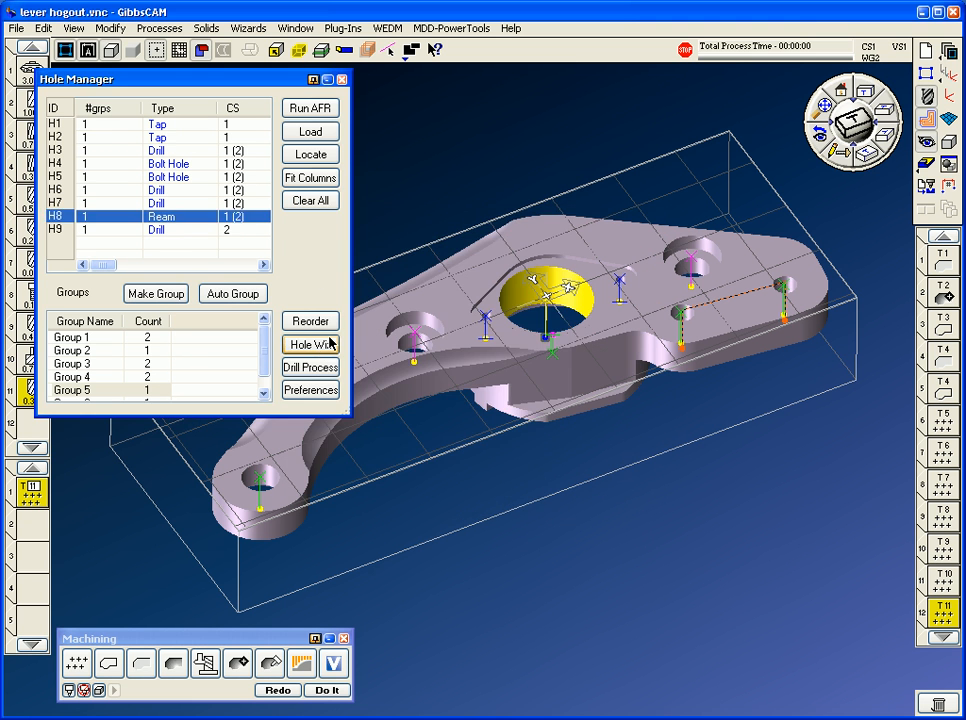
- Run the hole wizard for H8 with depths 1 and .2, building the reaming operations
click(310, 344)
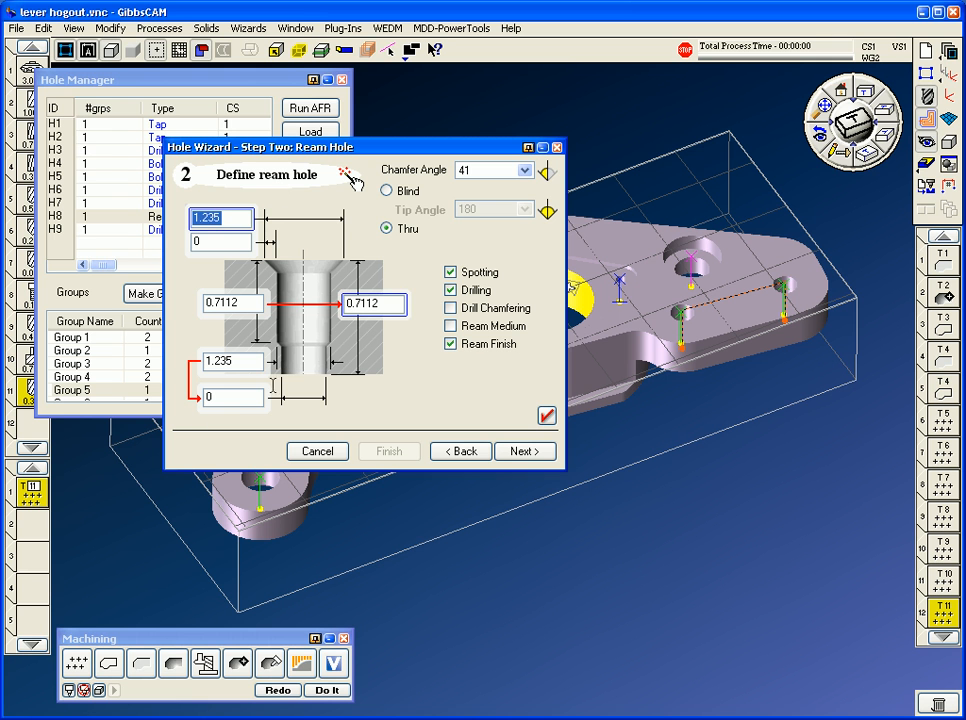
text(1)
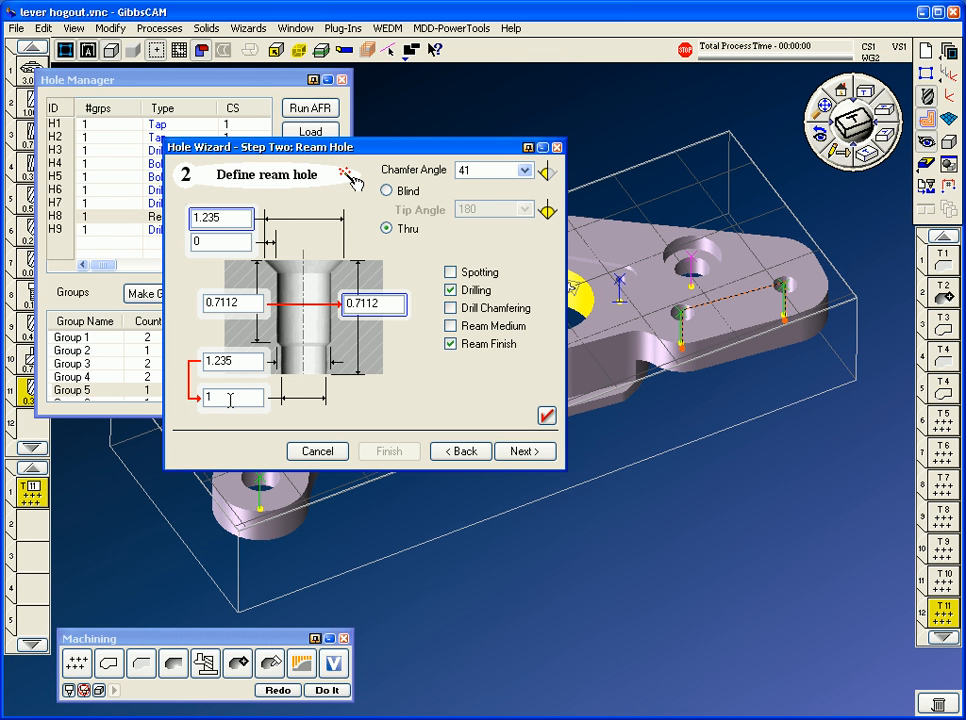
text(.212)
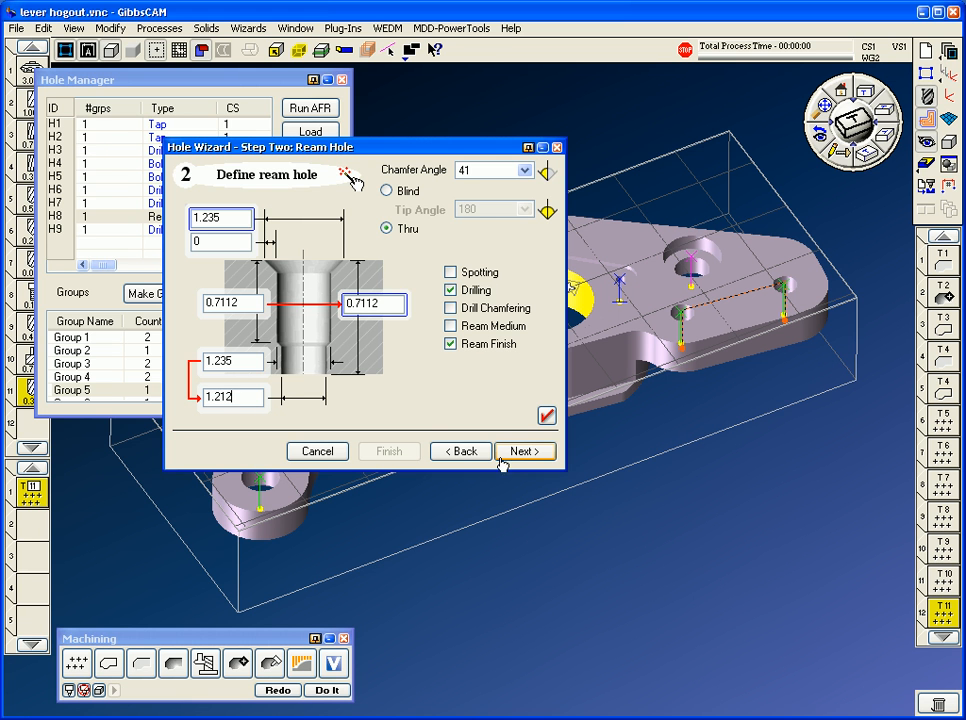
click(525, 451)
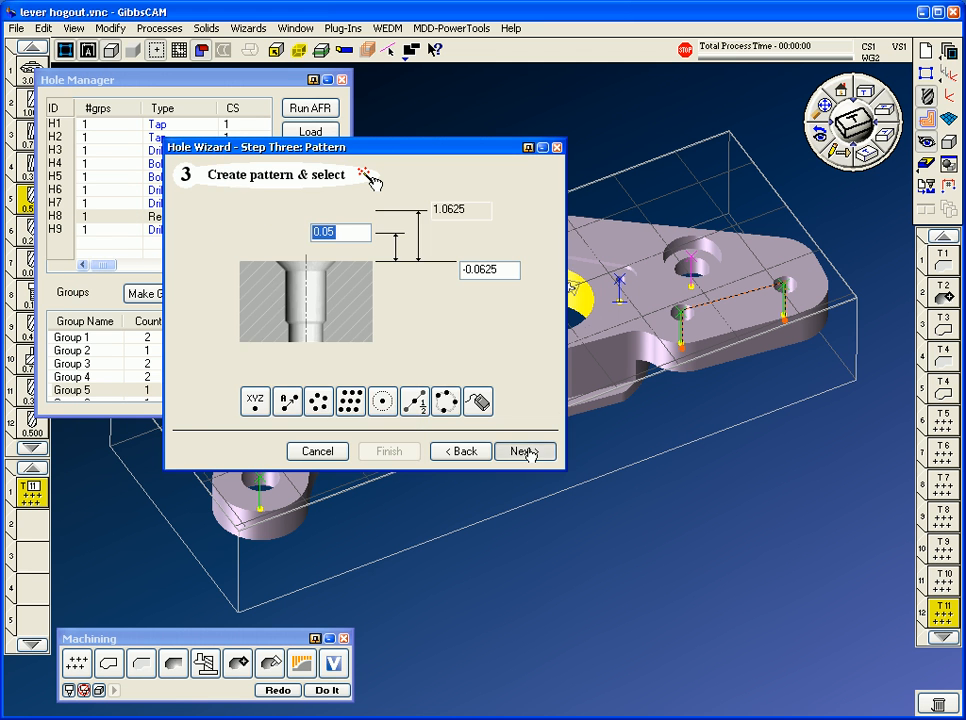
click(520, 451)
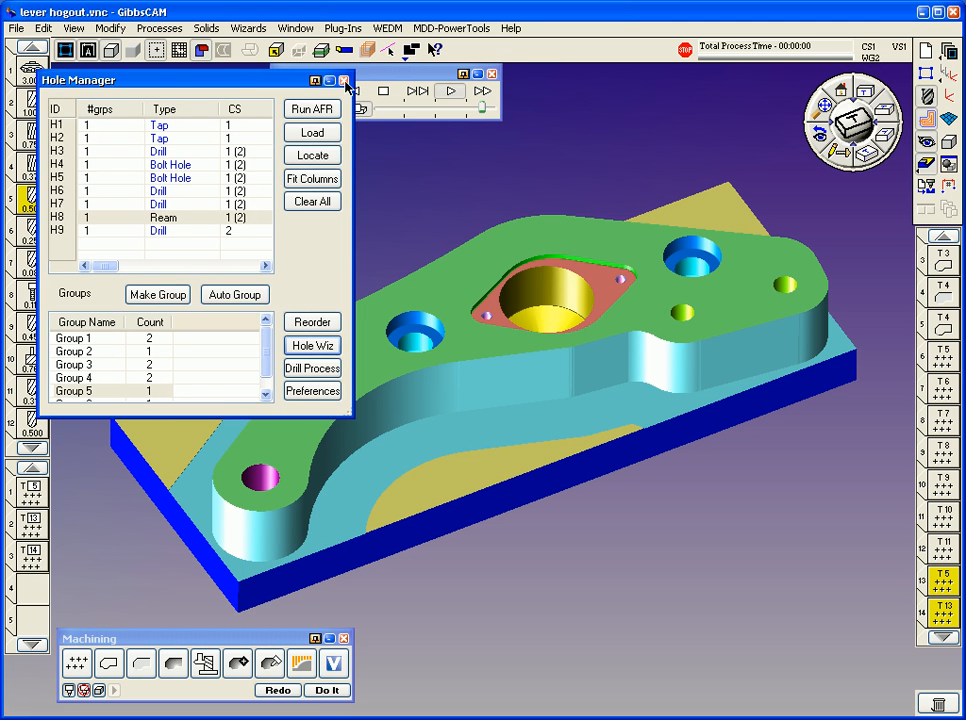
- Close the hole dialogs and deepen the tool 13 hole process's end depth to -1
click(344, 80)
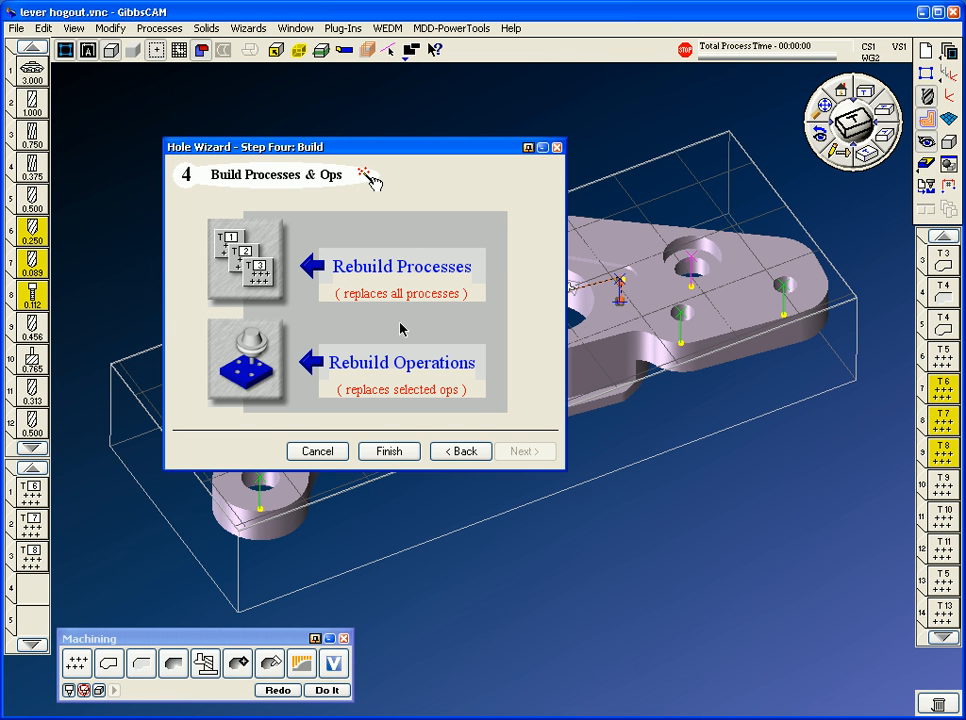
click(460, 451)
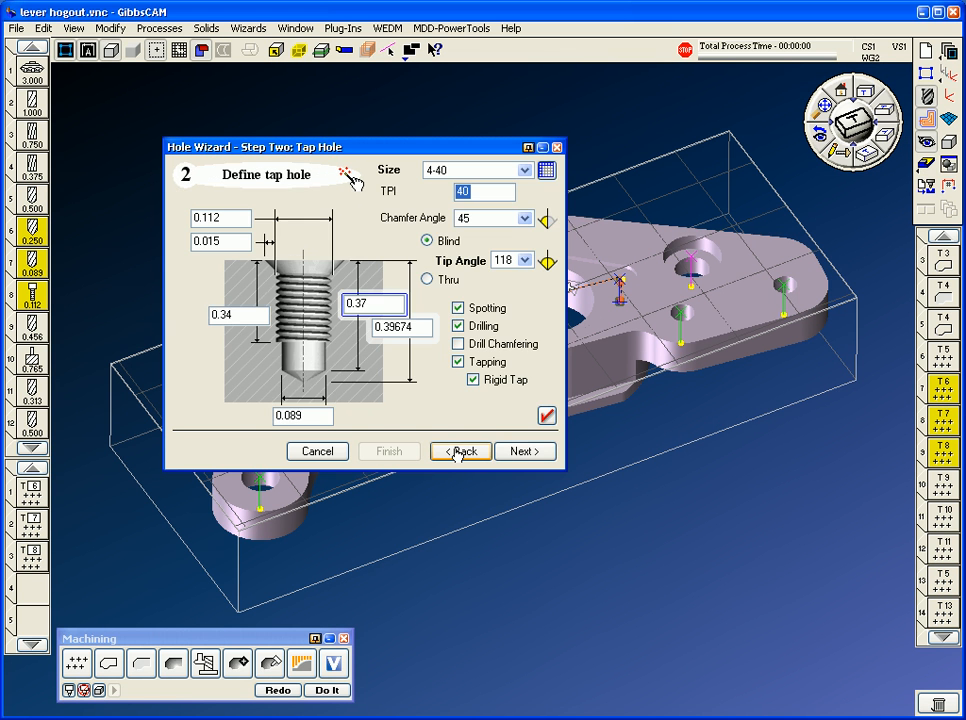
click(524, 451)
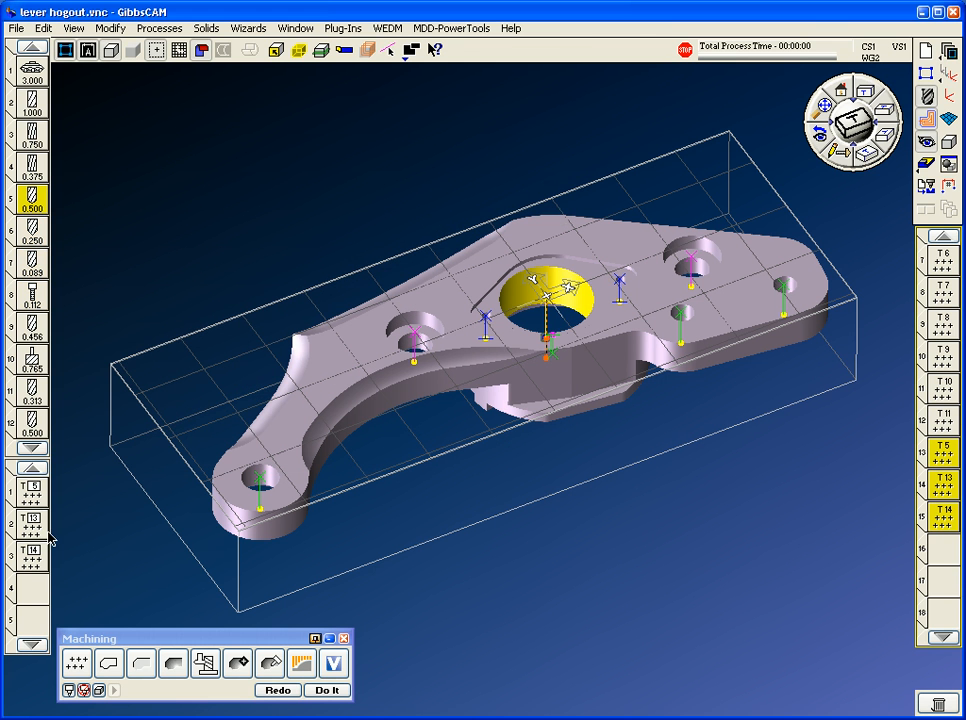
mouse_move(33, 521)
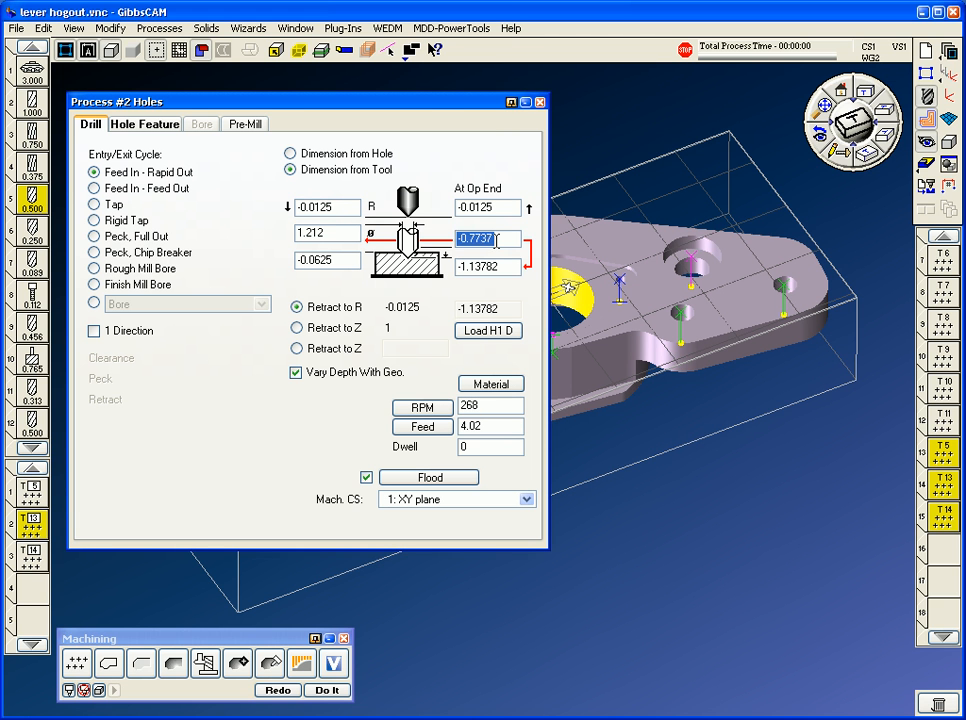
text(-1)
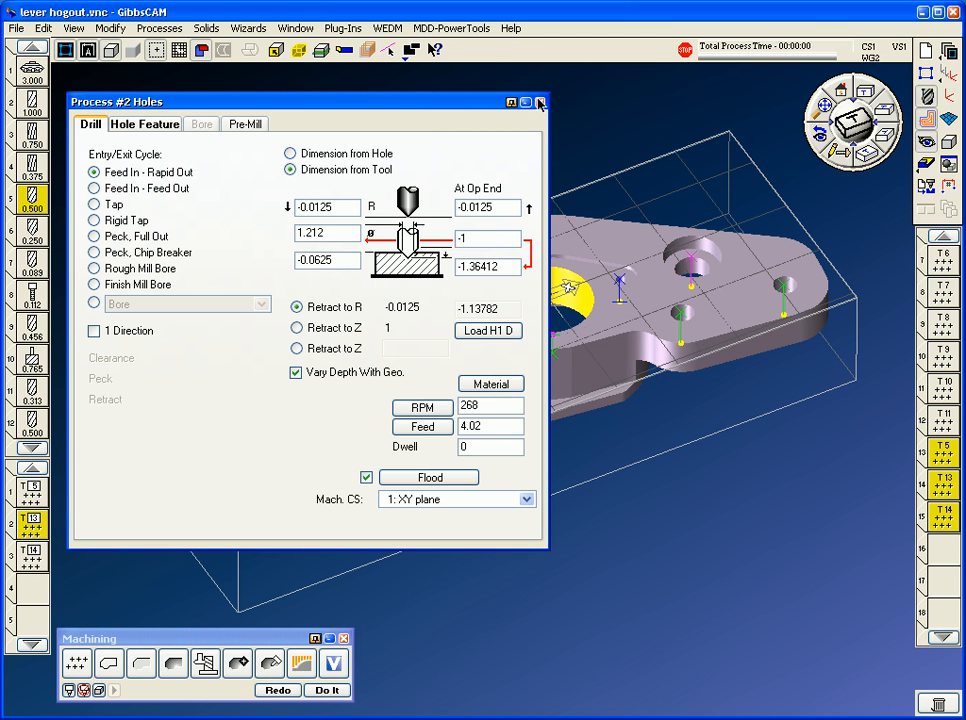
click(540, 102)
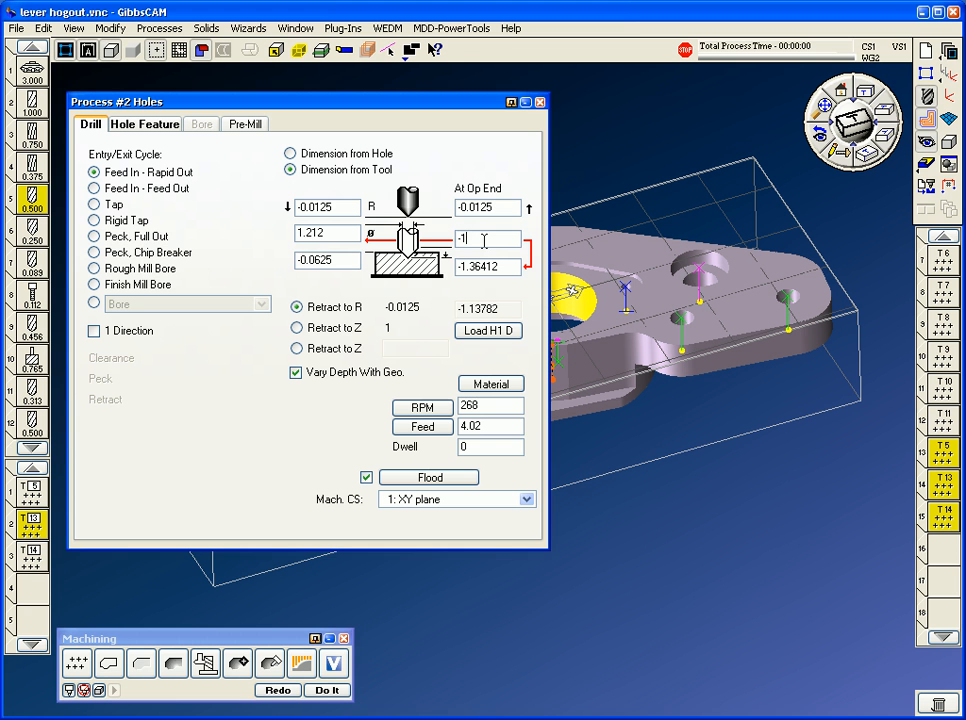
text(.5)
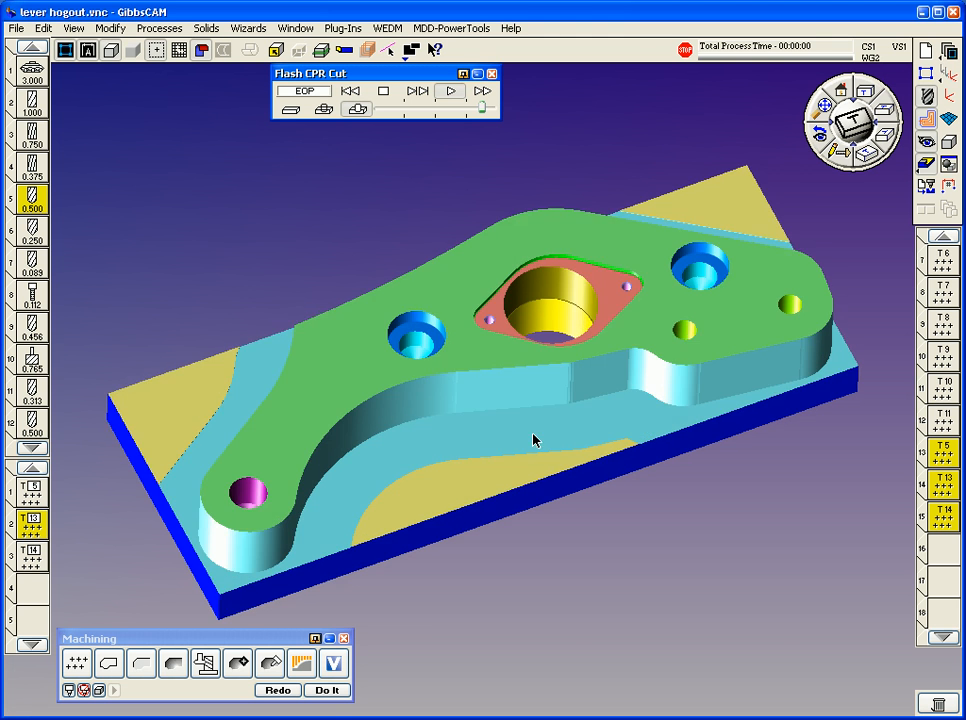
- Rotate the cut-part rendering to inspect the machined holes and reamed centre bore
drag(535, 440, 665, 476)
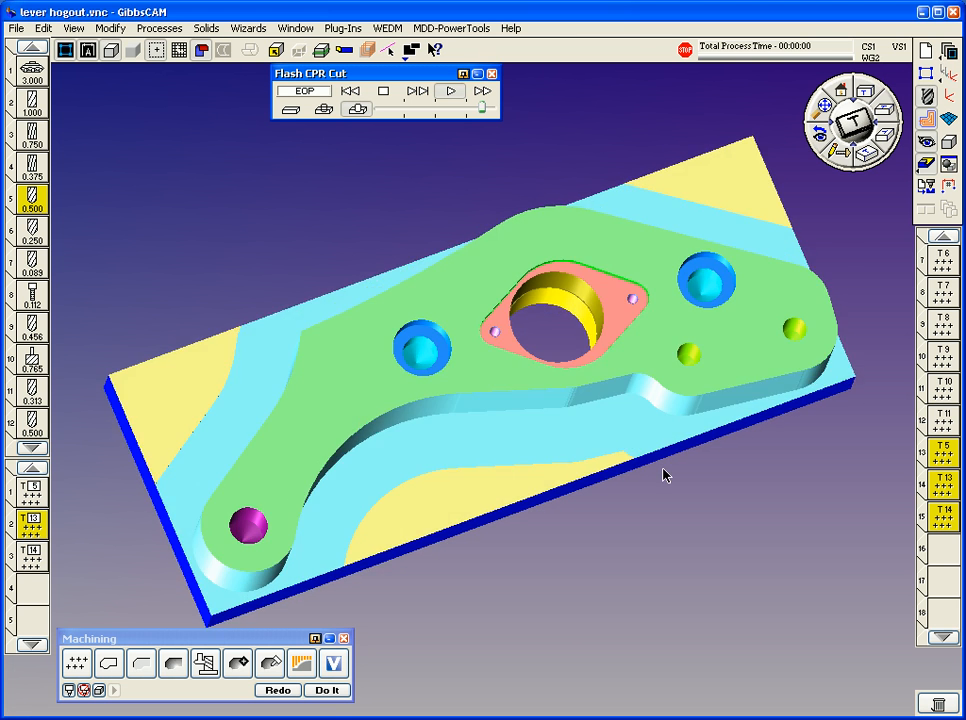
drag(665, 475, 587, 432)
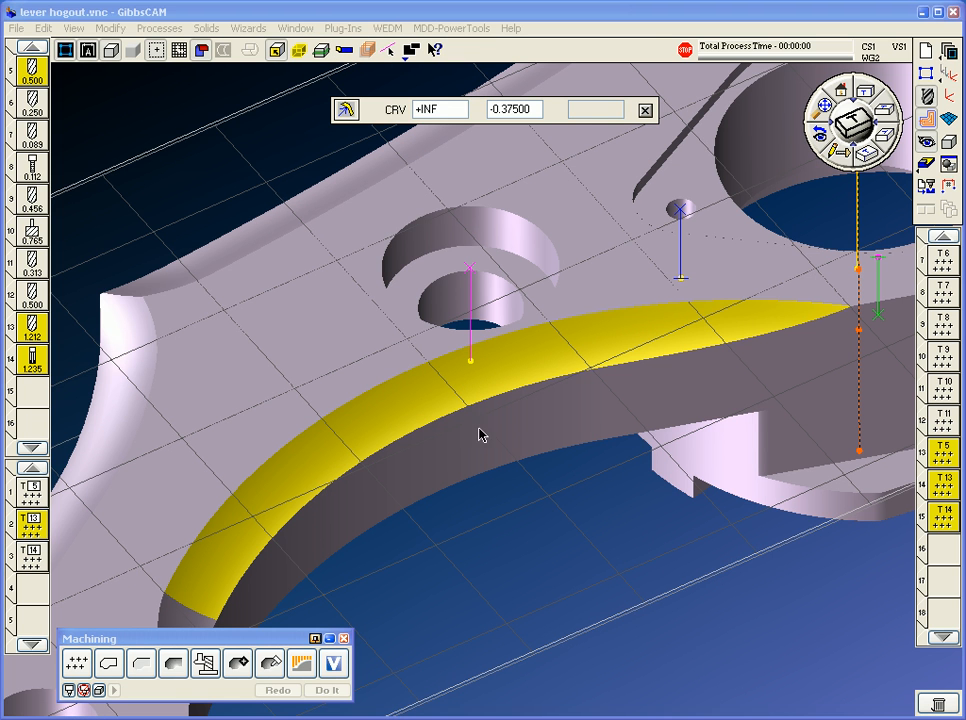
- Add a 1.000 ball end mill as tool 15 for the curved radius face
click(645, 110)
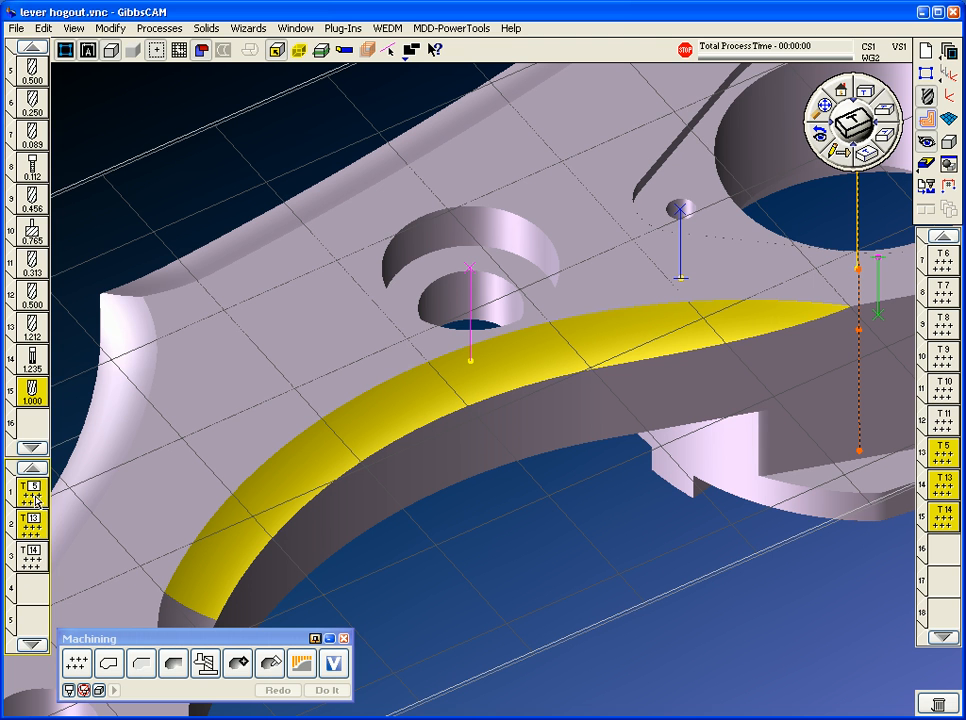
mouse_move(35, 565)
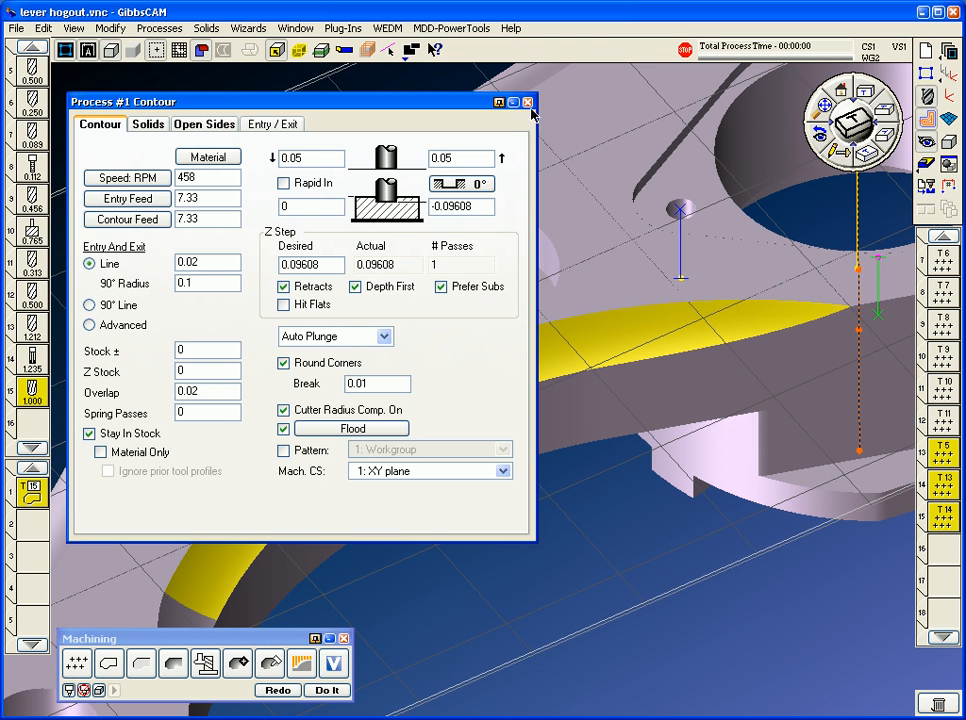
- Finish the tool 15 contour process at 458 RPM, 7.33 feed, -0.09608 depth
click(528, 102)
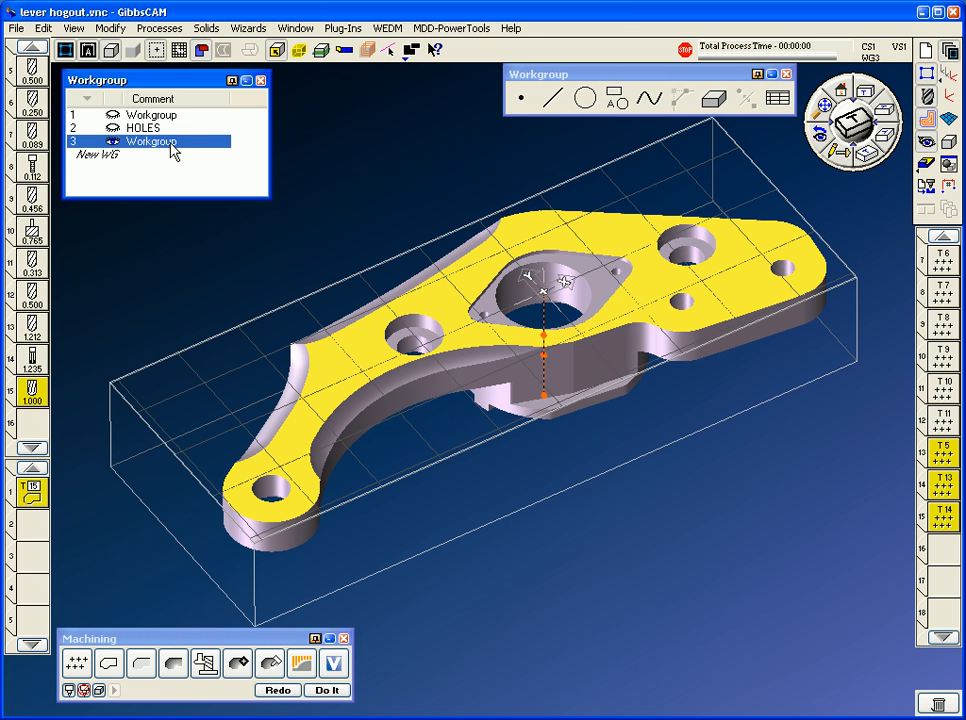
- Comment workgroup 3 as 'MILL RAD' and start geometry extraction from the solid
text(MILL)
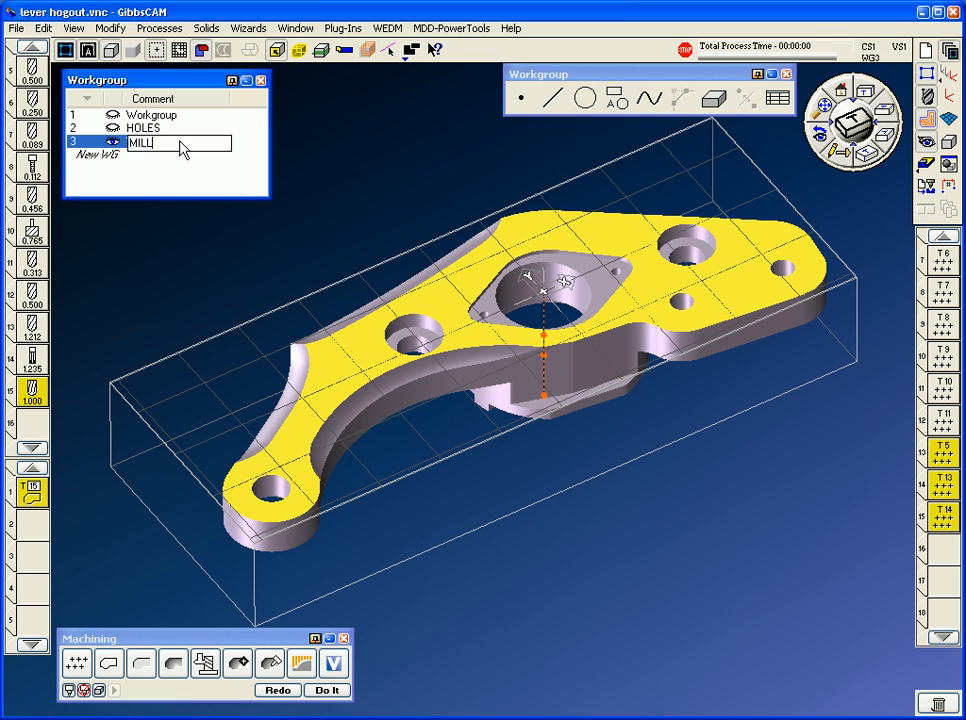
text(RAD)
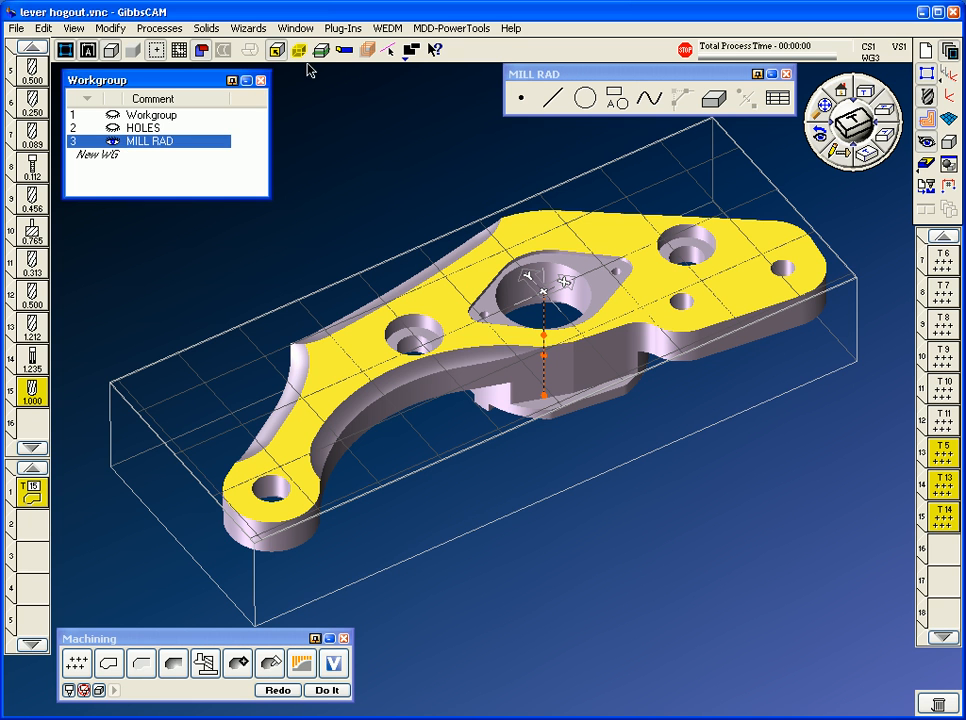
click(523, 98)
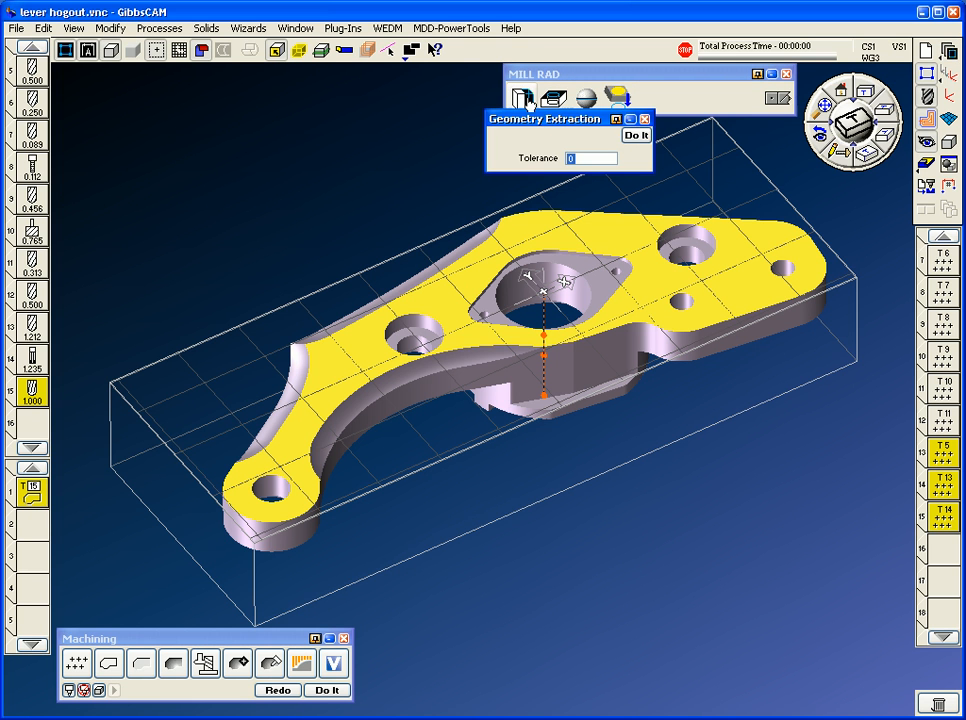
- Extract the lever's top-face outline and hole edges as curves at 0.001 tolerance
click(636, 135)
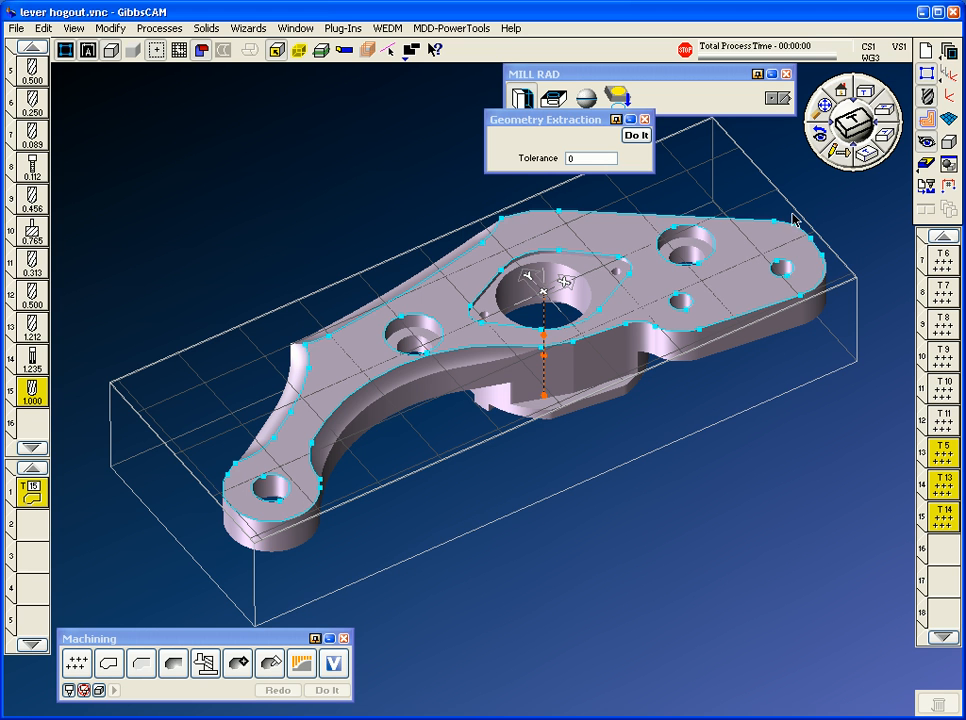
mouse_move(490, 356)
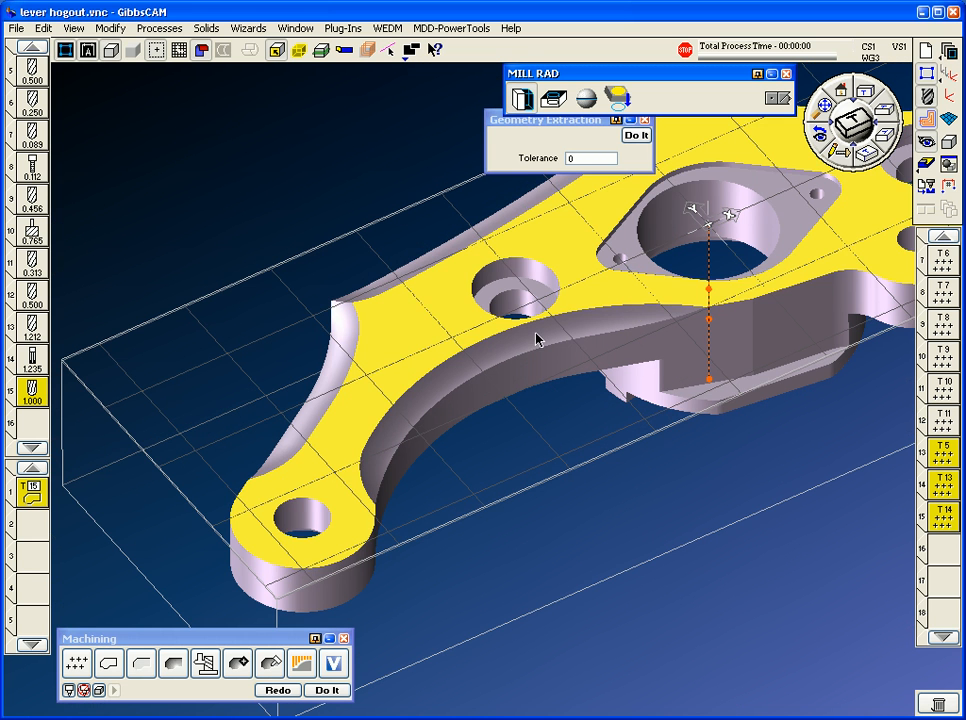
click(591, 158)
text(.001)
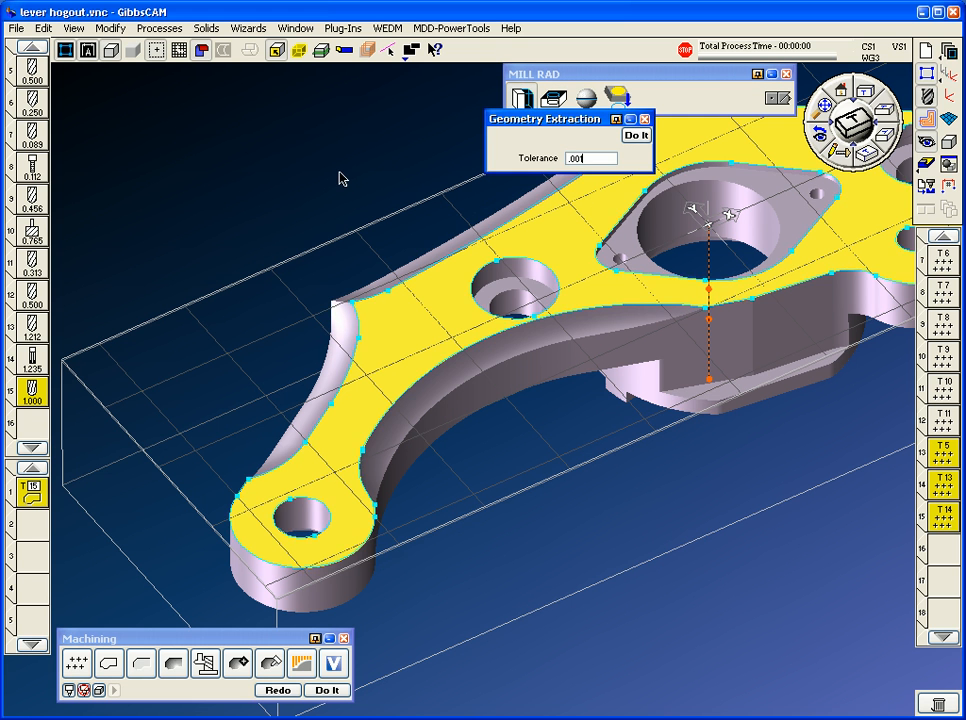
click(635, 134)
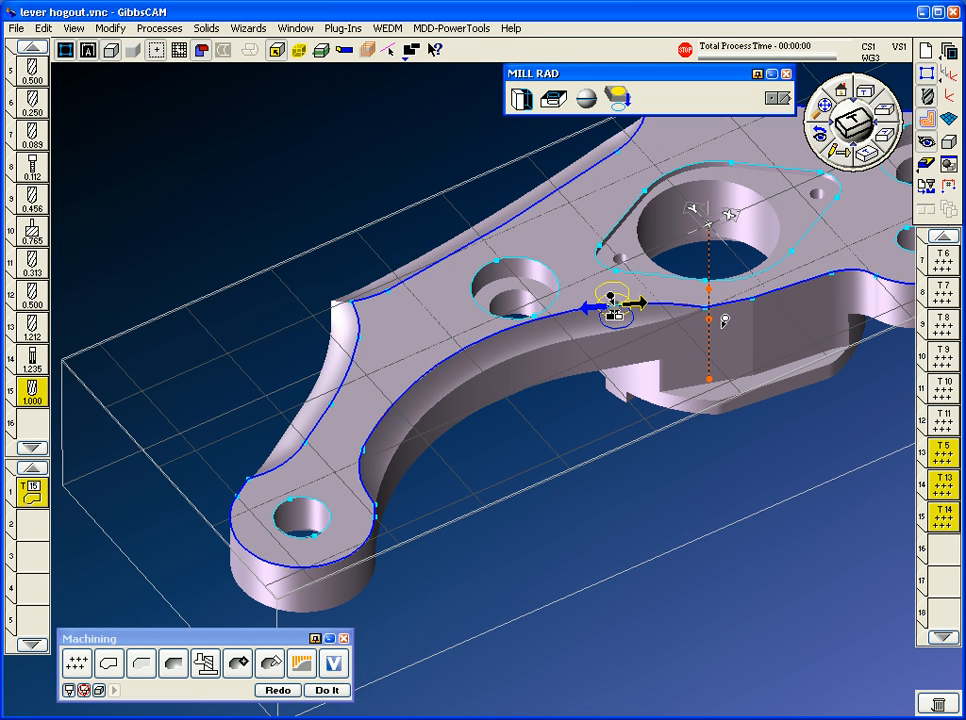
mouse_move(539, 403)
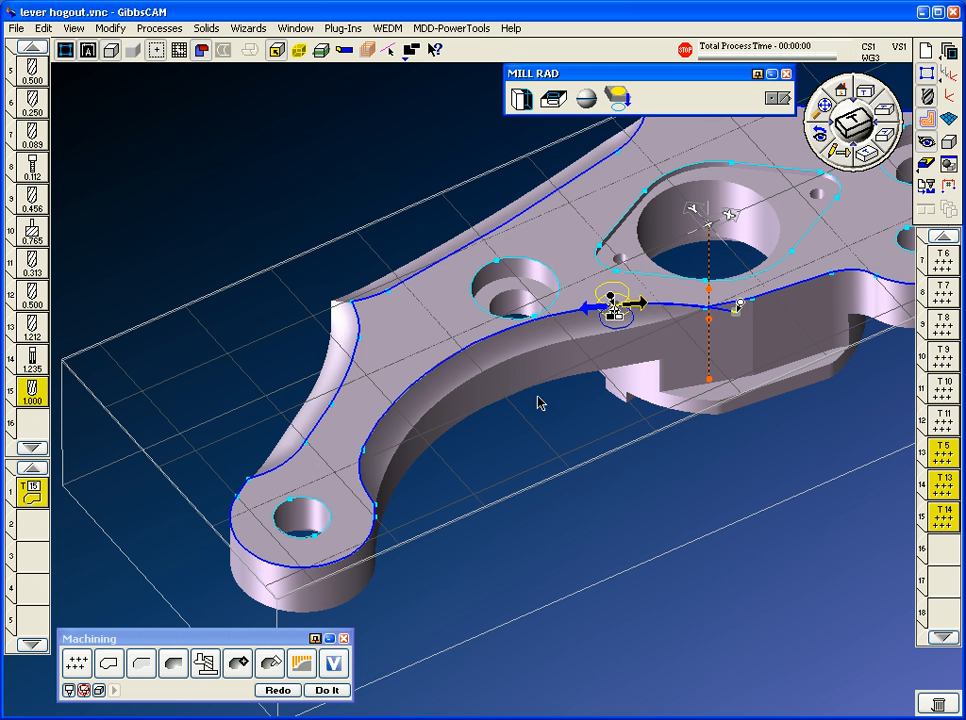
- Move the chain's end point and generate the tool 15 contour along the lever's left arm edge
right_click(538, 402)
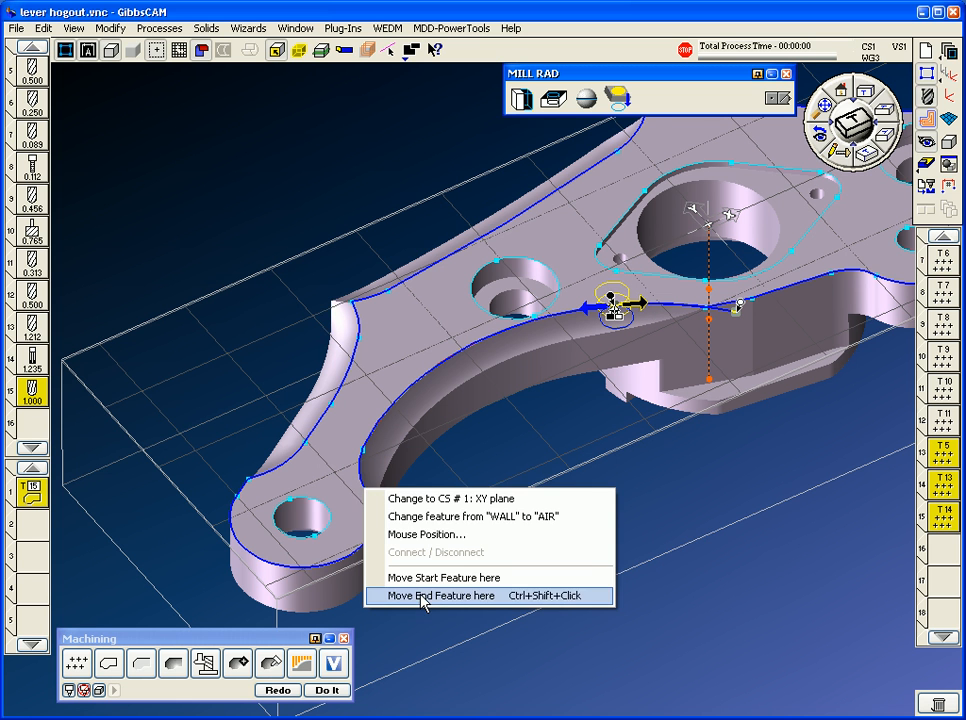
click(441, 595)
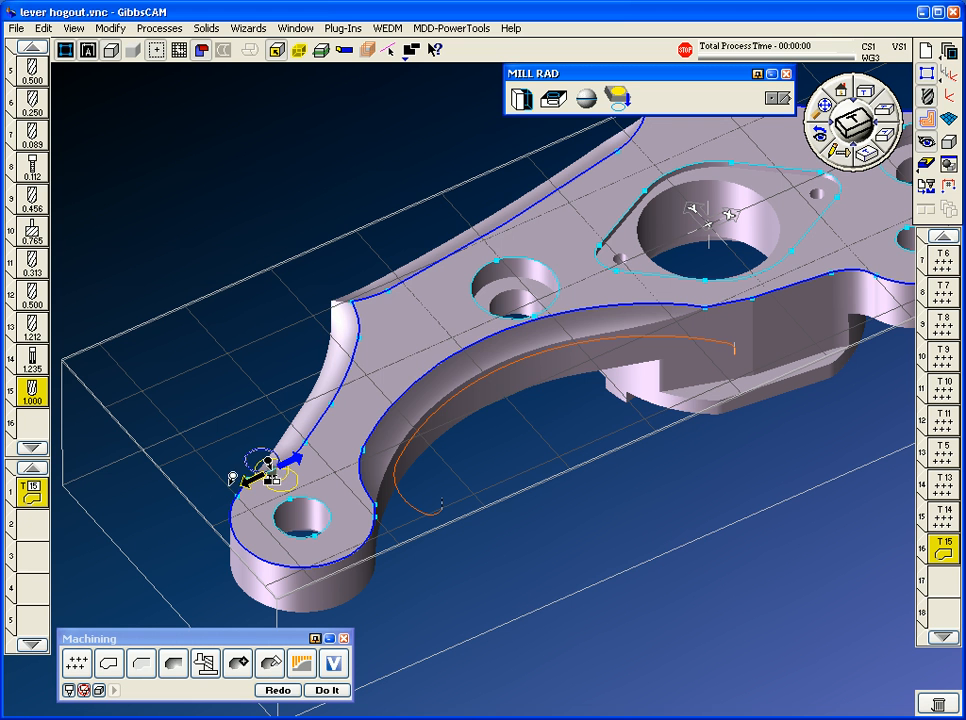
right_click(265, 475)
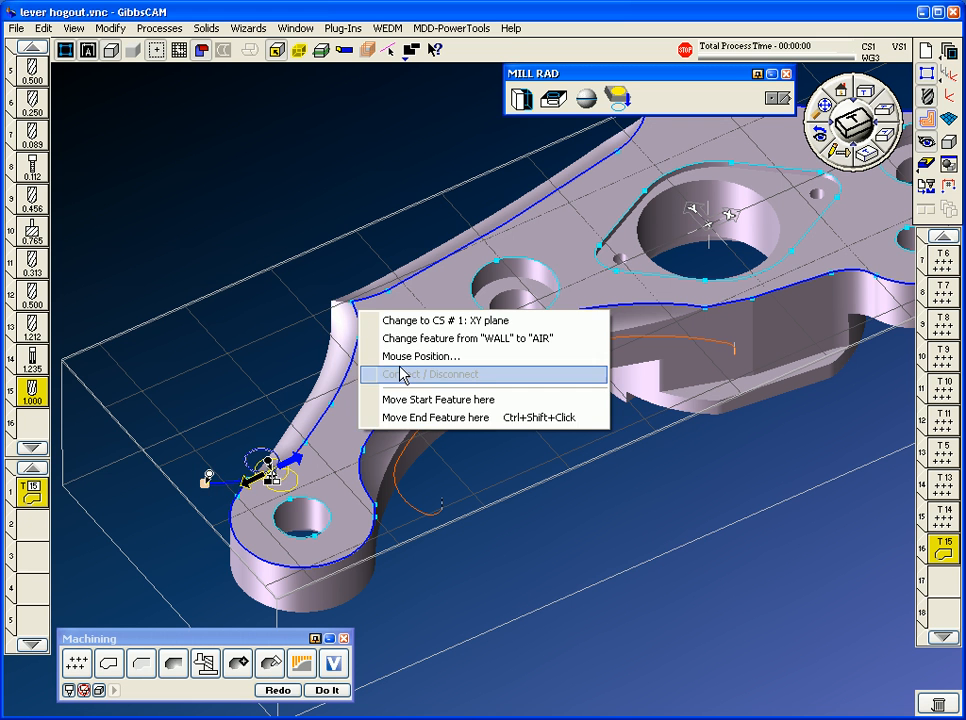
click(430, 374)
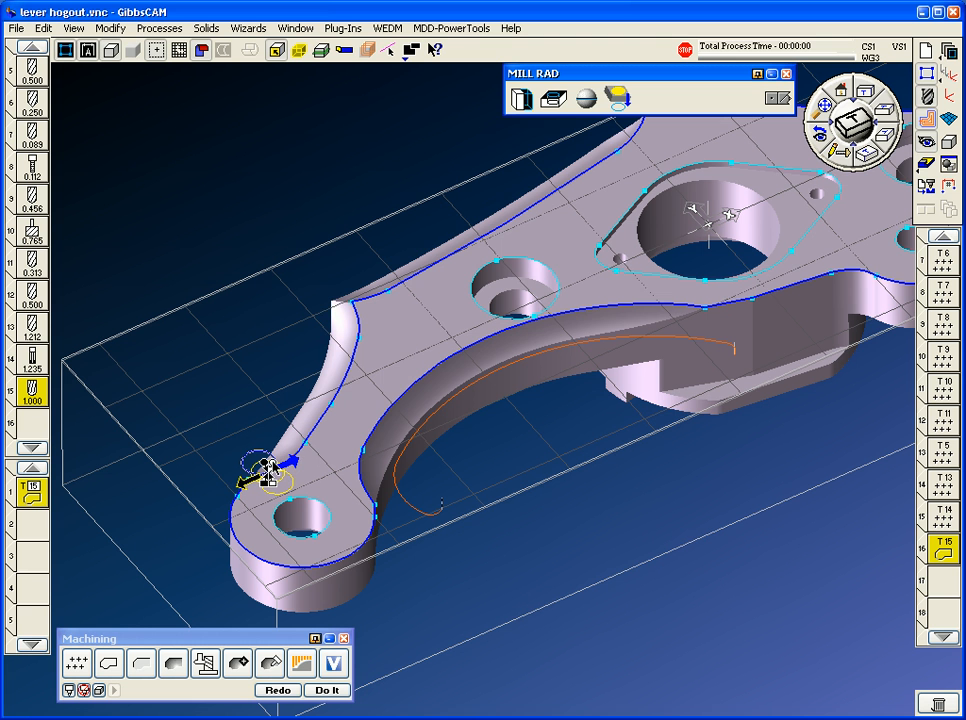
right_click(260, 470)
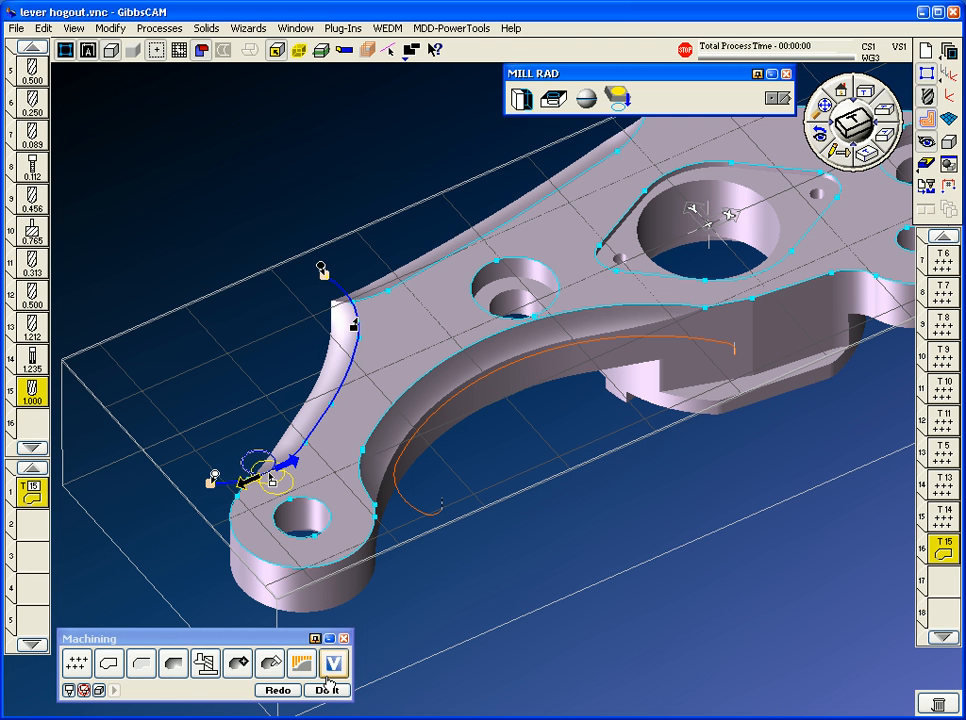
click(326, 690)
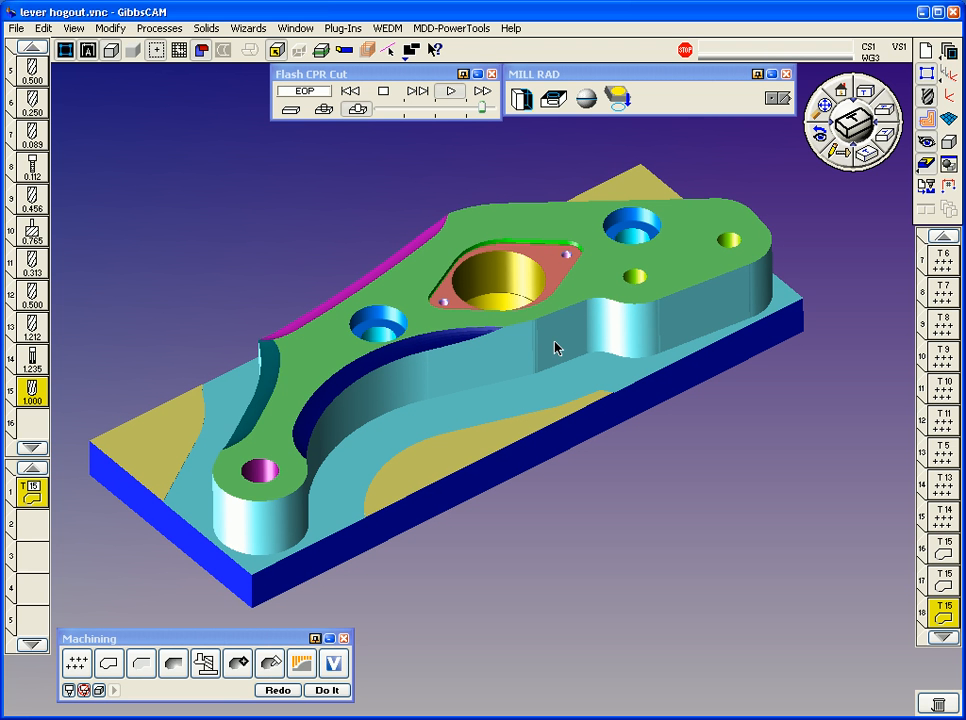
mouse_move(558, 310)
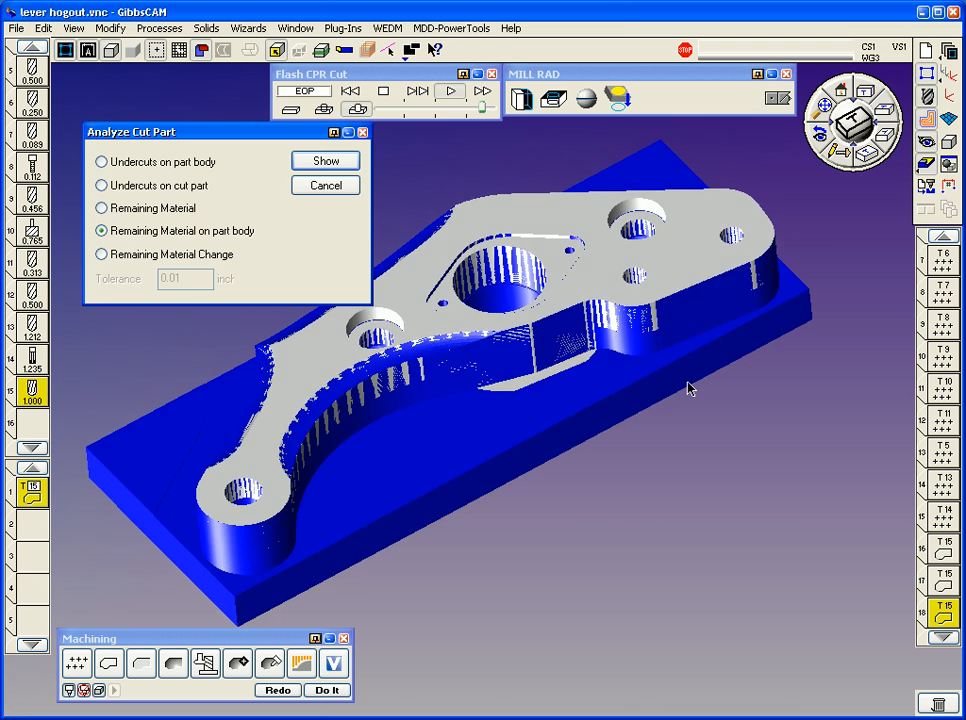
- Show the Undercuts on cut part analysis of the simulated lever
click(101, 185)
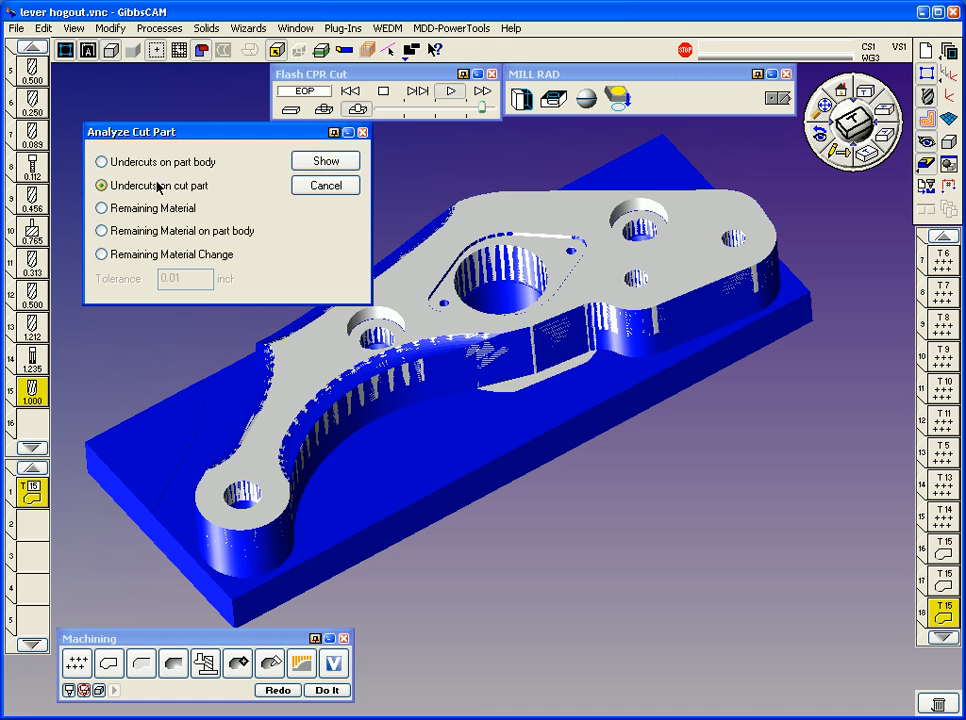
click(324, 160)
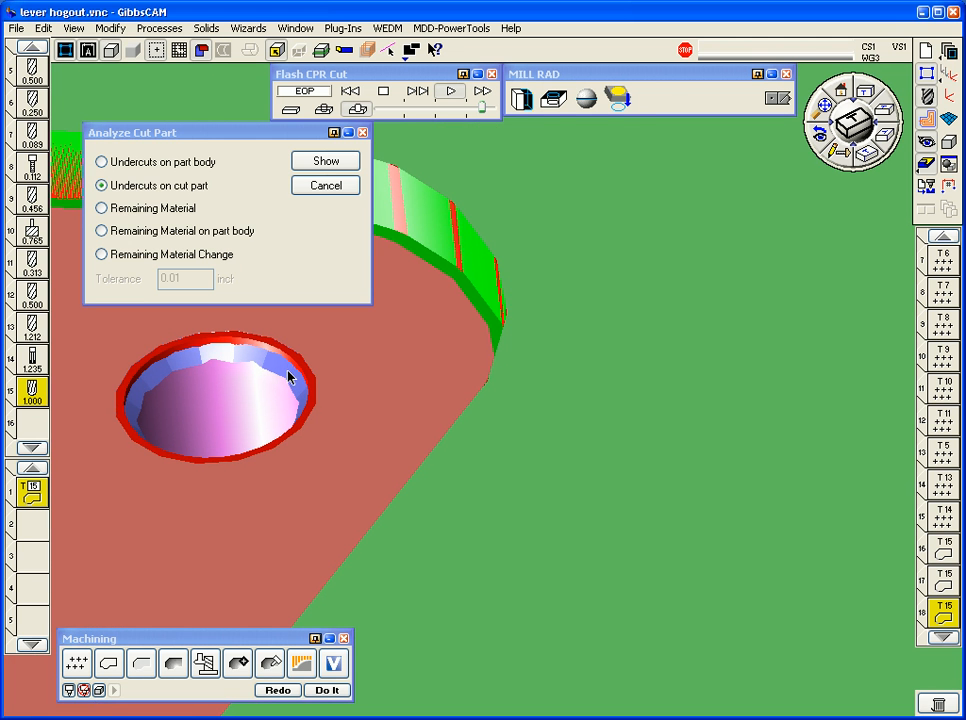
mouse_move(293, 365)
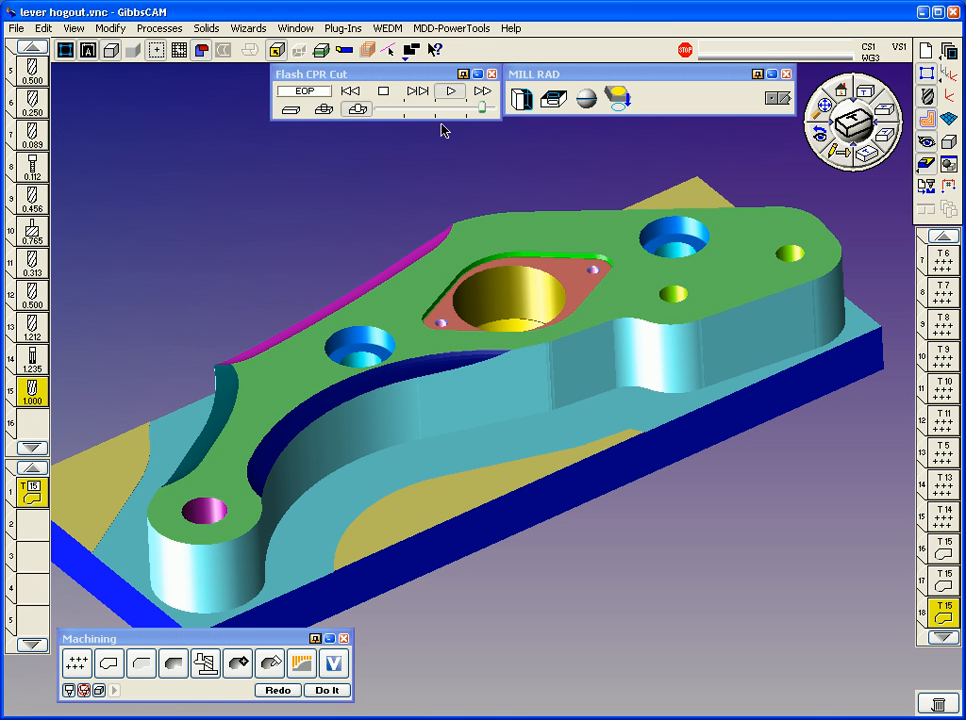
mouse_move(586, 269)
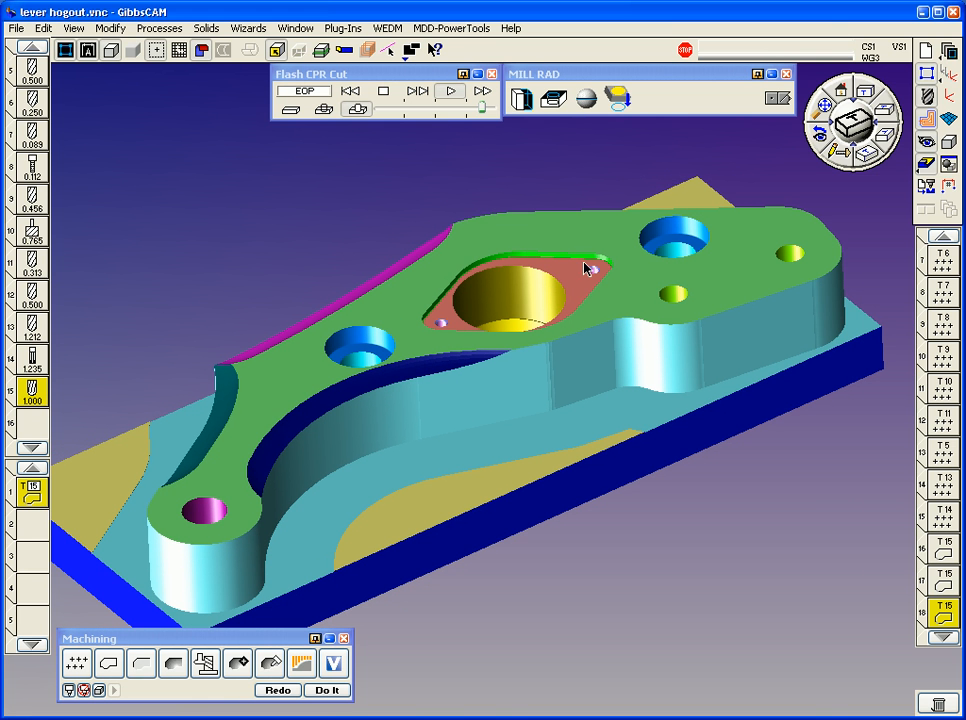
mouse_move(505, 334)
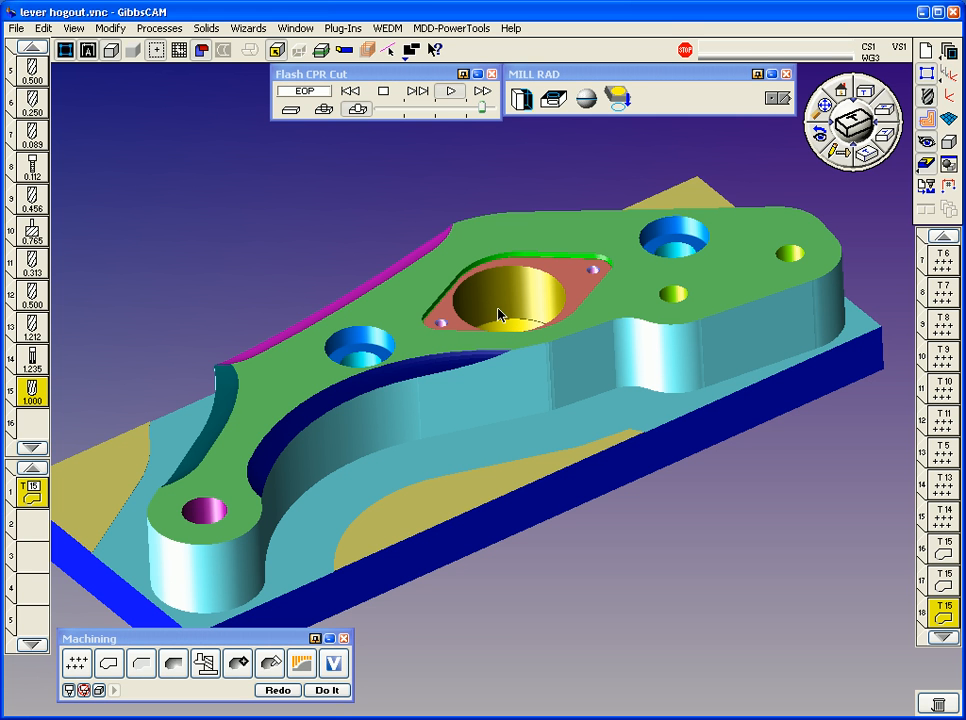
- Open the Window menu to list the summary windows
click(294, 27)
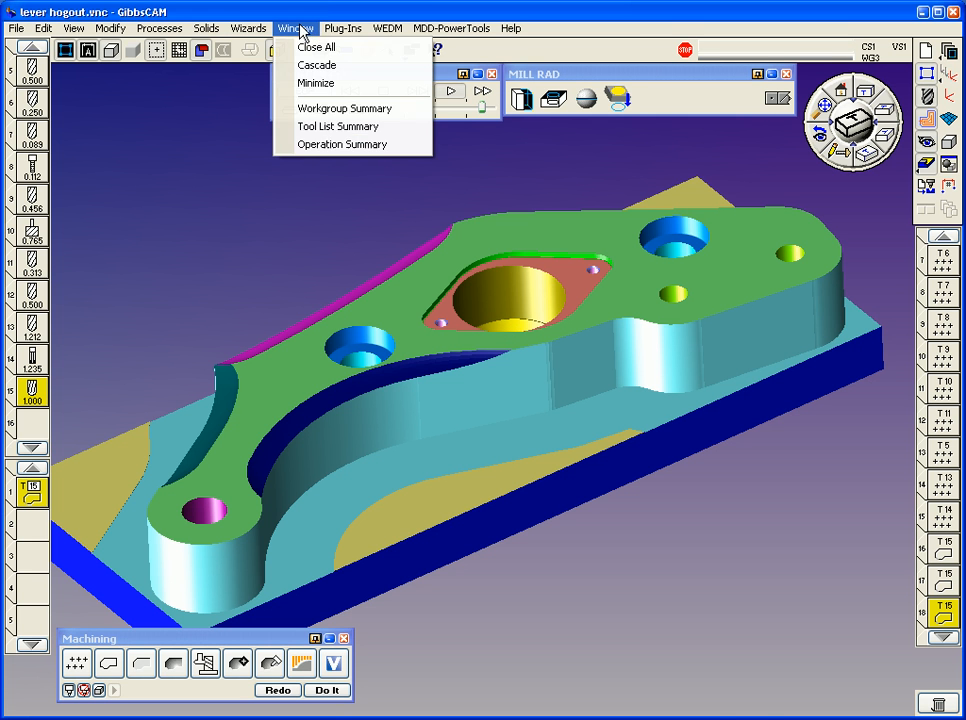
- Display the Operation Summary showing 18 operations and a 27:32 total cut time
click(342, 144)
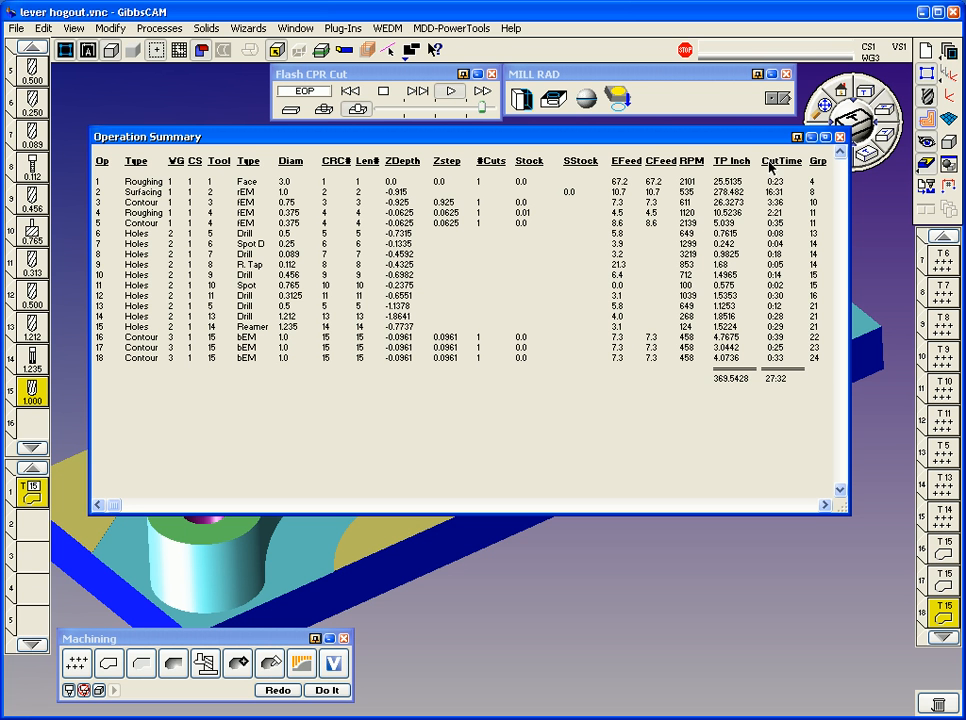
mouse_move(550, 225)
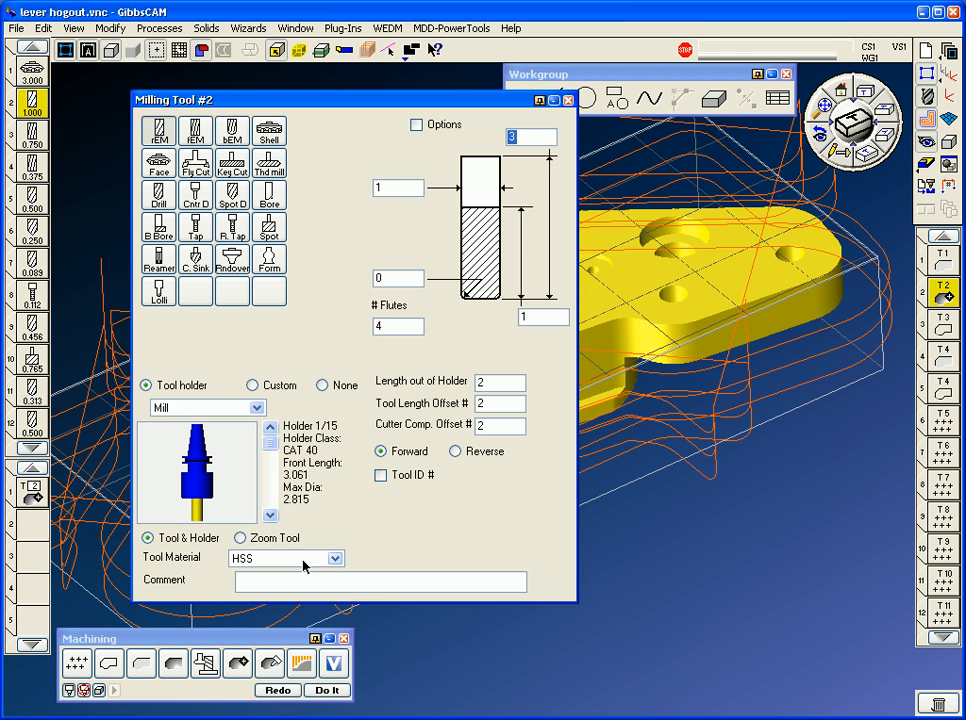
- Pick the tool material so pocketing uses 1337 RPM and 32.09 feed, and recalculate the toolpath
click(285, 558)
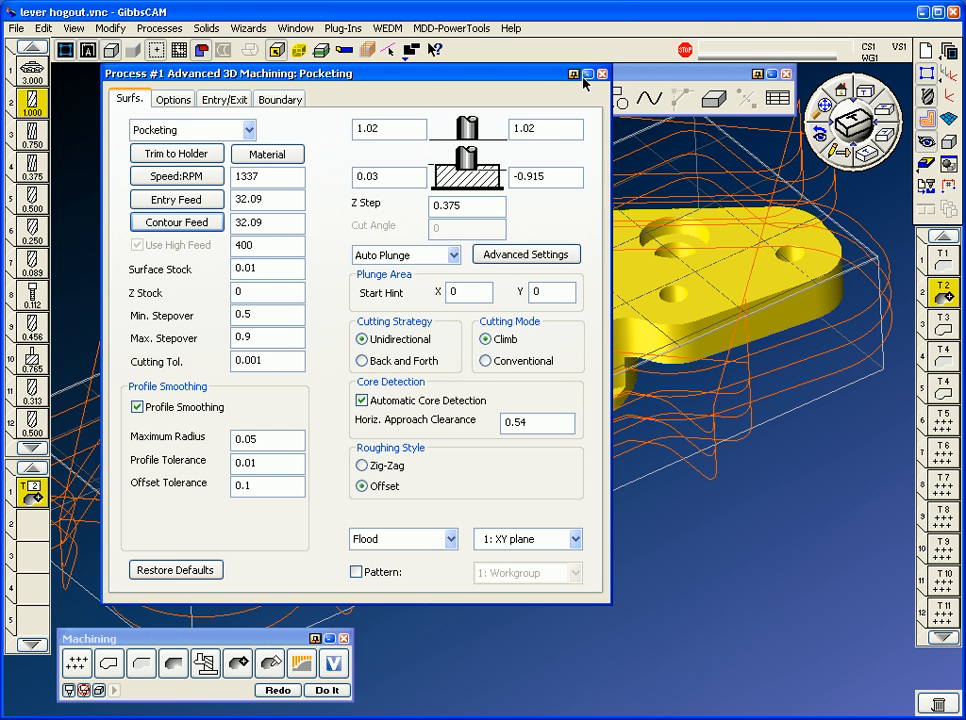
click(326, 690)
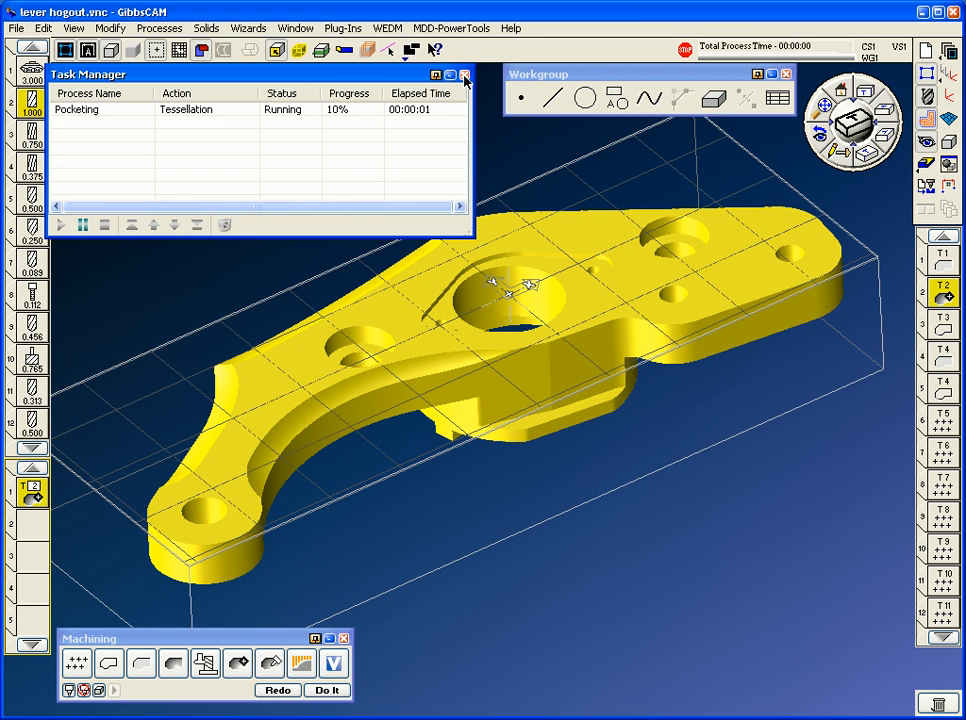
mouse_move(465, 78)
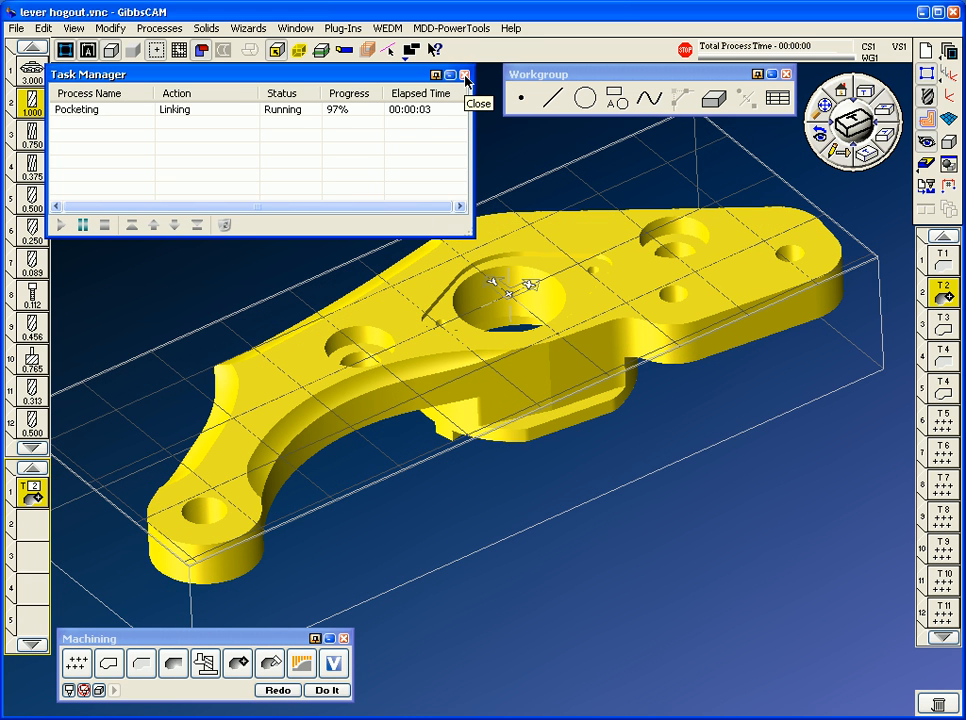
click(295, 27)
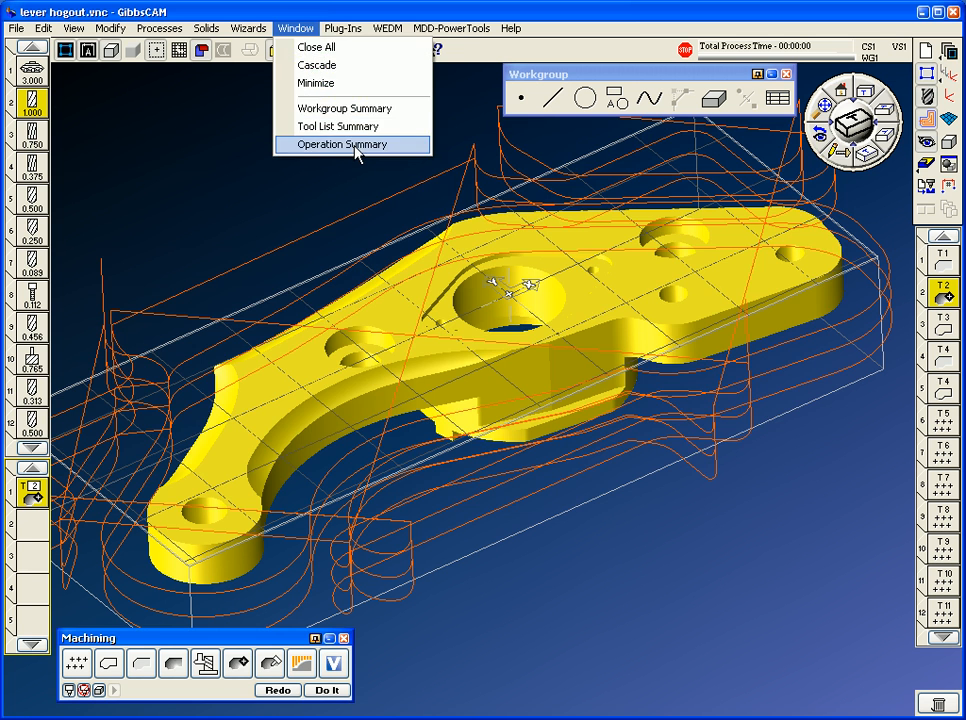
- Reopen the Operation Summary to see the total cut time reduced to 16:42
click(342, 144)
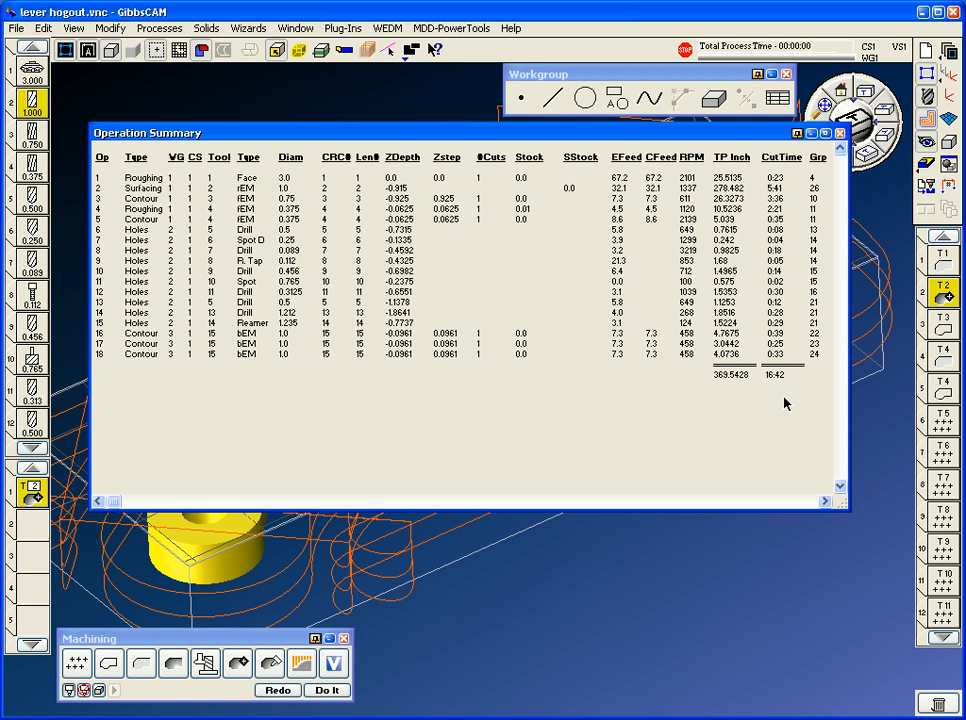
mouse_move(785, 401)
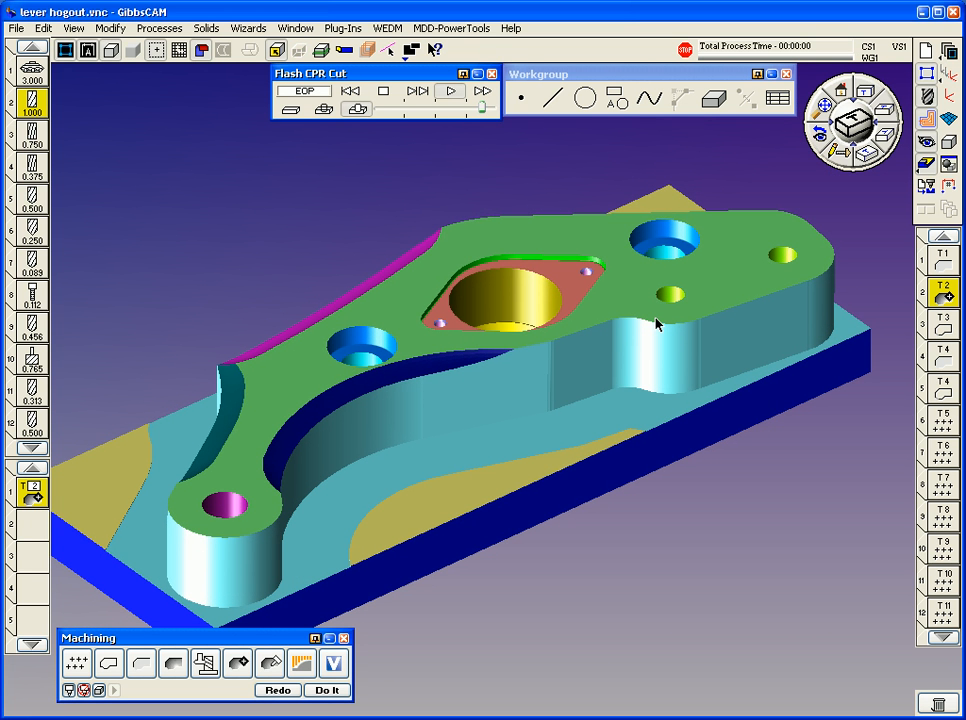
mouse_move(583, 283)
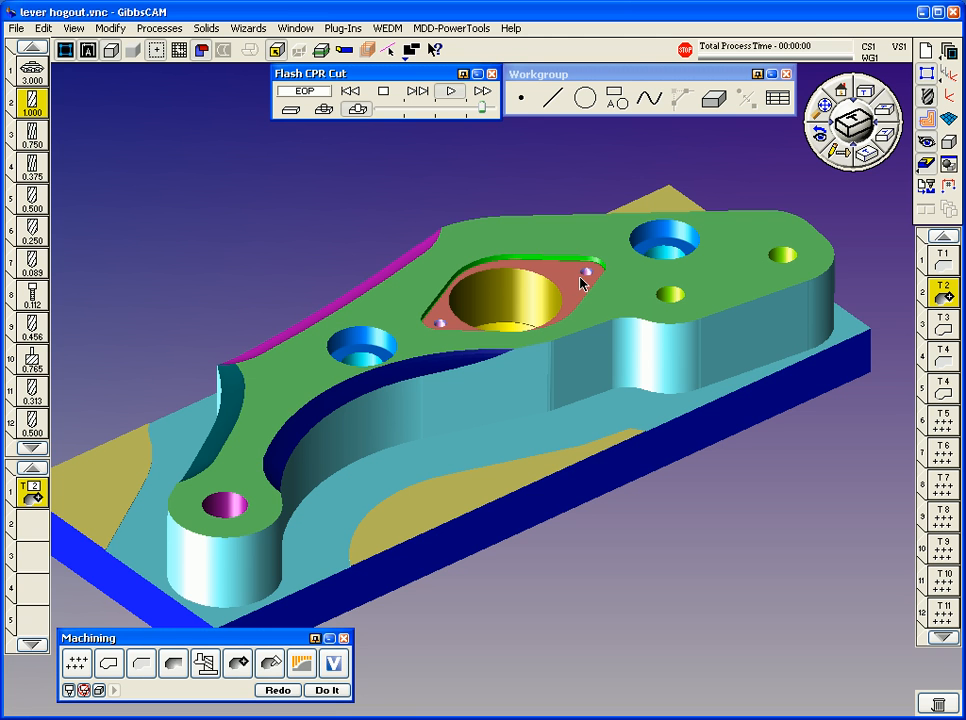